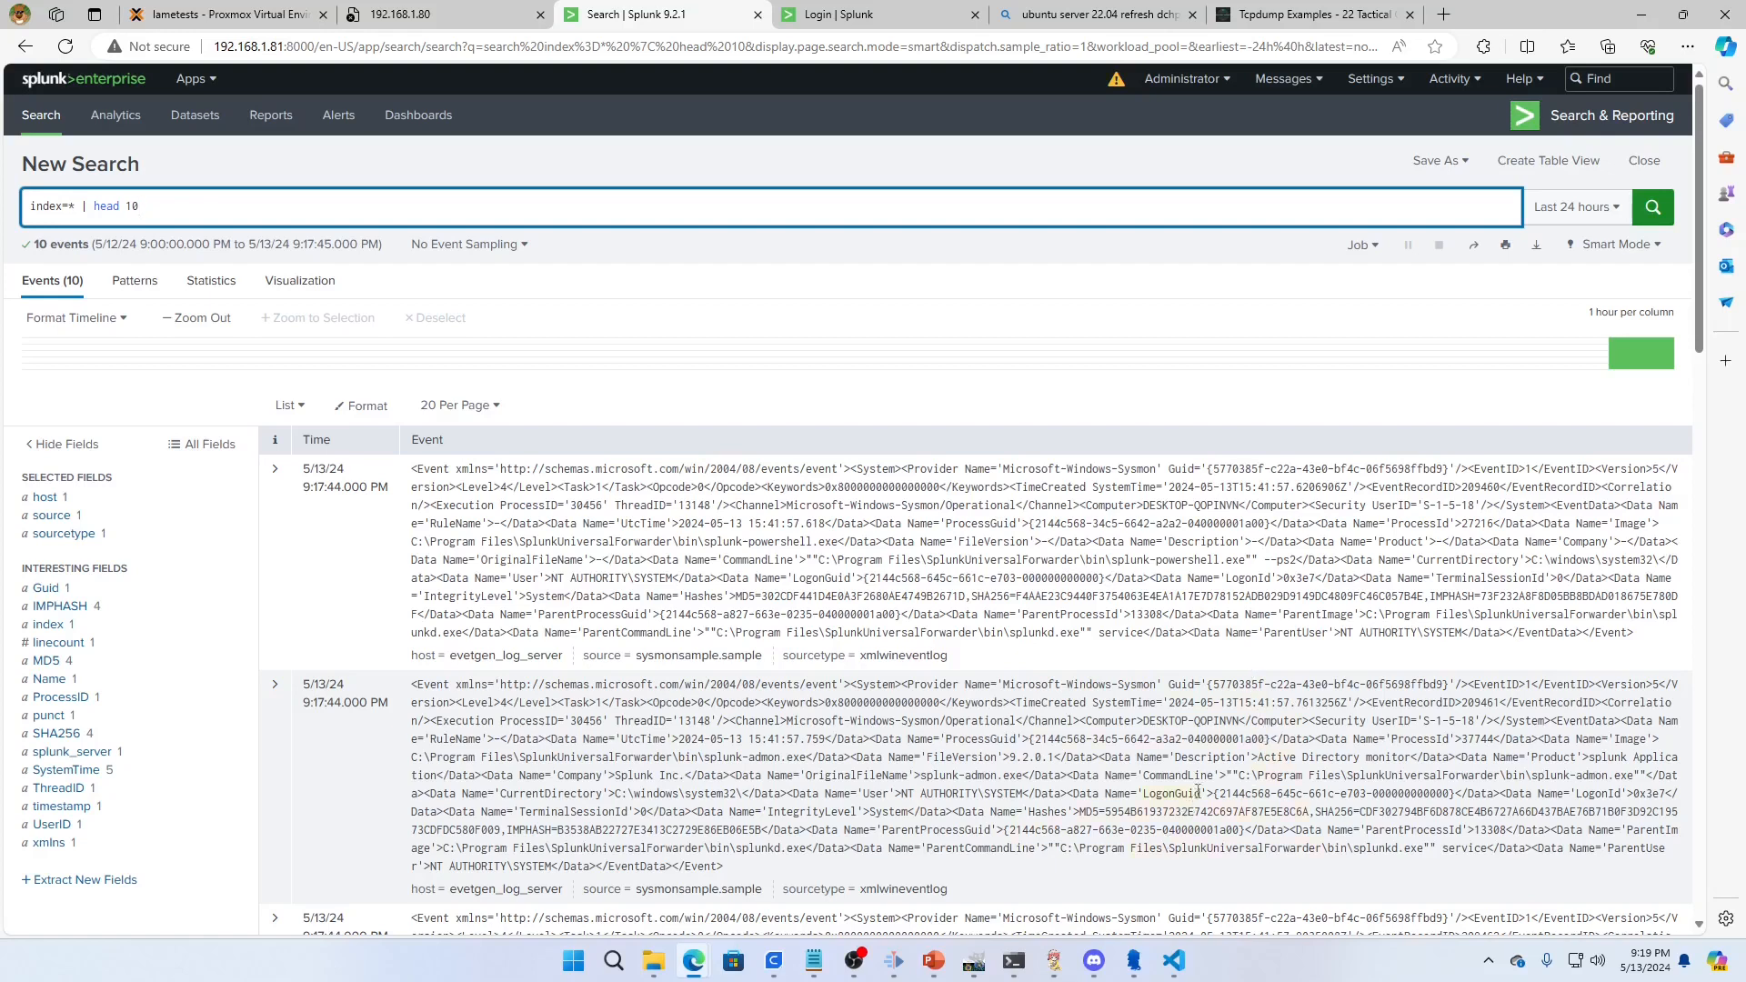
Step: Switch to the Proxmox tab and open the Zeek VM (103) console
left_click(222, 14)
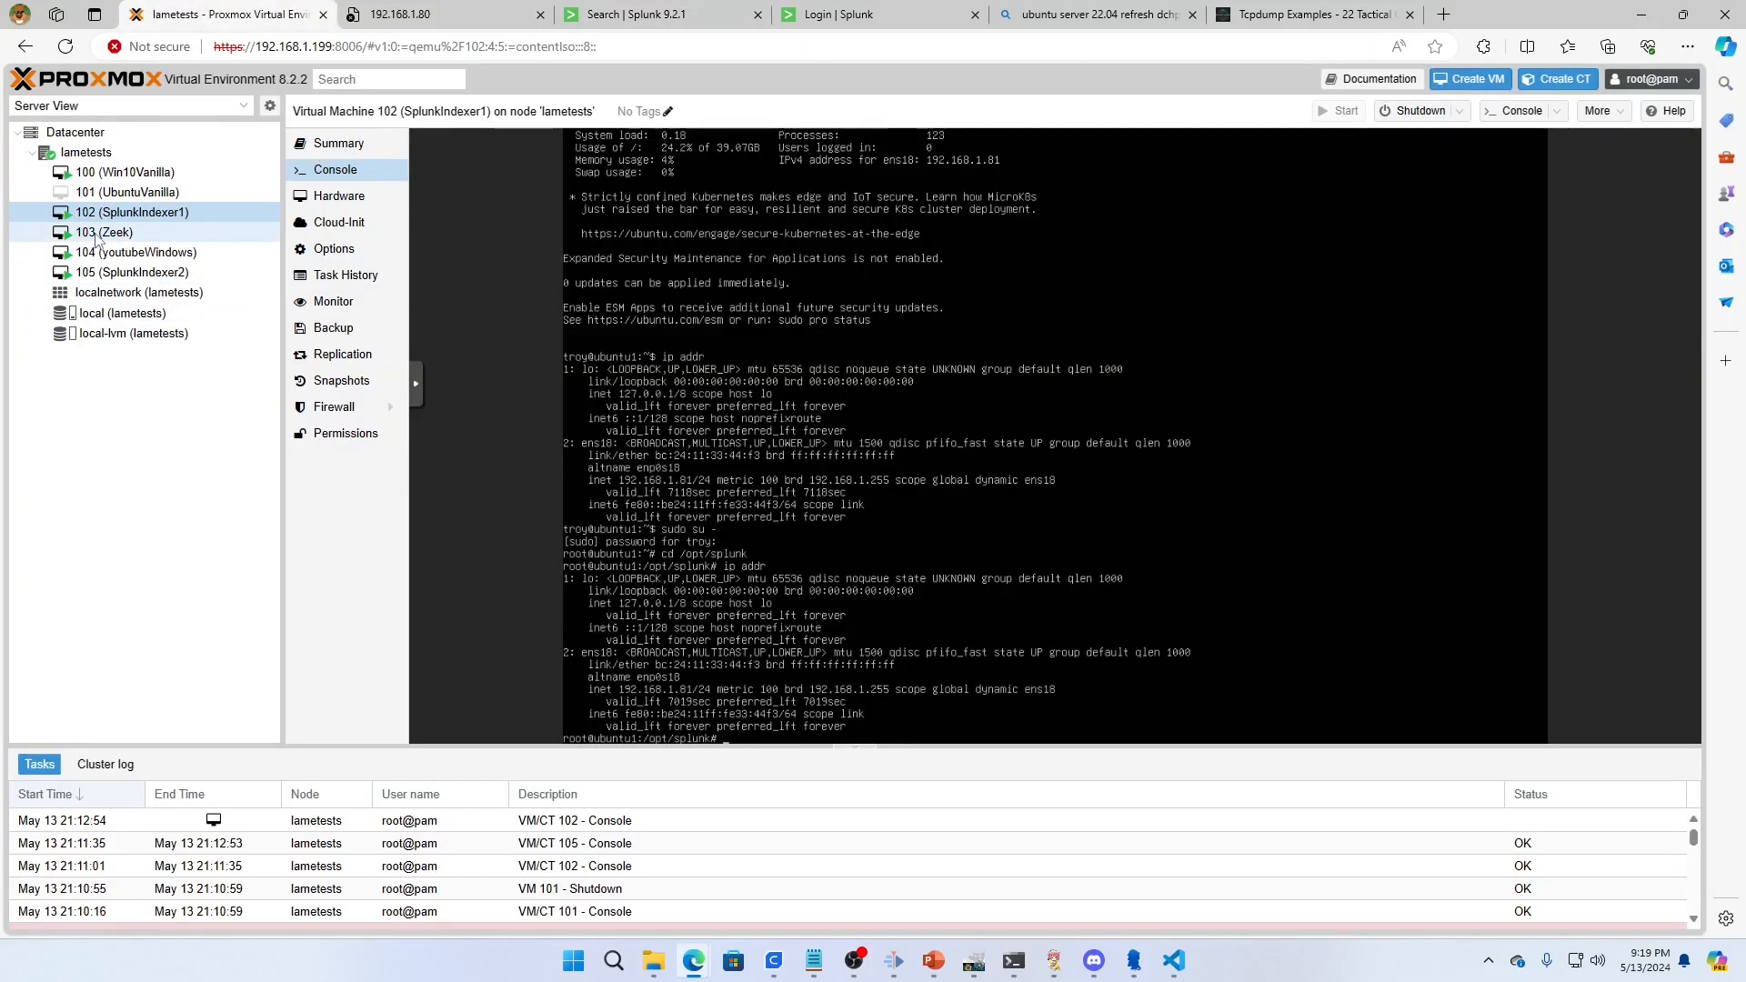
left_click(103, 231)
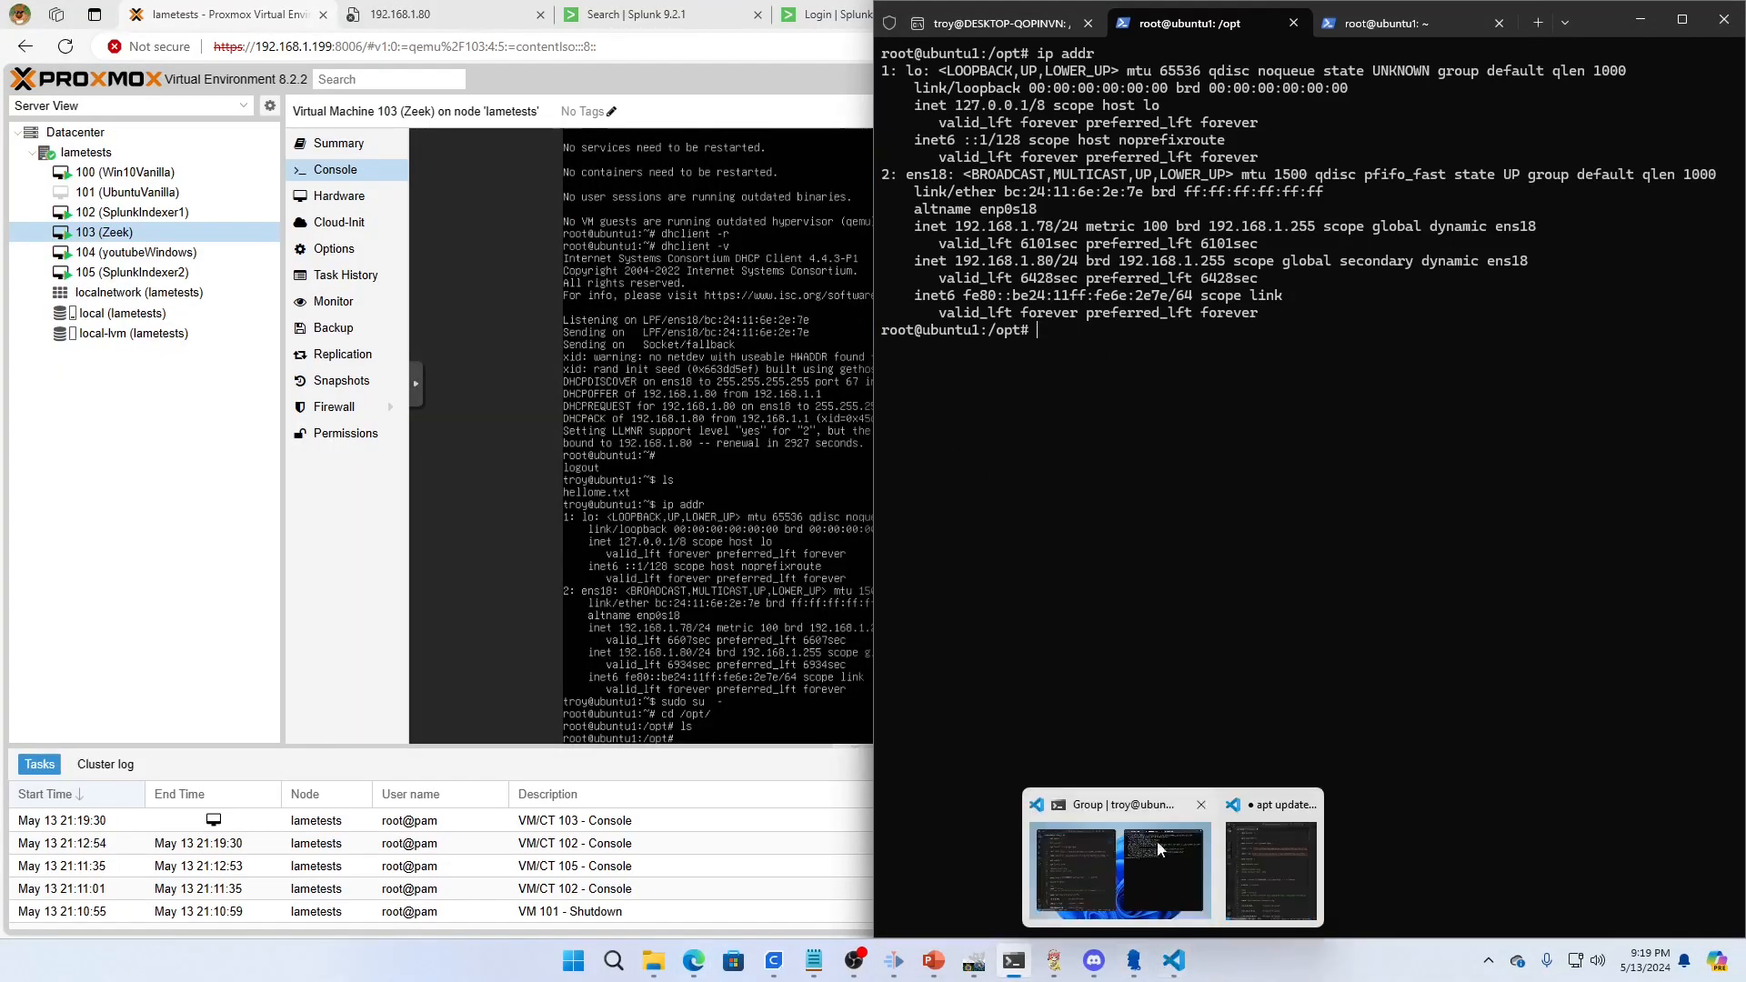
mouse_move(1149, 718)
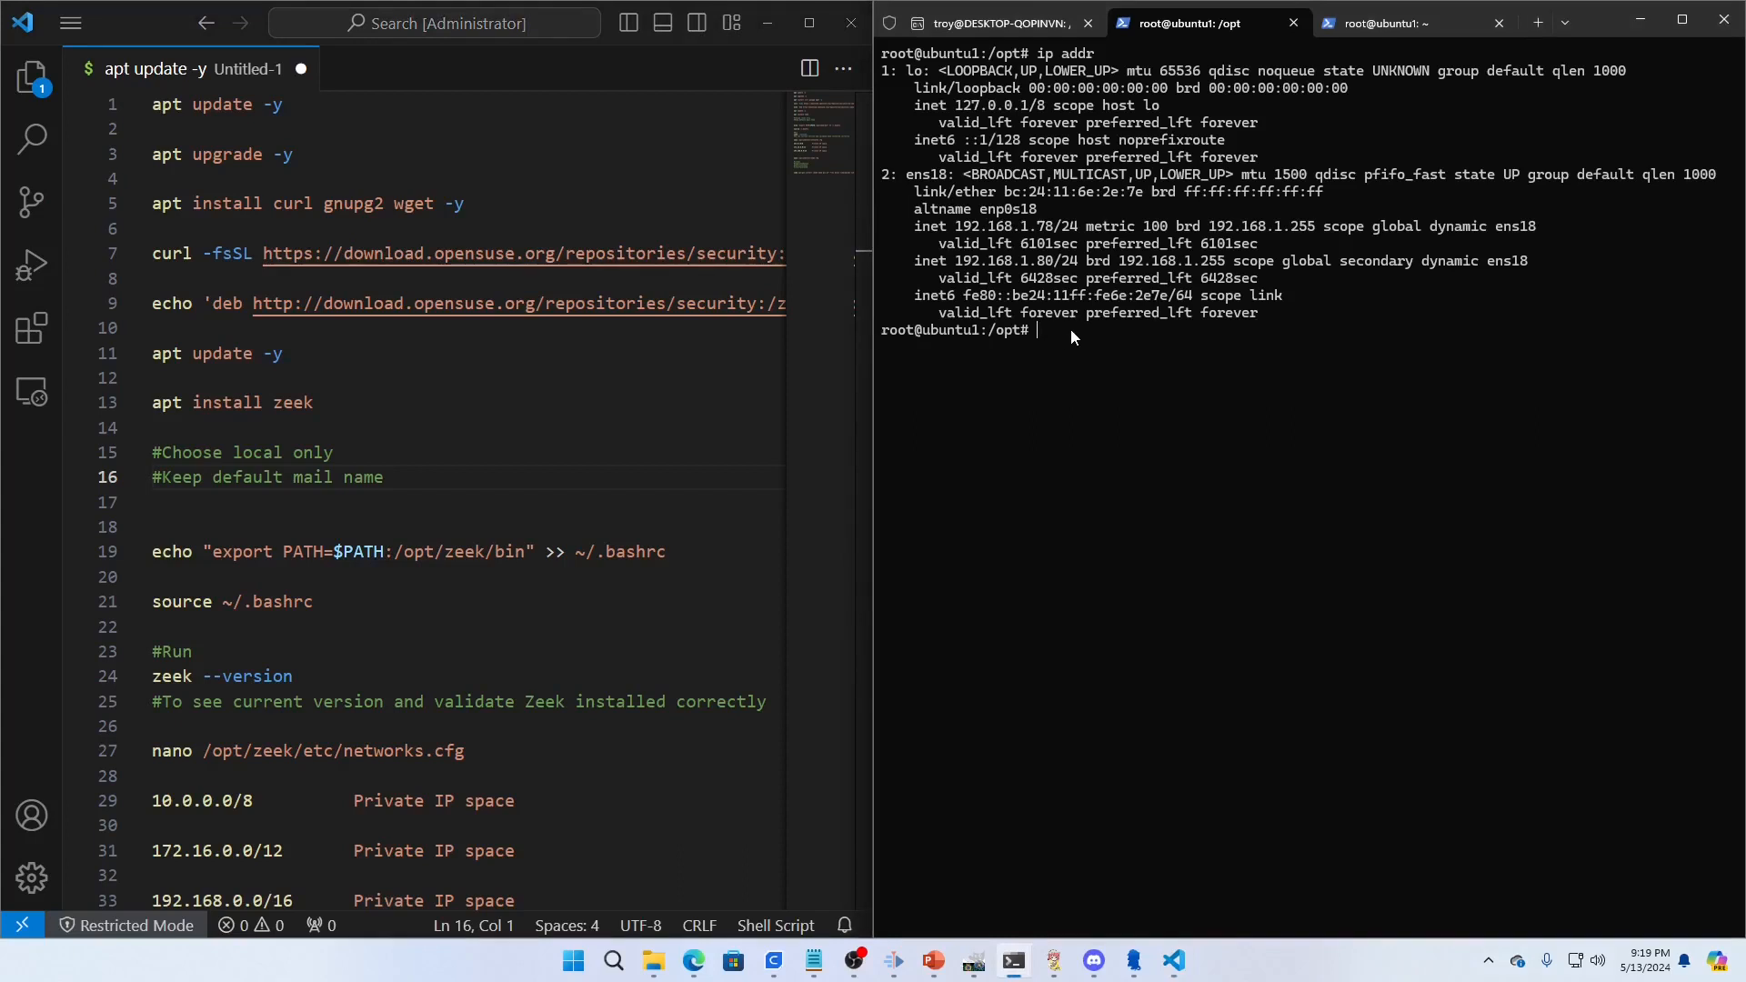
Step: Run apt update -y, apt upgrade -y, install curl gnupg2 wget, then clear the screen
type("apt update")
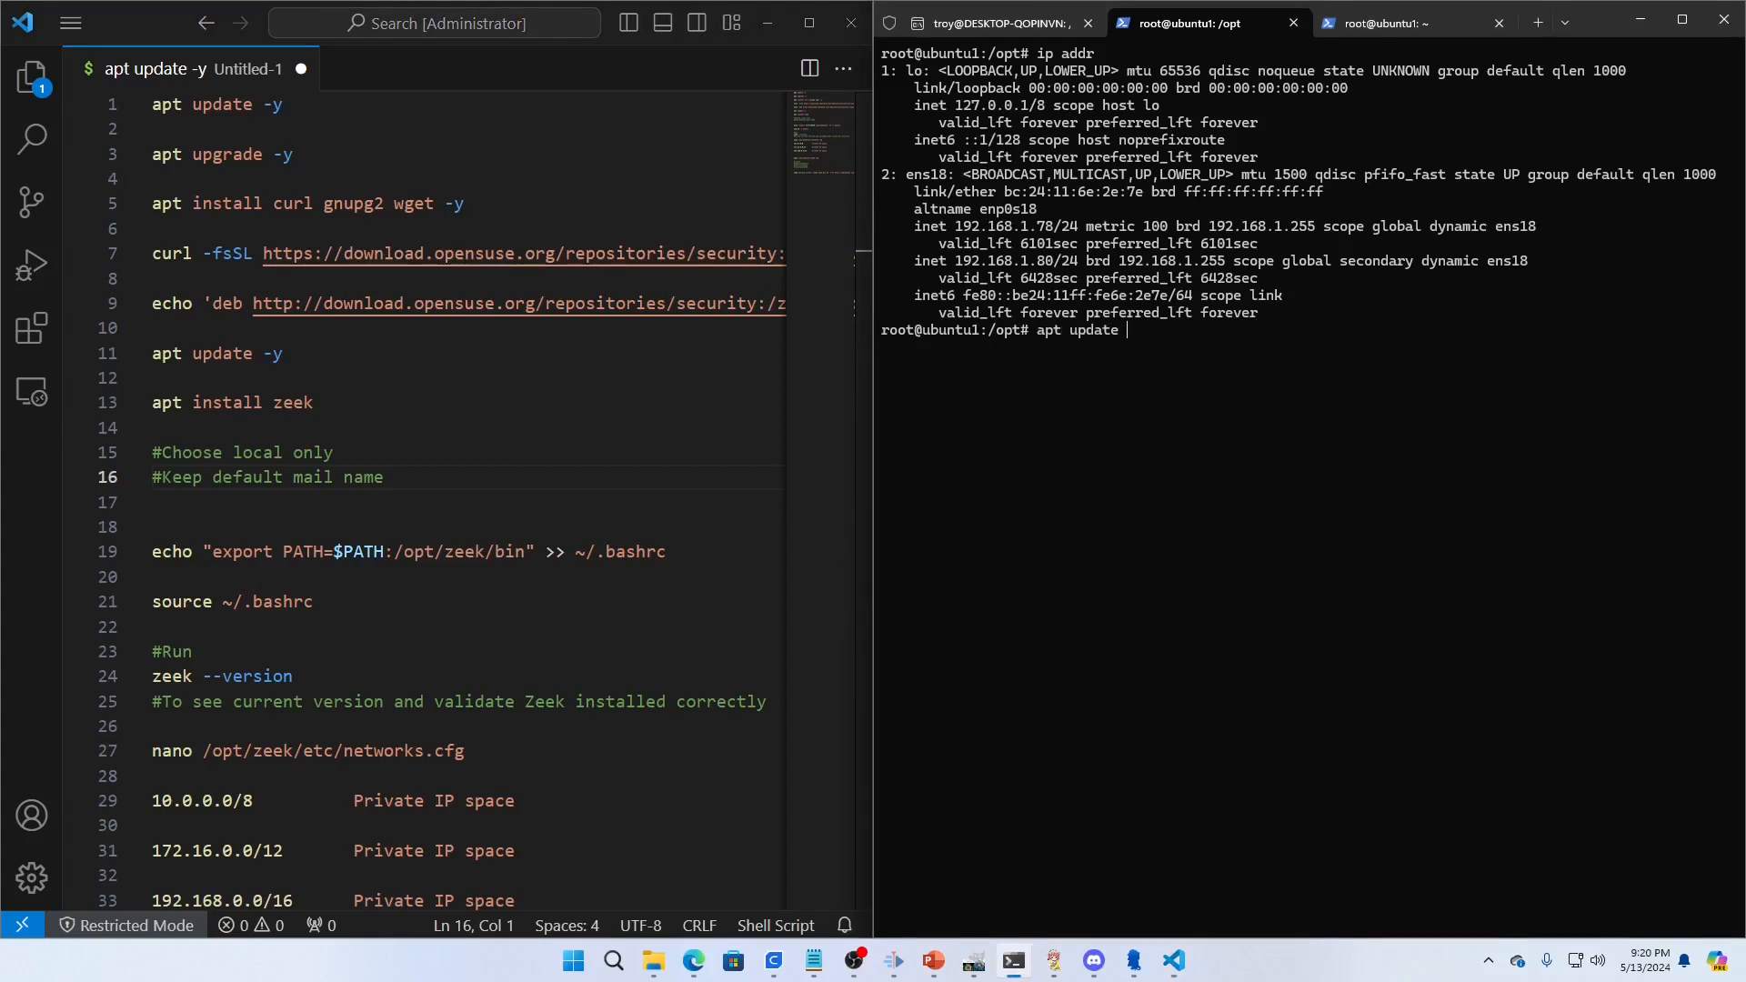
type("-y")
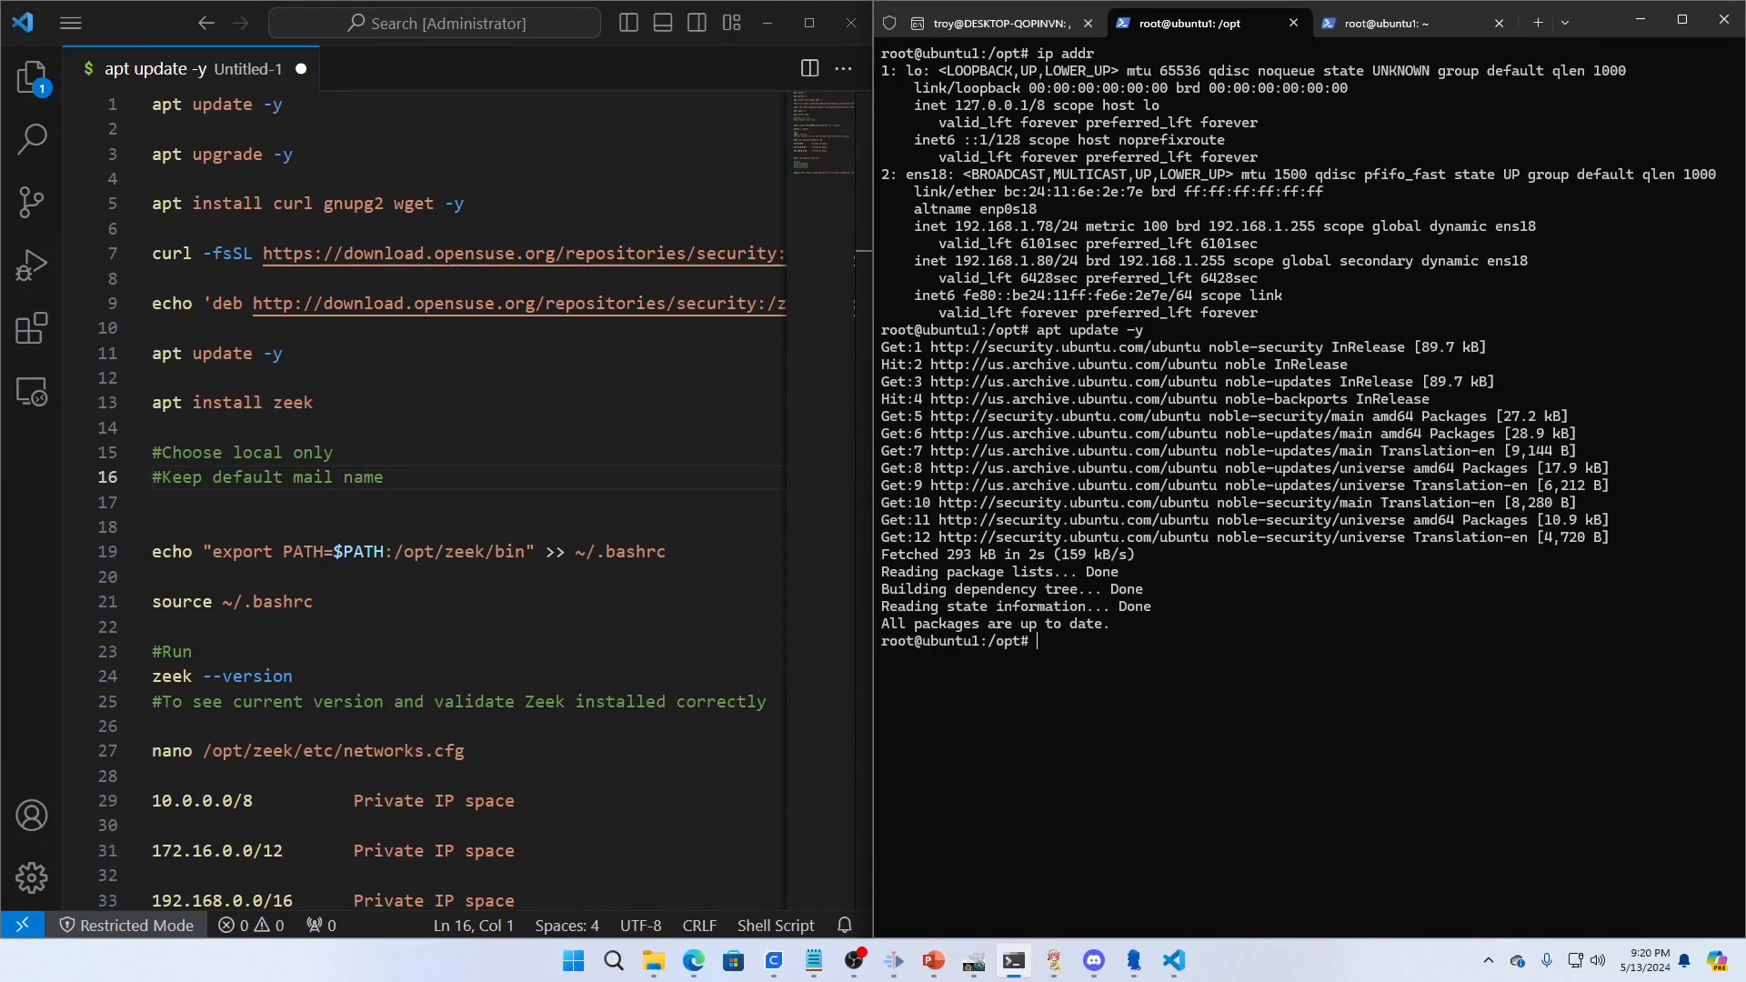
type("apt upga")
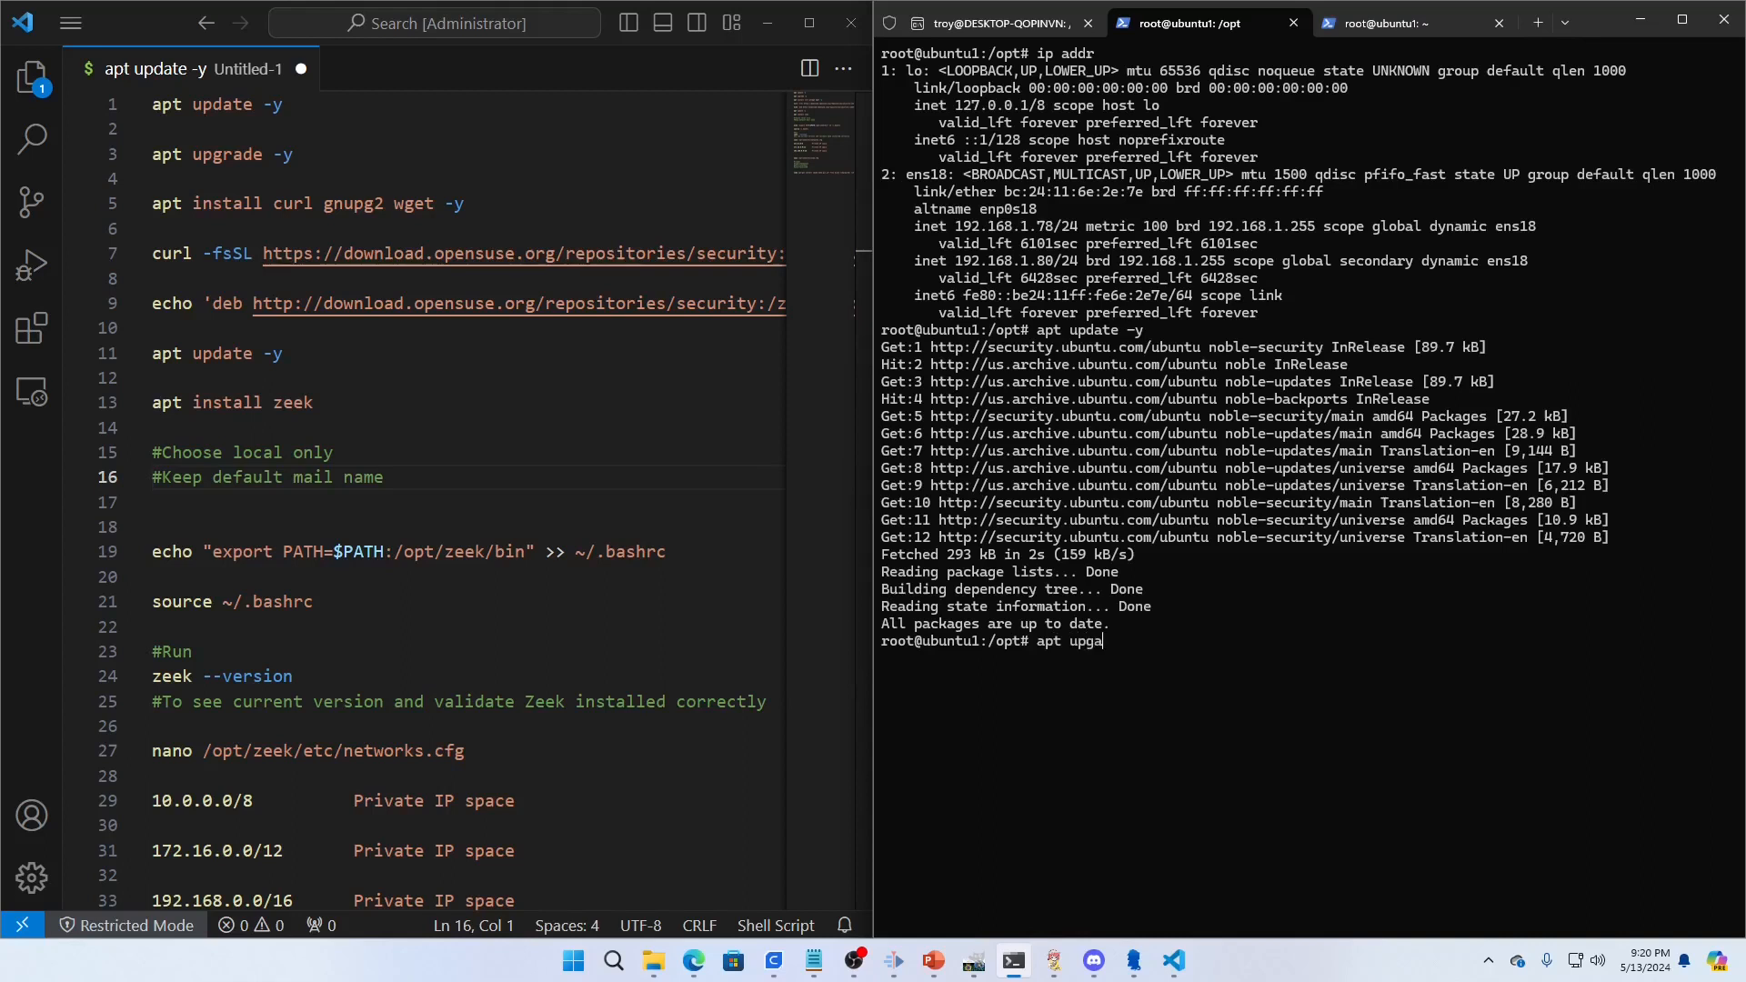
type("rade -y")
key("Return")
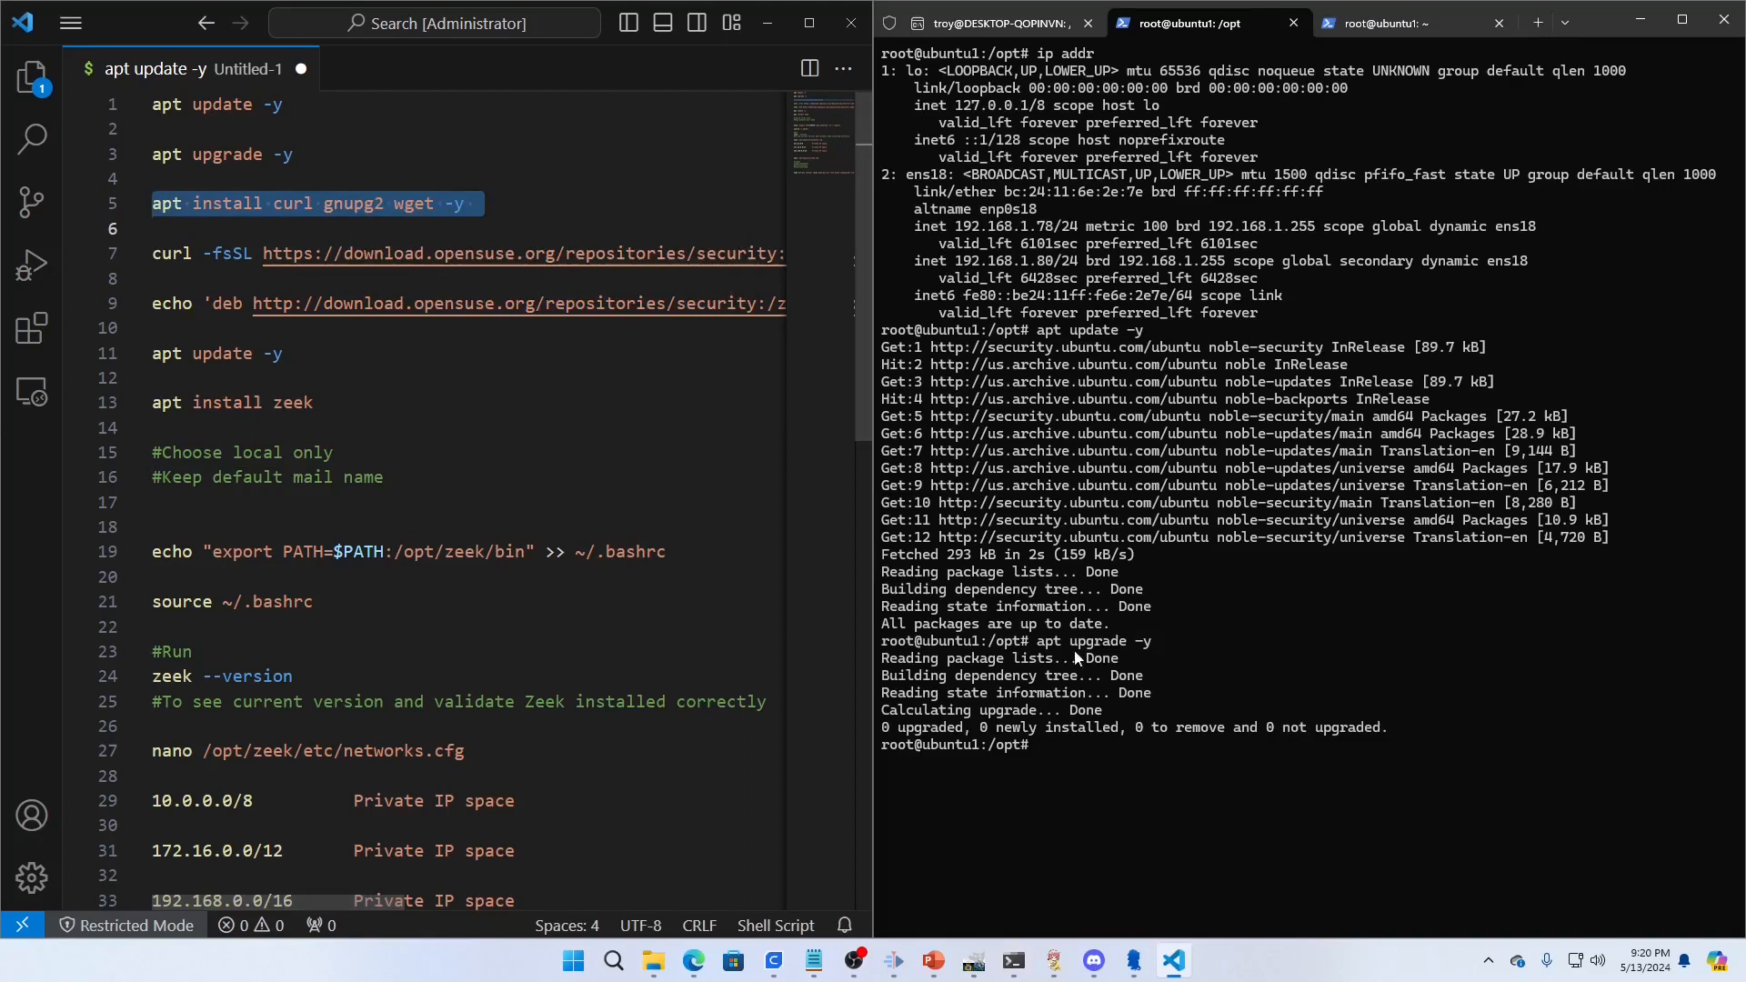
type("apt install curl gnupg2 wget -y")
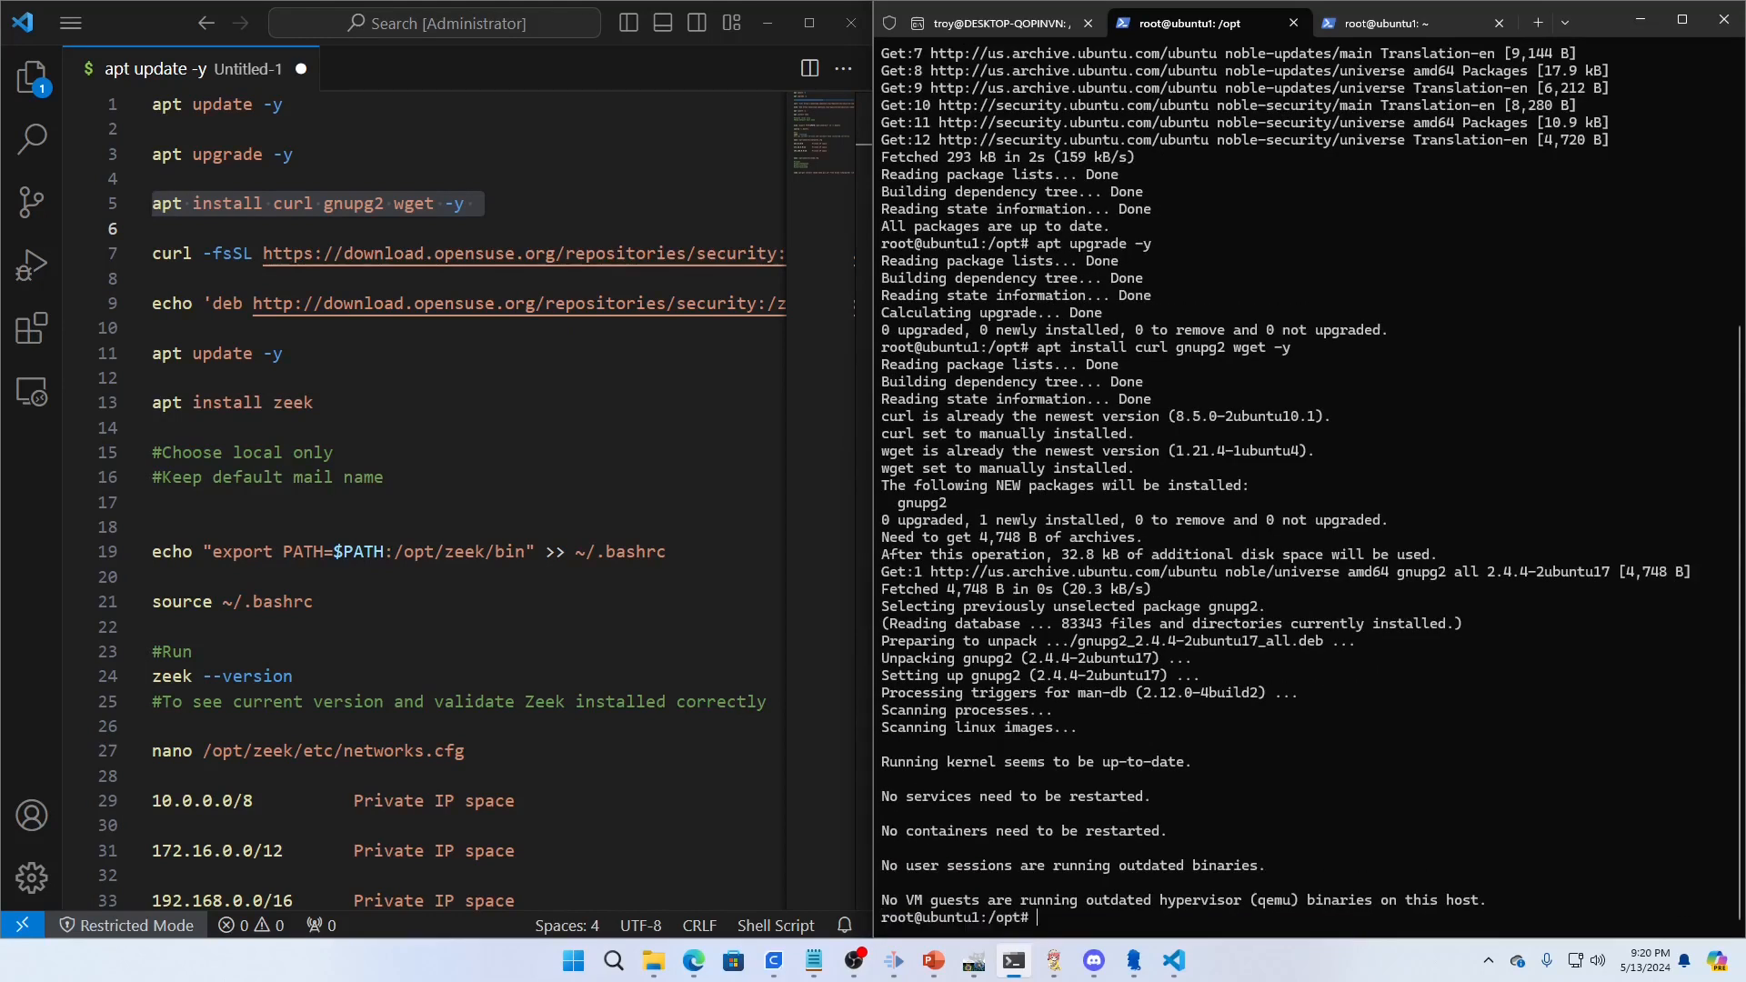
type("cl")
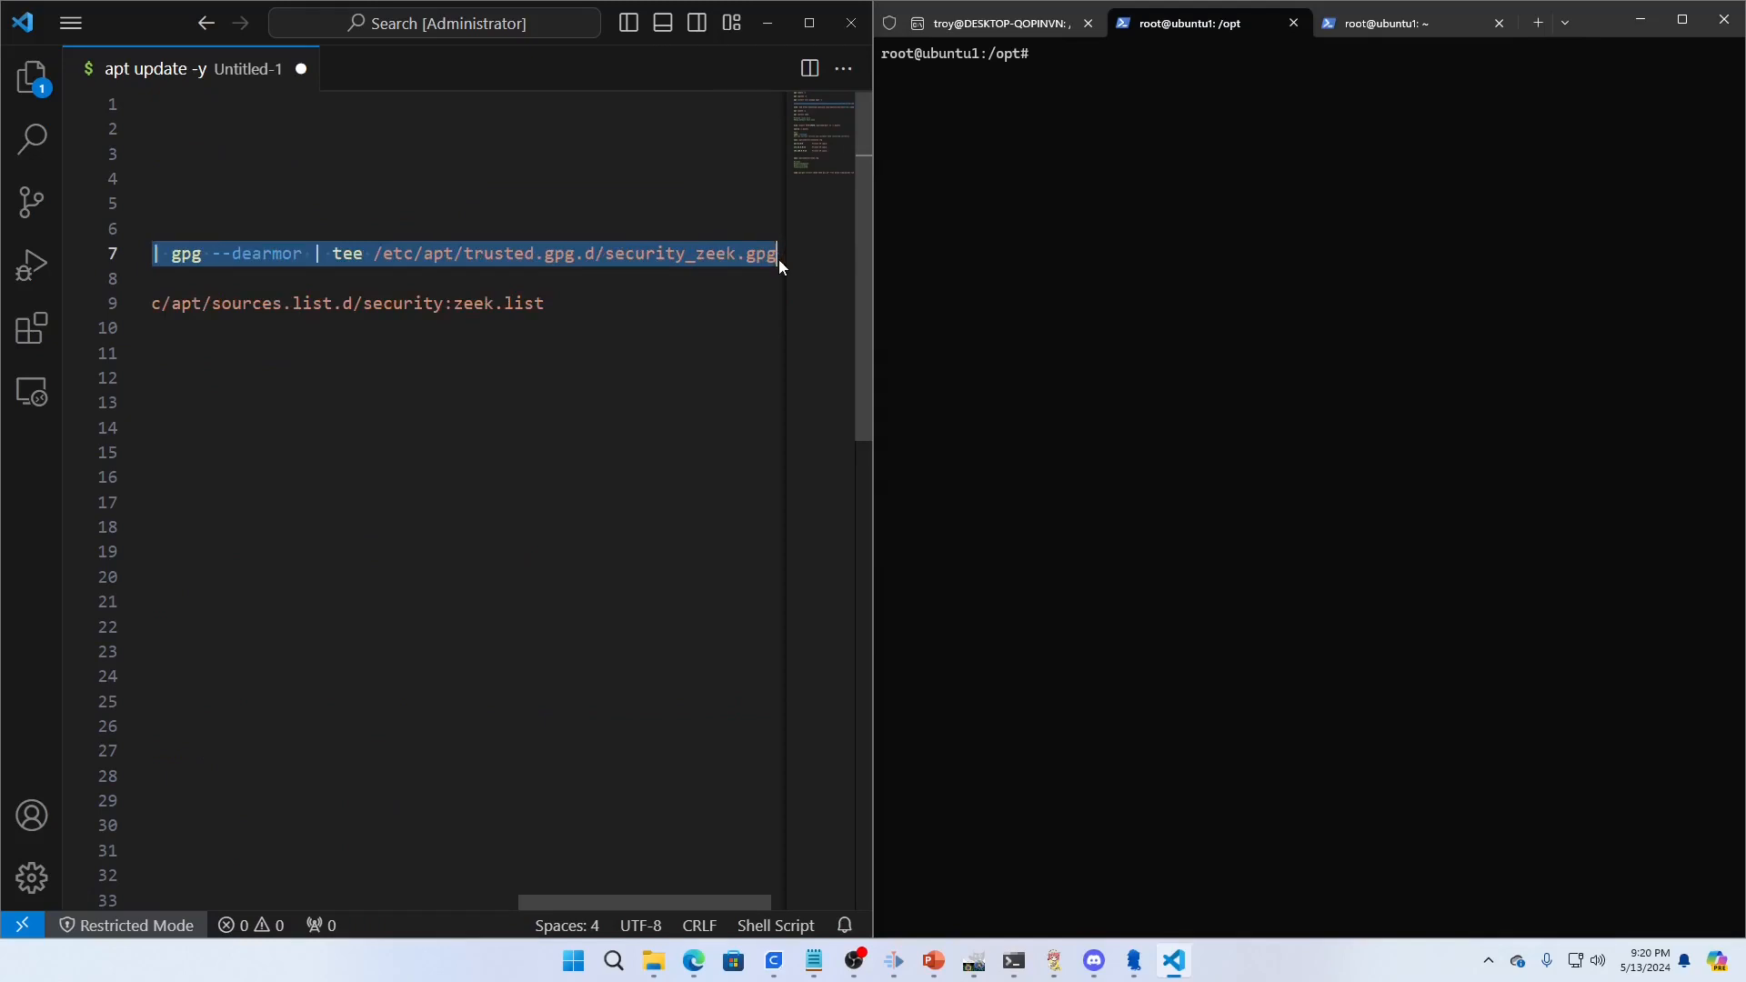
Step: Paste the Zeek repository key and deb source commands from VS Code, then clear
right_click(467, 253)
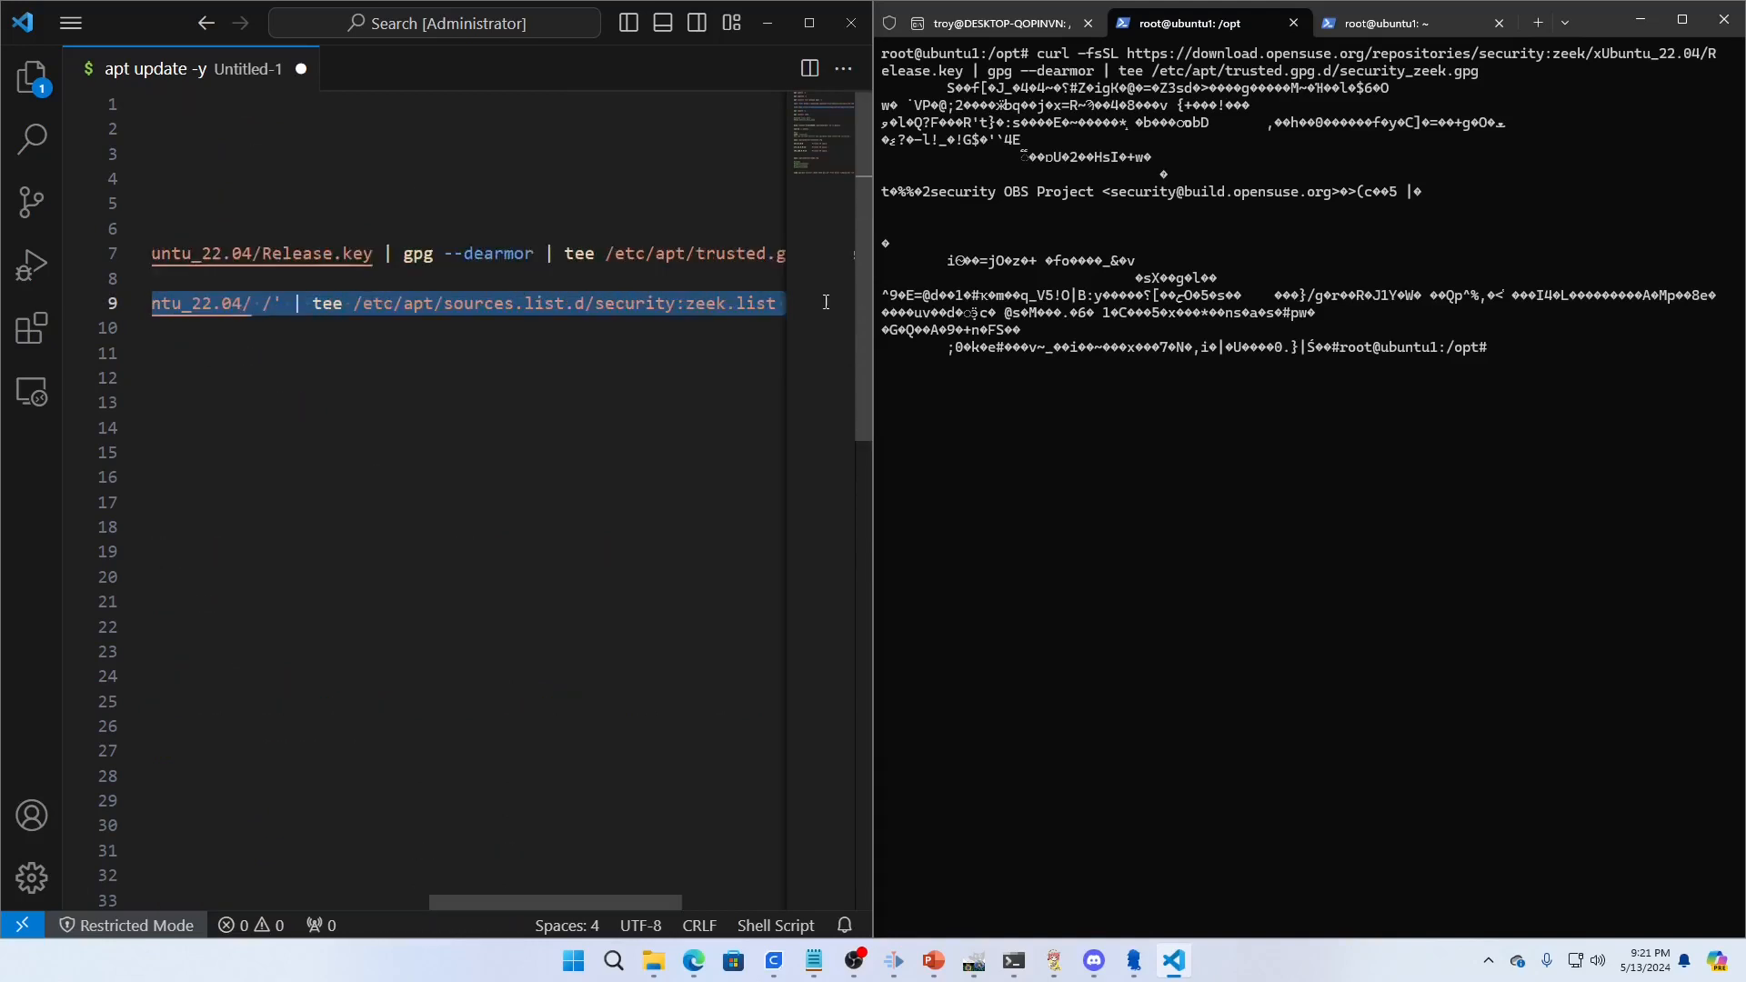
right_click(468, 302)
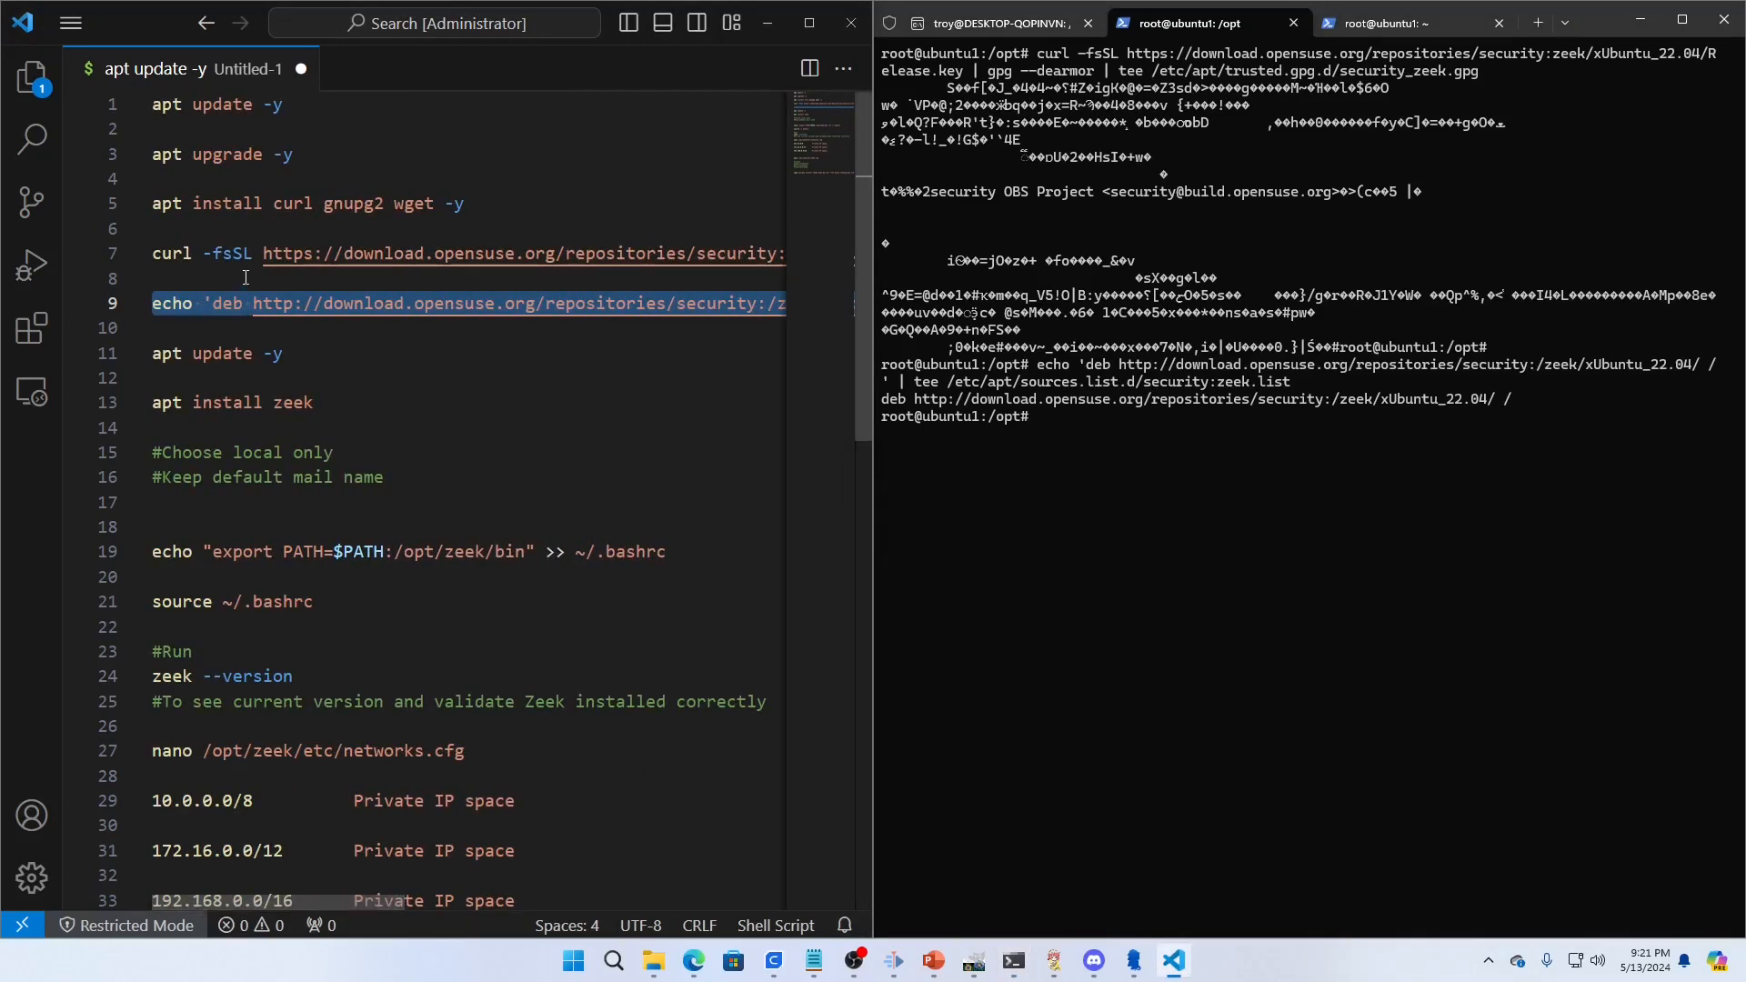
mouse_move(275, 320)
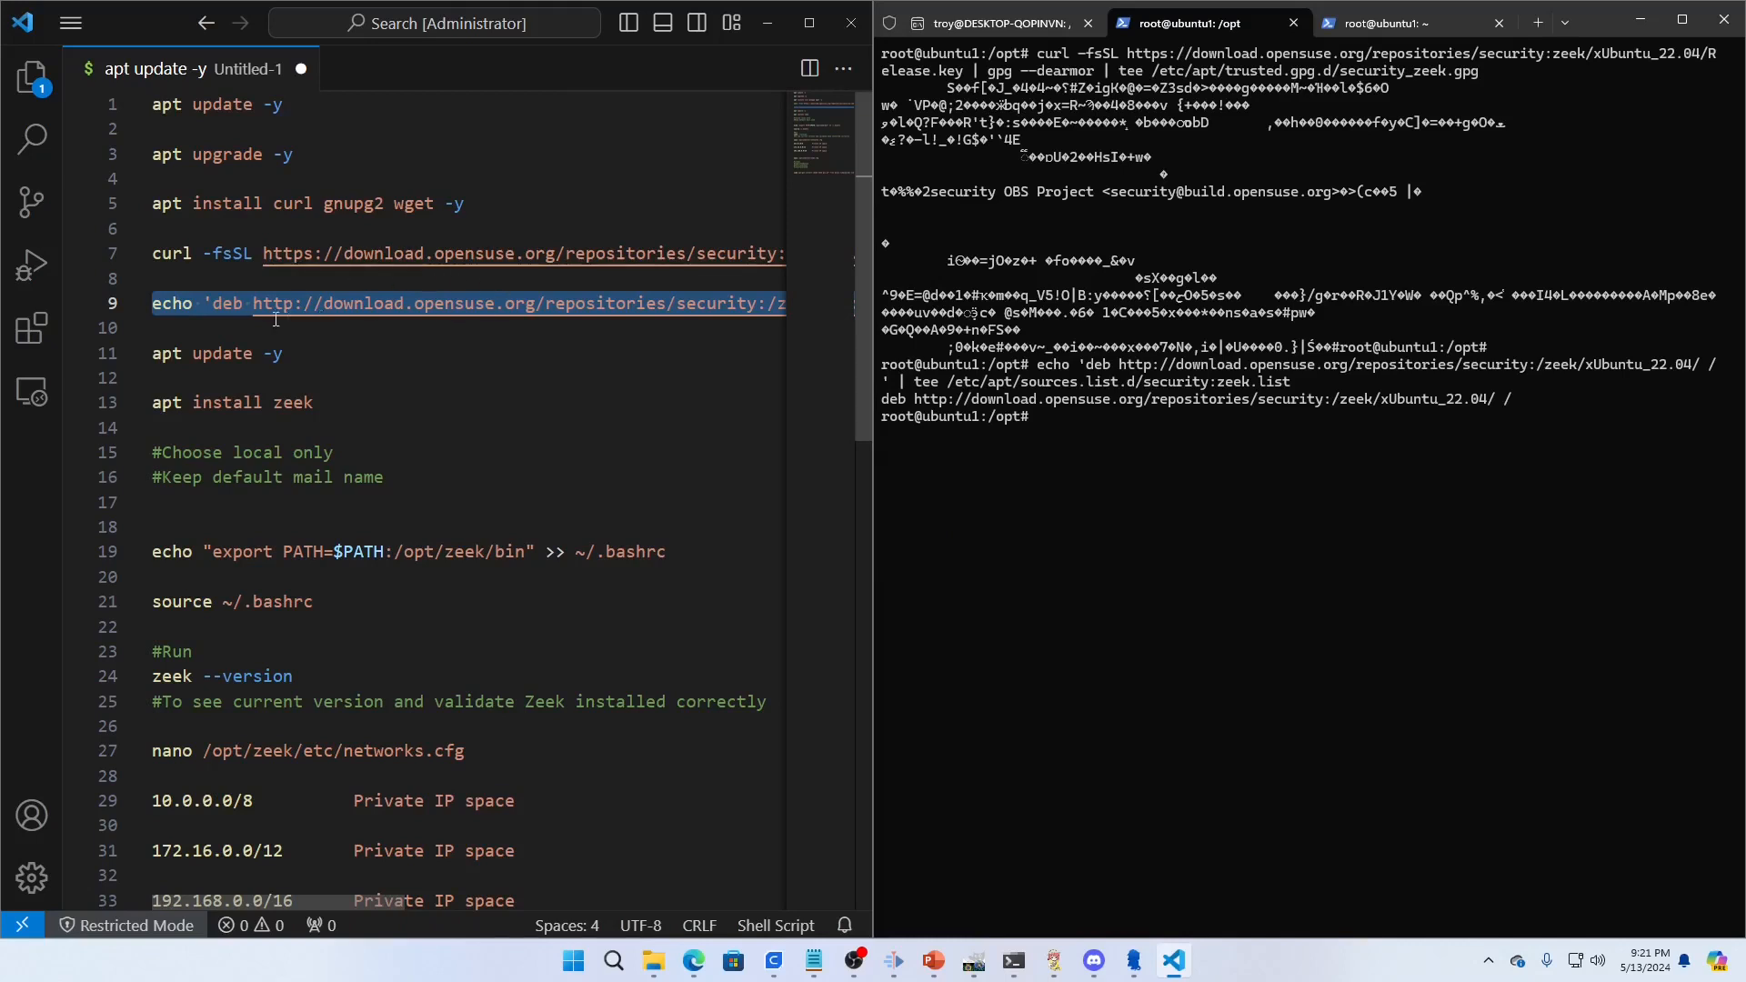
mouse_move(1015, 539)
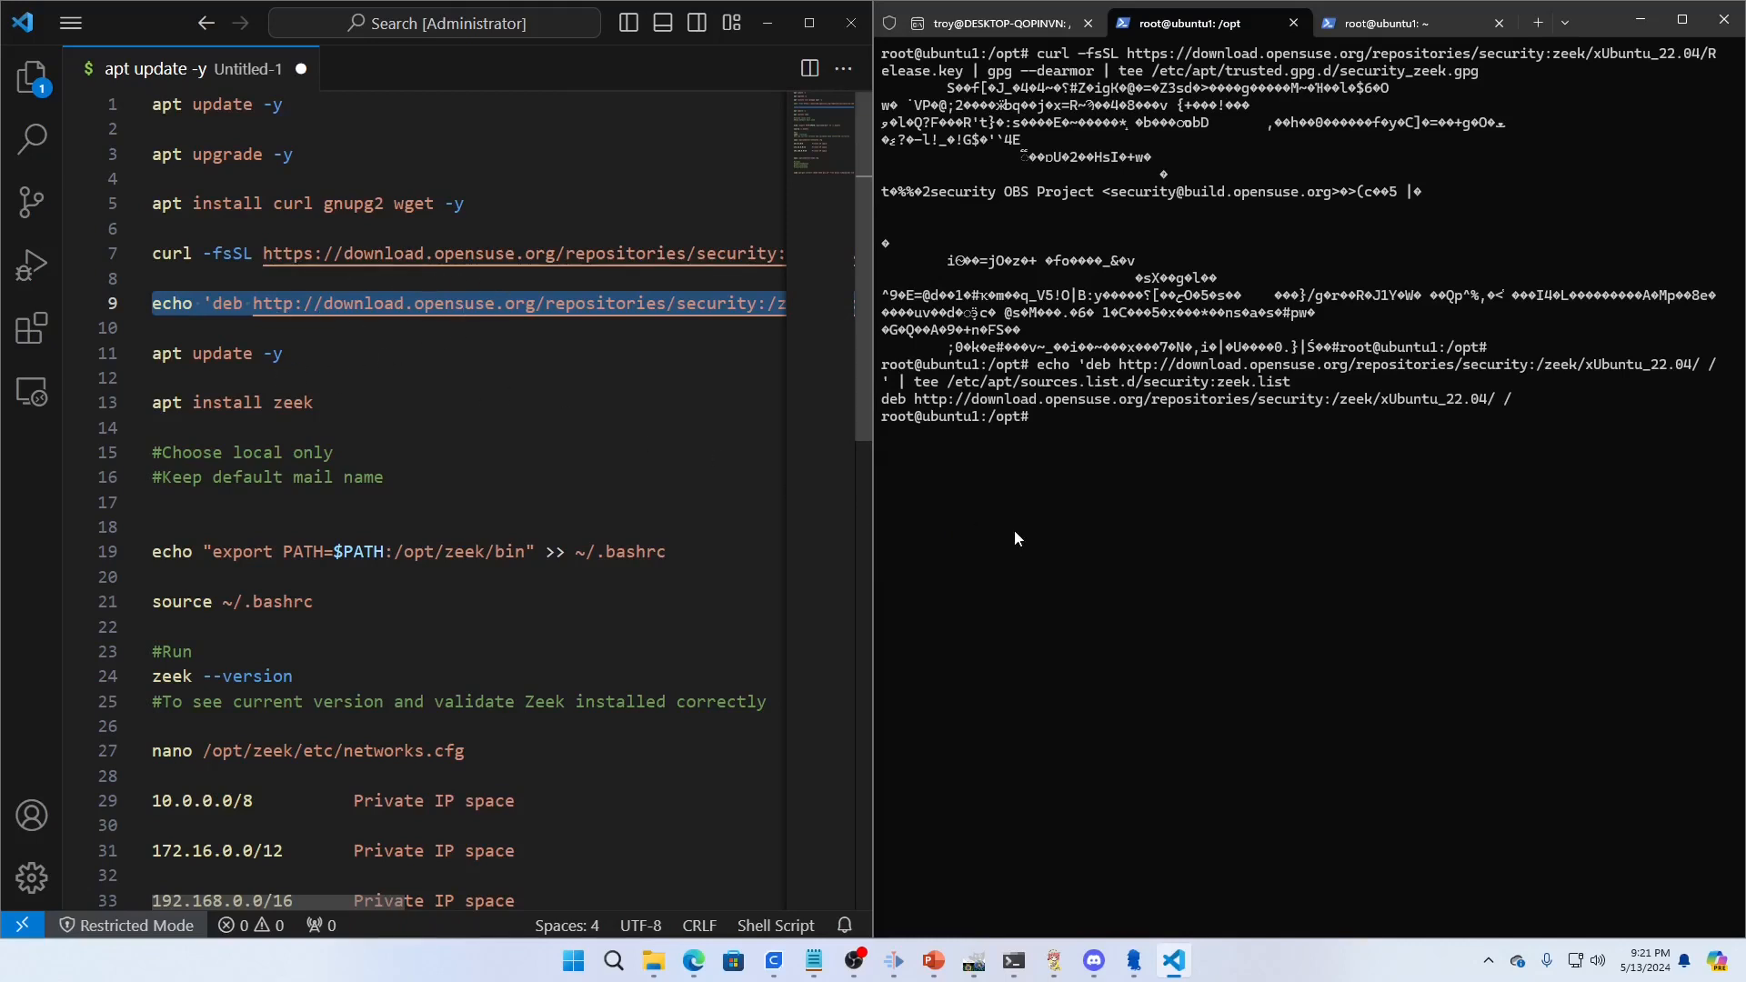
type("cle")
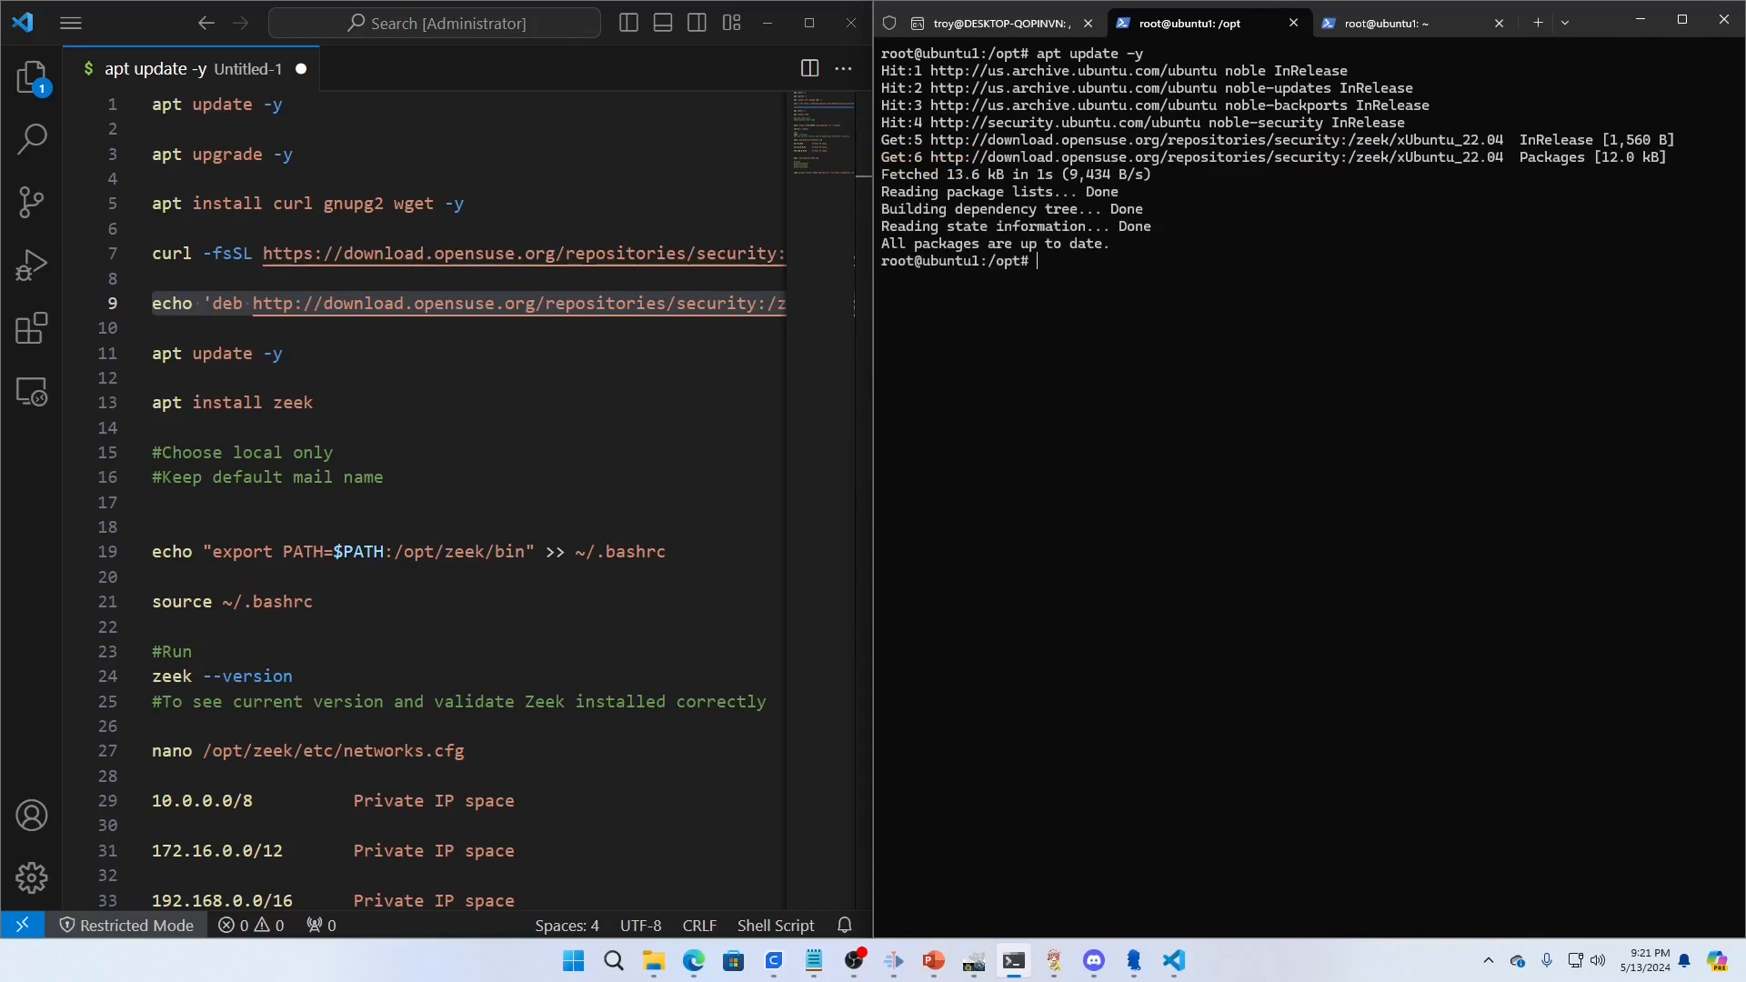
Step: Run apt install zeek and accept the 29-package install with y
type("apt install zeek")
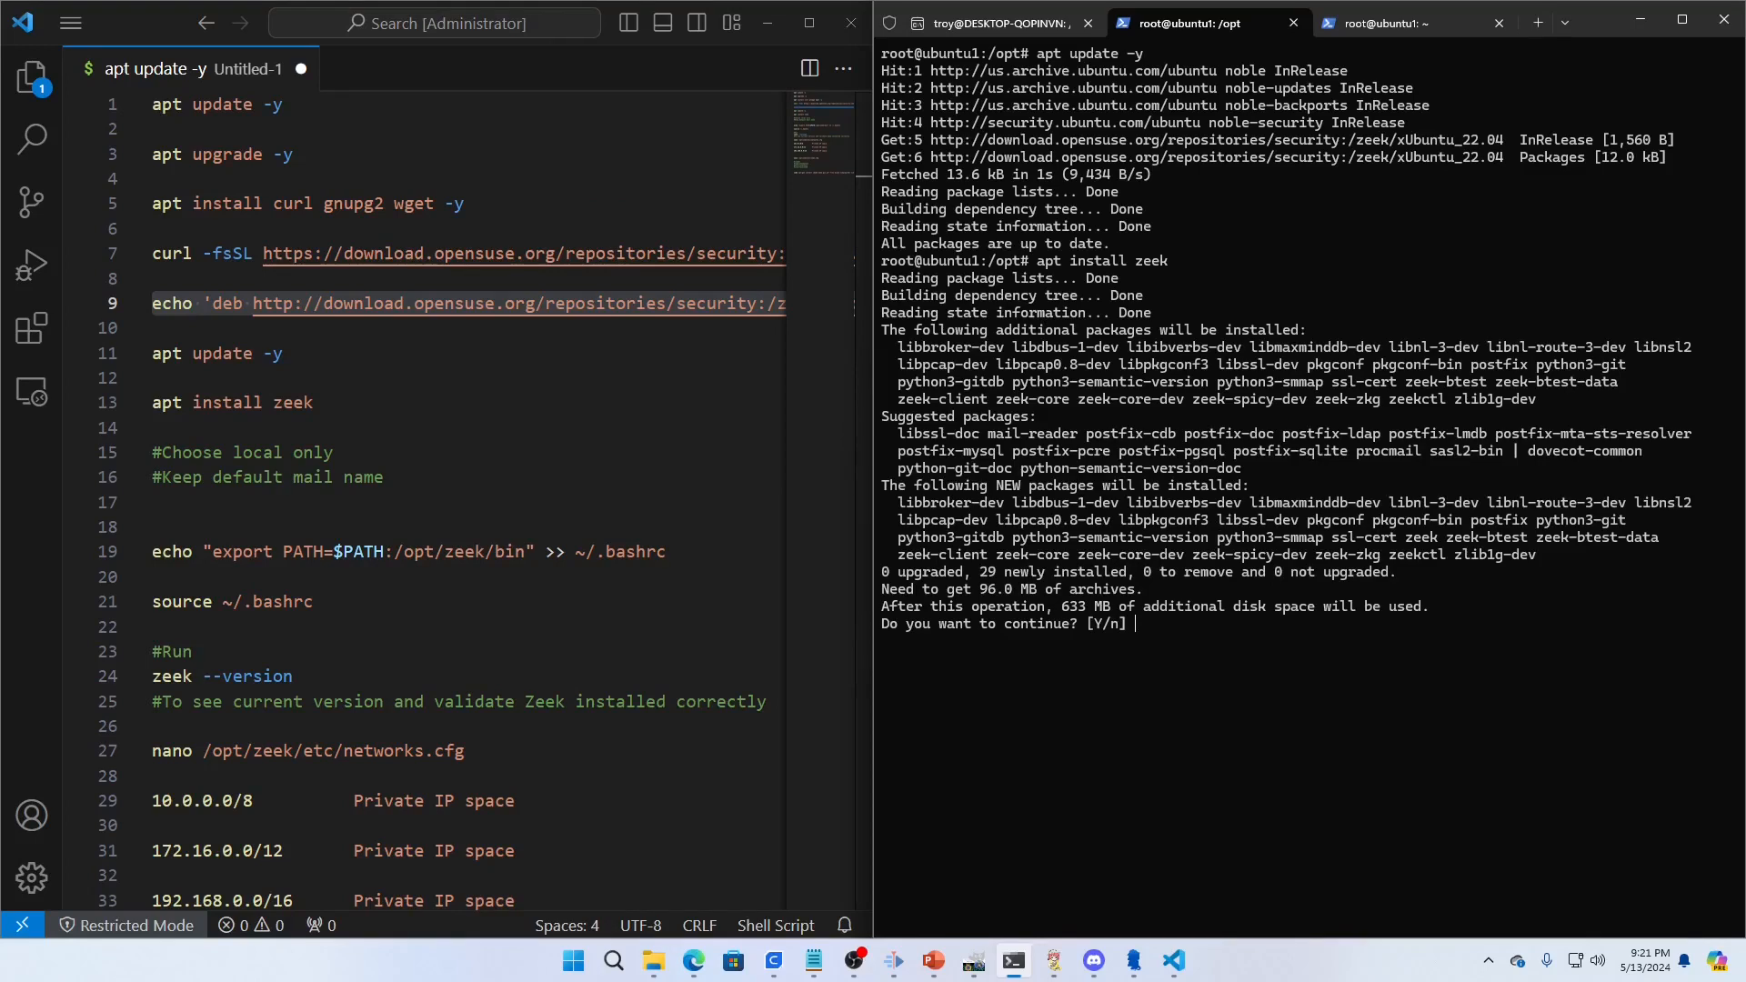
type("y")
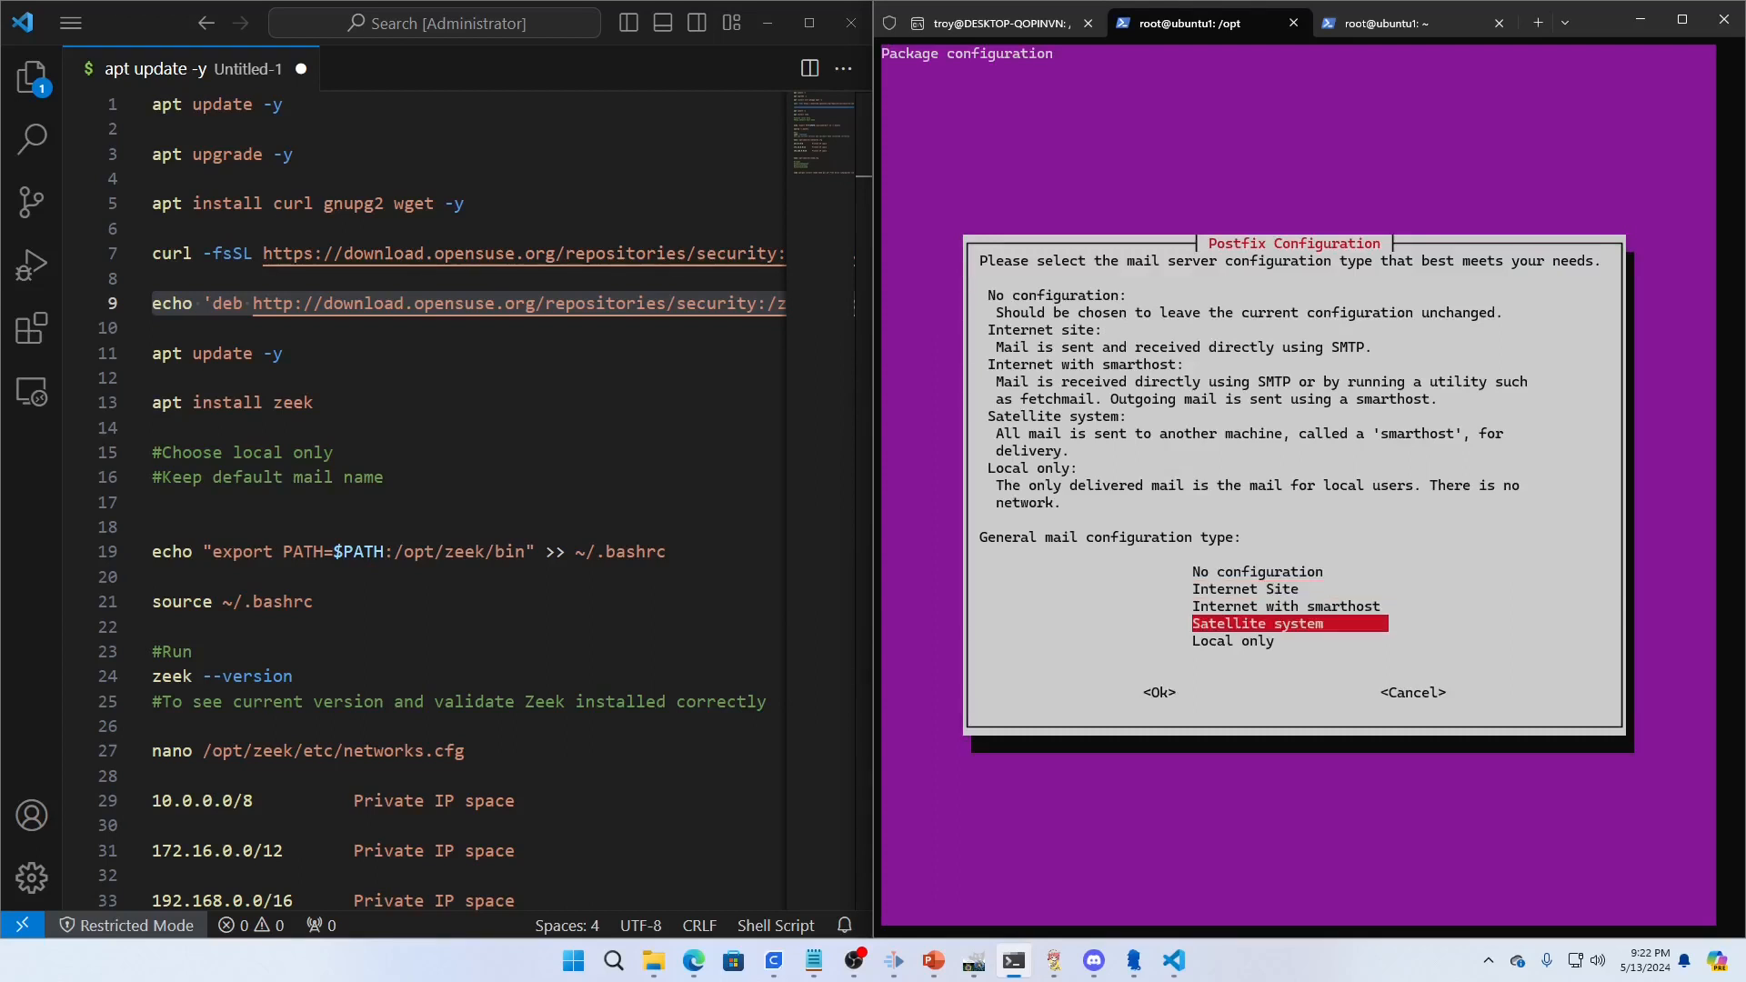
Step: Choose the No configuration Postfix mail type and let the Zeek 6.2.0 install finish
key("Down")
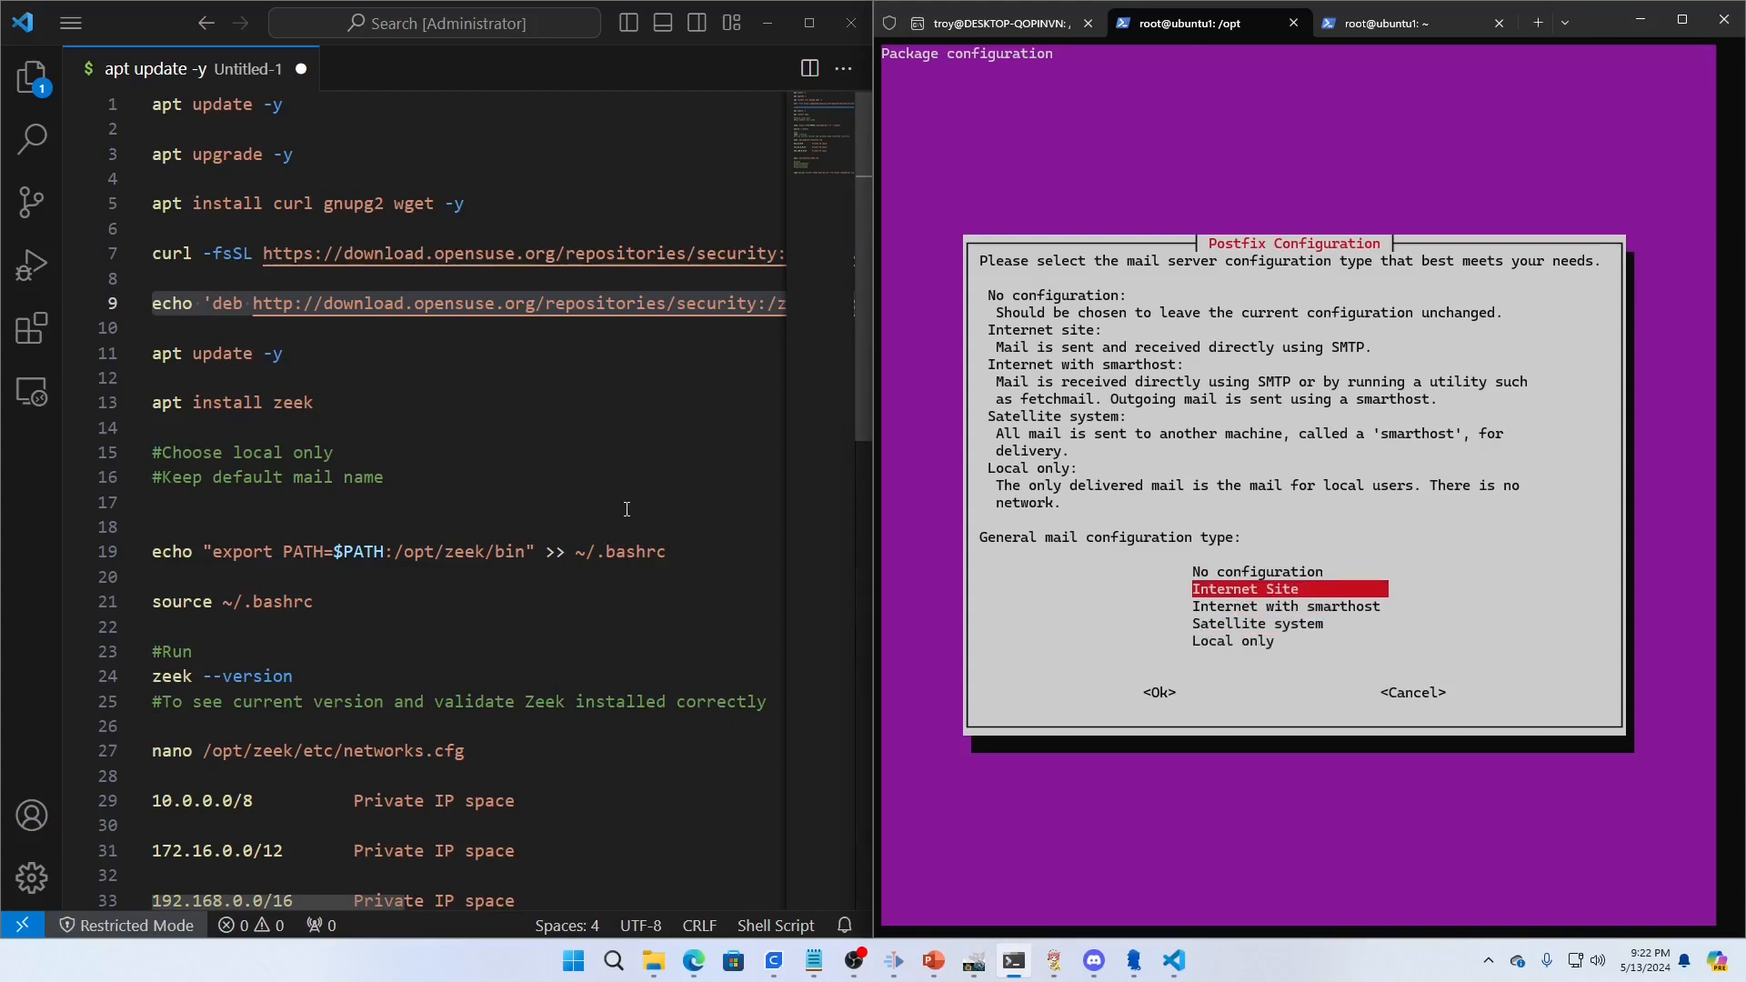
key("up")
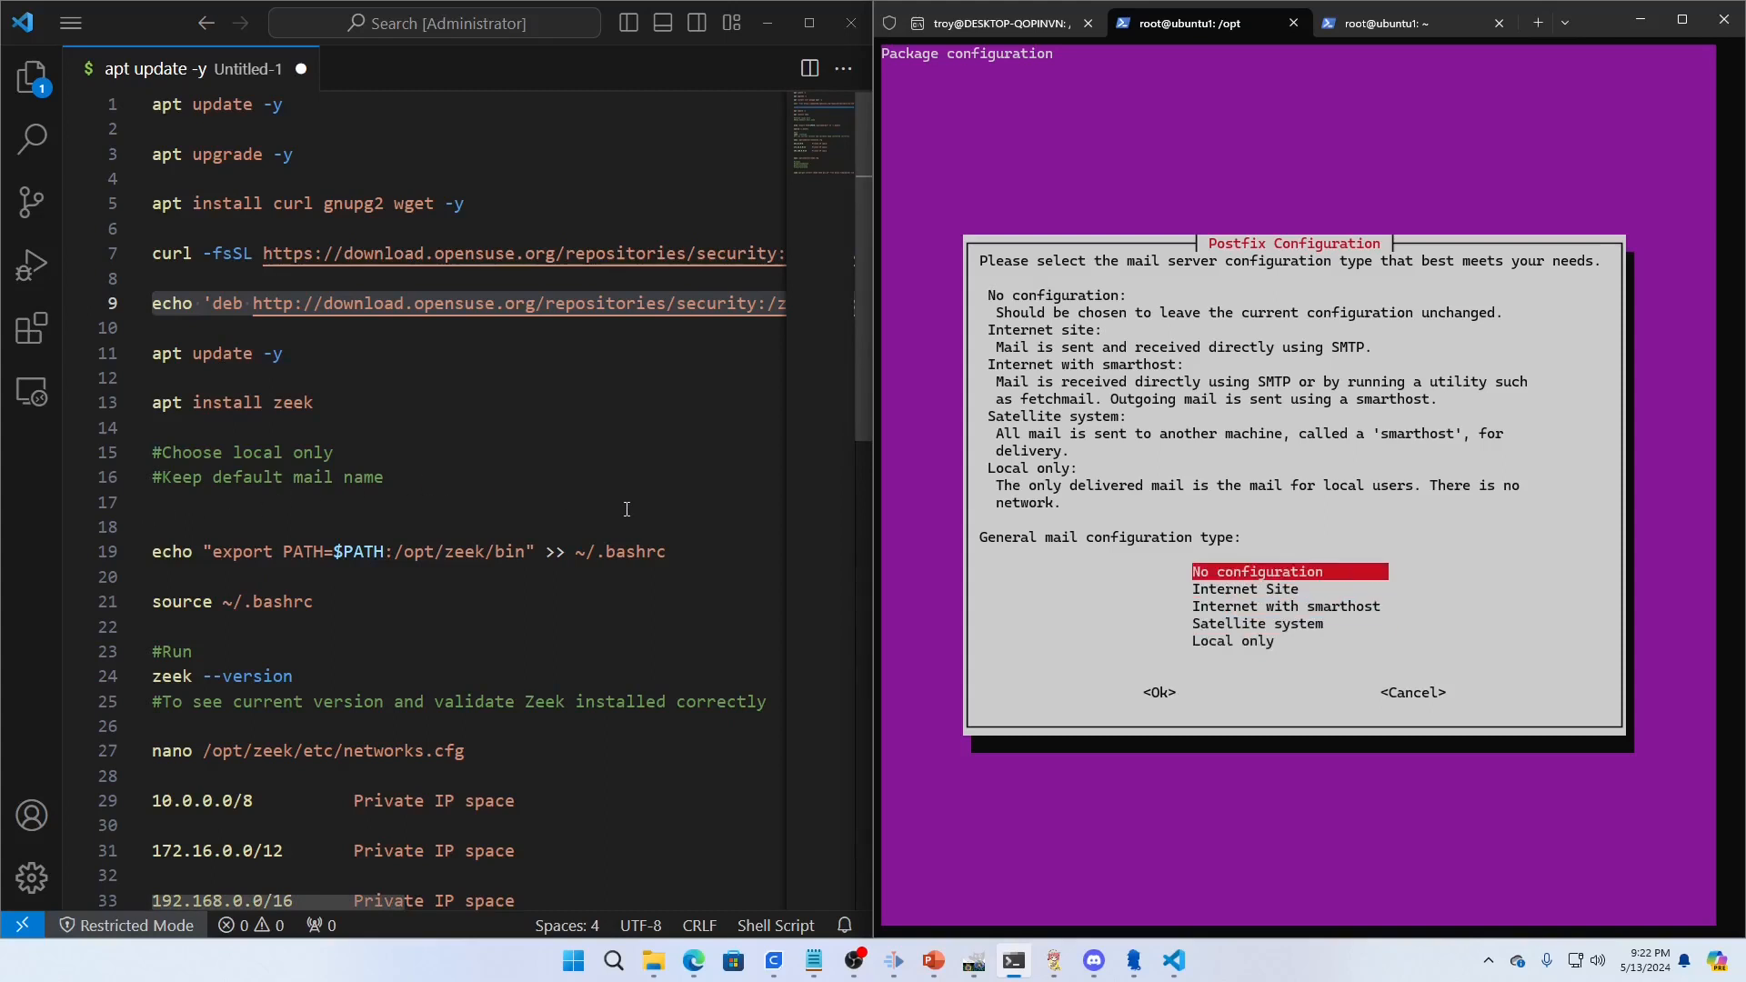
left_click(1159, 691)
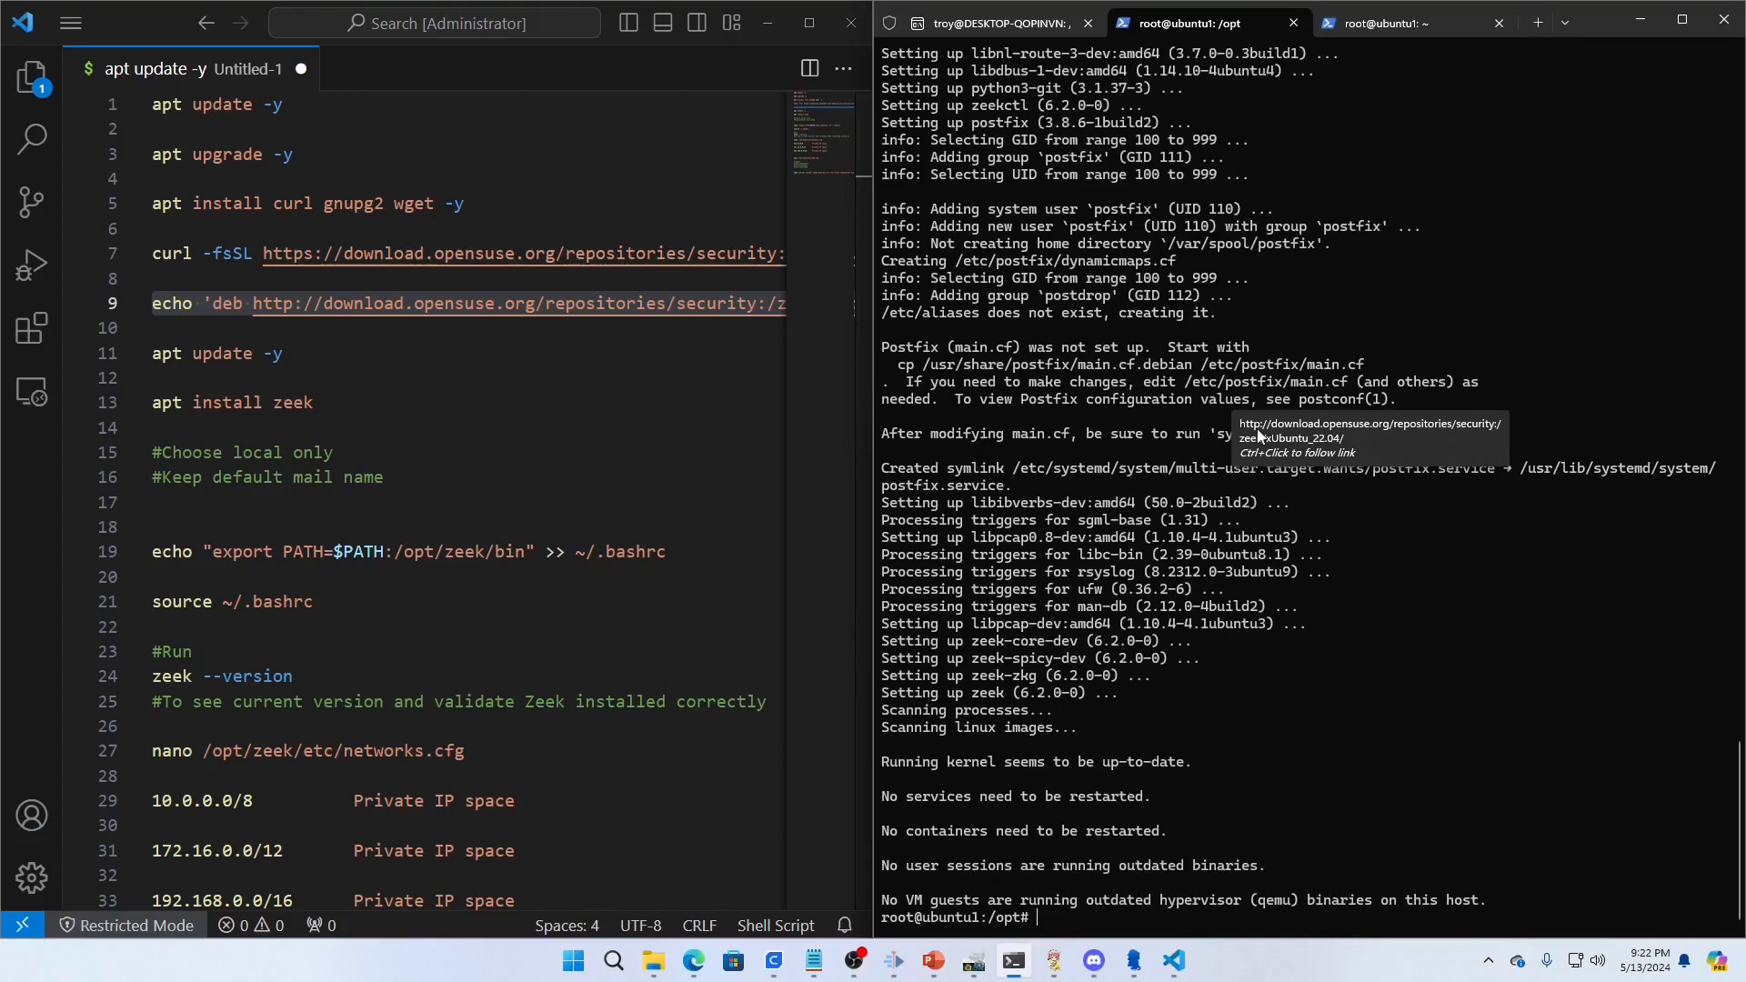
mouse_move(1244, 642)
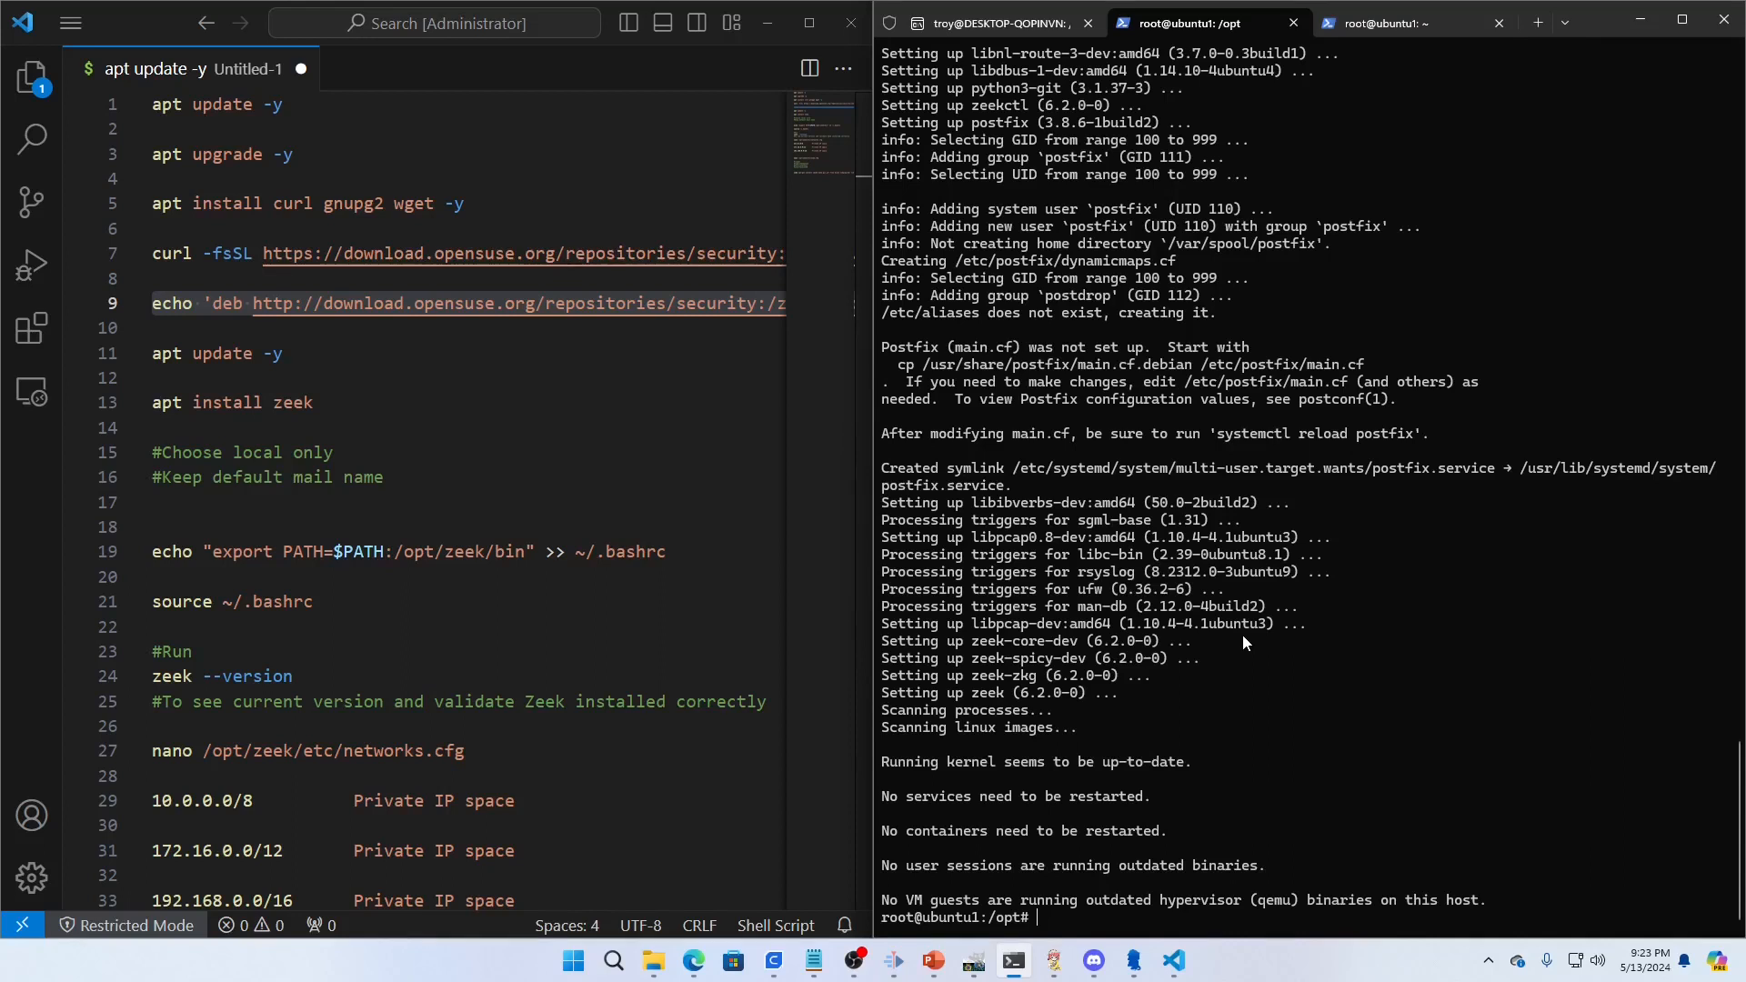
mouse_move(1044, 315)
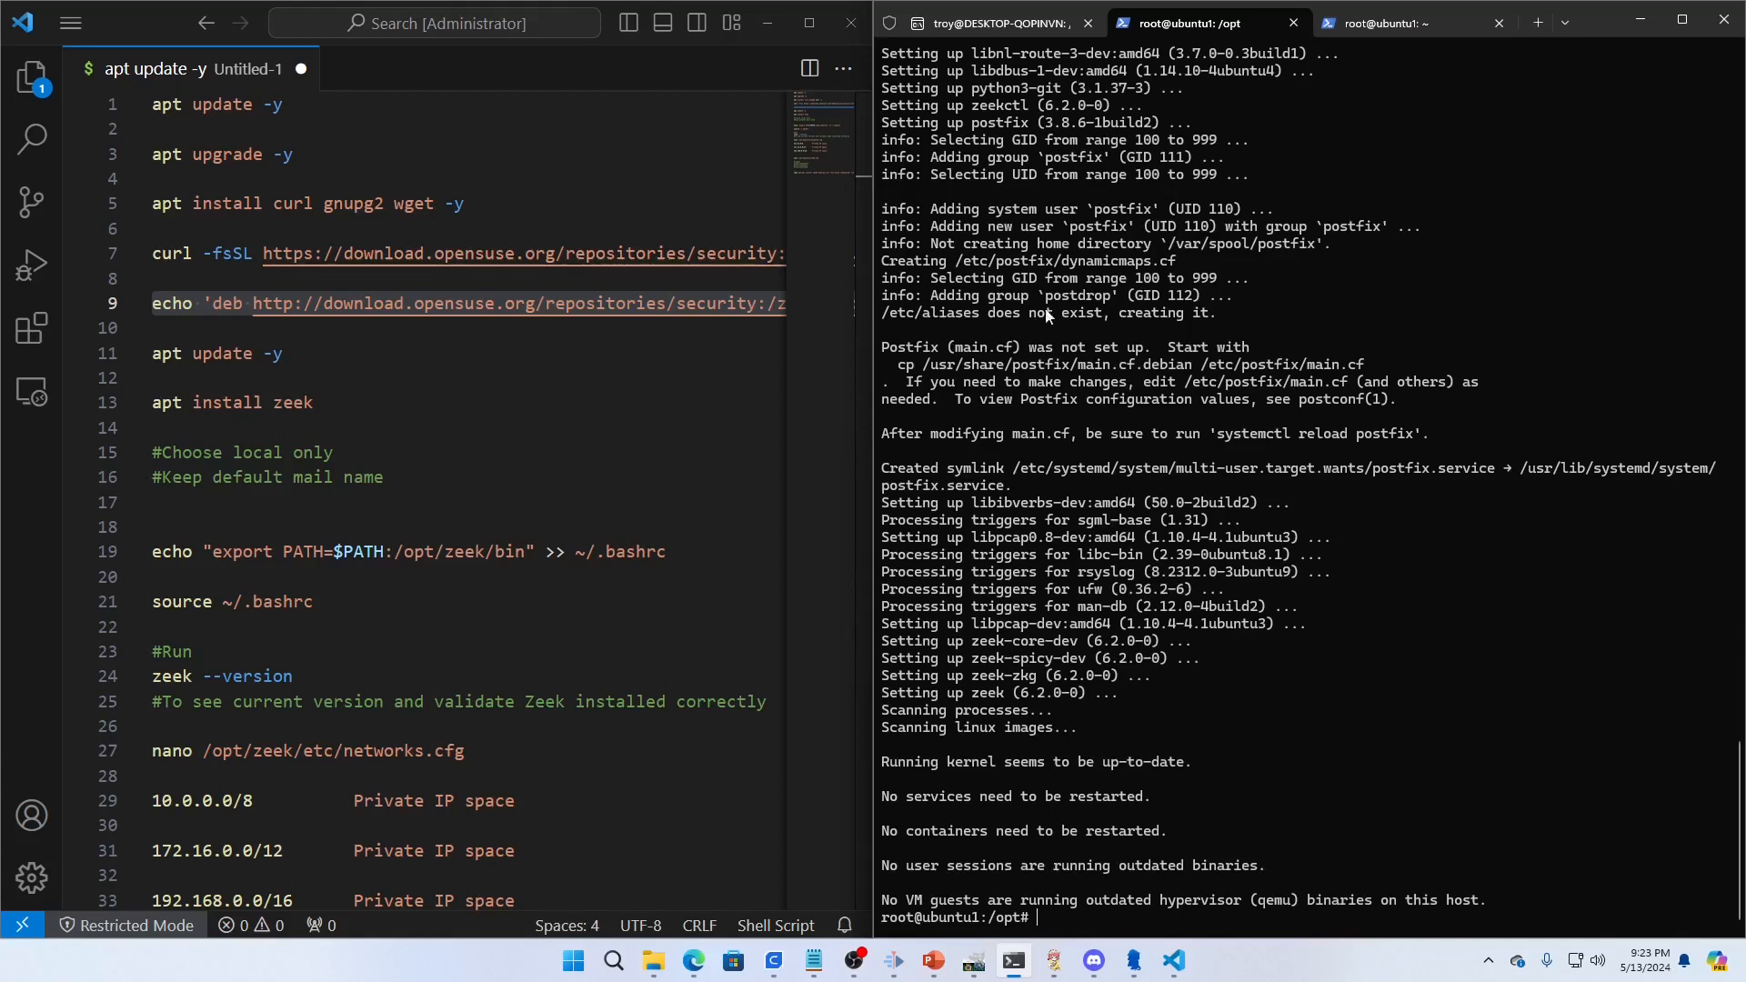
mouse_move(991, 22)
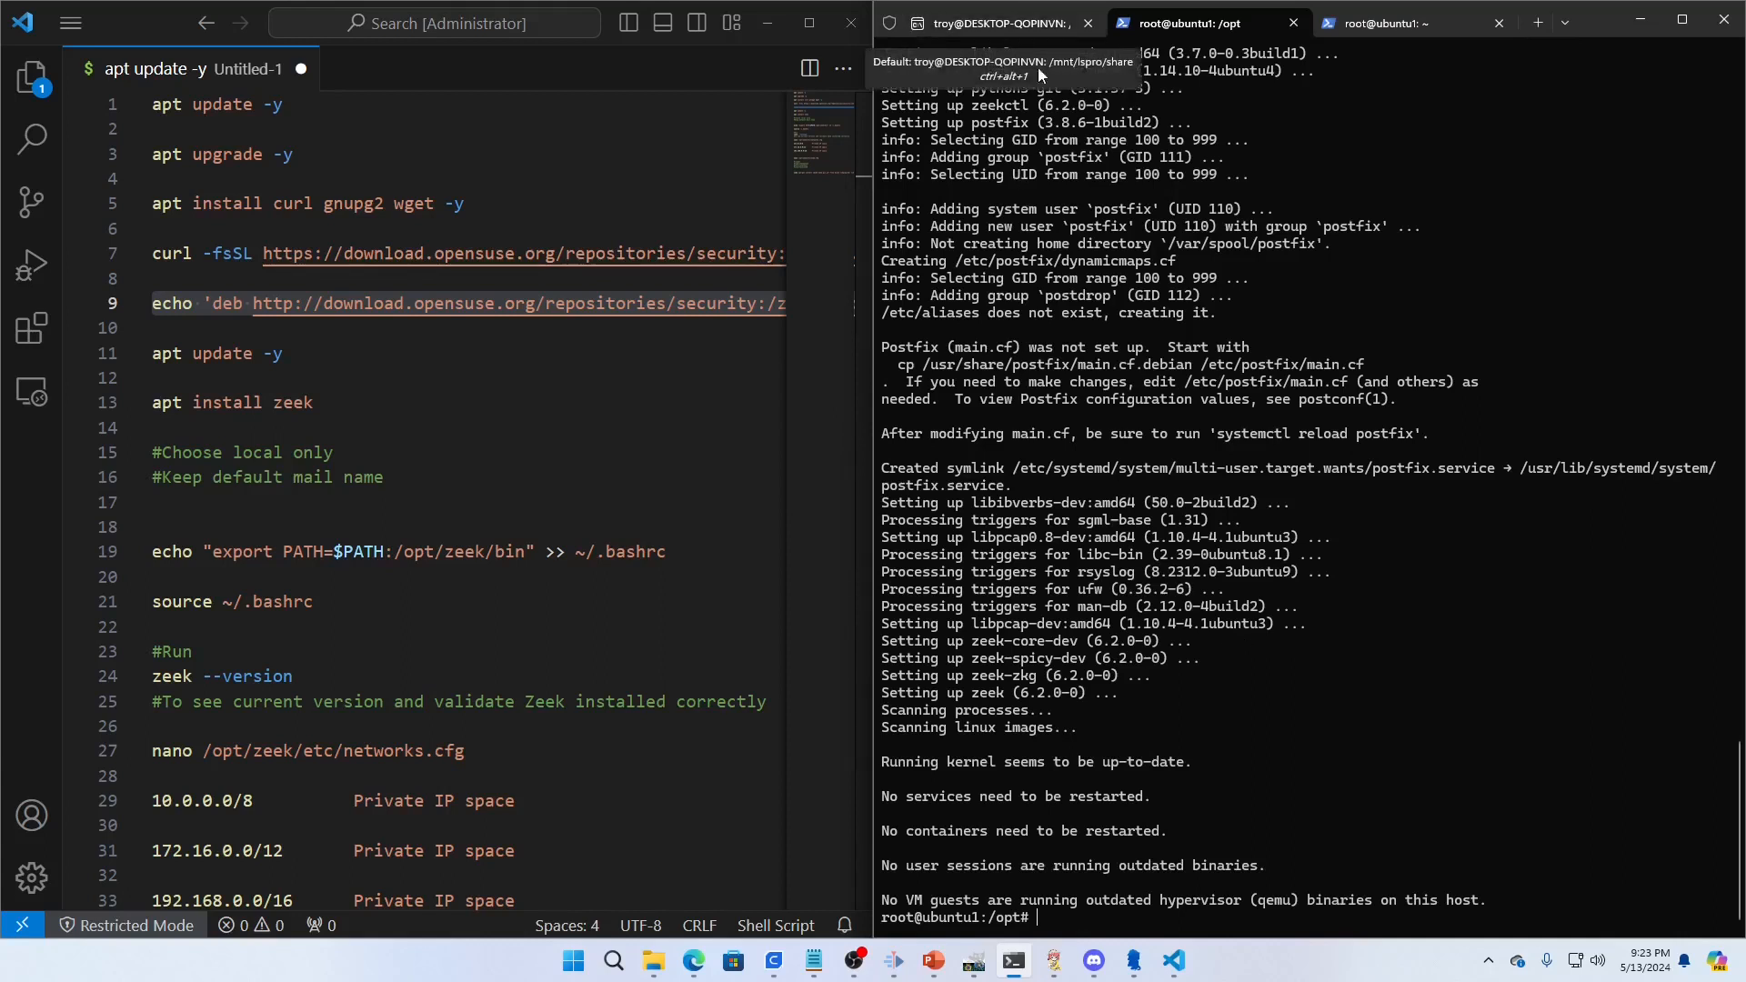
mouse_move(1244, 544)
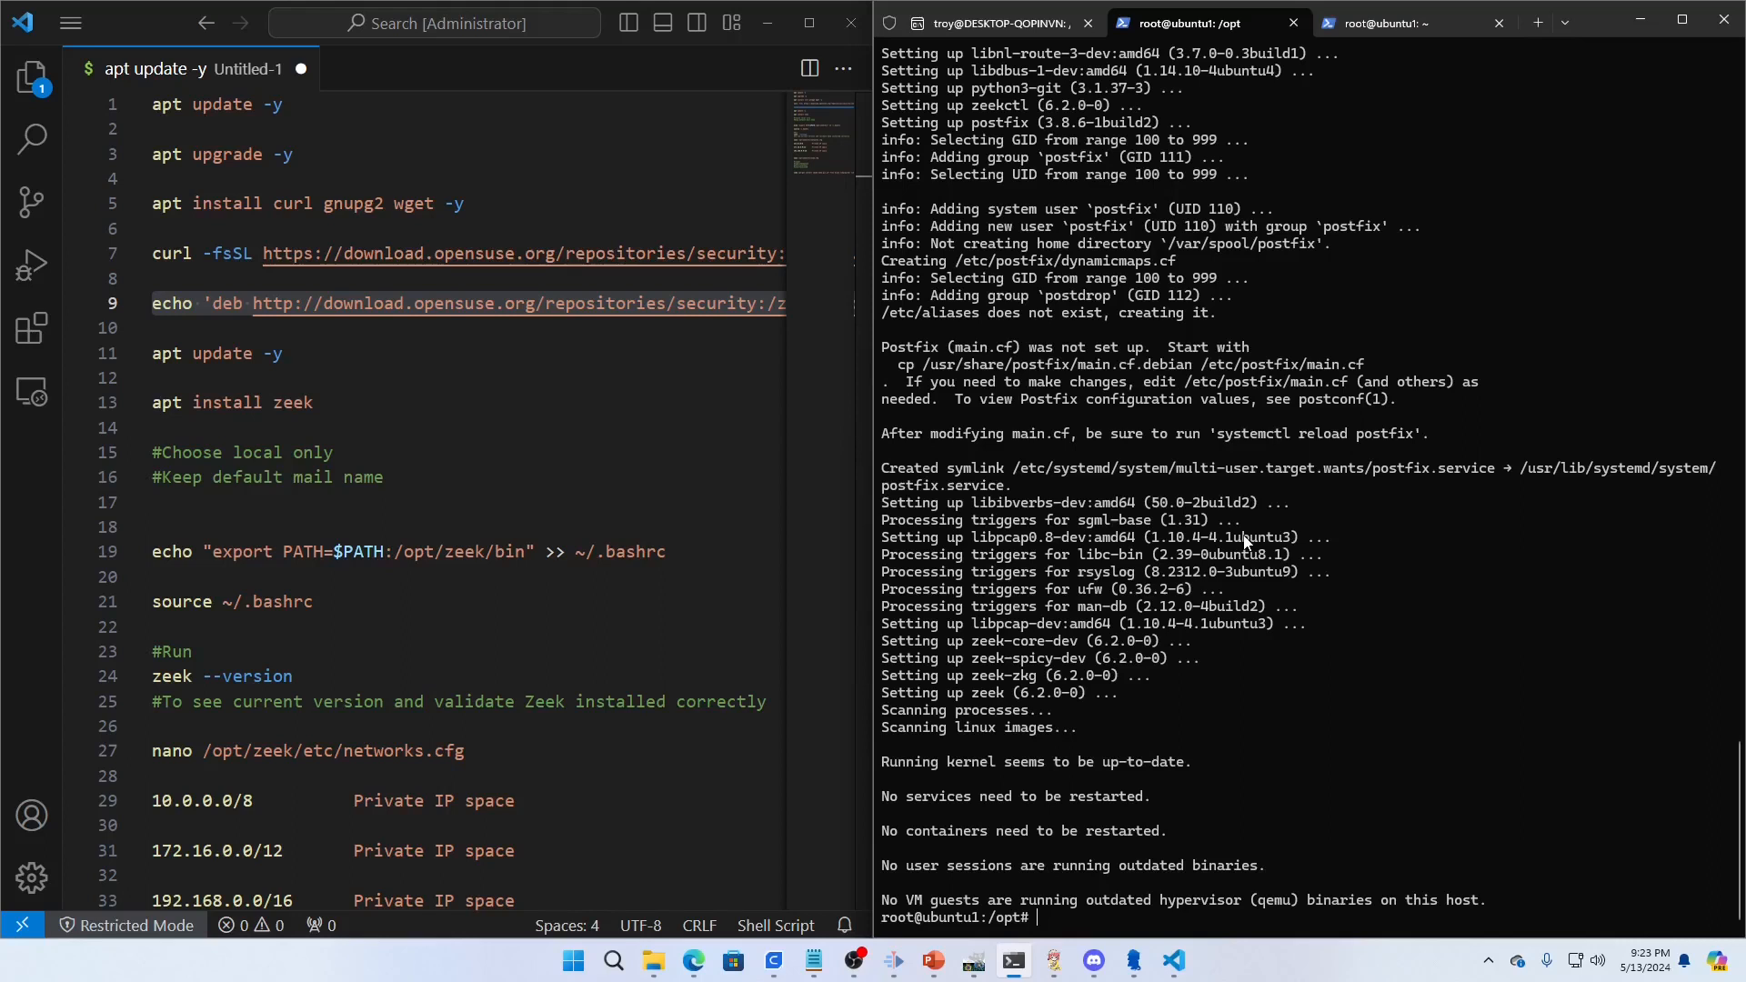
mouse_move(1148, 841)
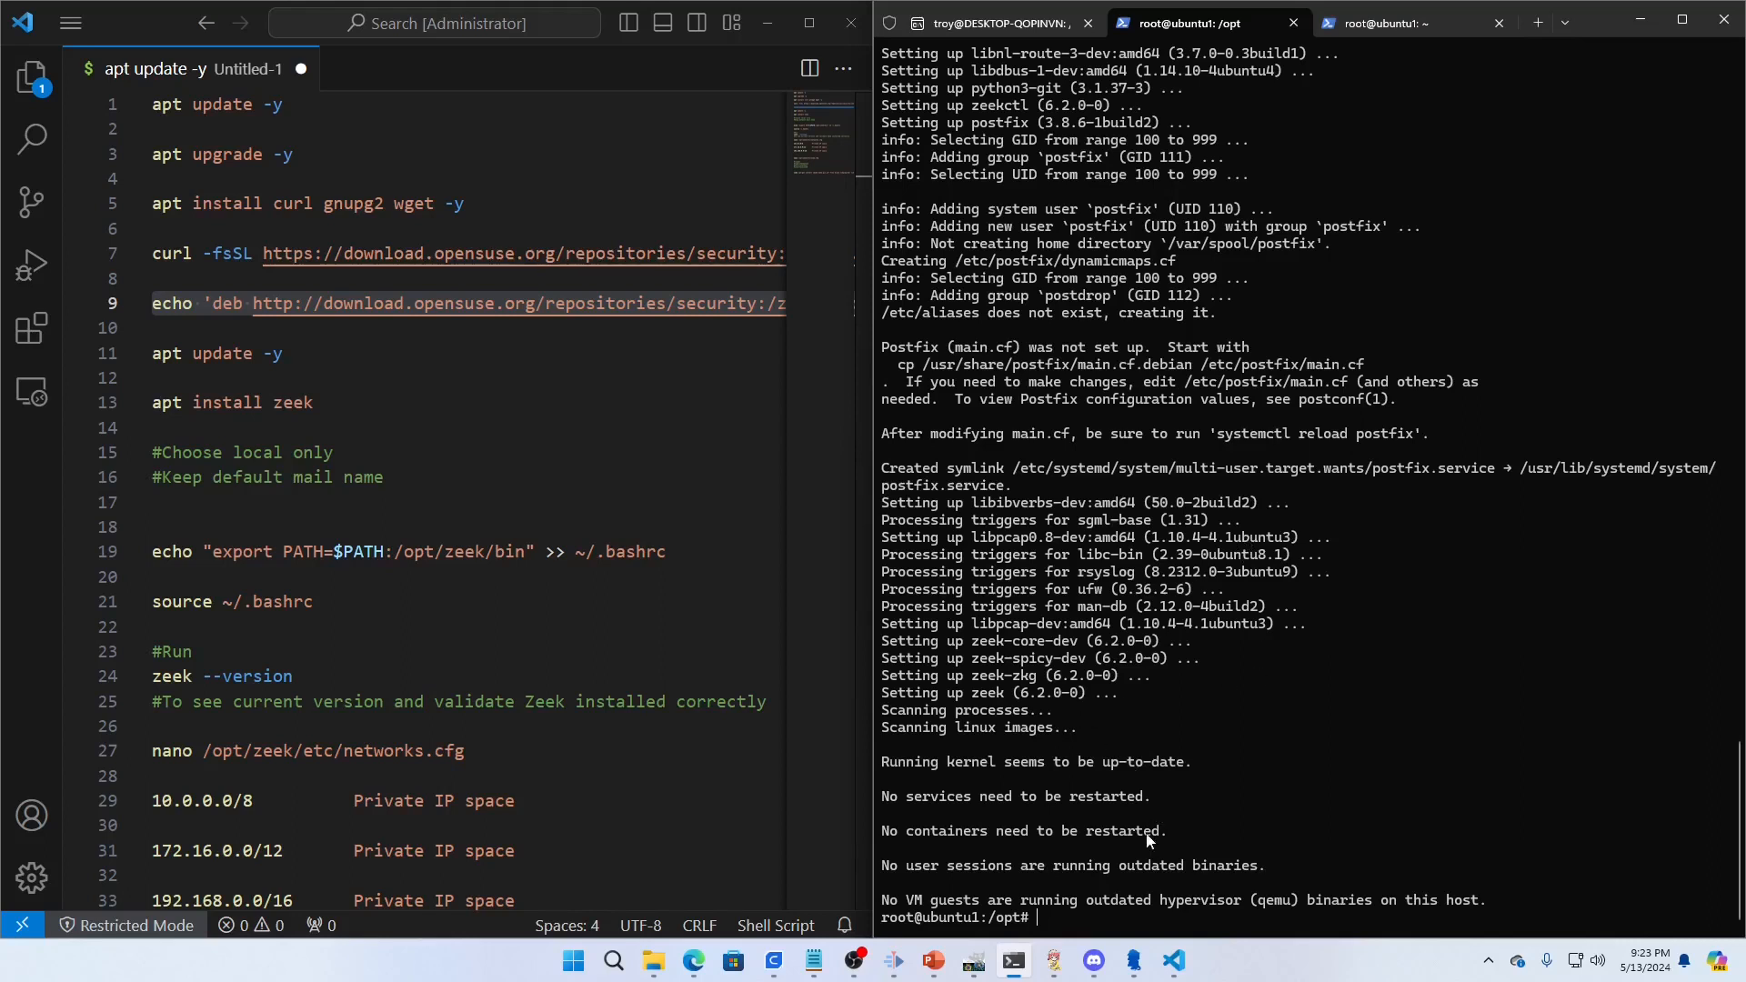
type("c")
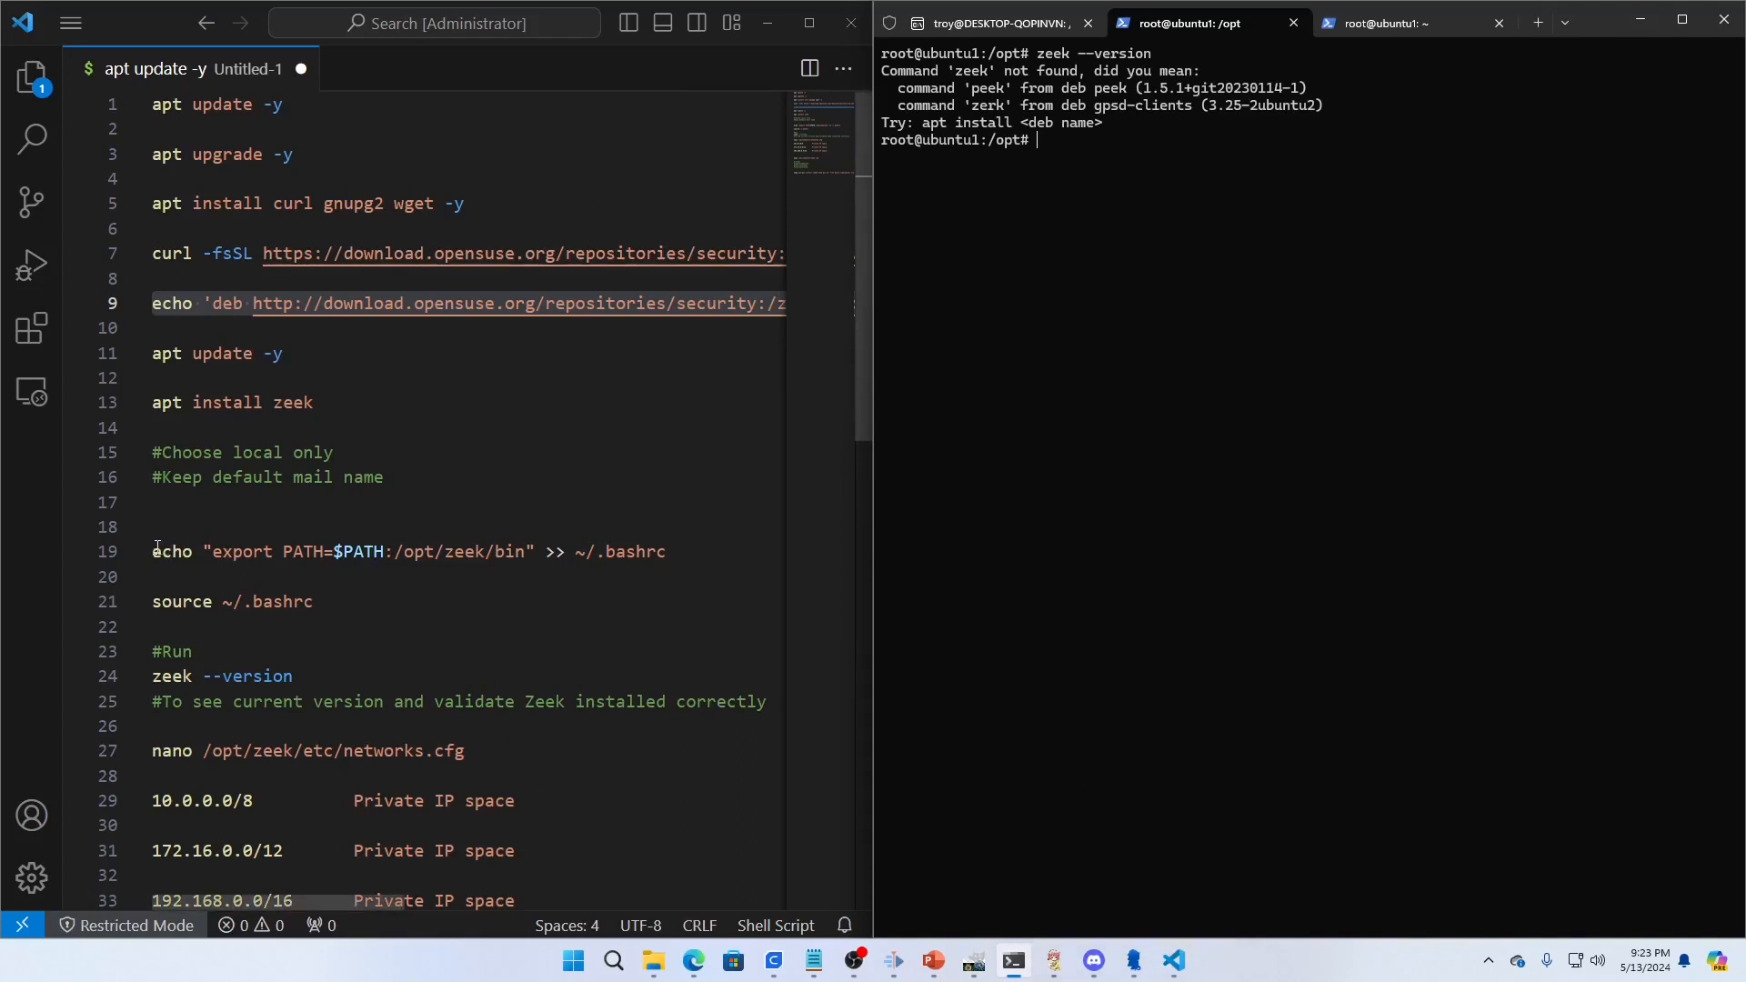
Step: Append /opt/zeek/bin to PATH in ~/.bashrc, source it, and clear the screen
double_click(239, 551)
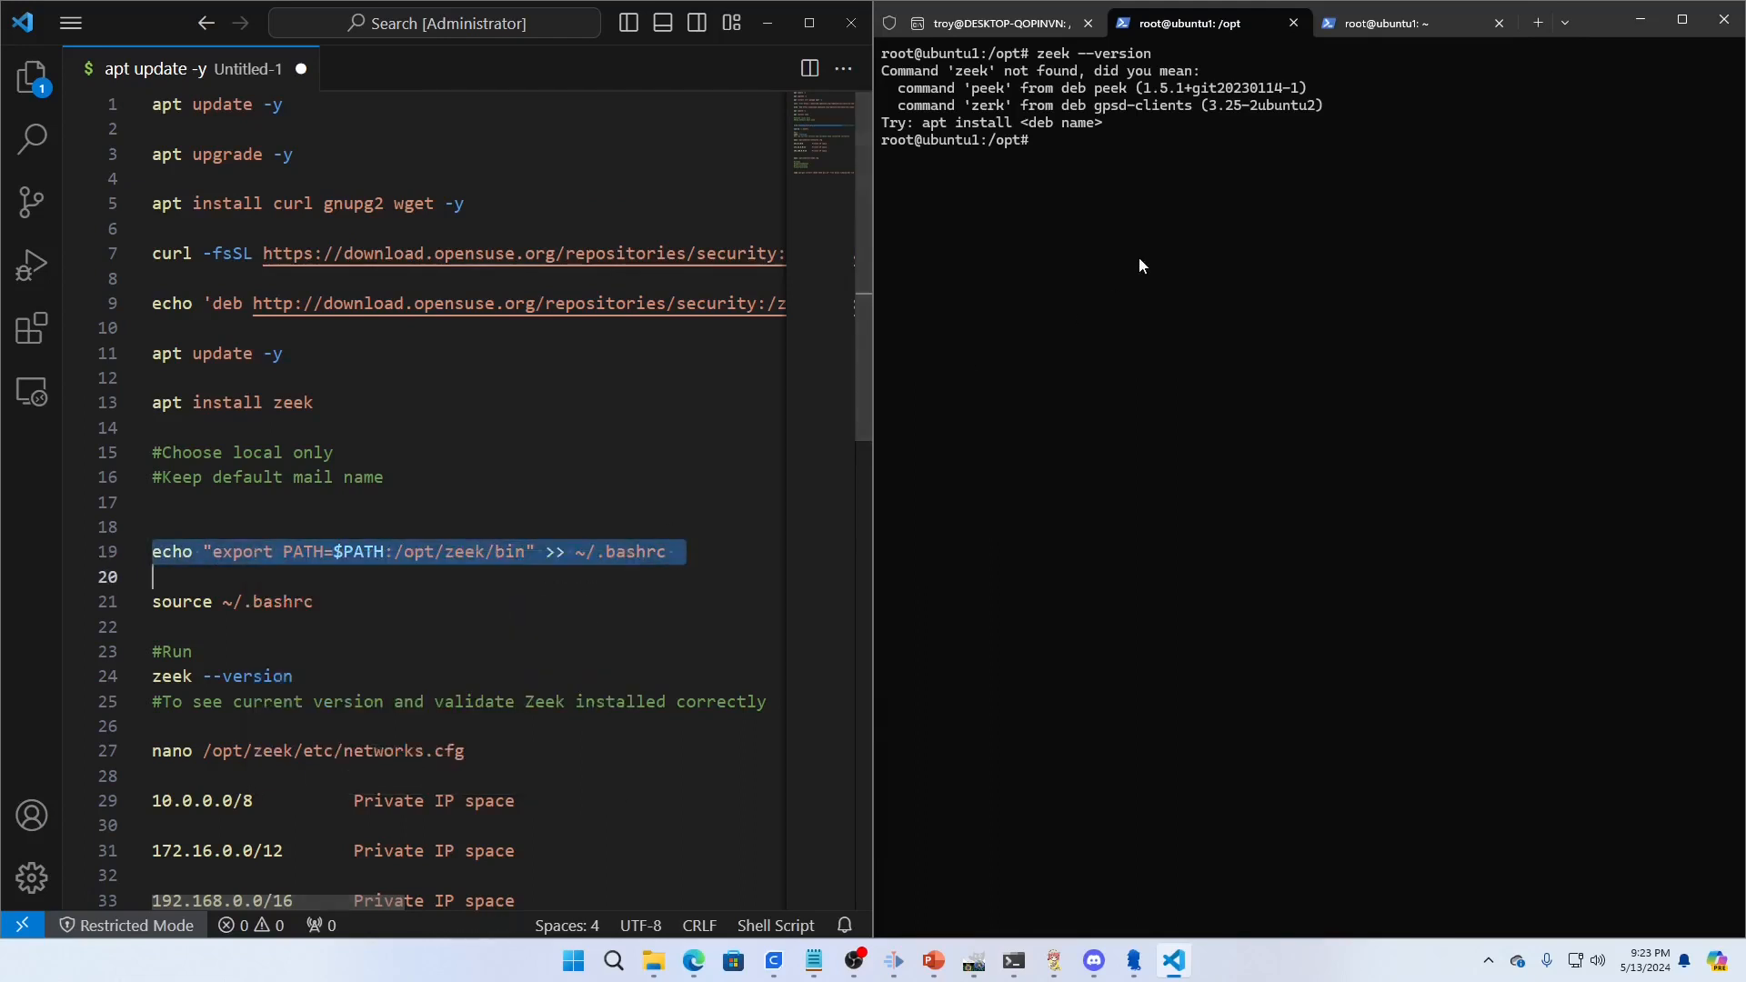
type("echo \"export PATH=$PATH:/opt/zeek/bin\" >> ~/.bashrc")
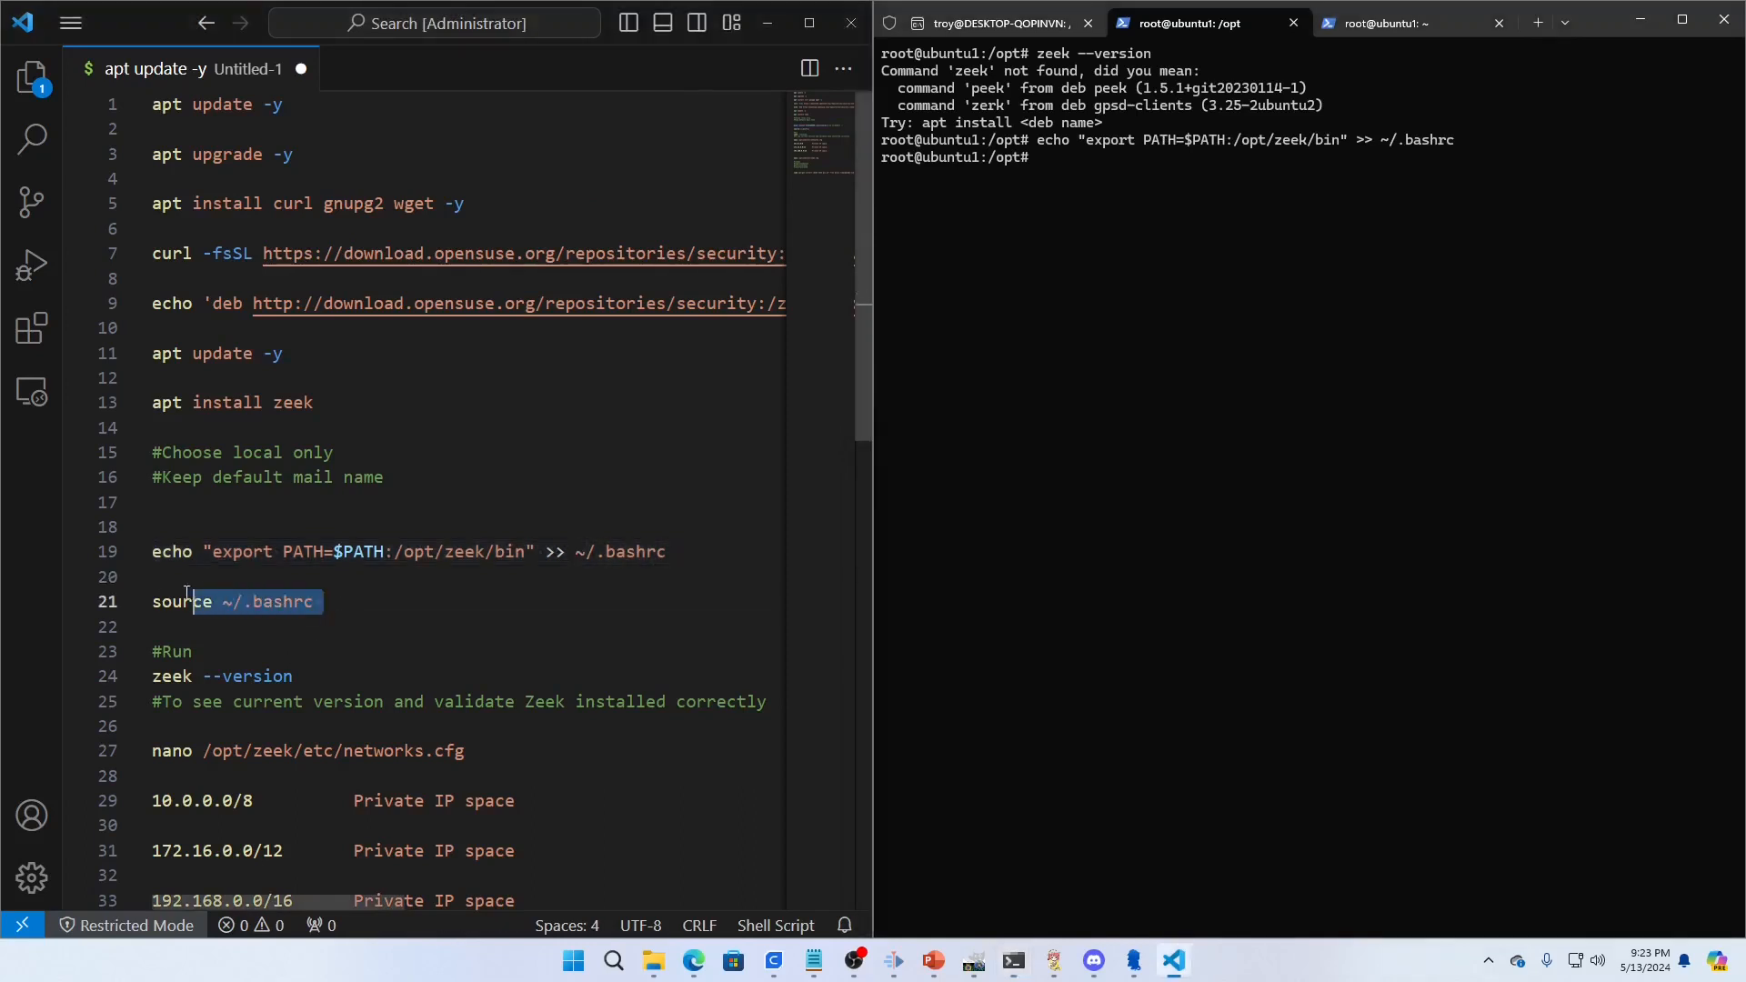
right_click(277, 588)
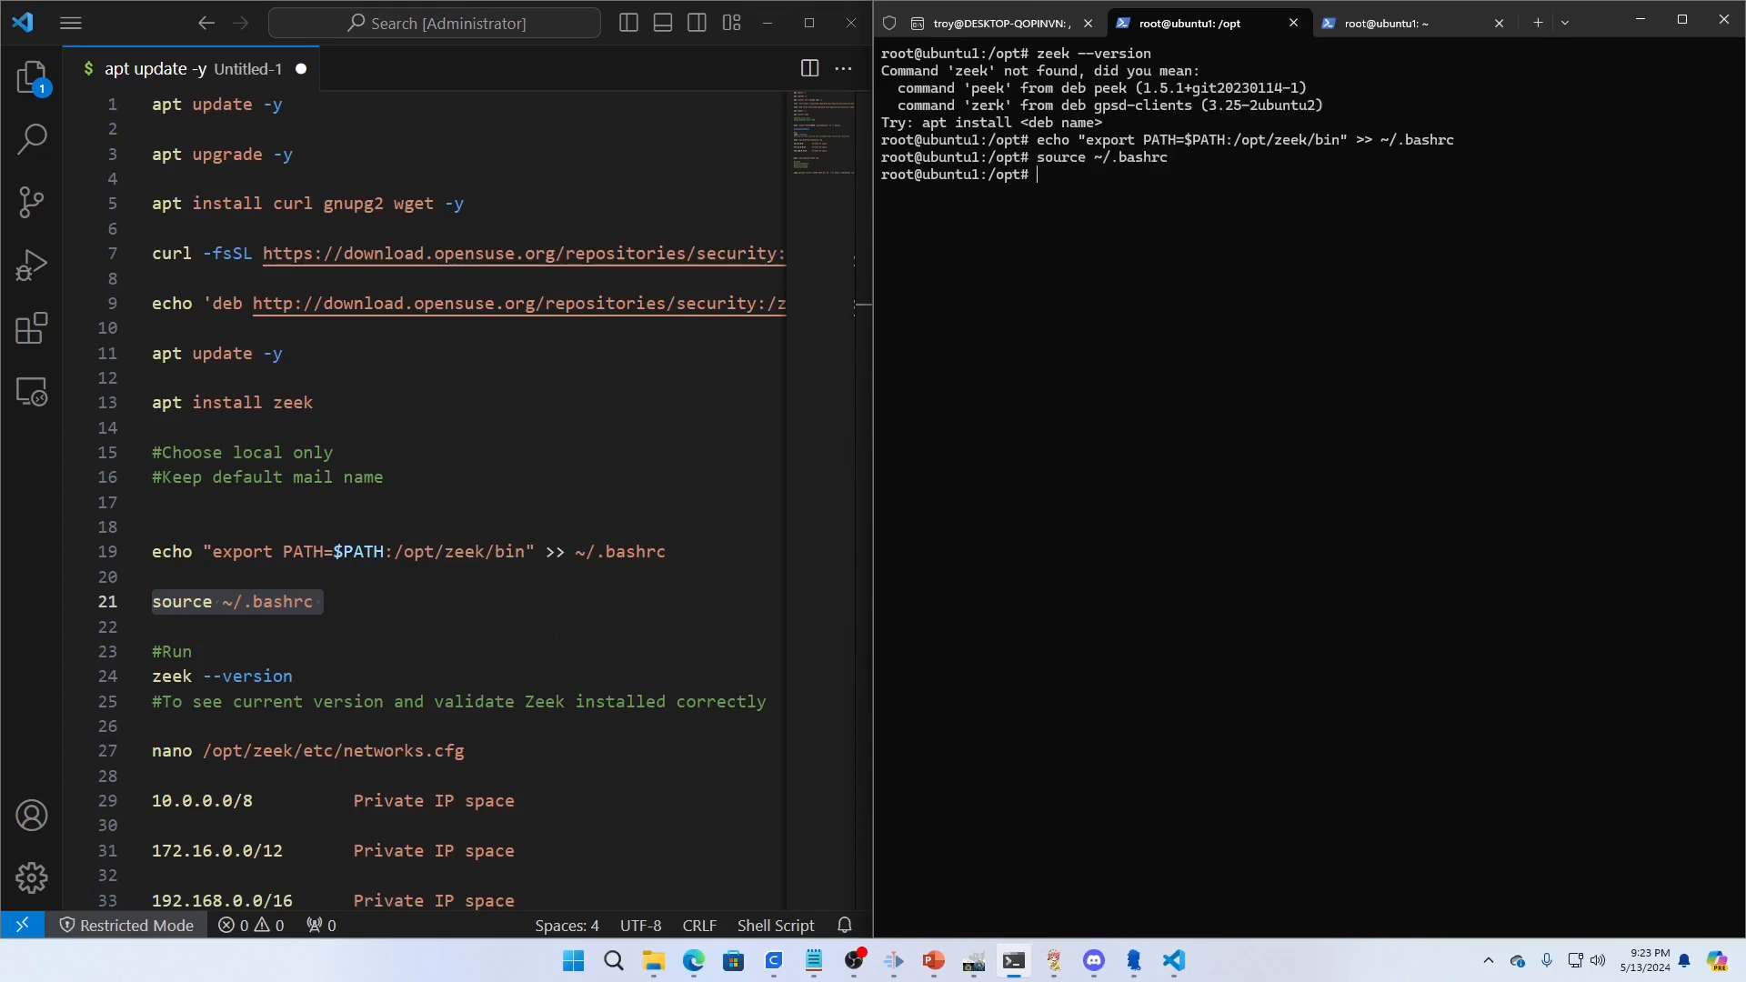
type("ckear")
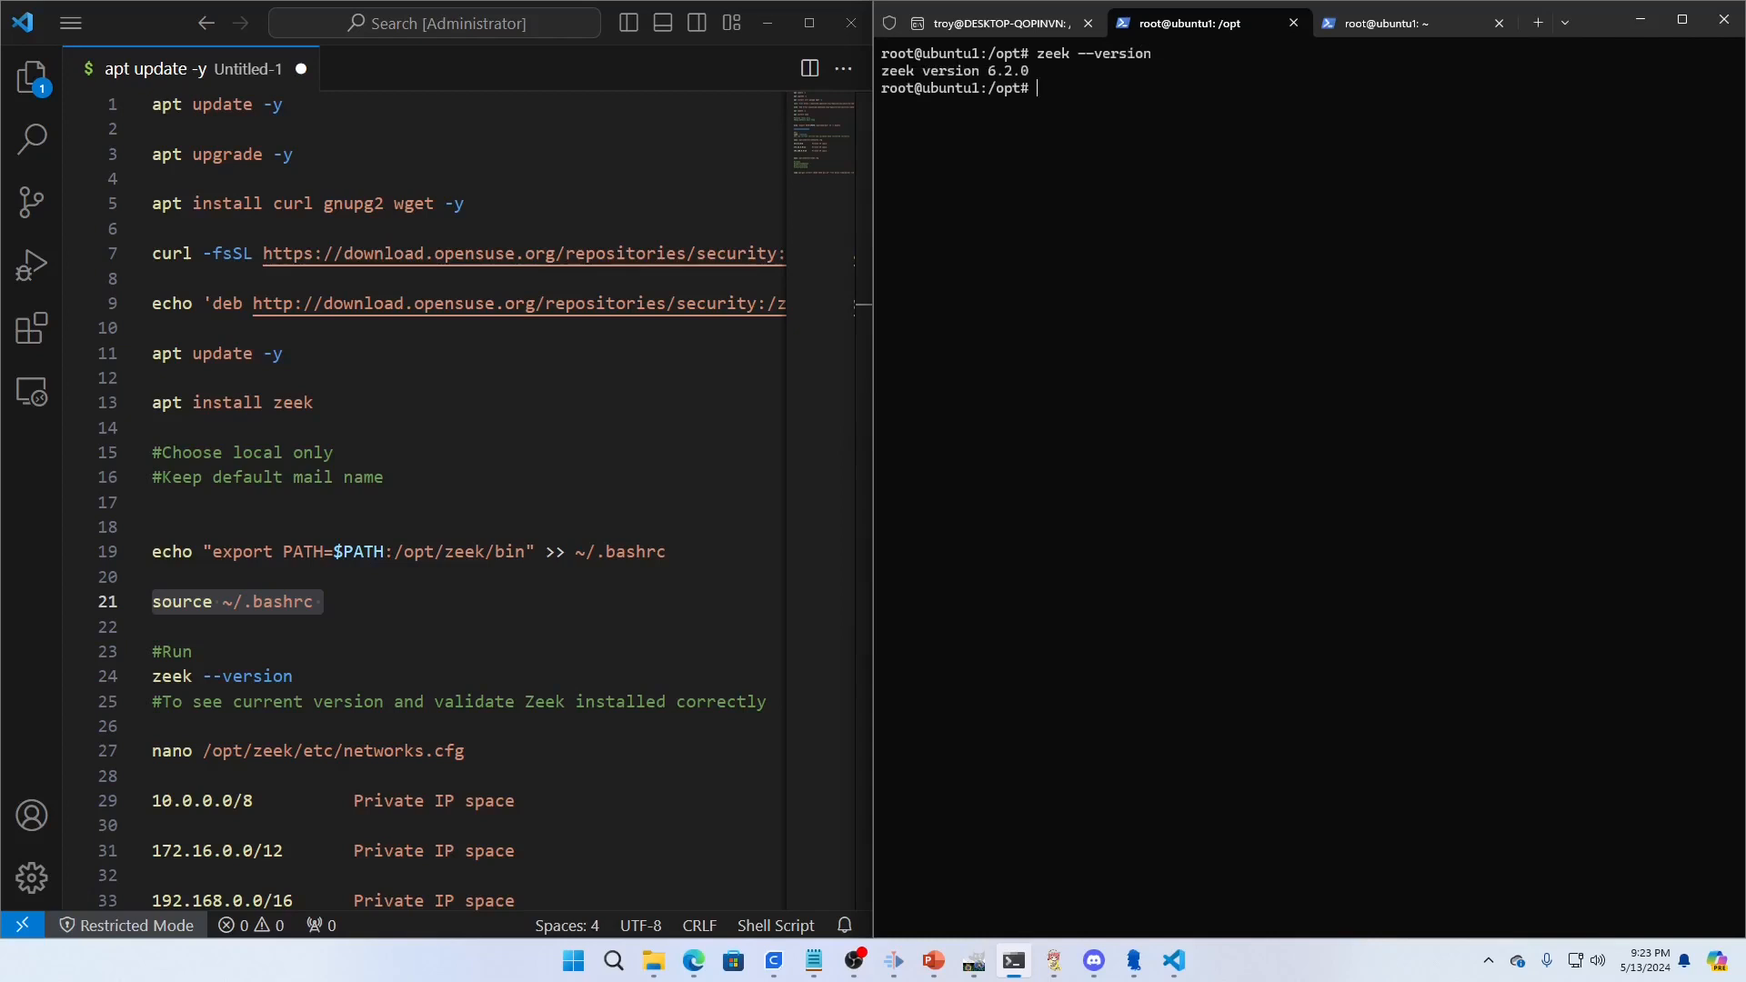
mouse_move(1030, 86)
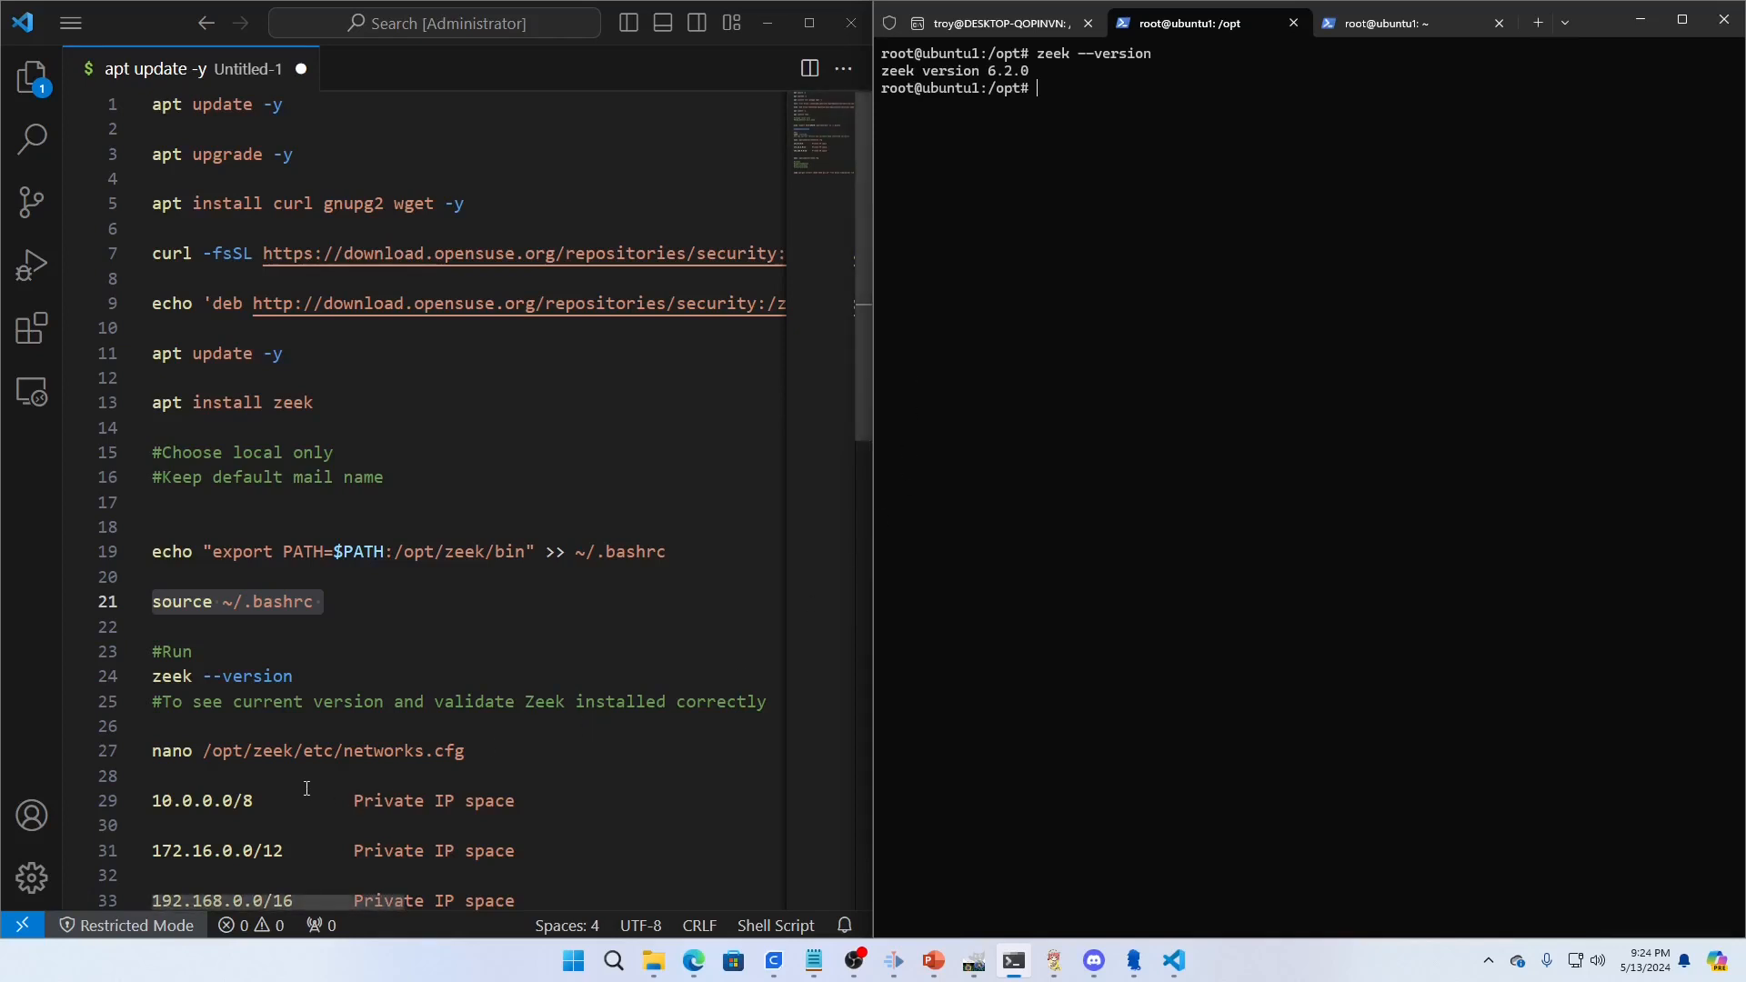
Step: Open /opt/zeek/etc/networks.cfg in nano and enter 10.0.0.0/8 as Private IP Space
scroll("down", 3)
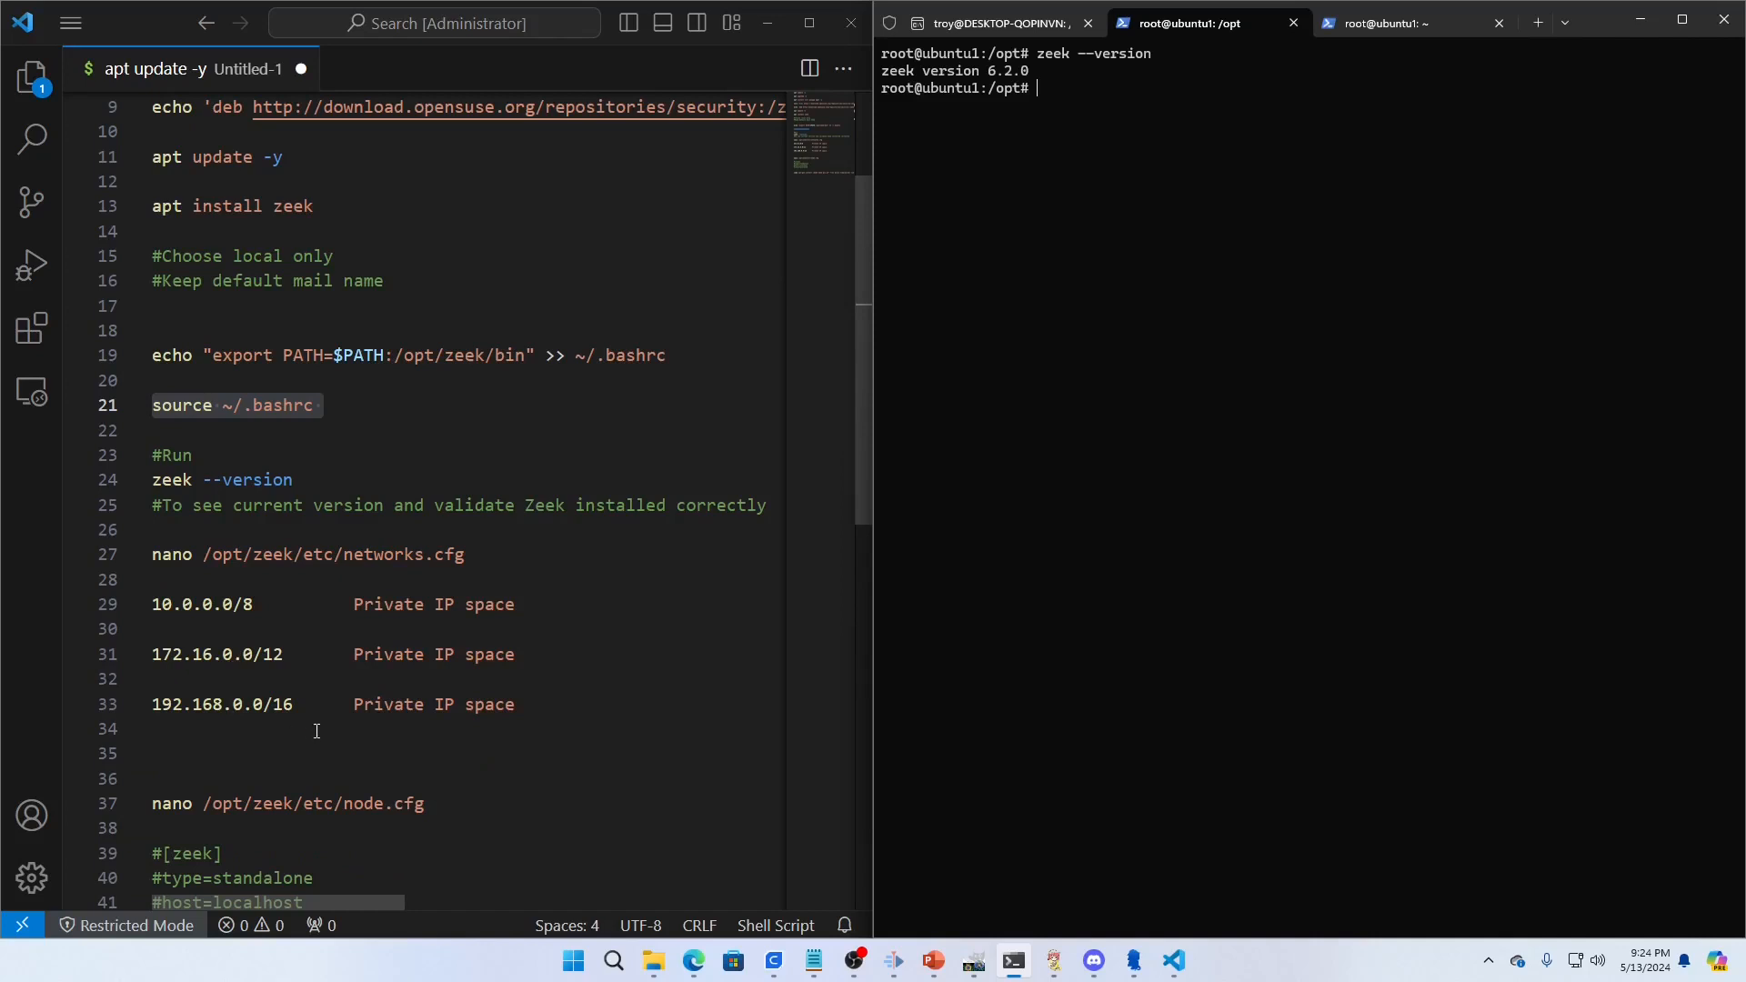
mouse_move(153, 562)
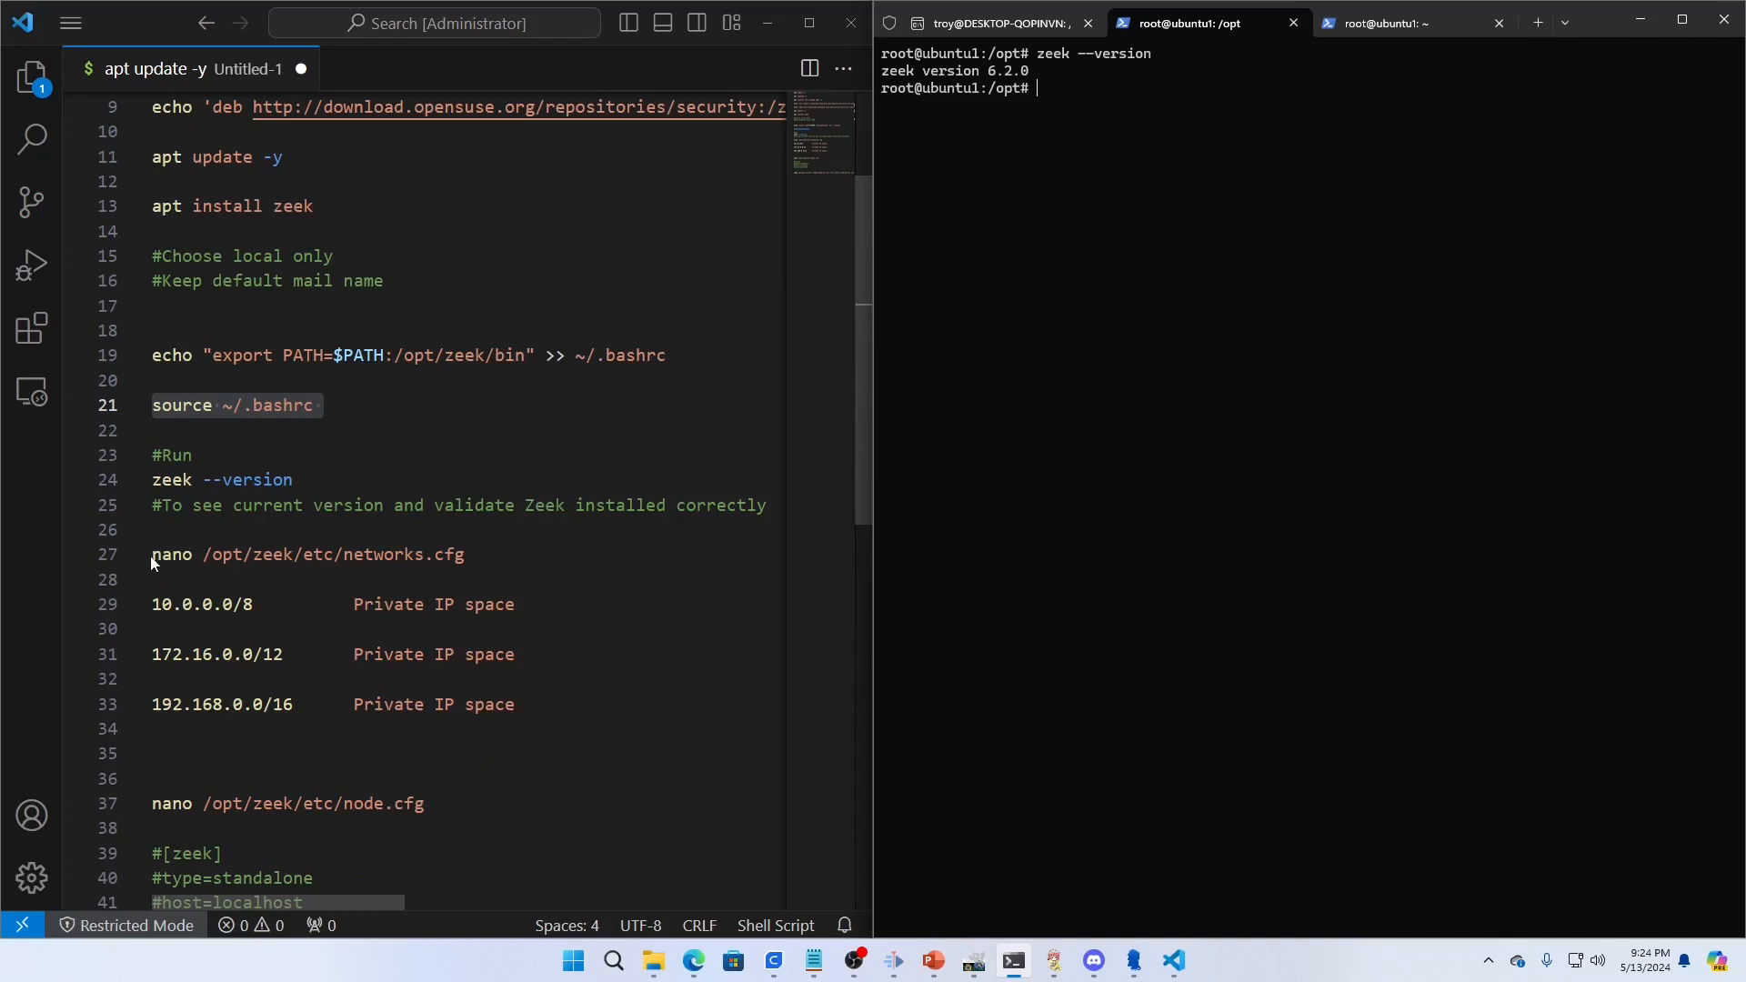
right_click(305, 553)
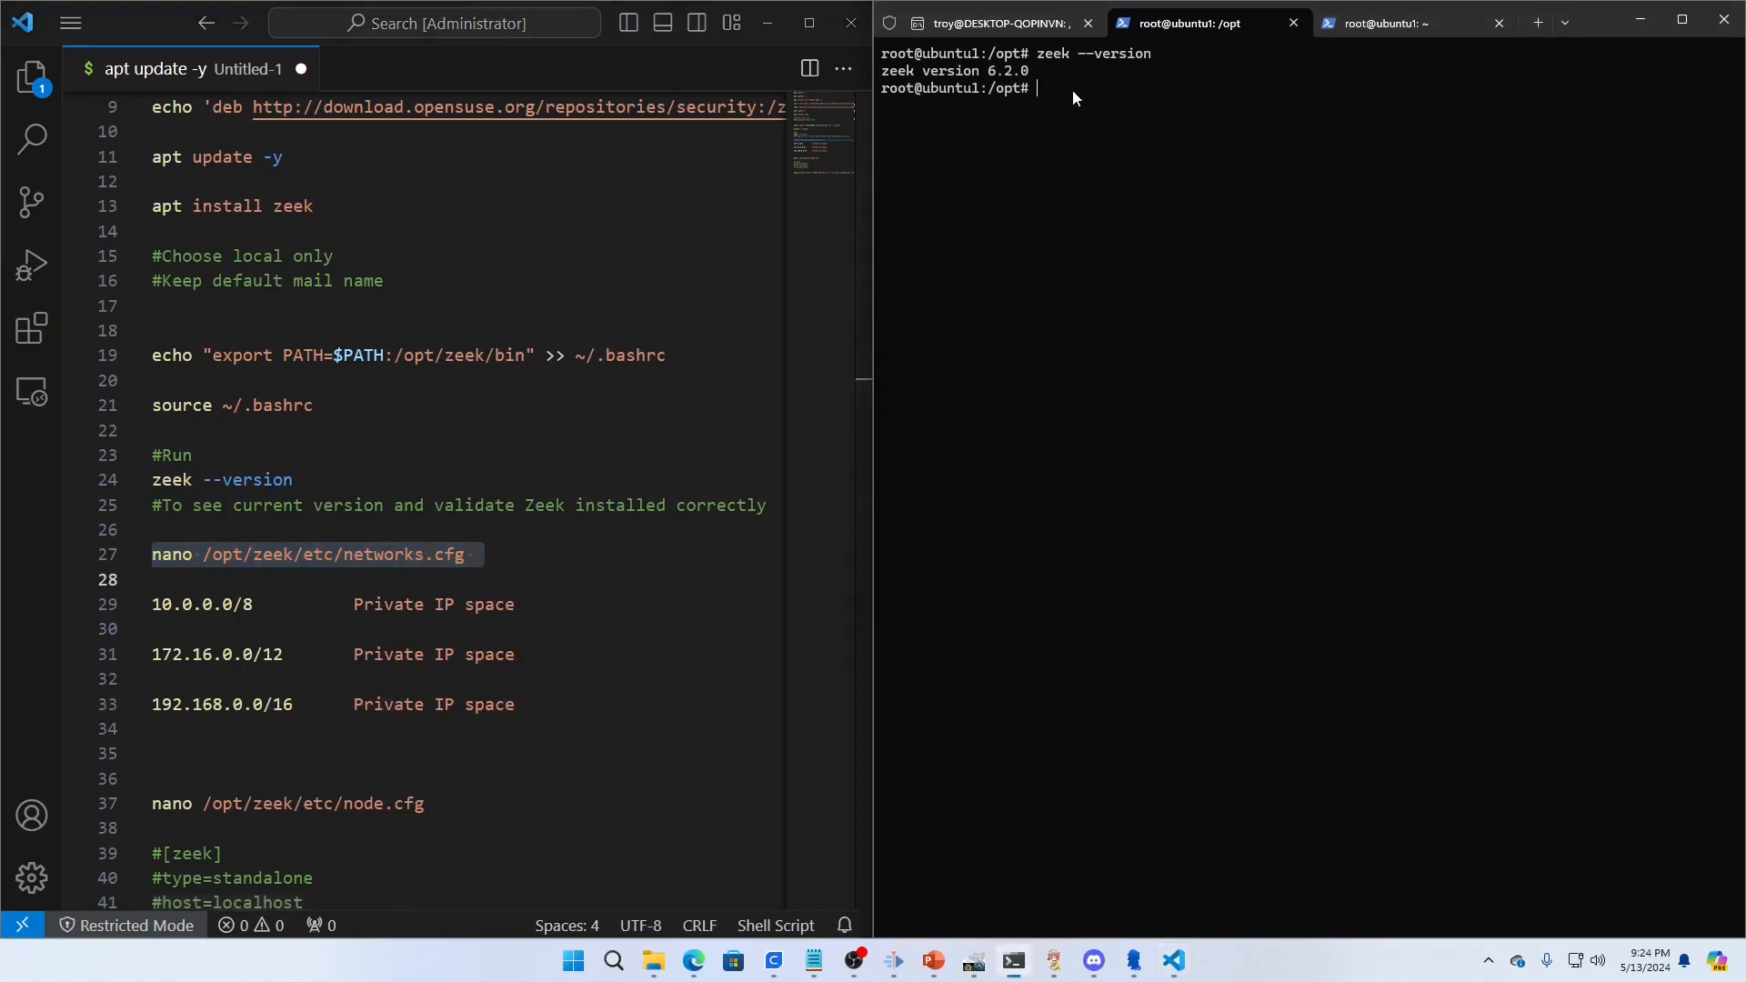
type("nano /opt/zeek/etc/networks.cfg")
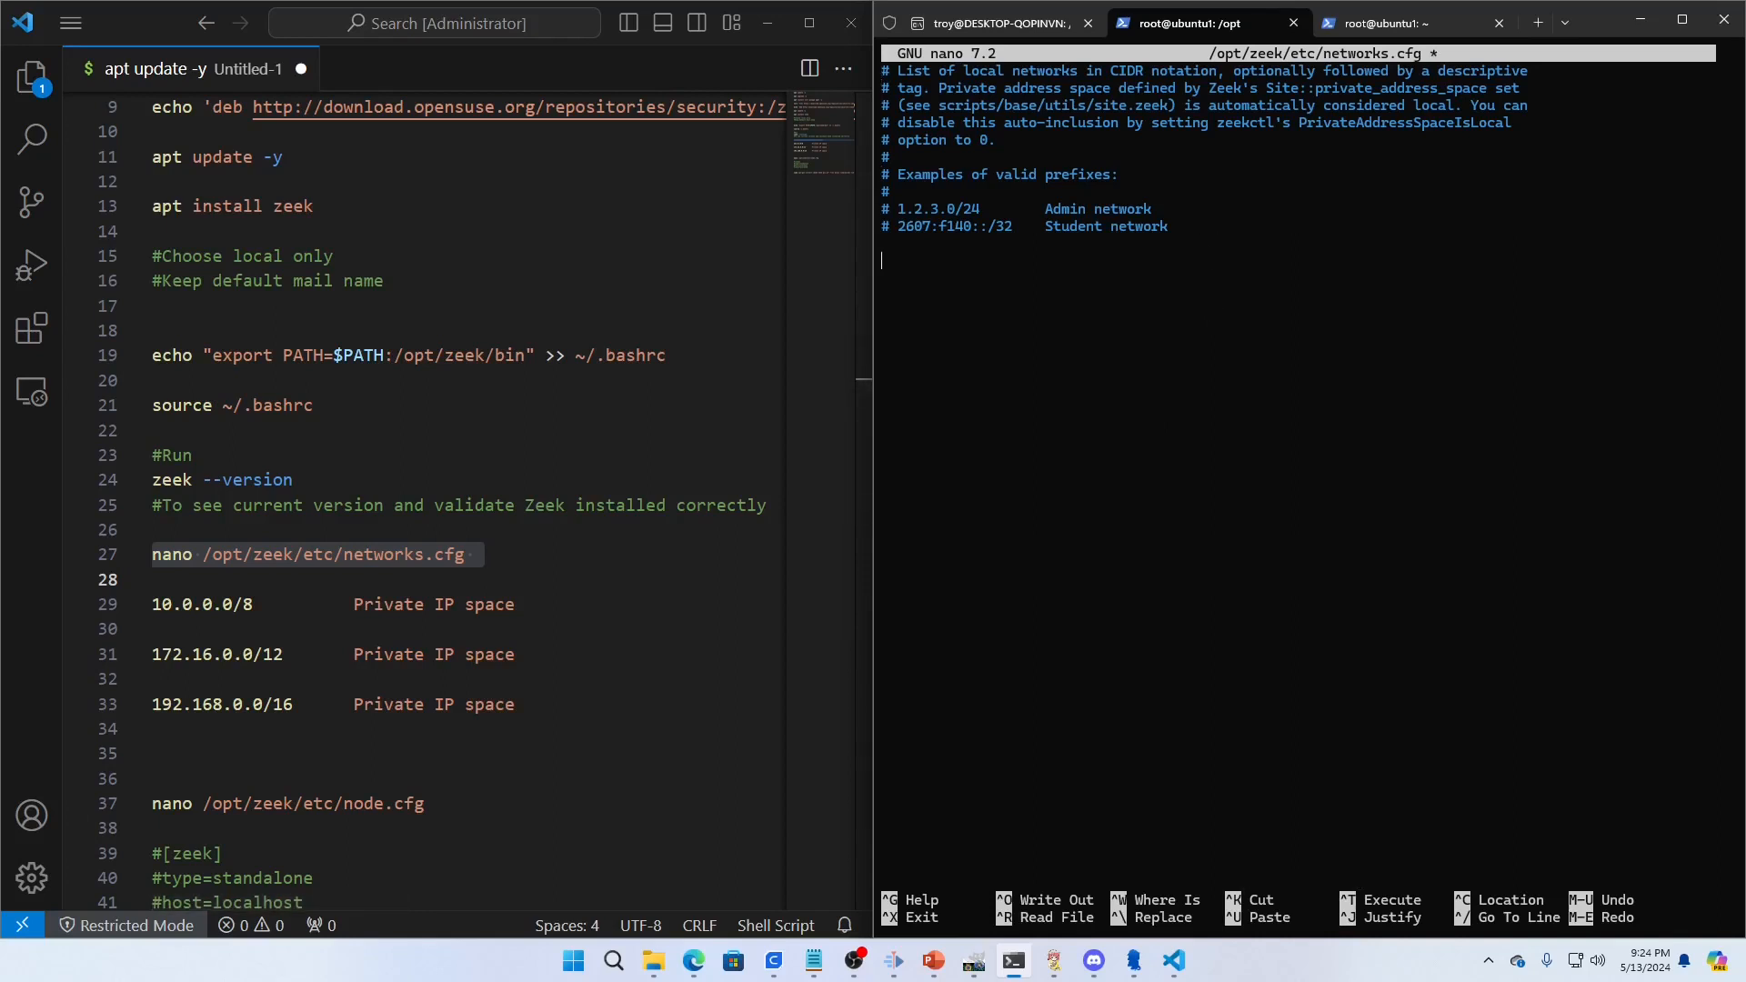
type("10.0.0.0/8")
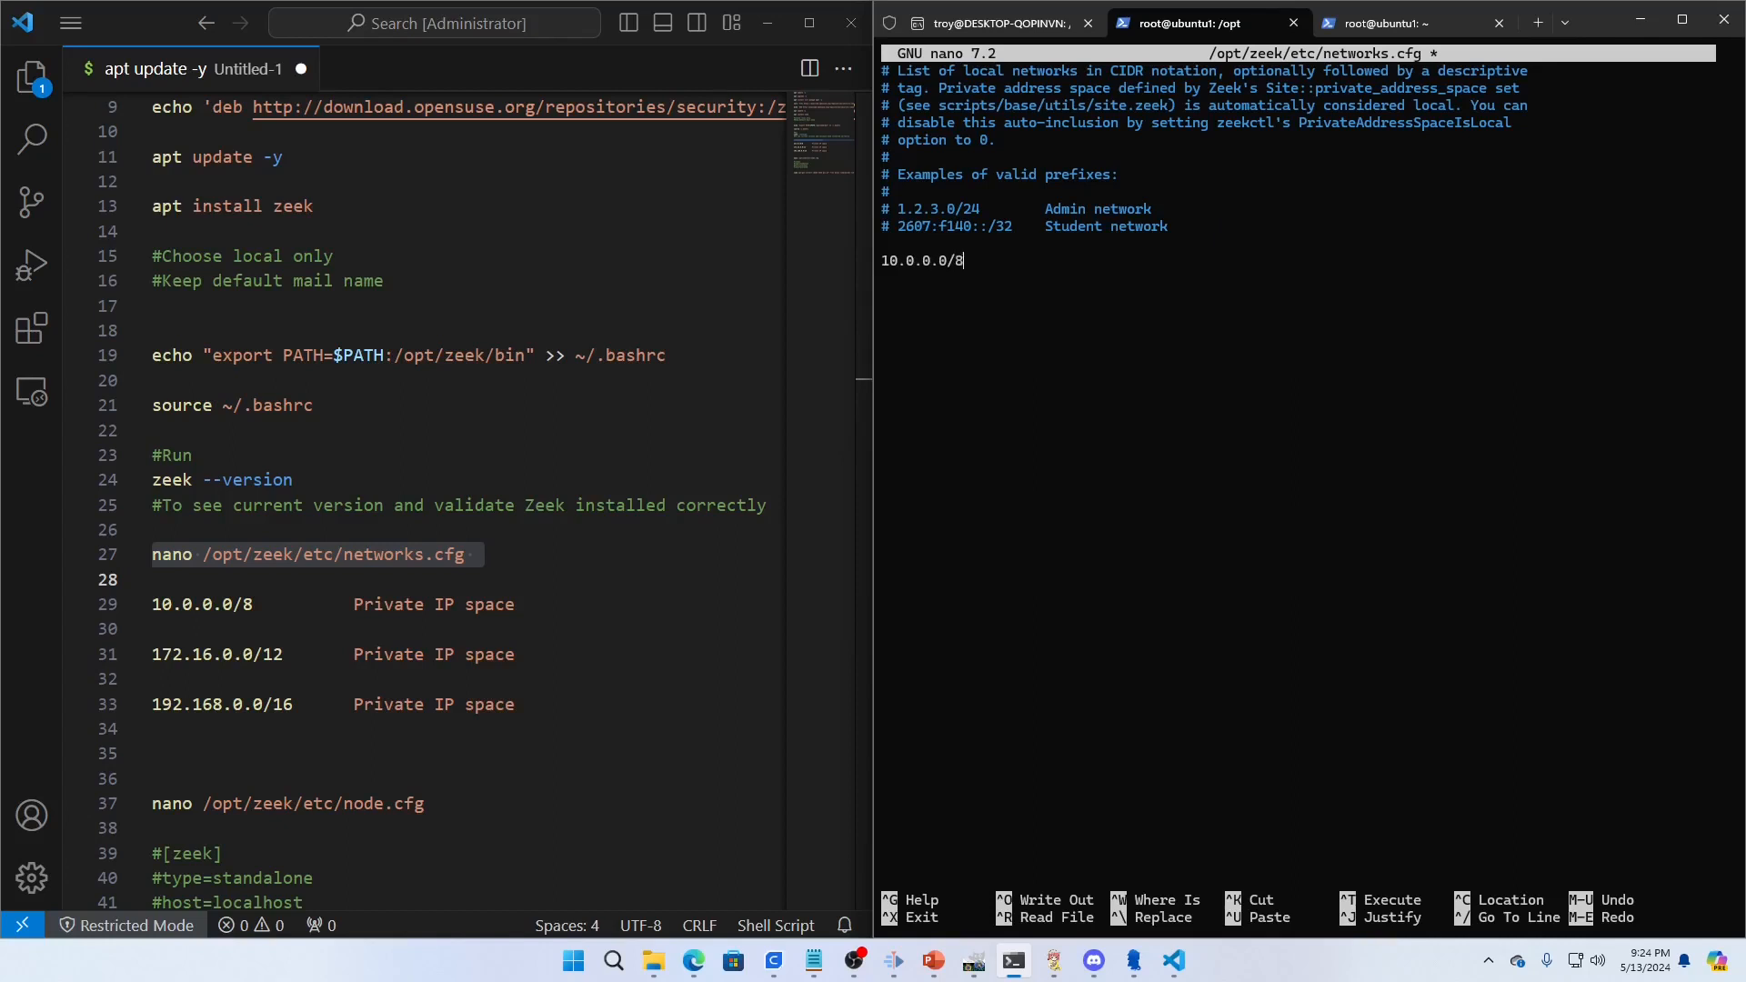
type("Private IP Space")
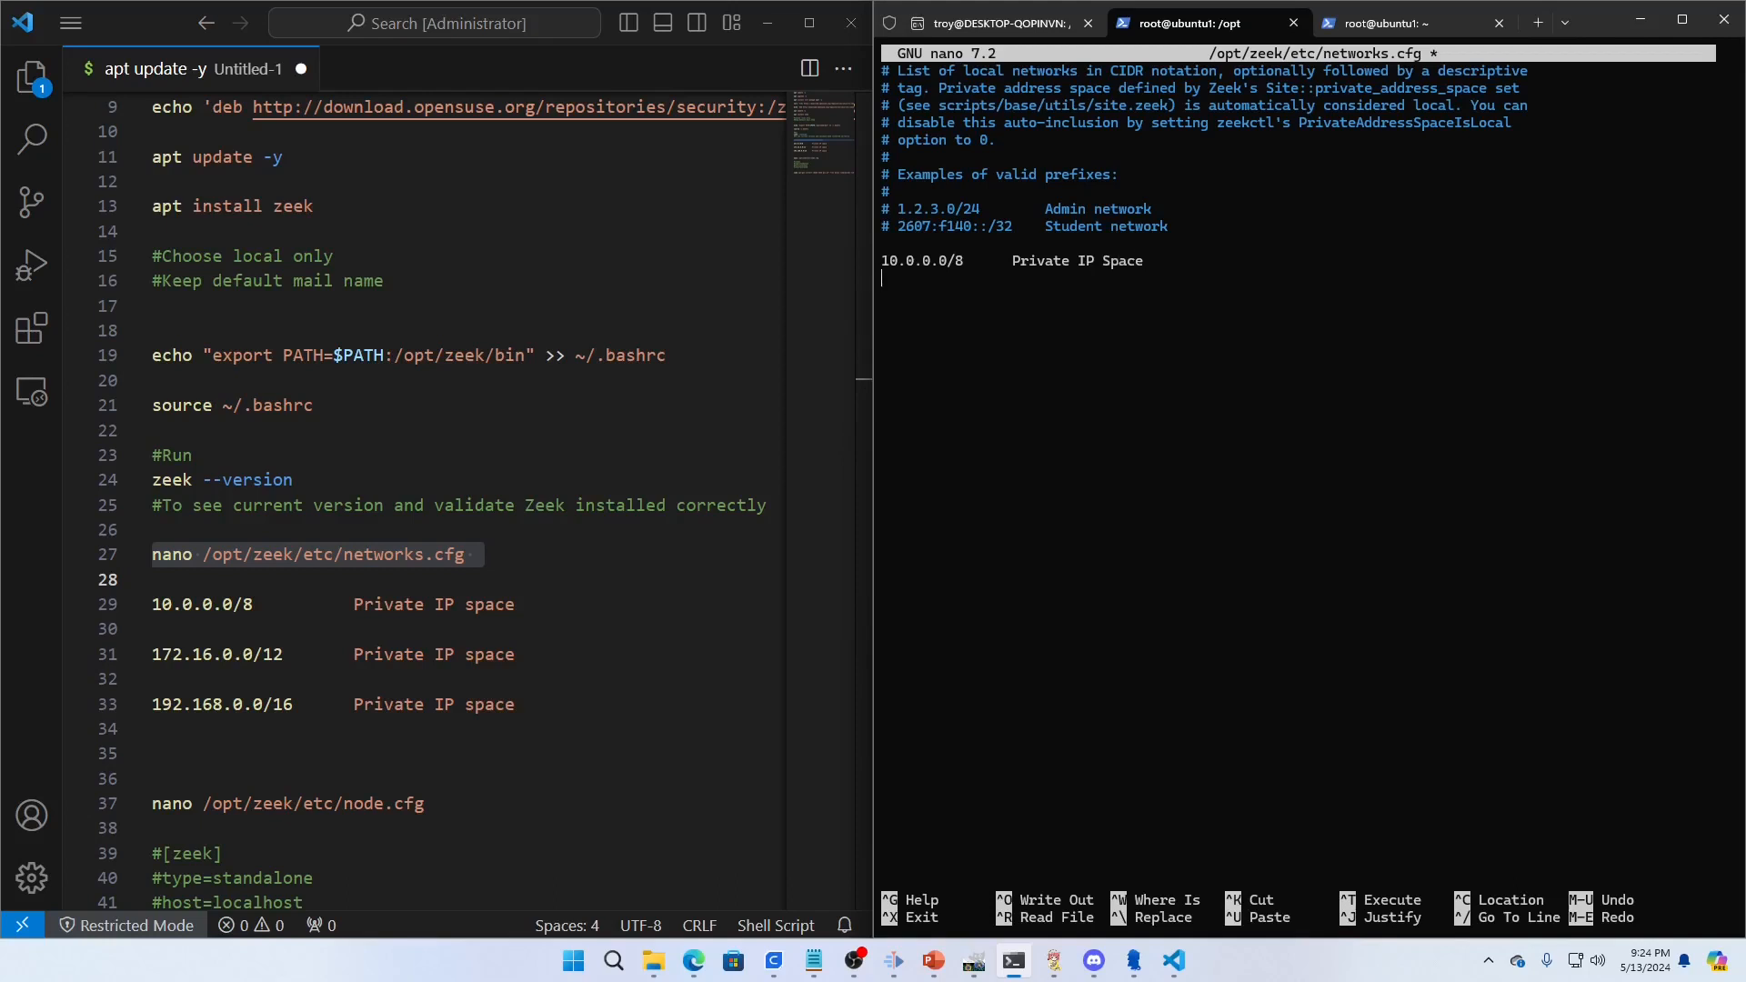
Step: Add 172.16.0.0/12 and 192.168.0.0/16 as Private IP Space entries
type("172.16.0.0")
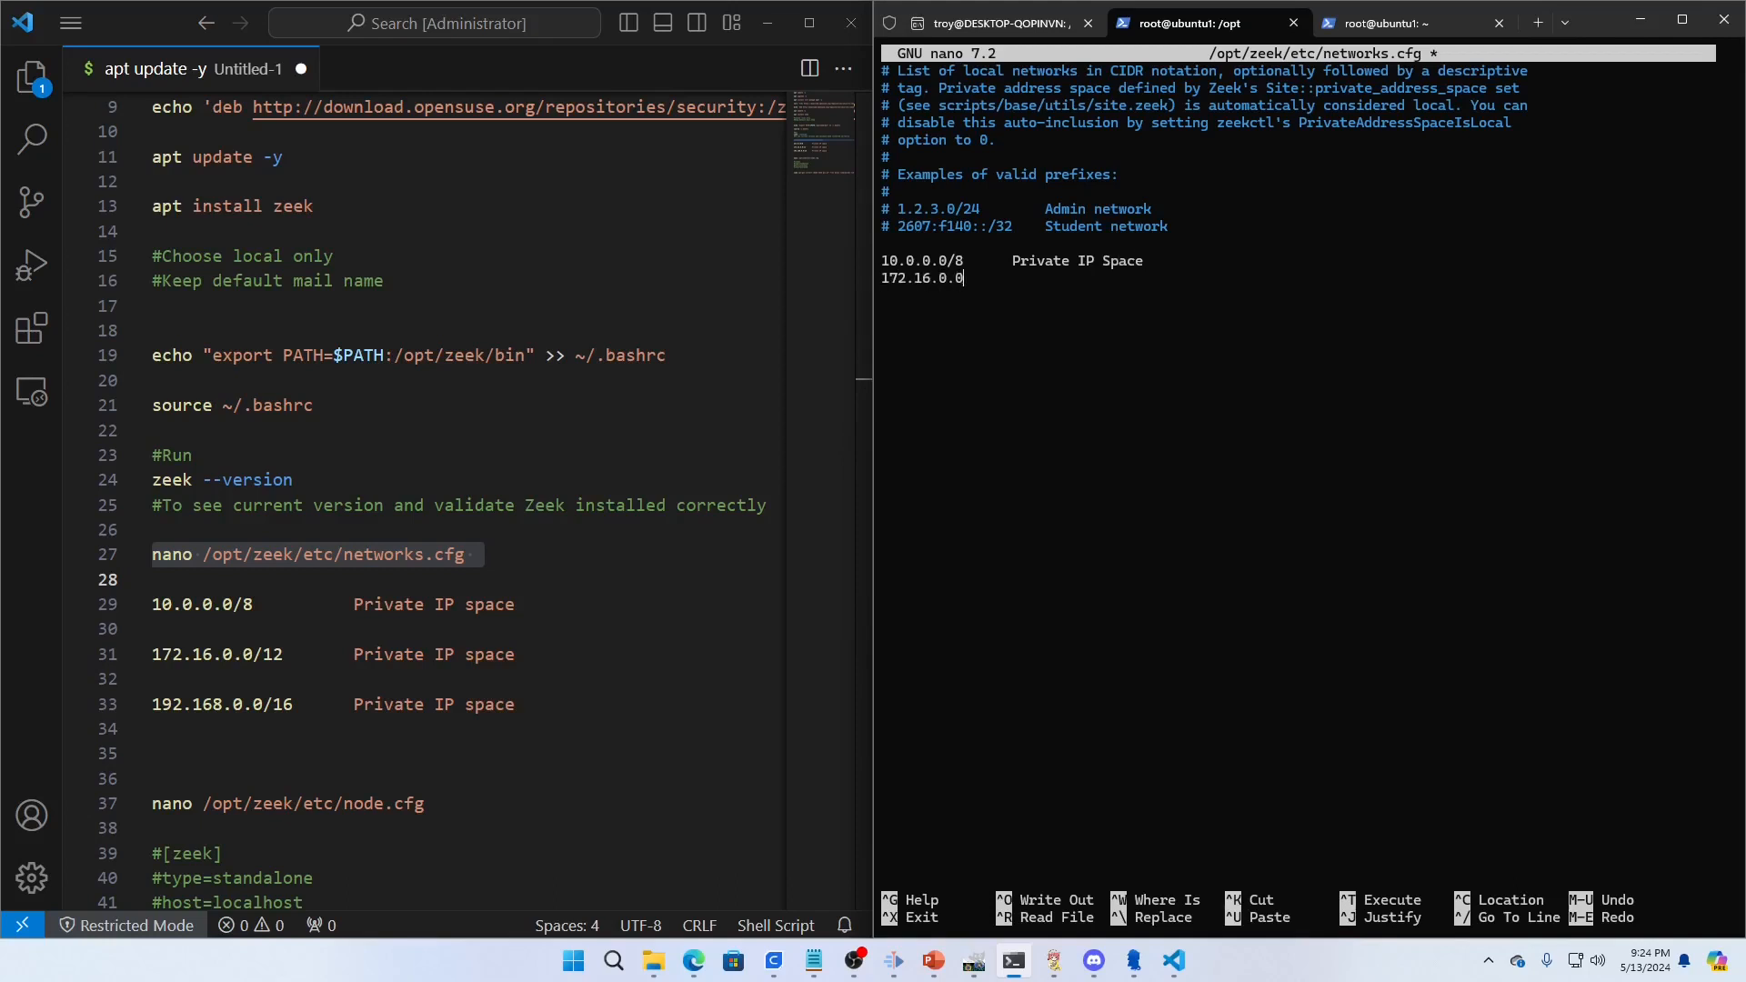
type(".")
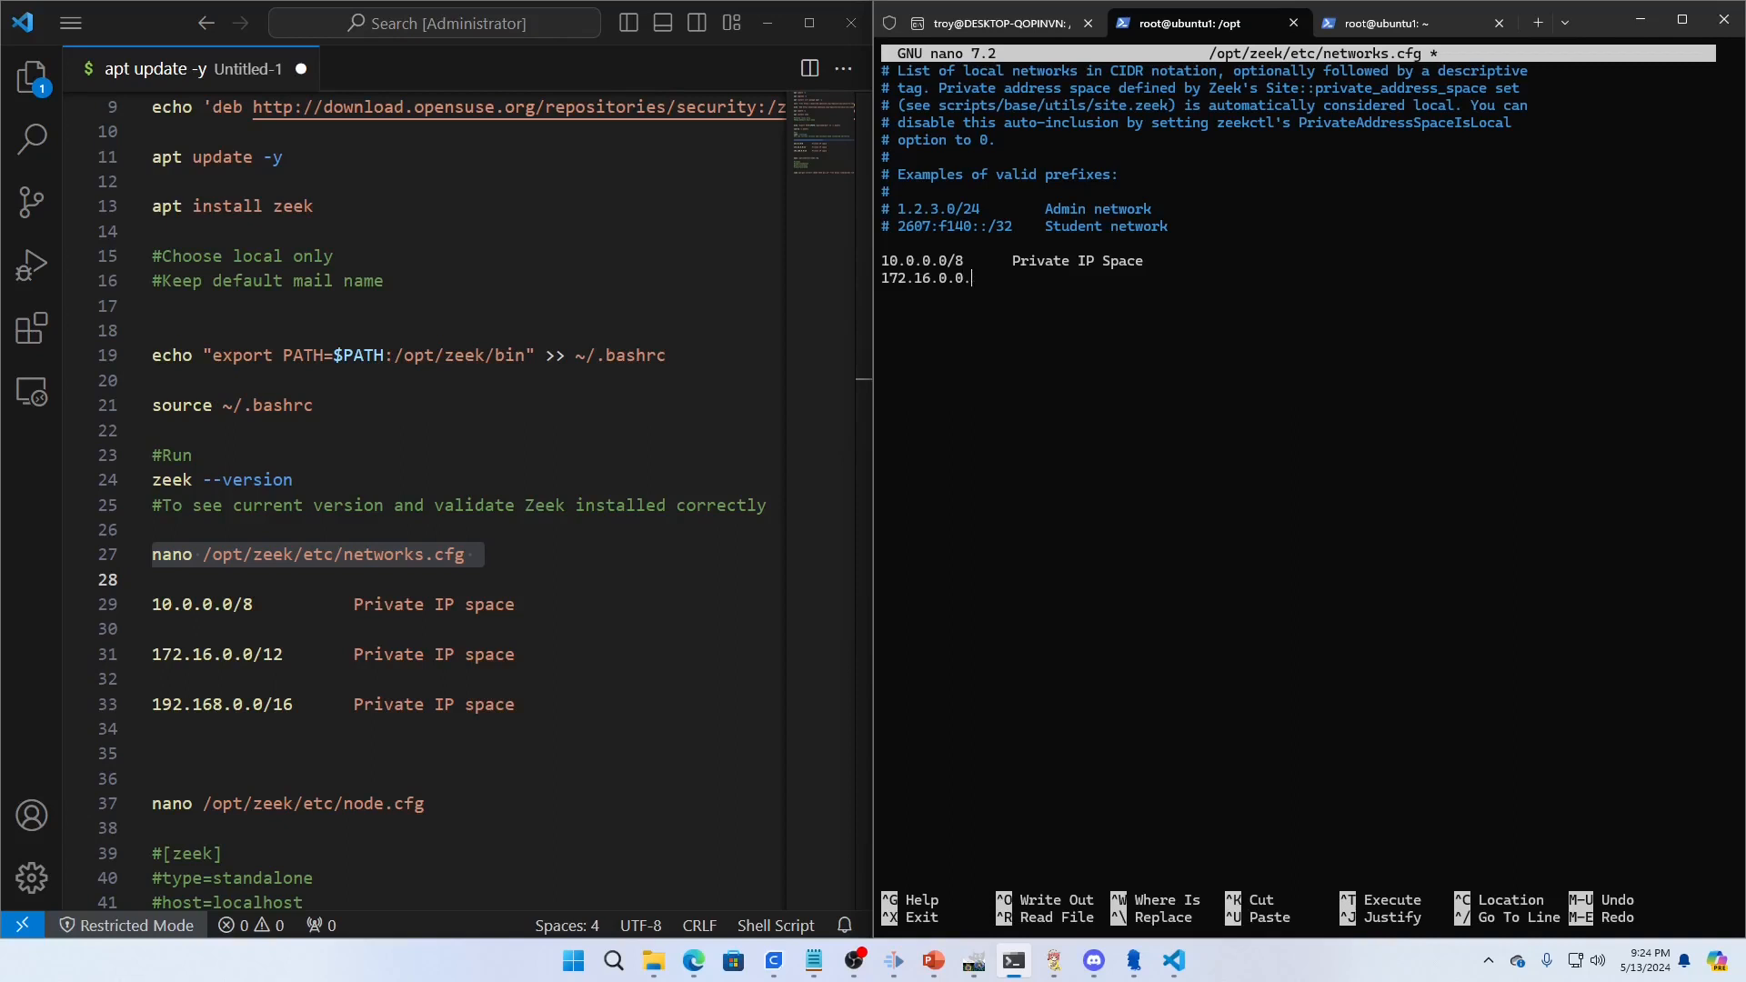
type("/12")
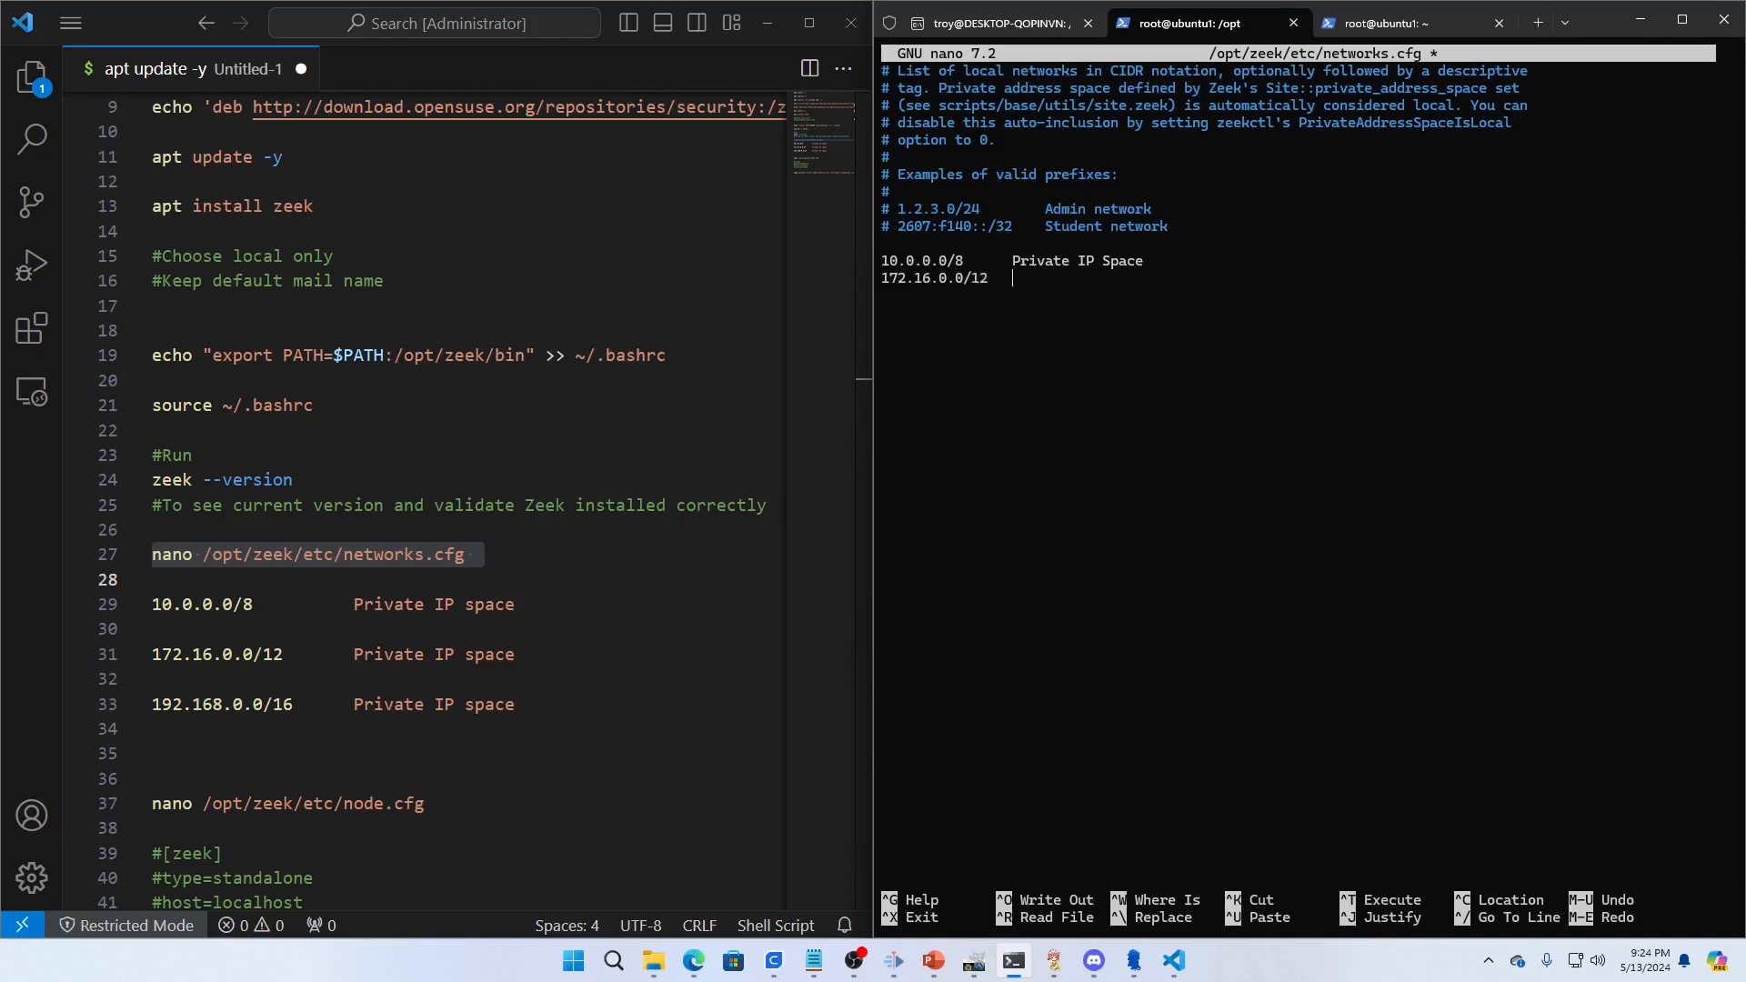
type("Private IP Space")
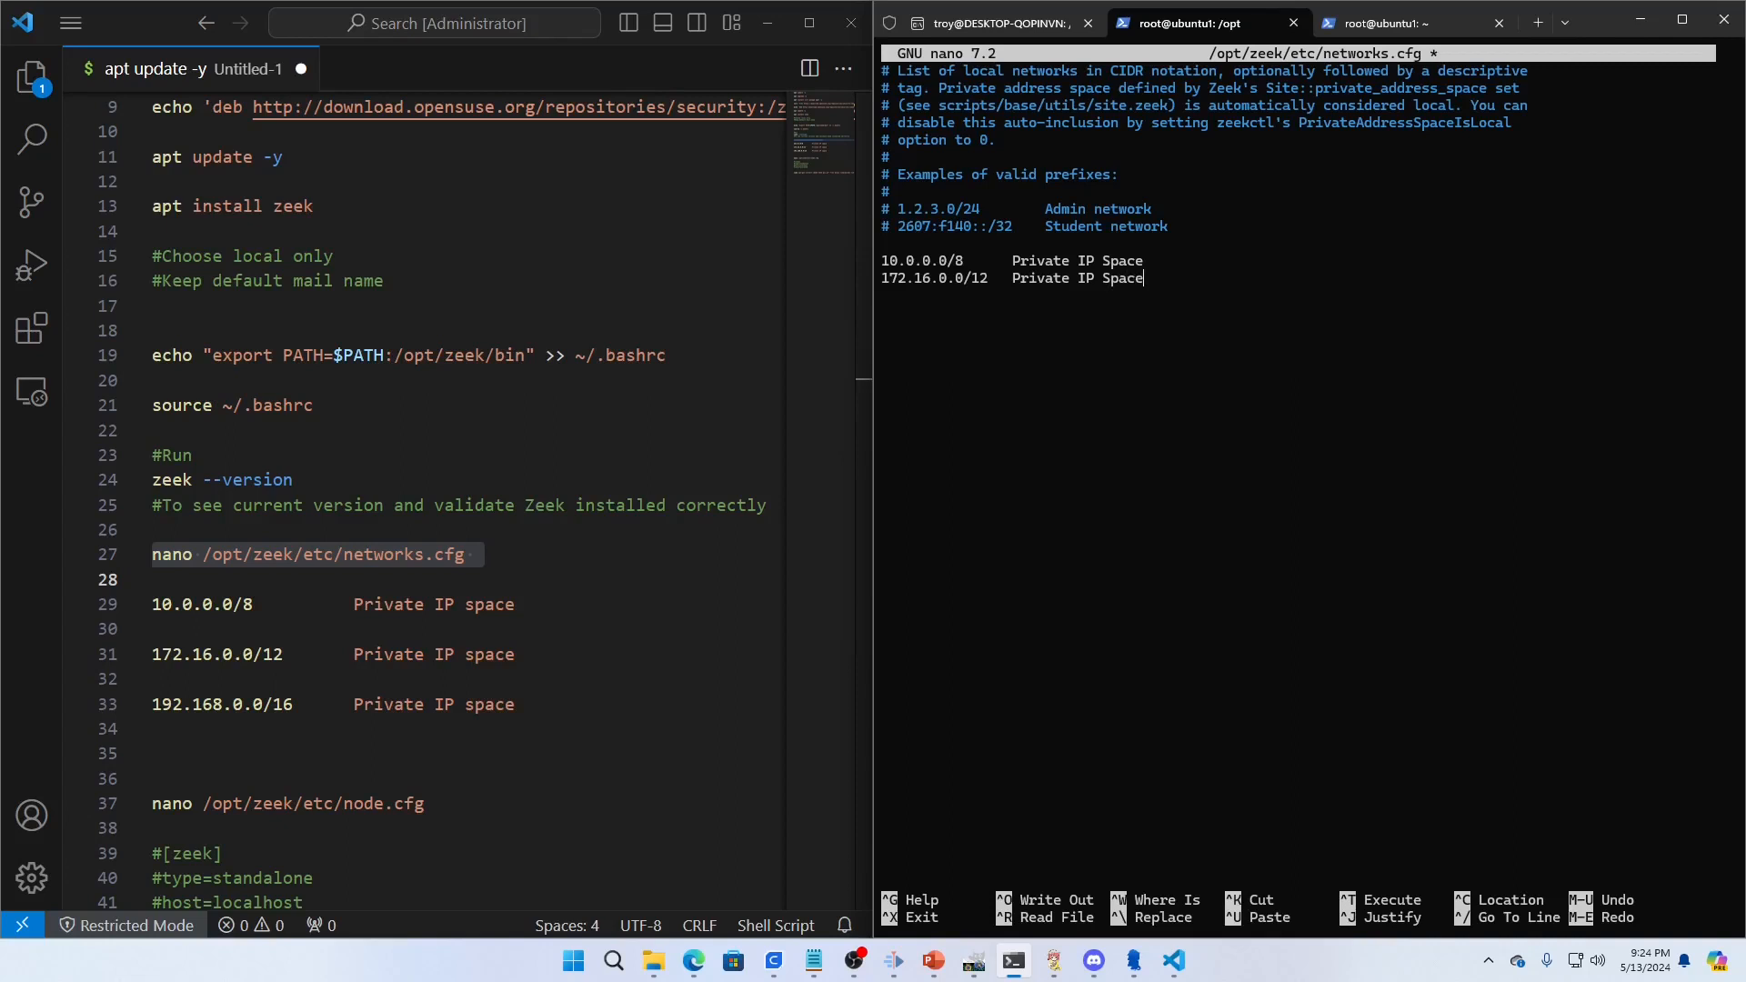
type("192.1")
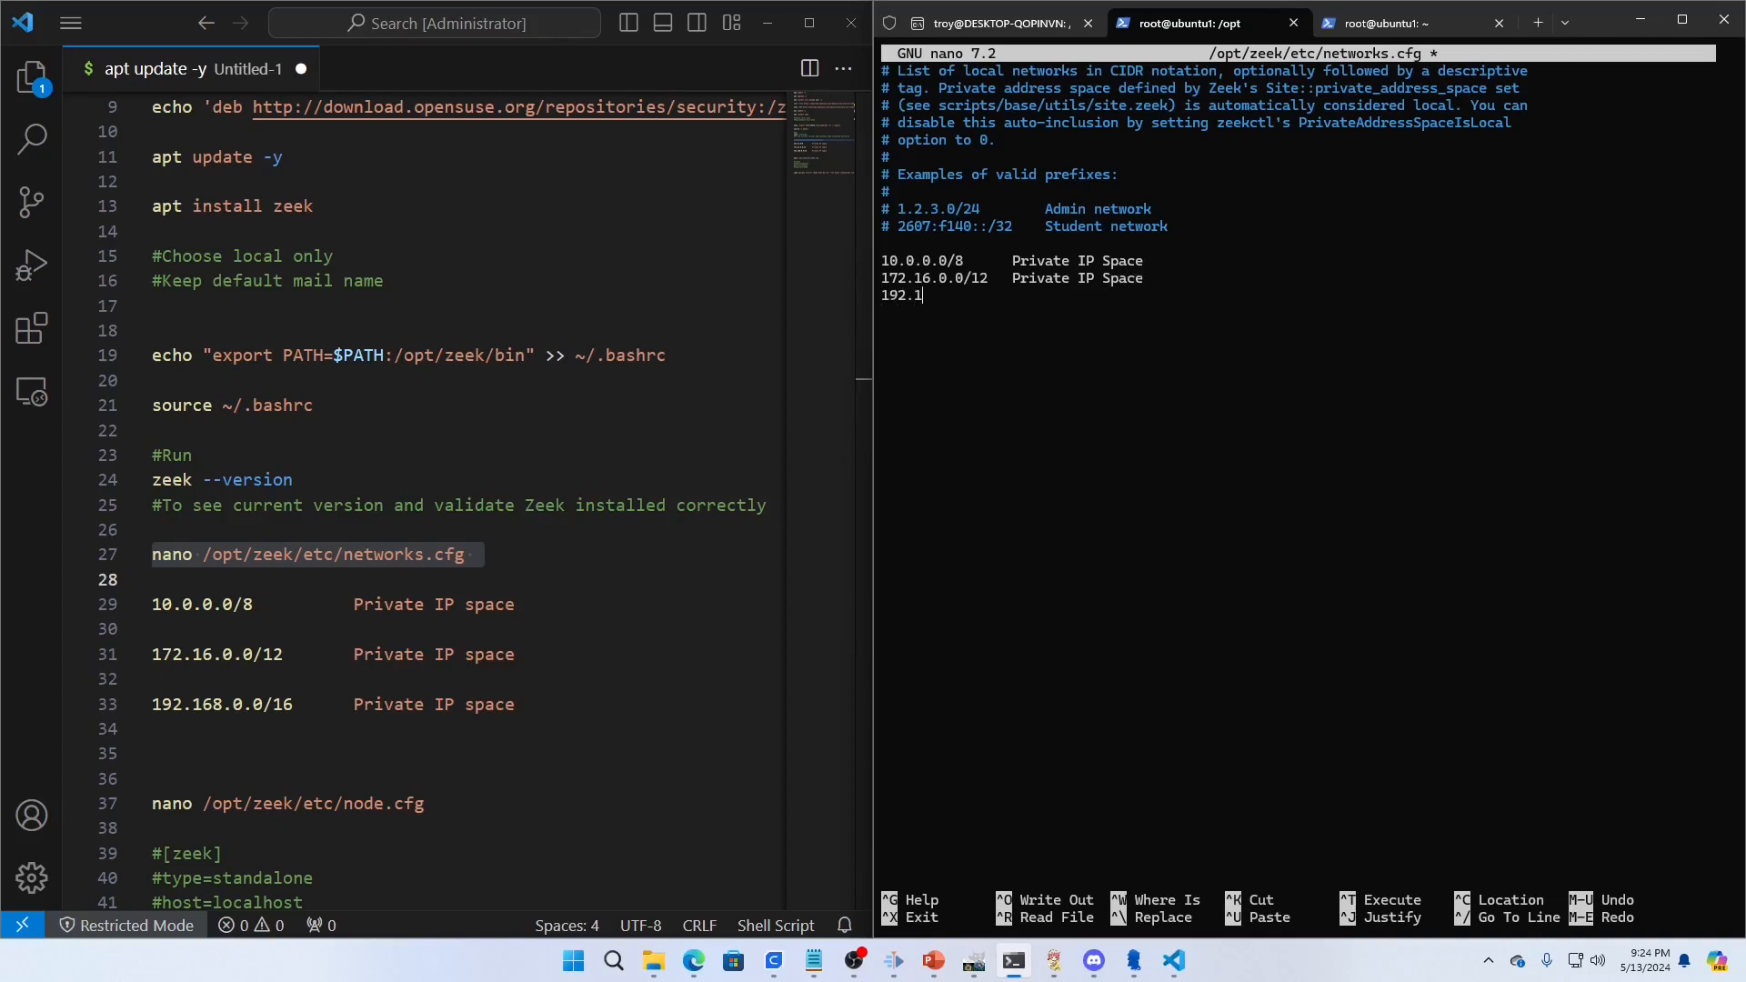
type("68.0.0/16  Private")
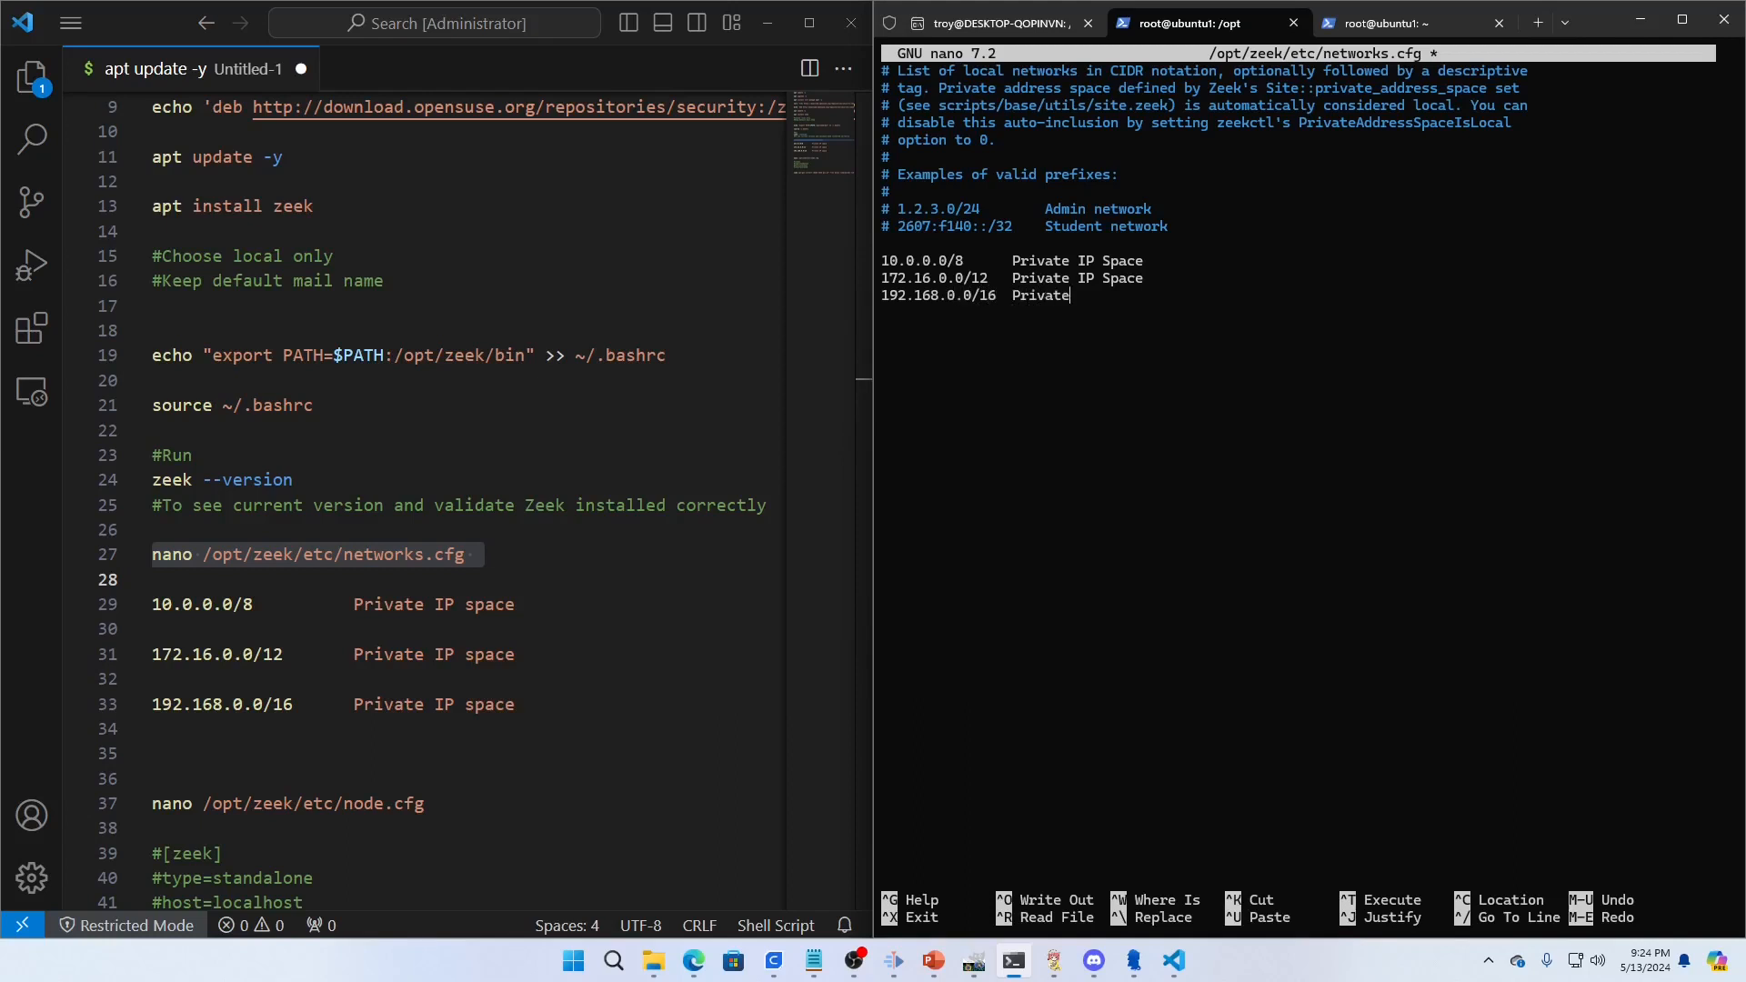
type("IP Space")
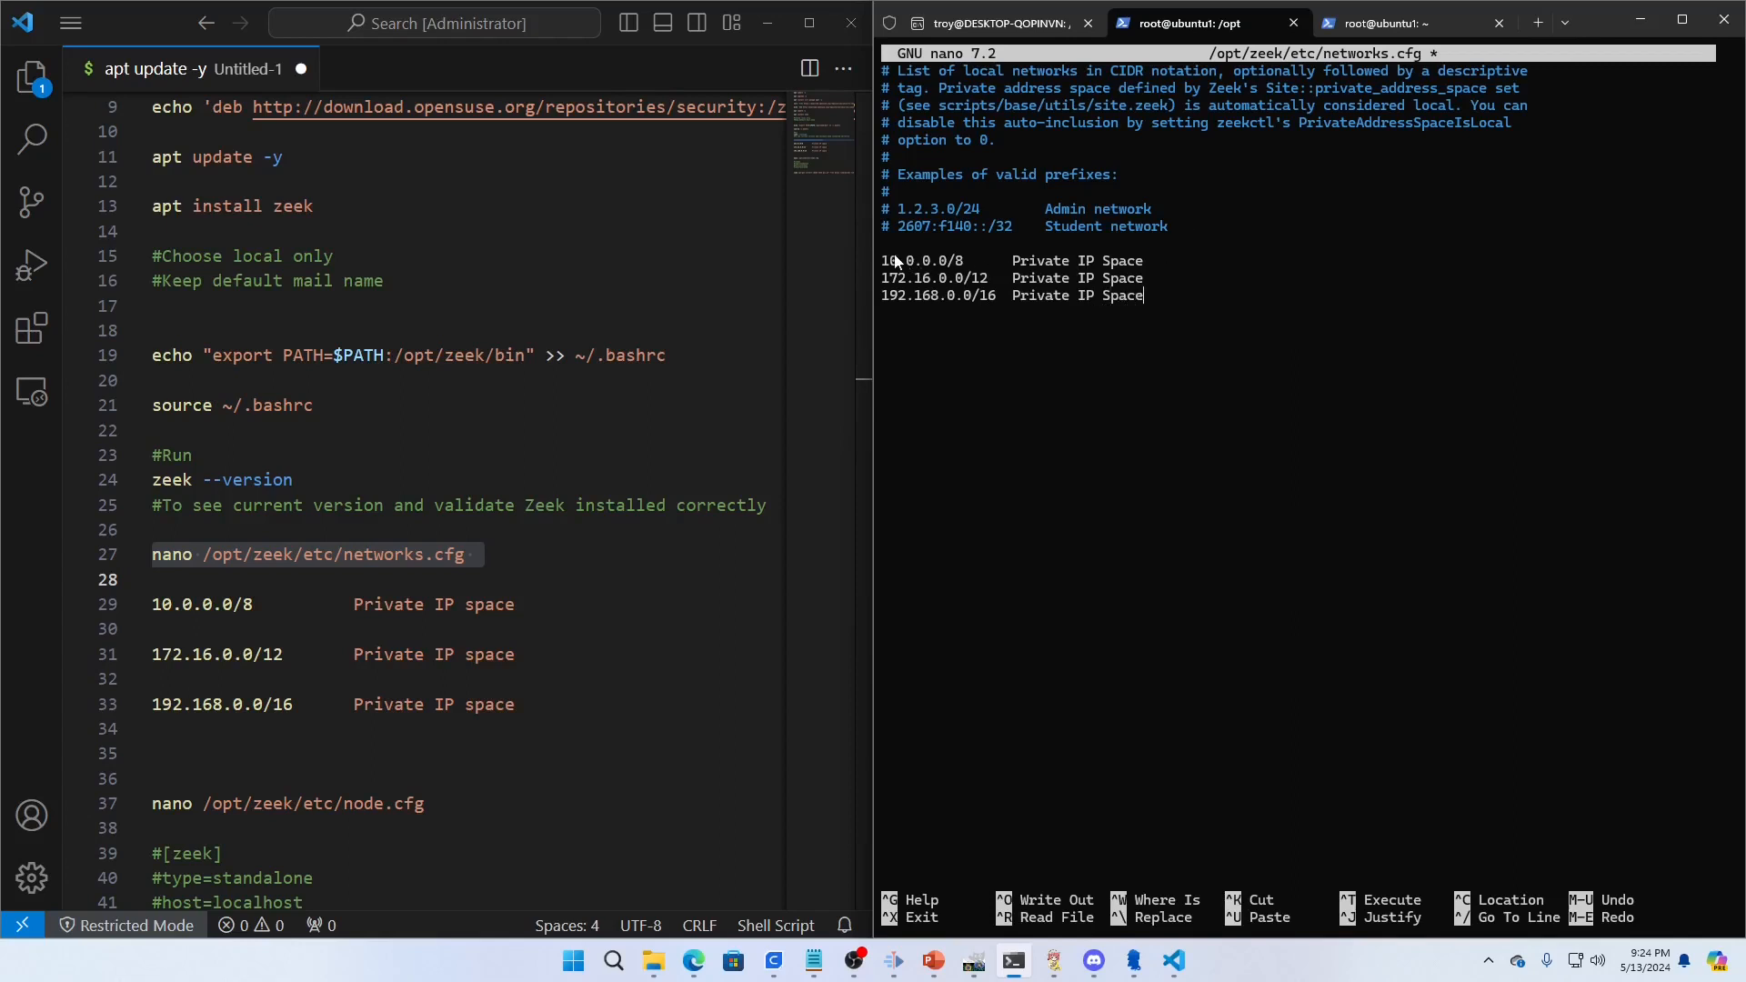
mouse_move(1064, 331)
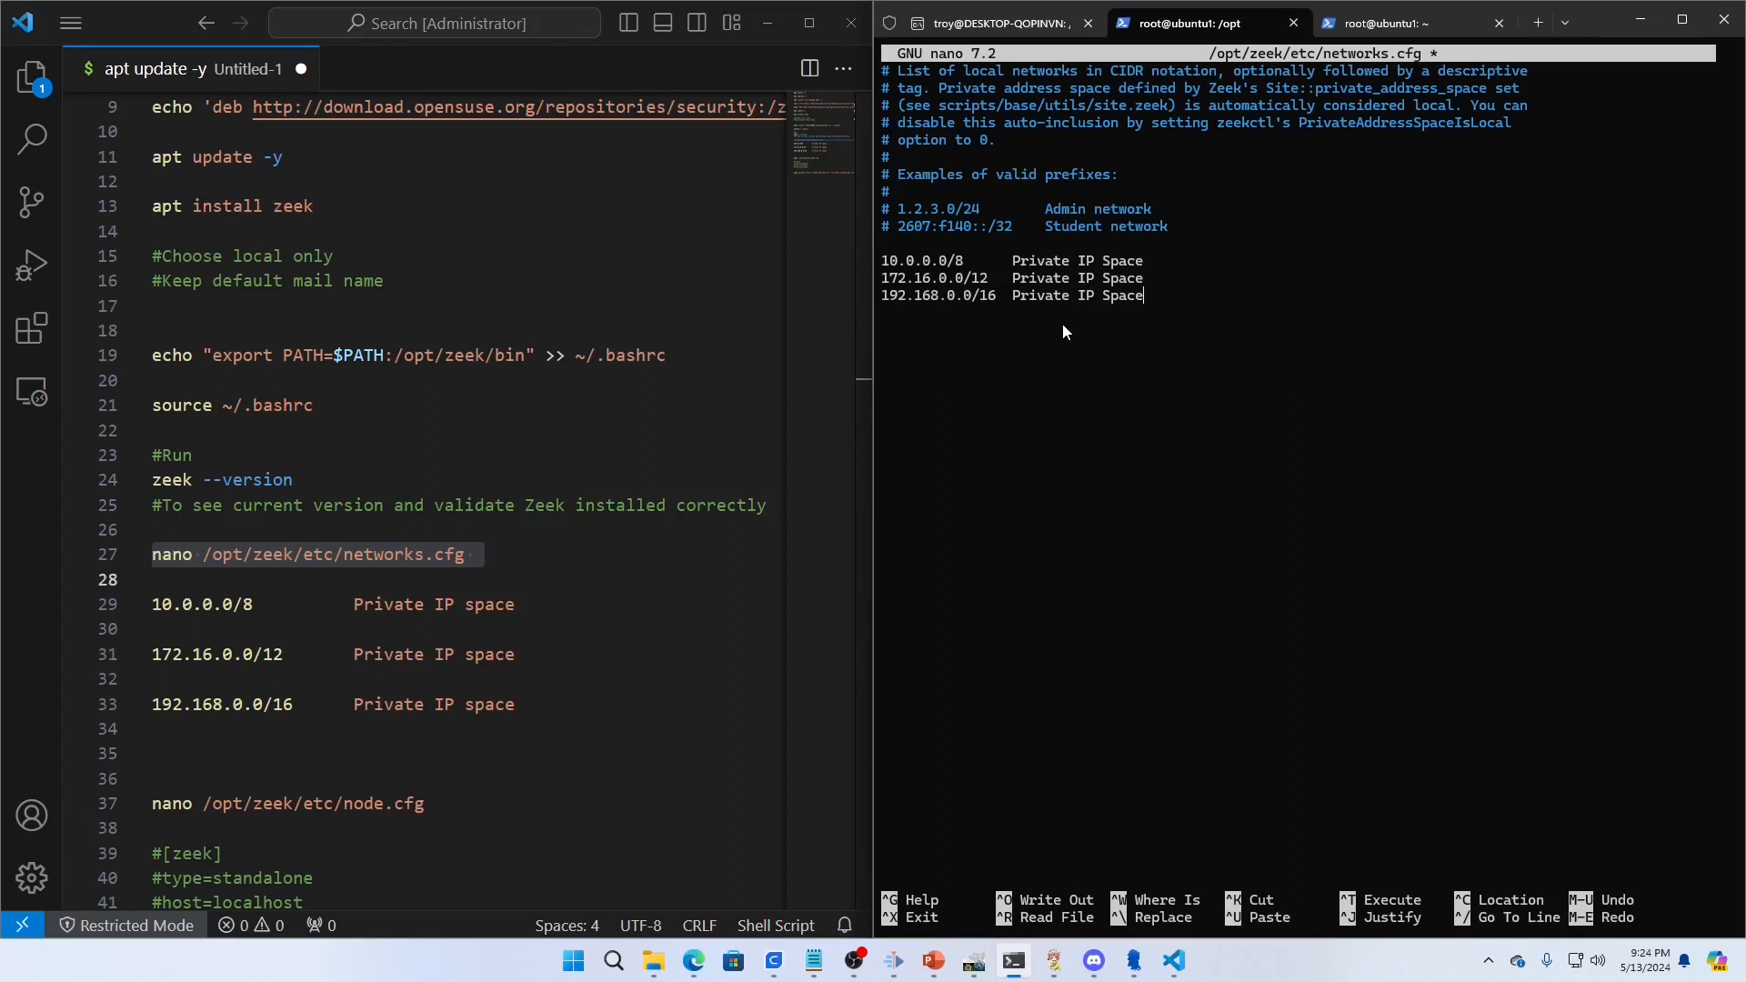
mouse_move(1175, 307)
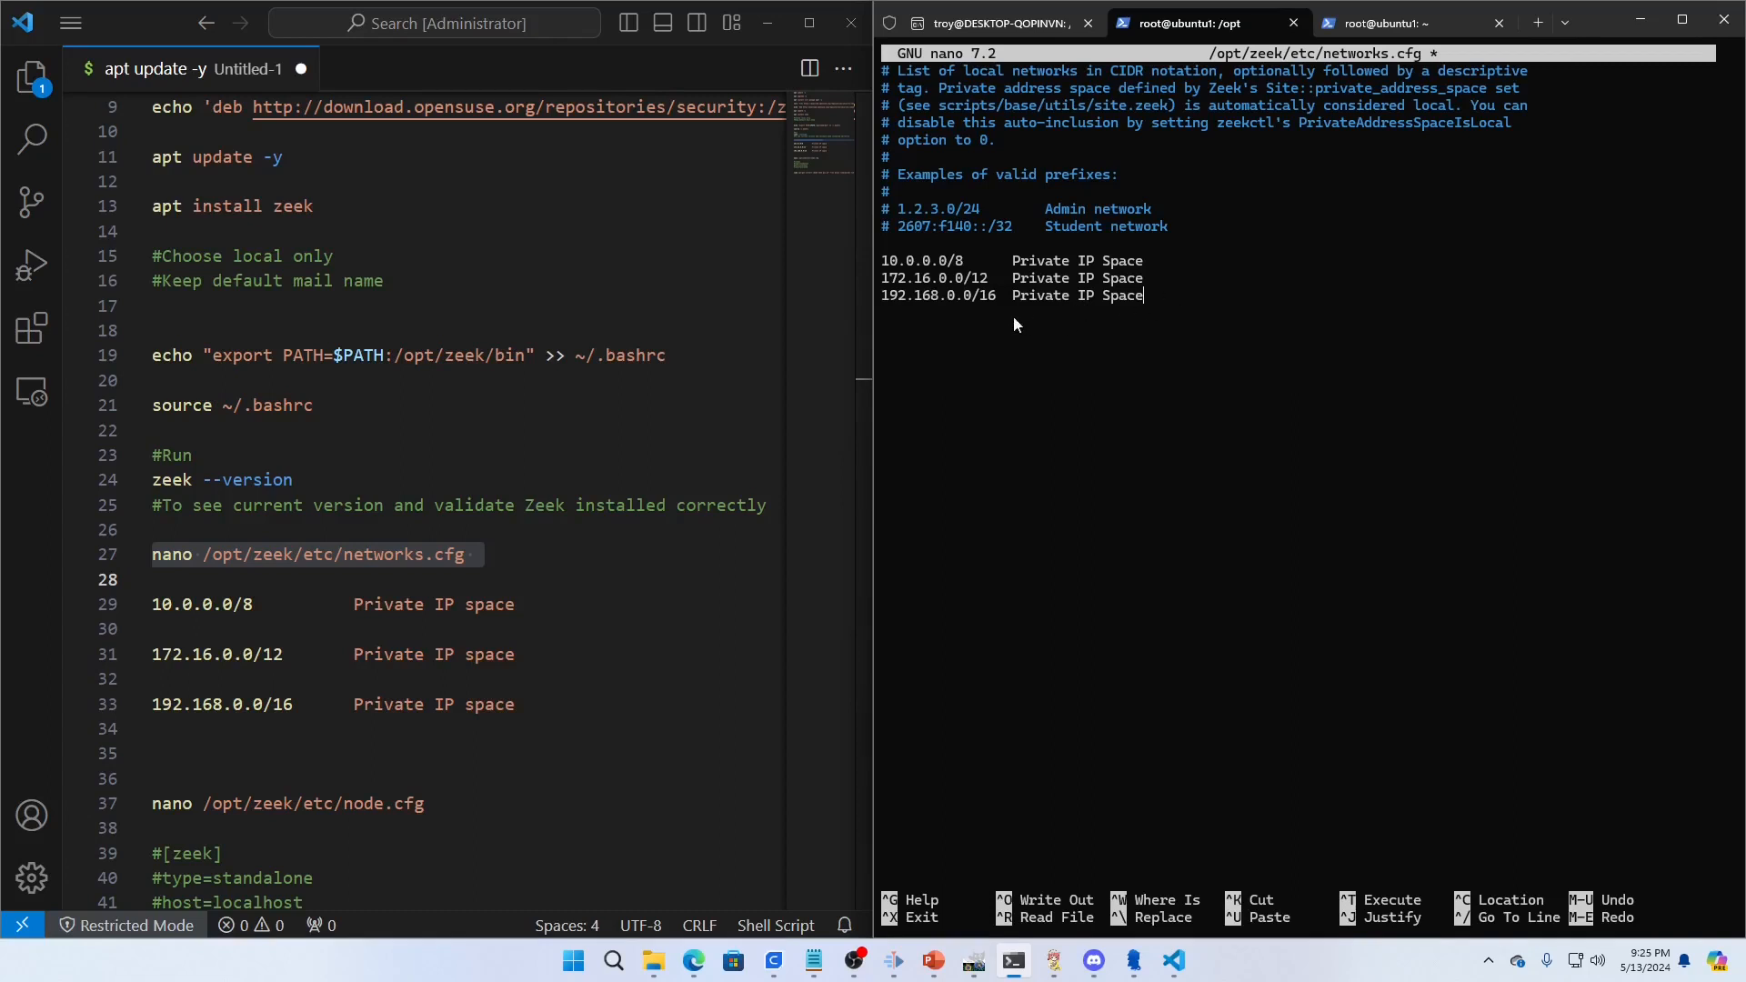
mouse_move(997, 323)
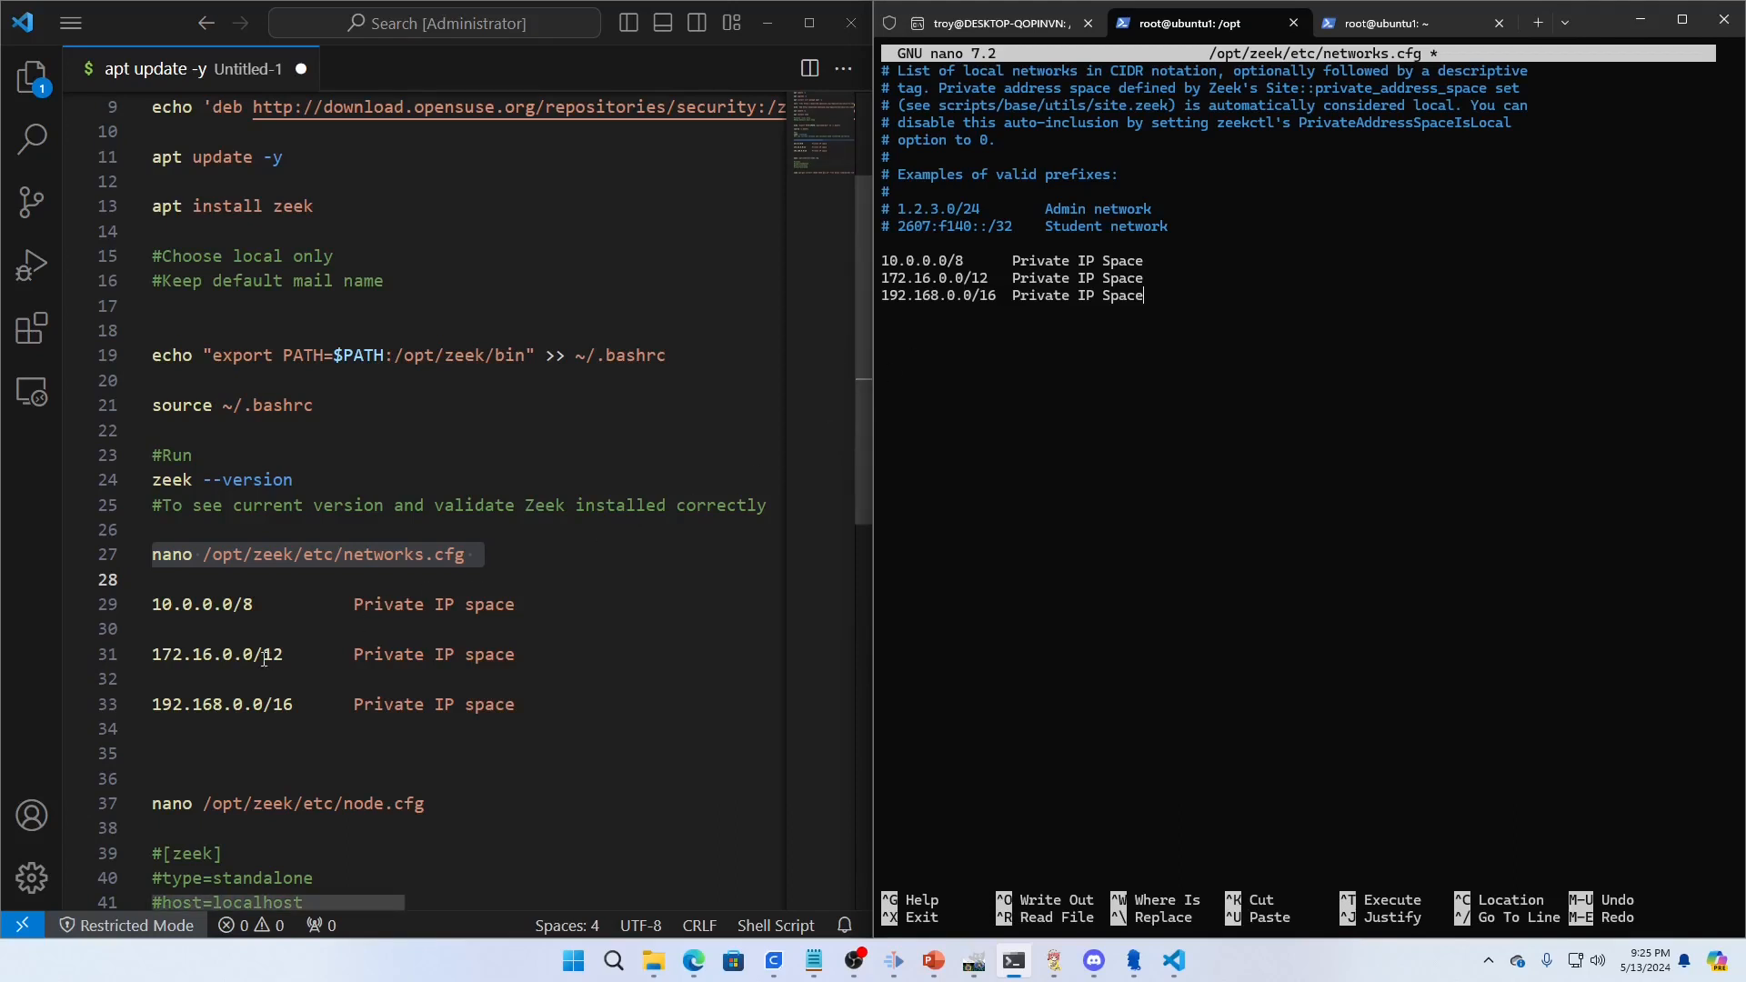
mouse_move(682, 682)
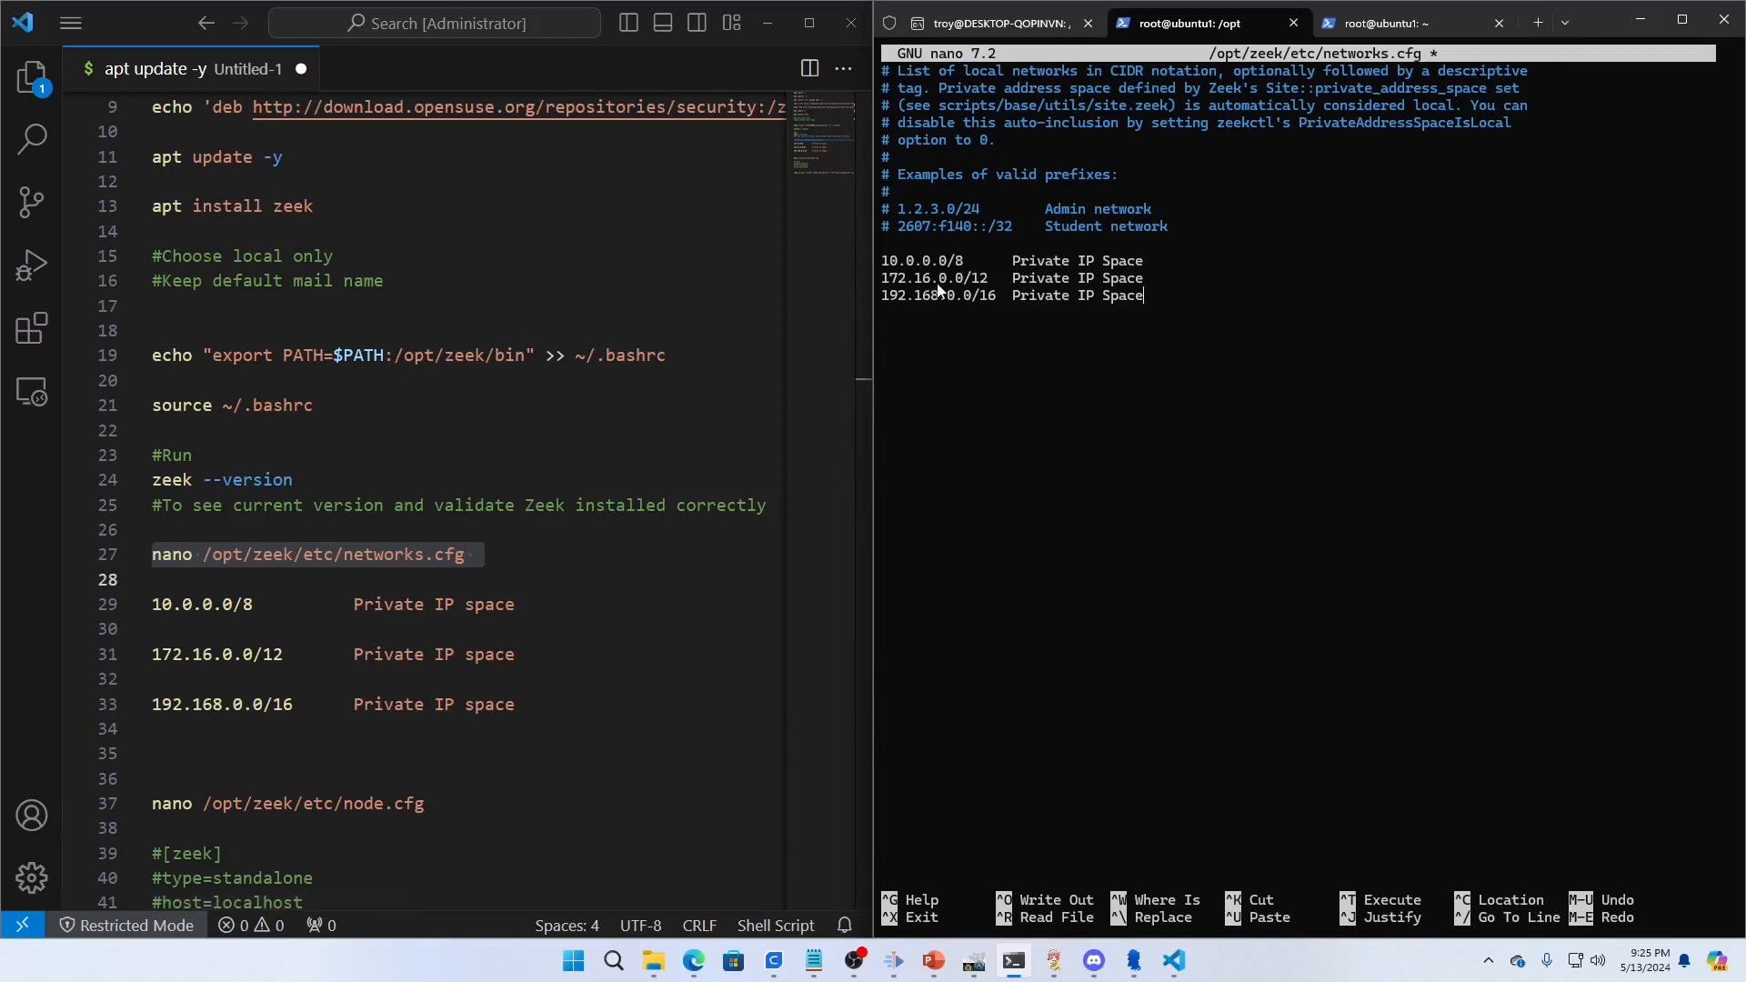
mouse_move(917, 304)
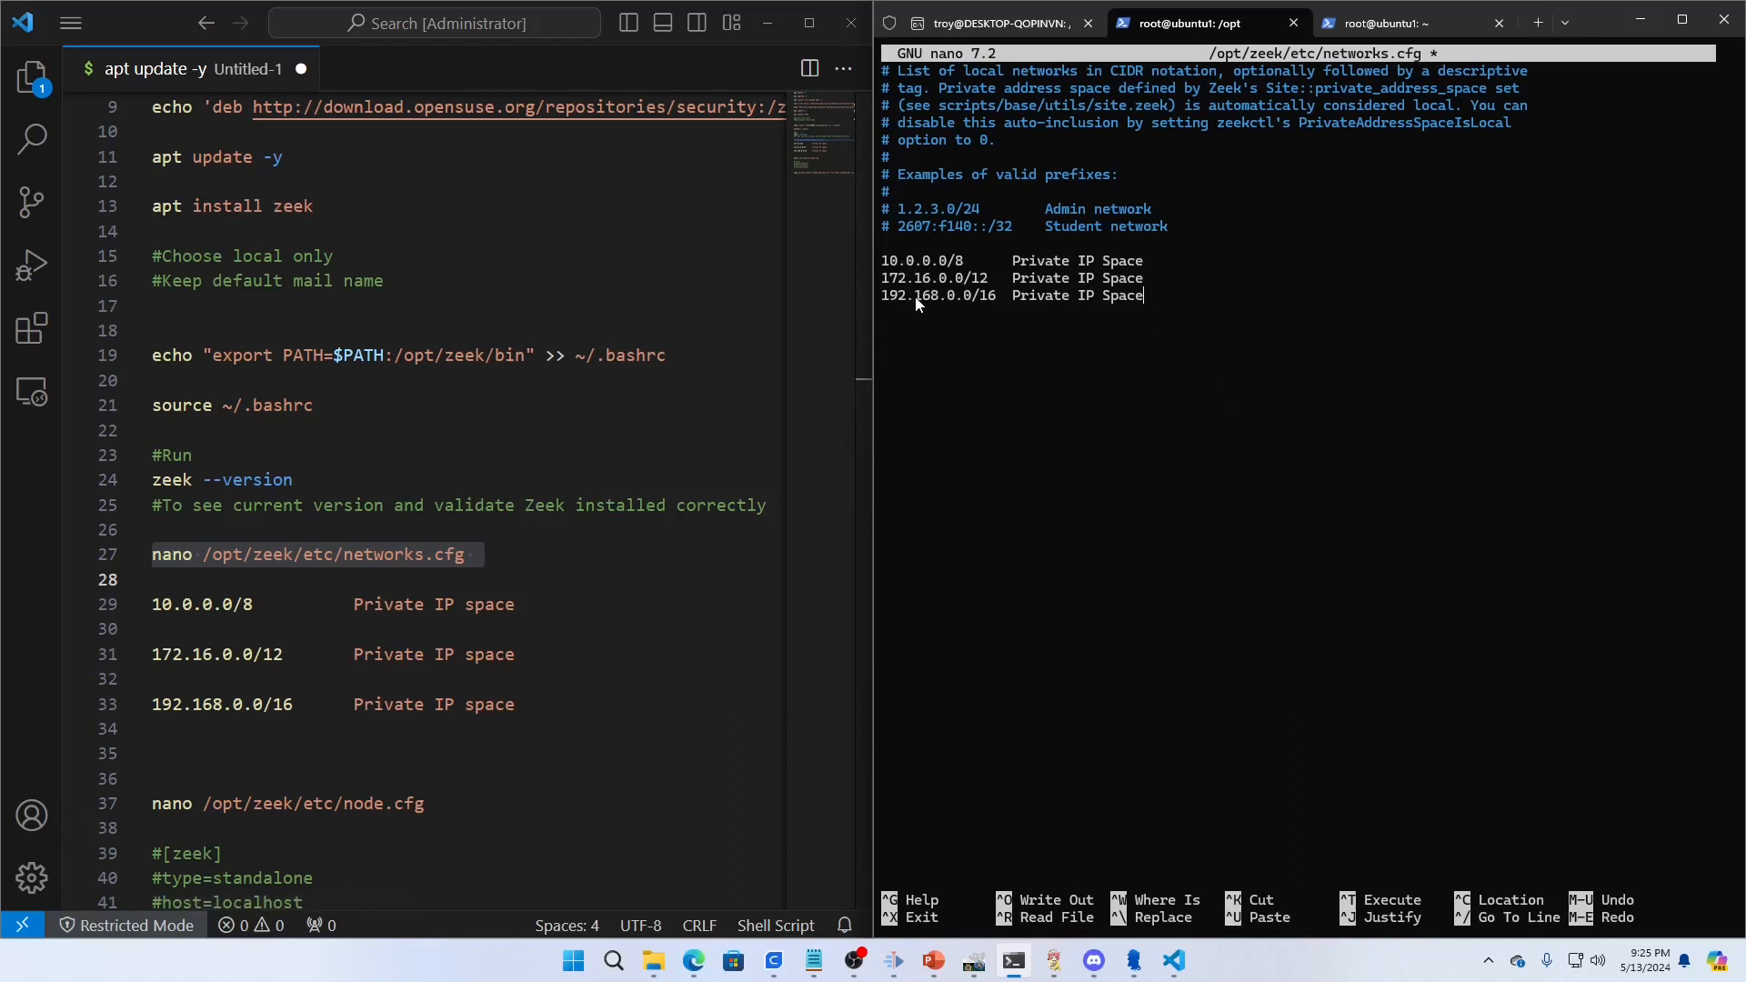
mouse_move(1197, 296)
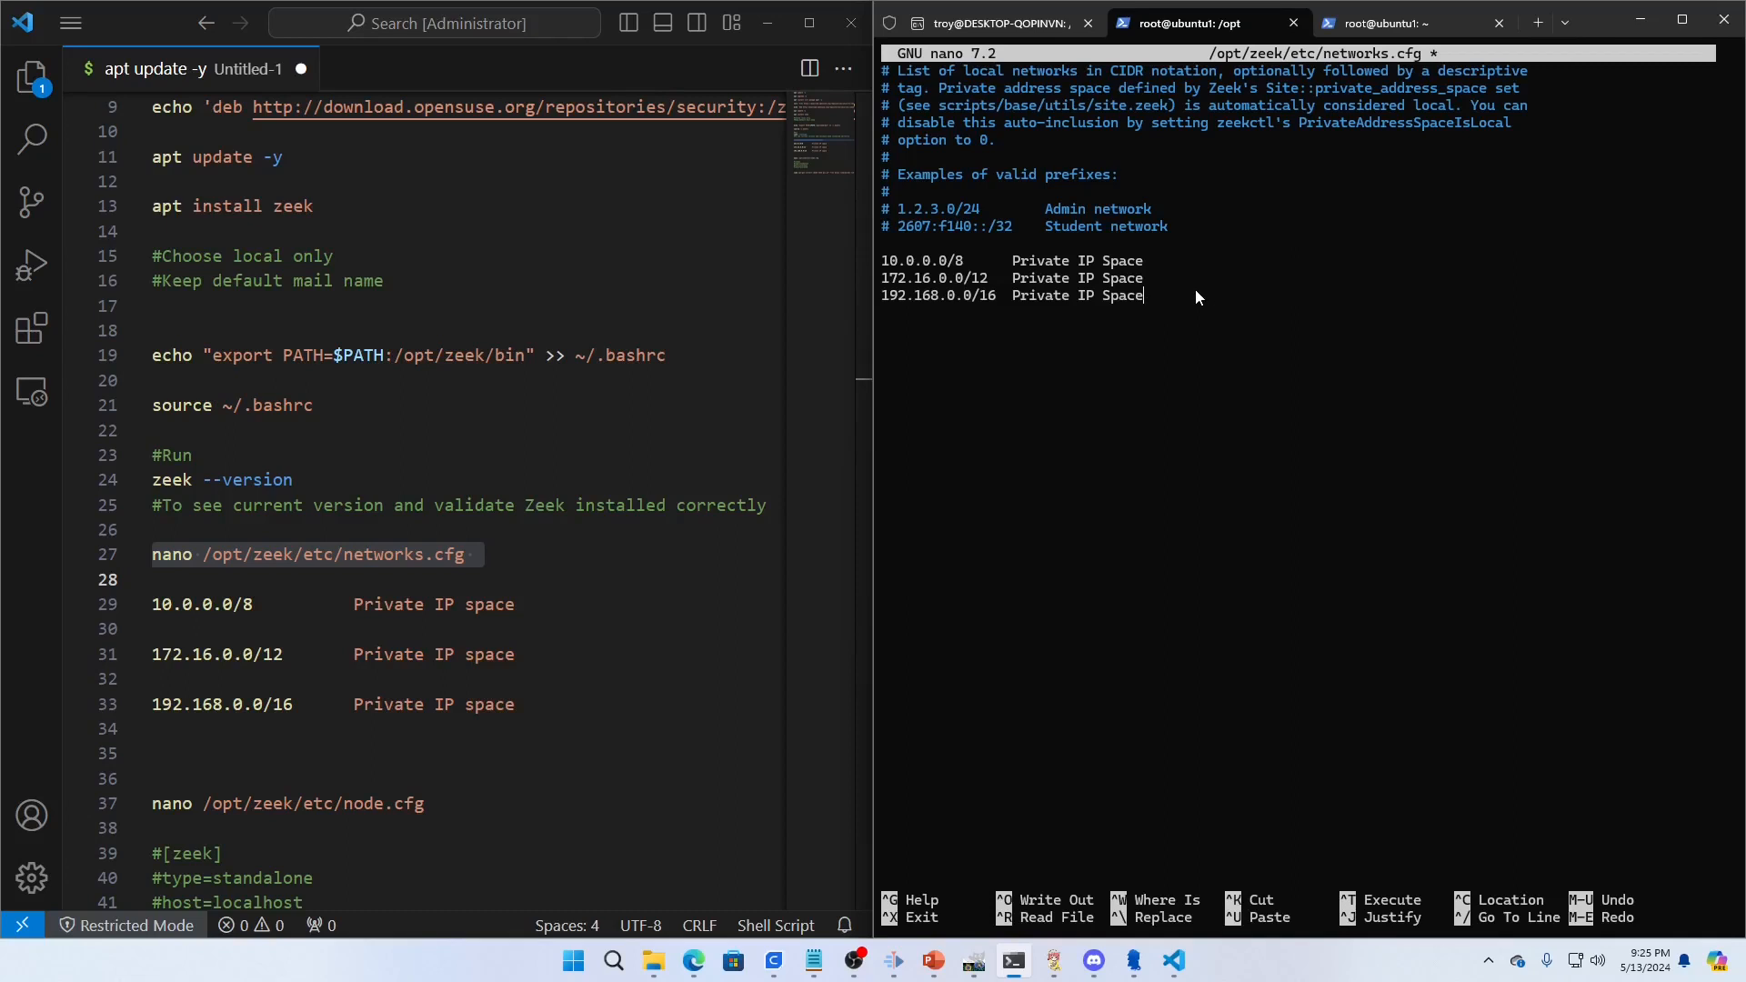
Step: Save networks.cfg, grab the node.cfg command, run ip addr and select interface ens18
key("ctrl+o")
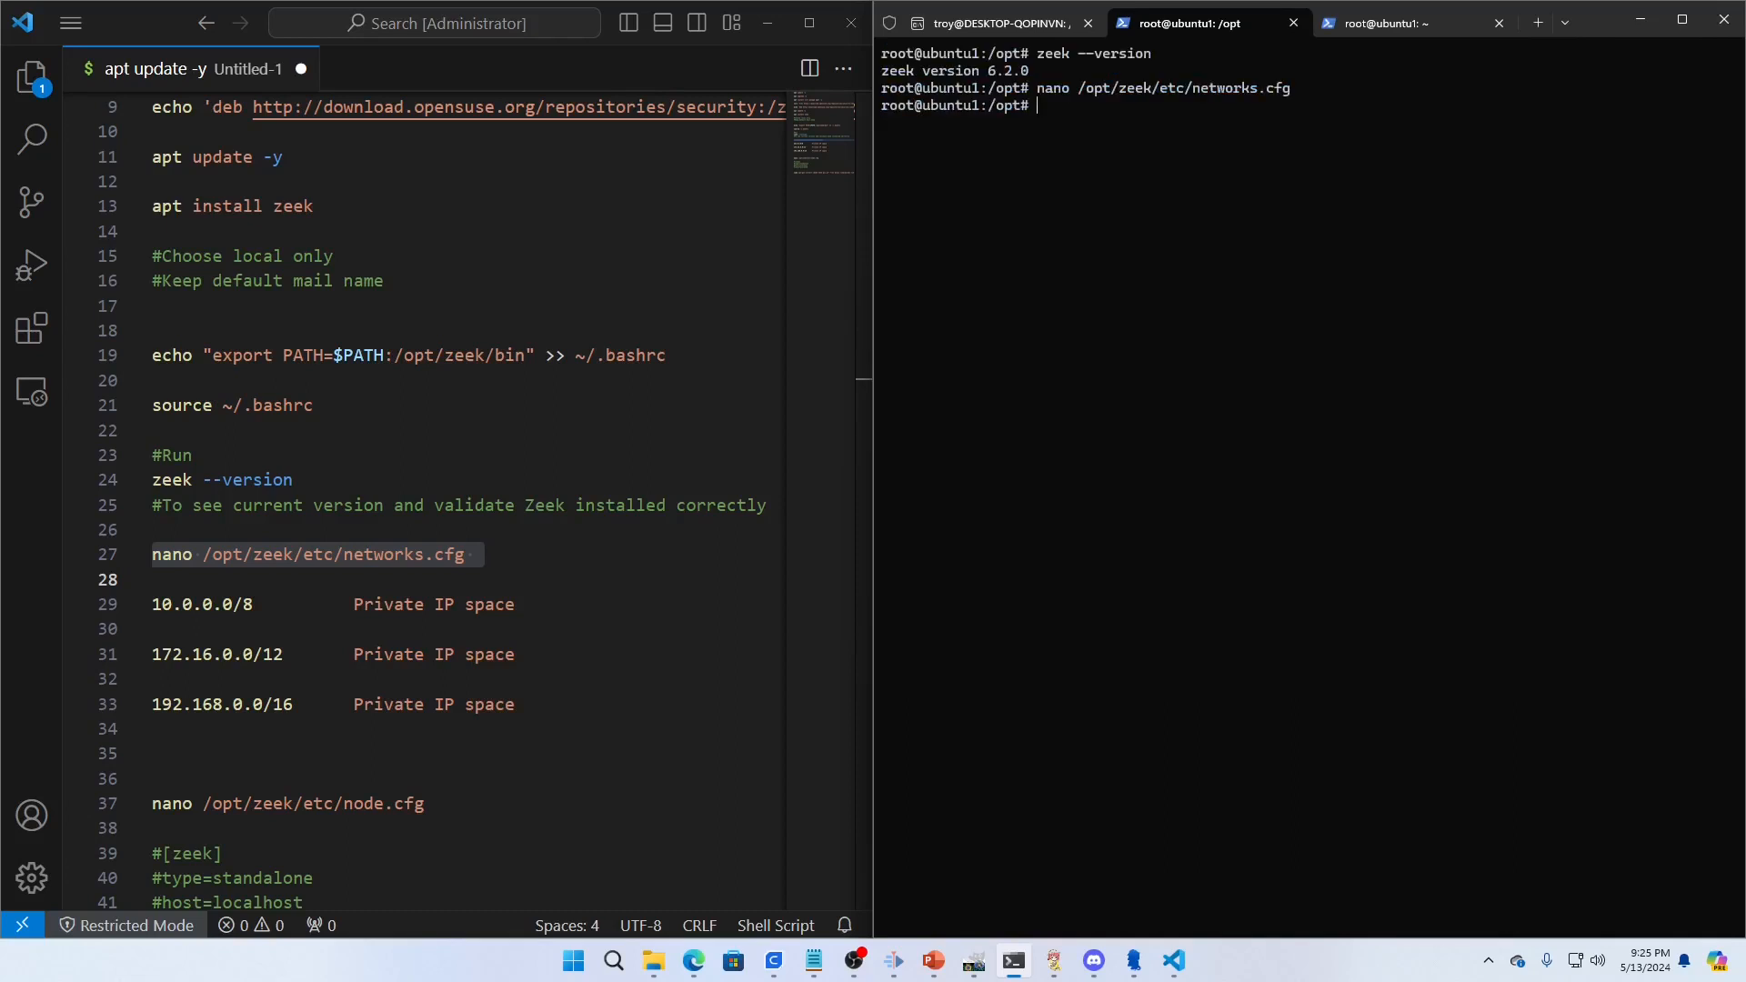
mouse_move(795, 598)
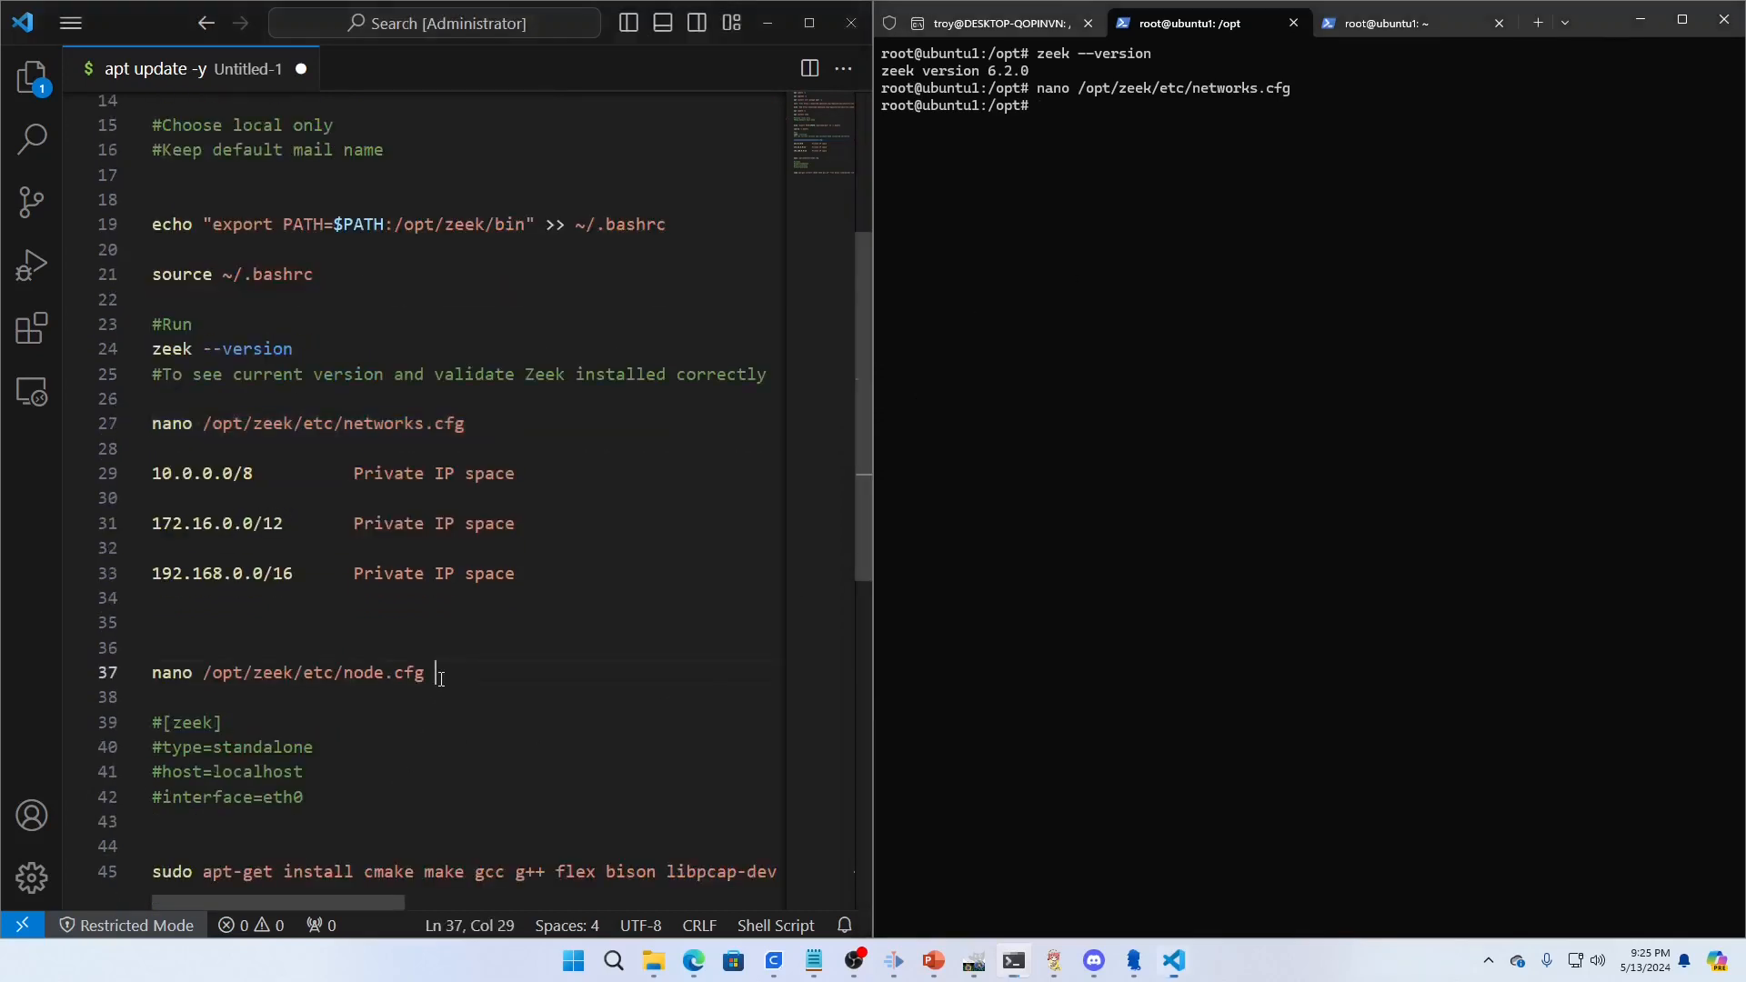
triple_click(287, 672)
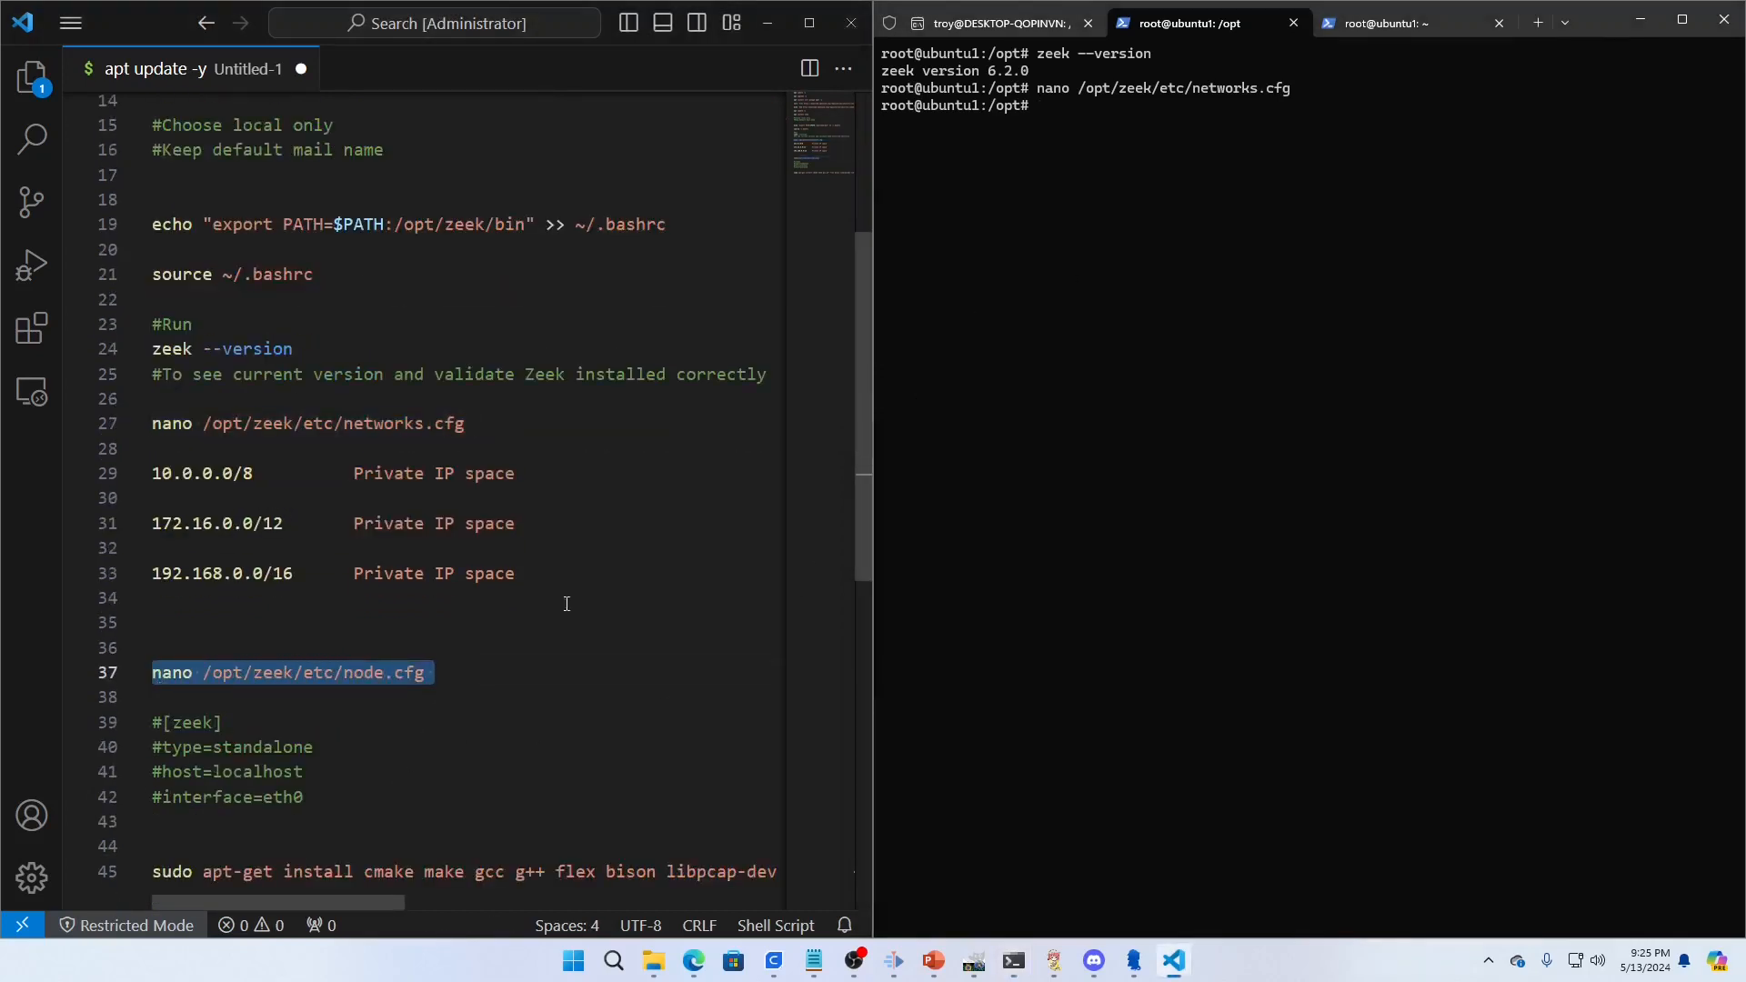
type("ip addr")
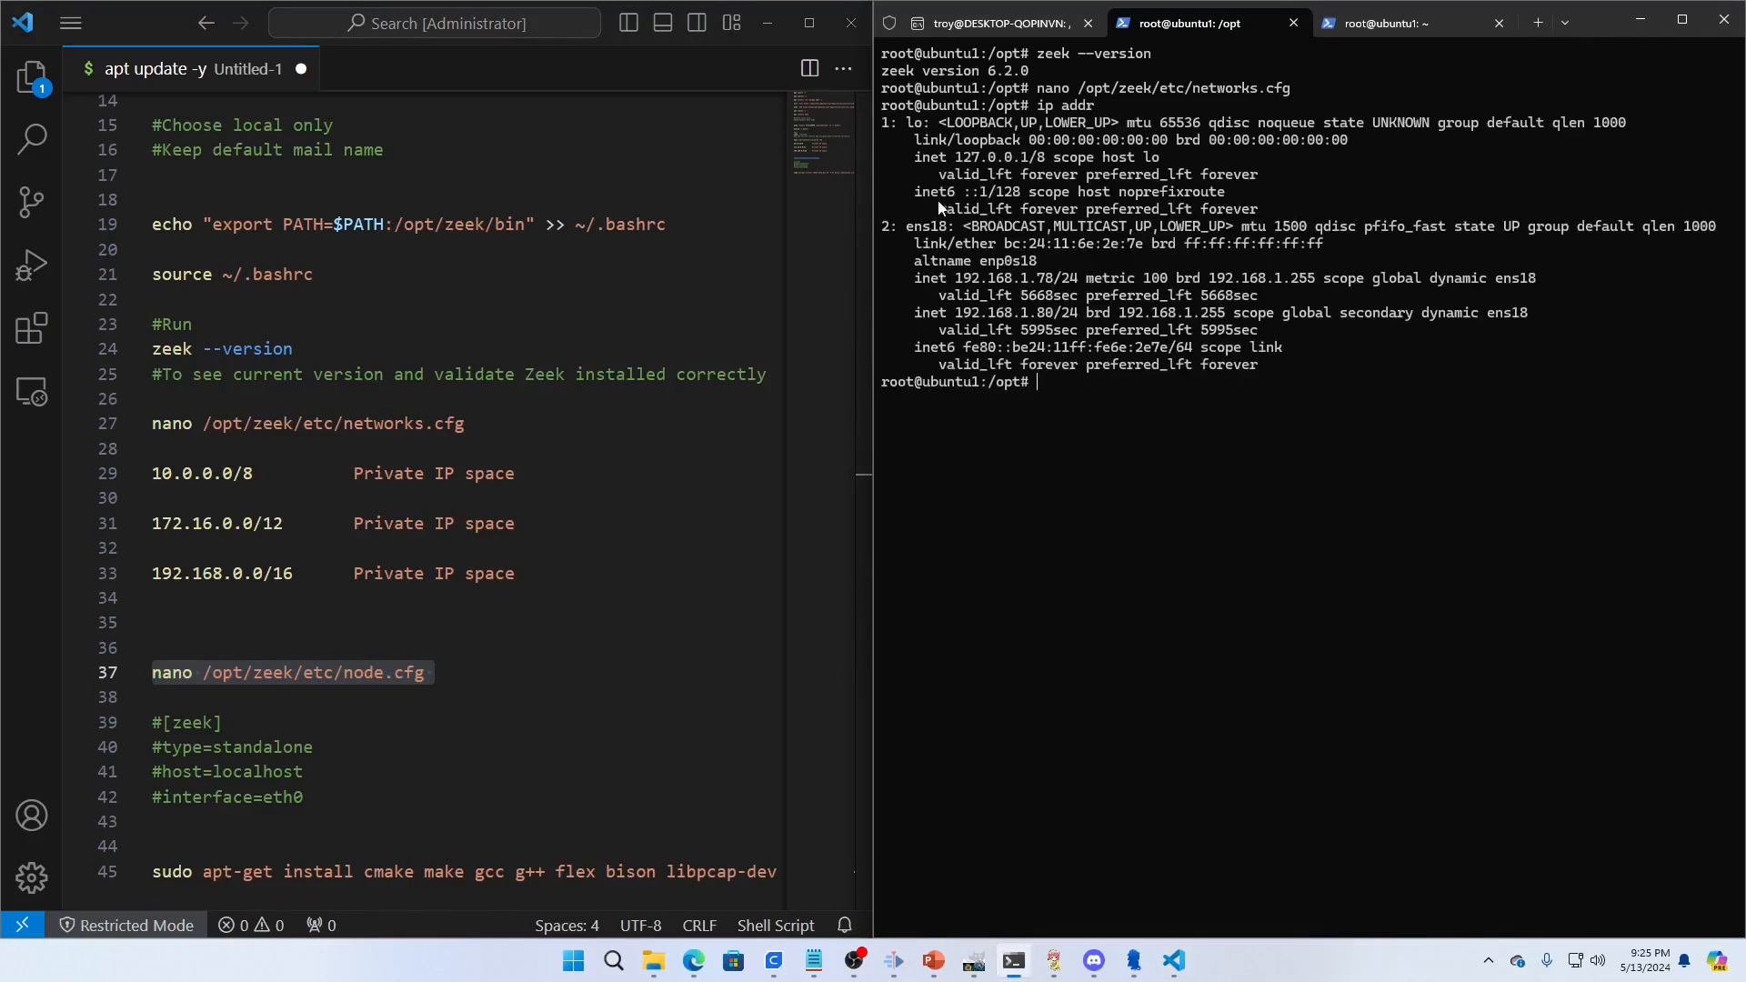
double_click(926, 226)
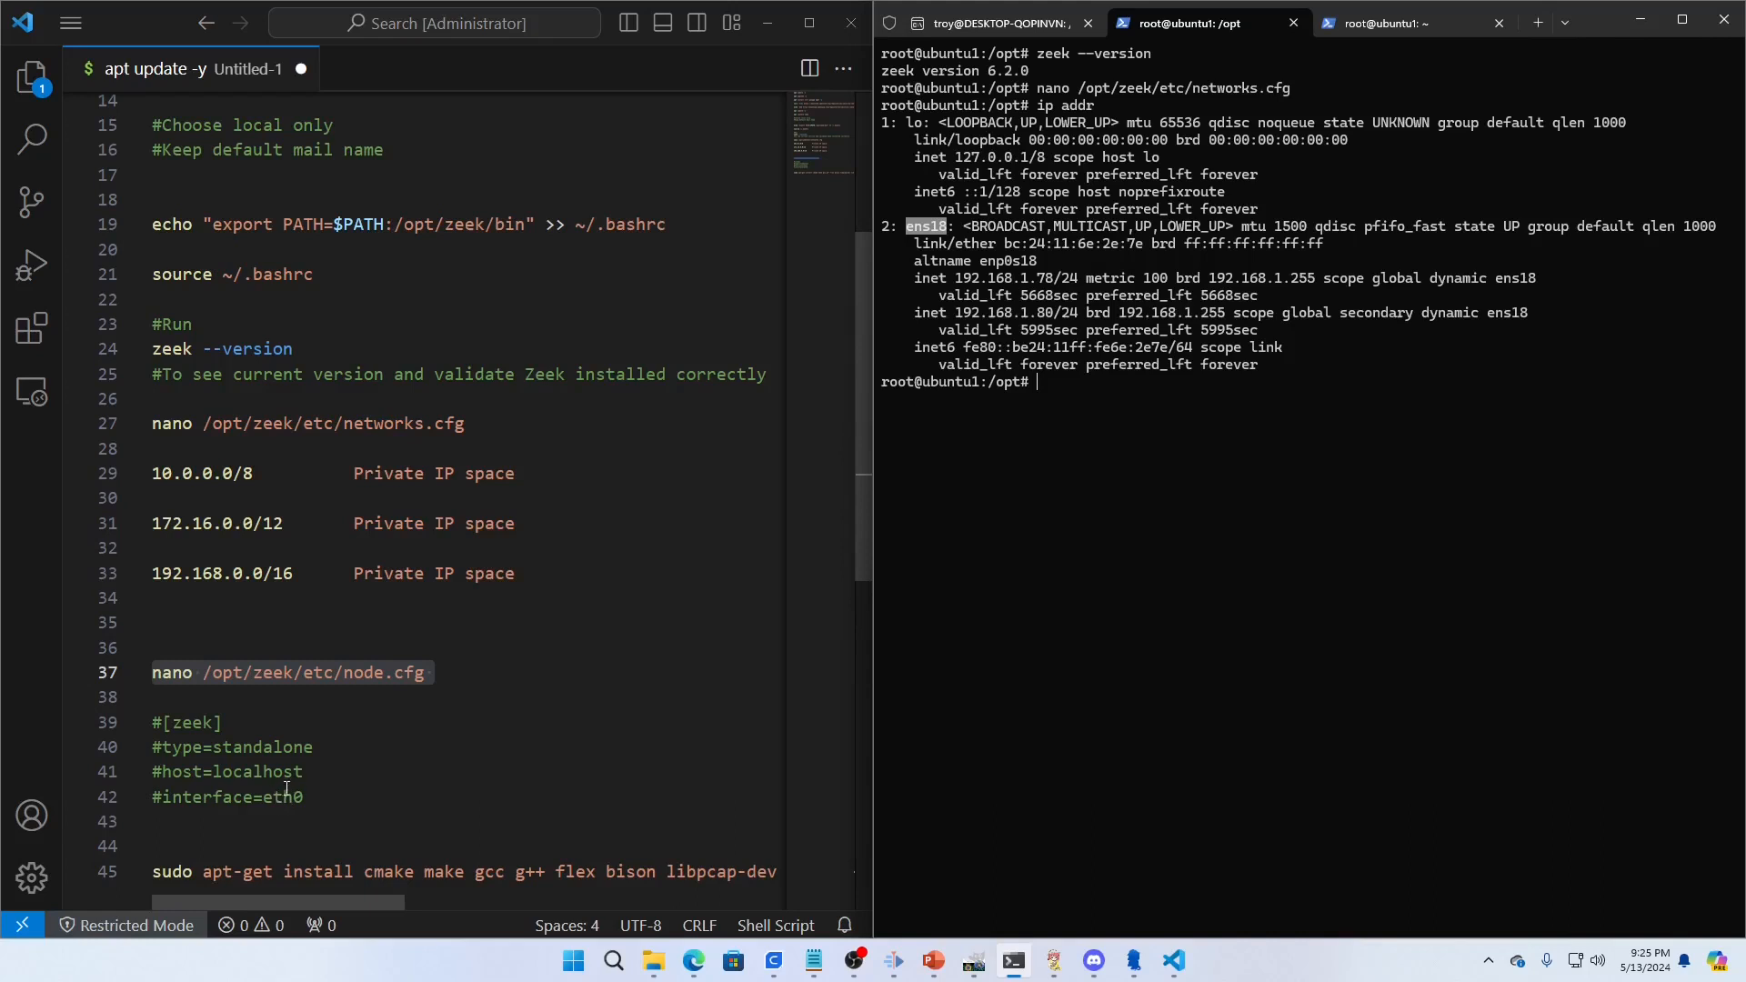
mouse_move(830, 330)
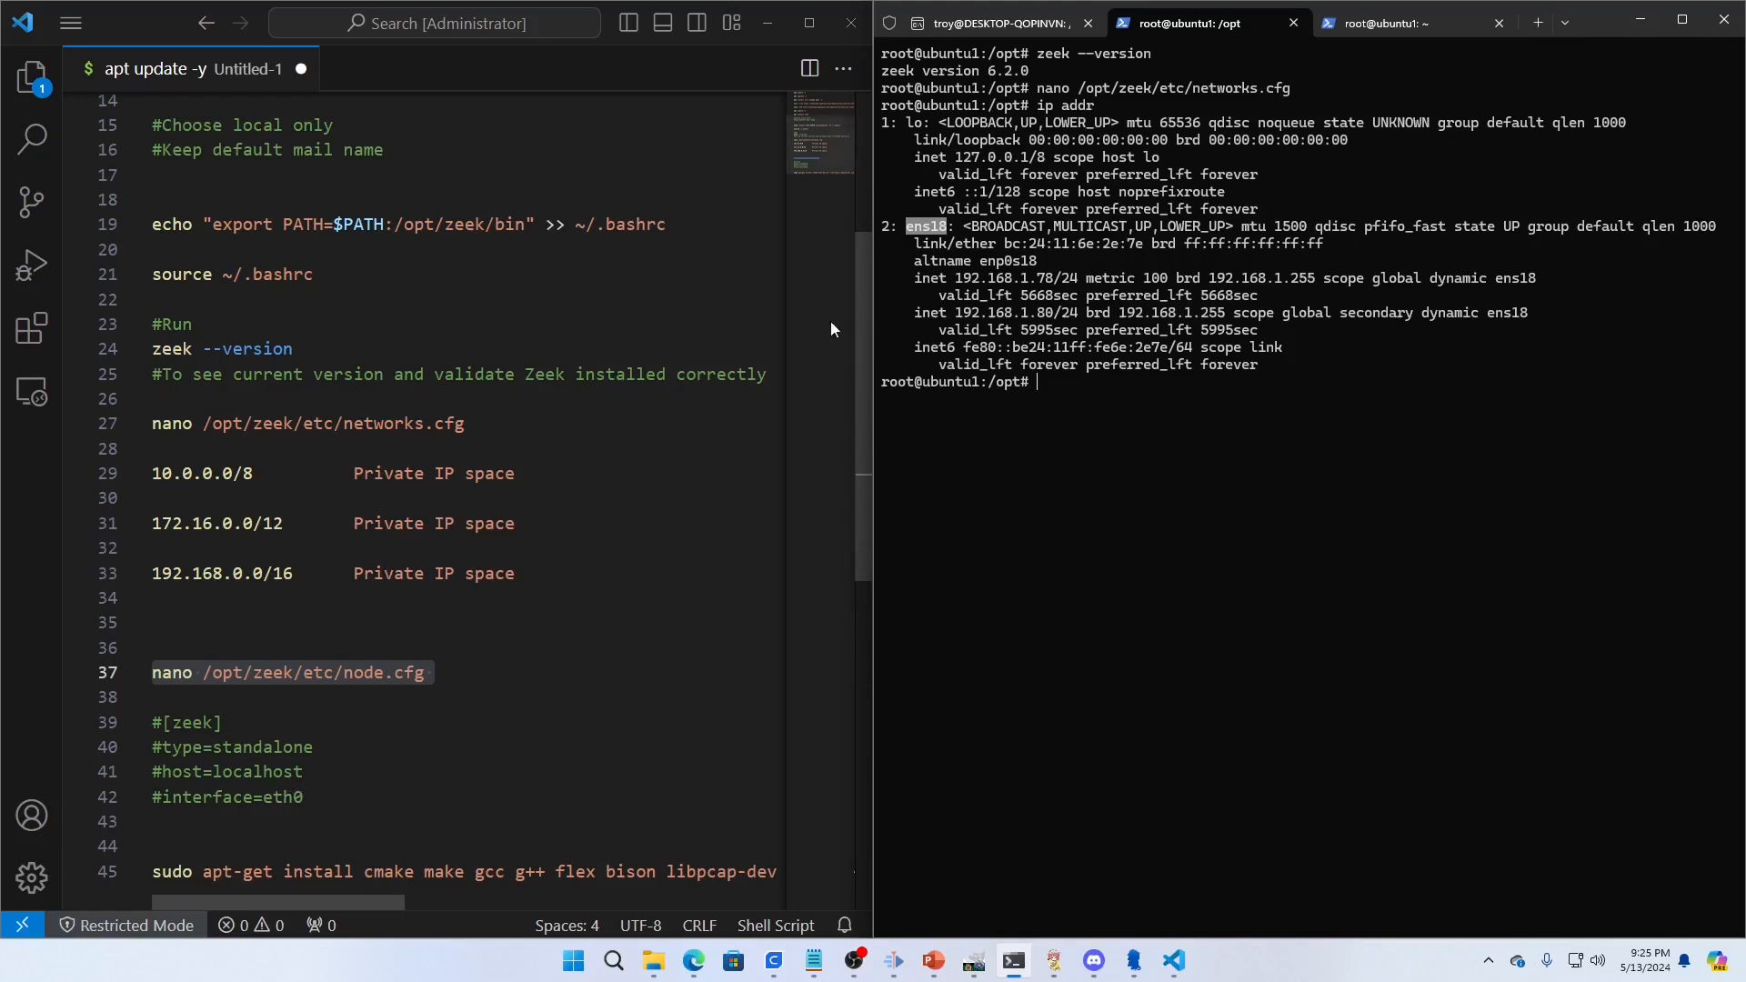
mouse_move(288, 687)
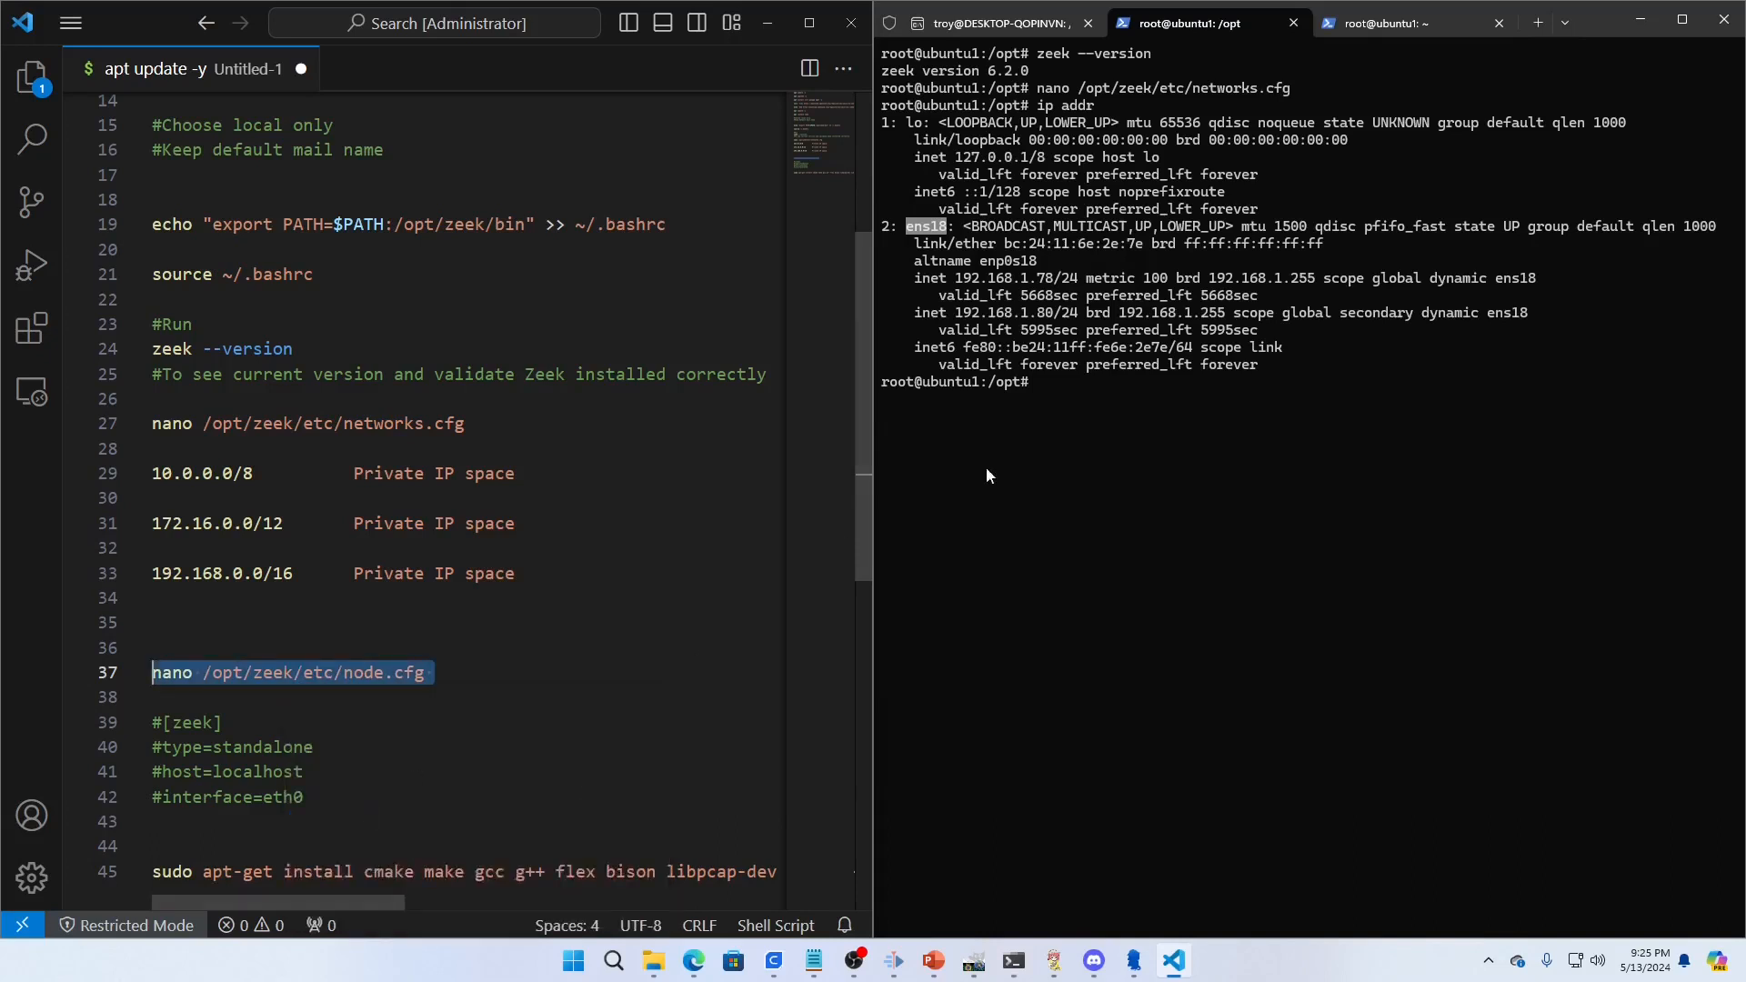
Step: Edit /opt/zeek/etc/node.cfg to set the interface to ens18 and save
type("nano /opt/zeek/etc/node.cfg")
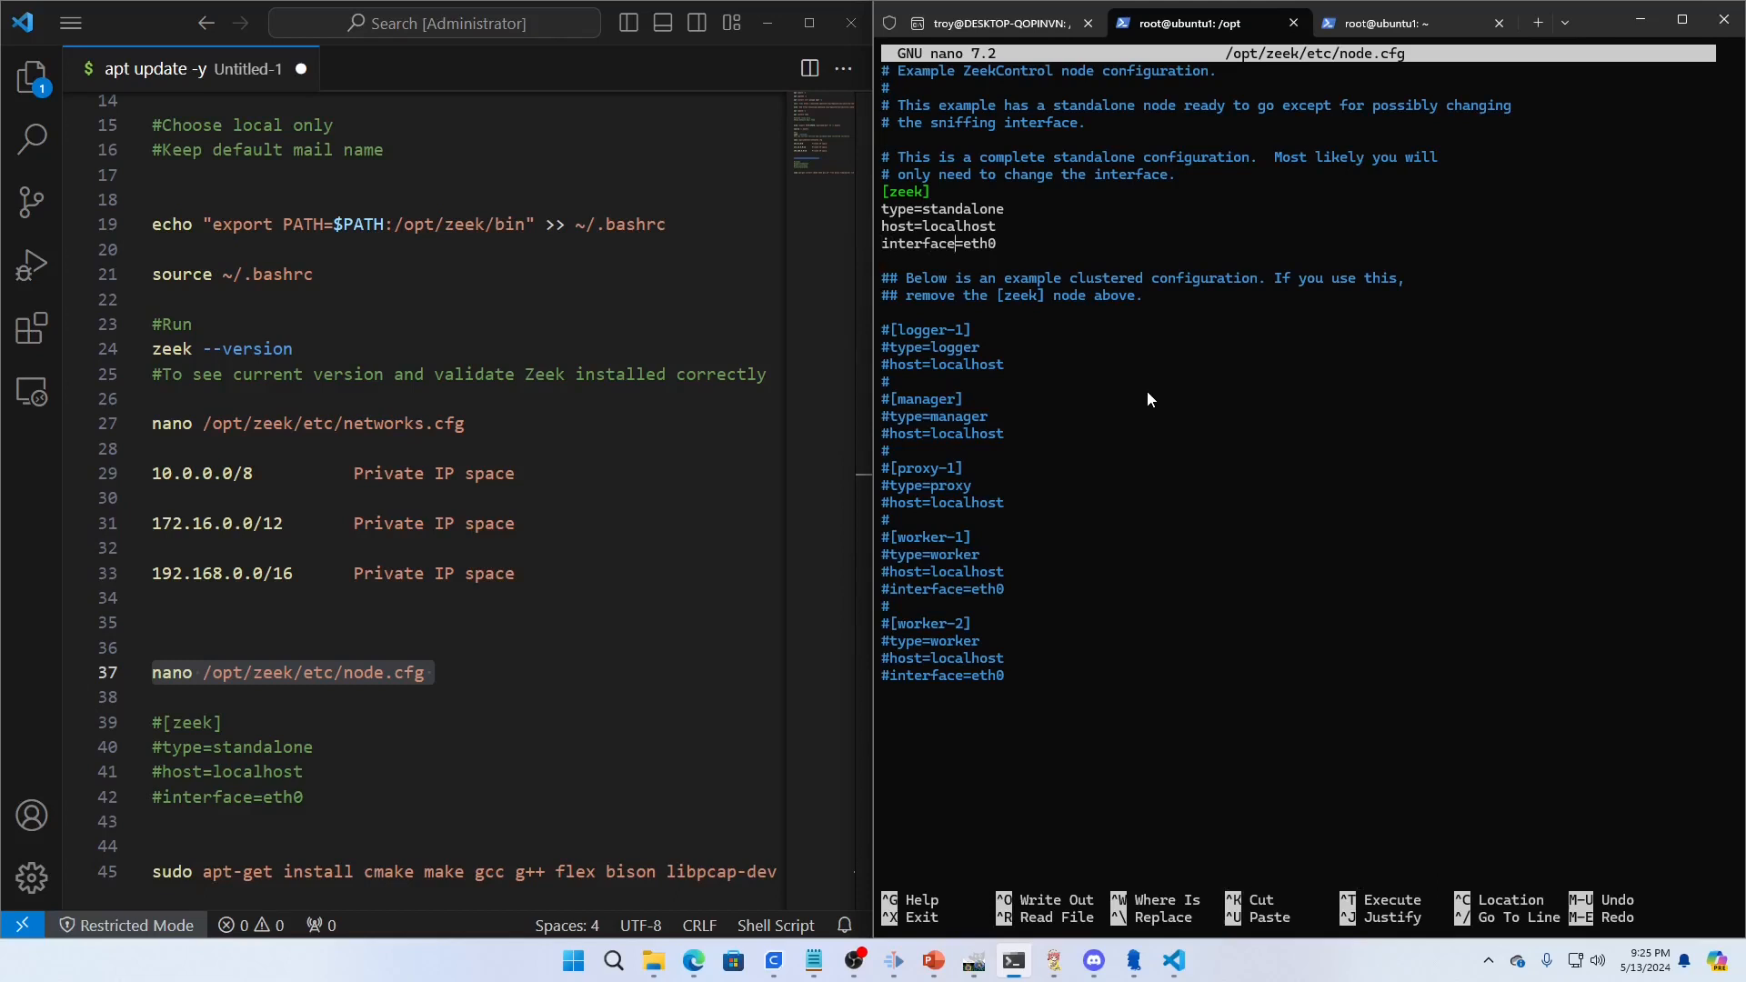
type("ens")
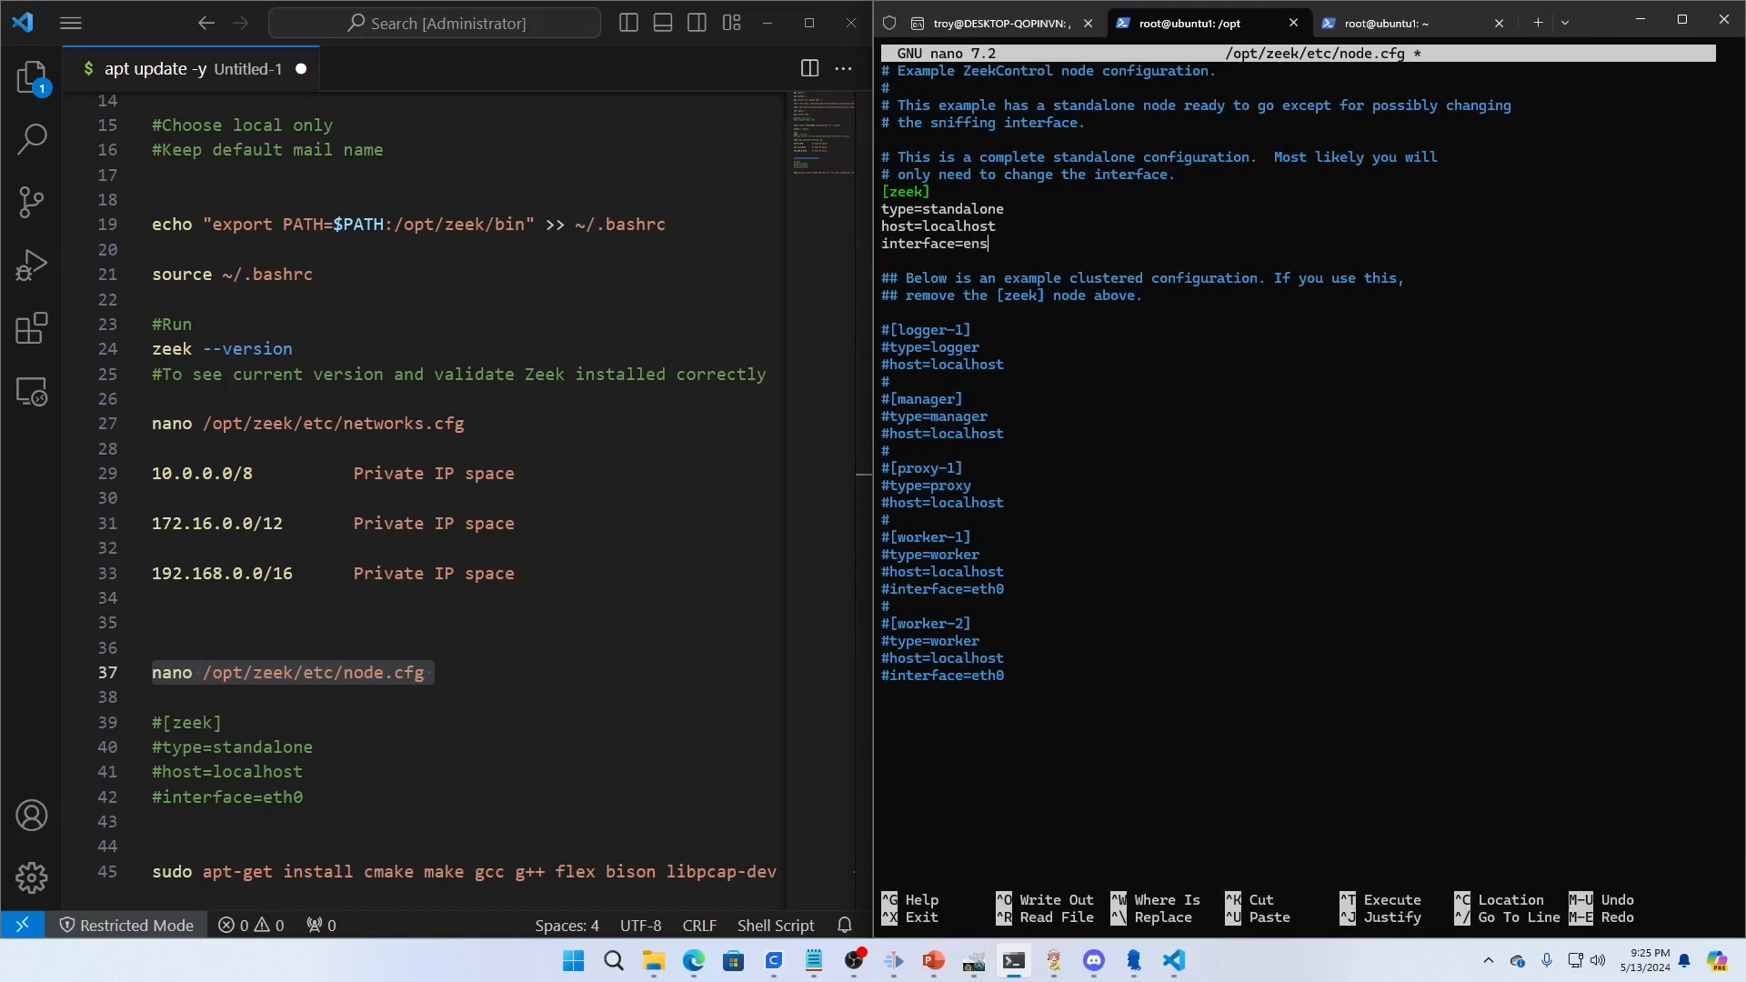
type("1")
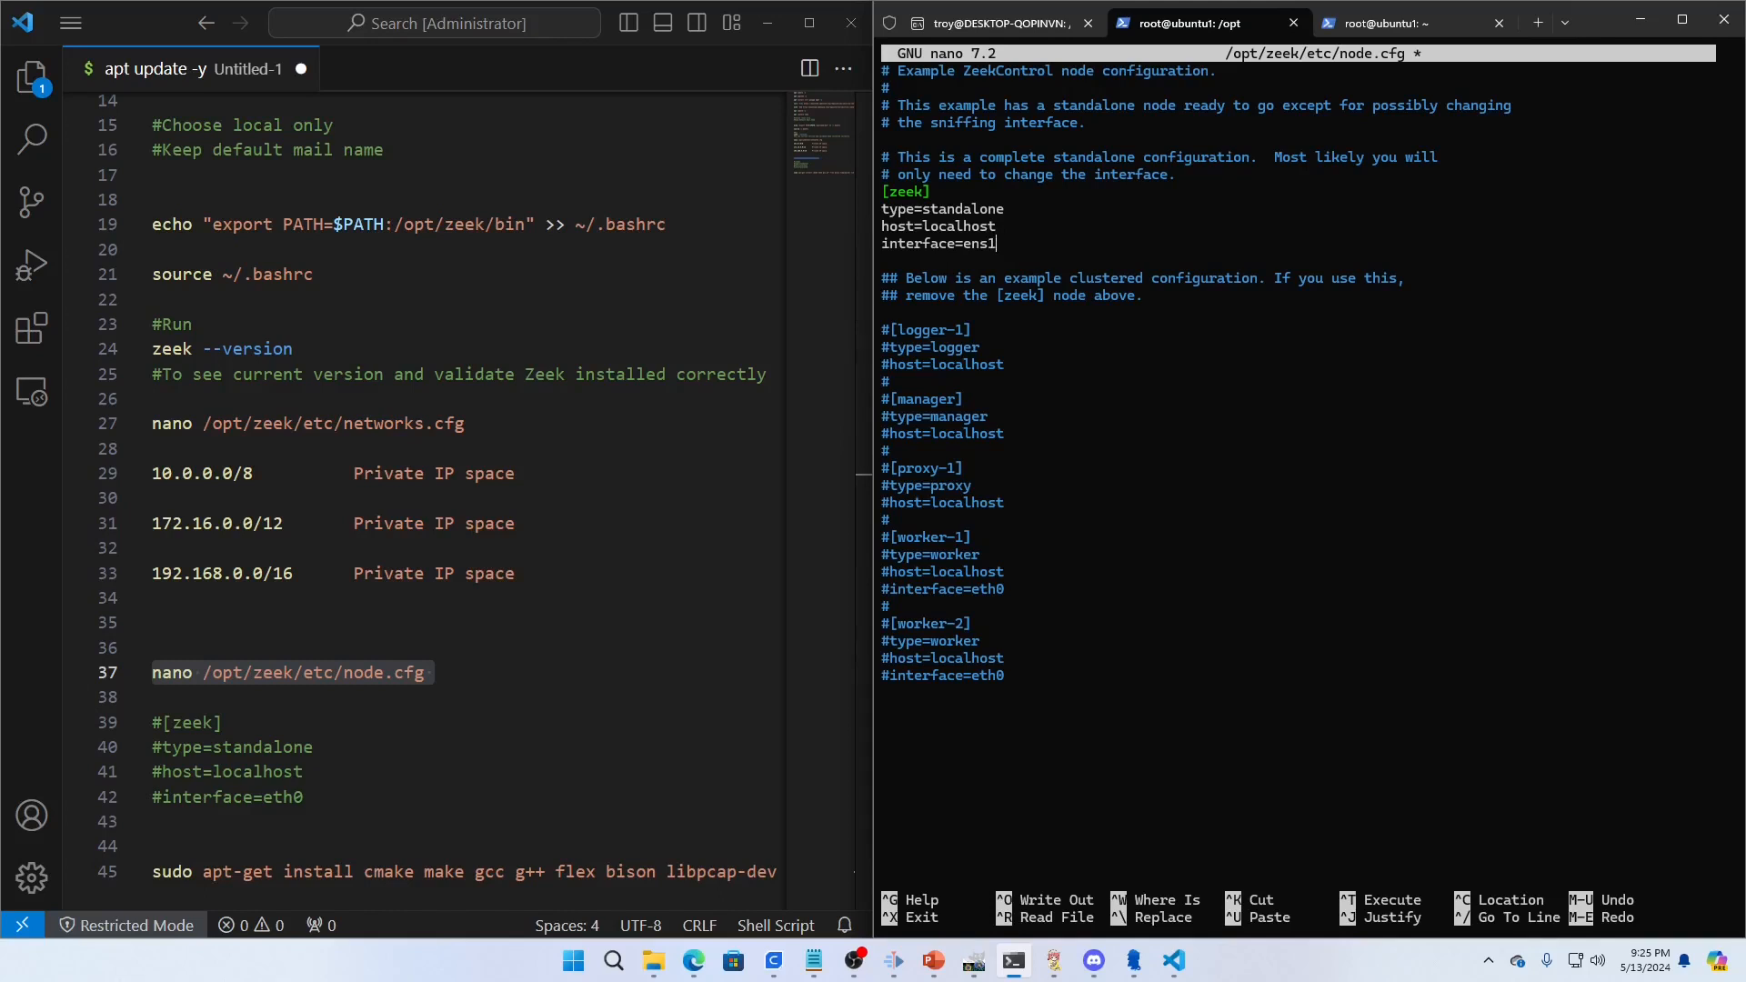
type("8")
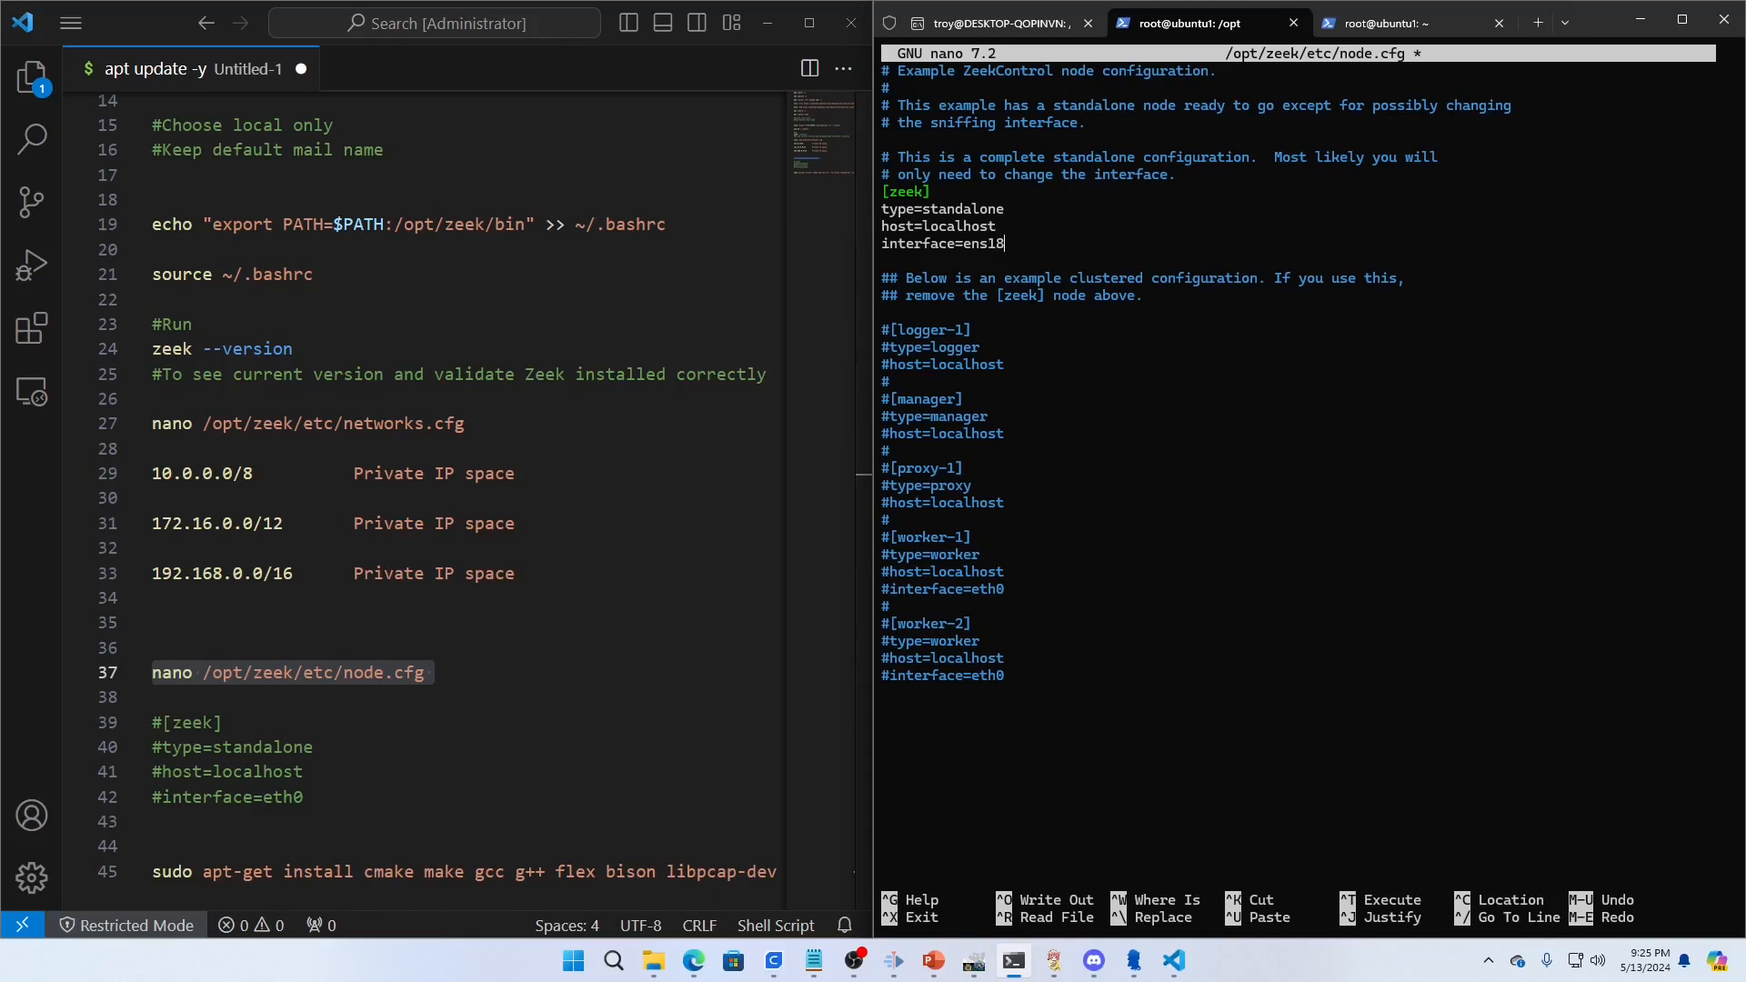
key("ctrl+x")
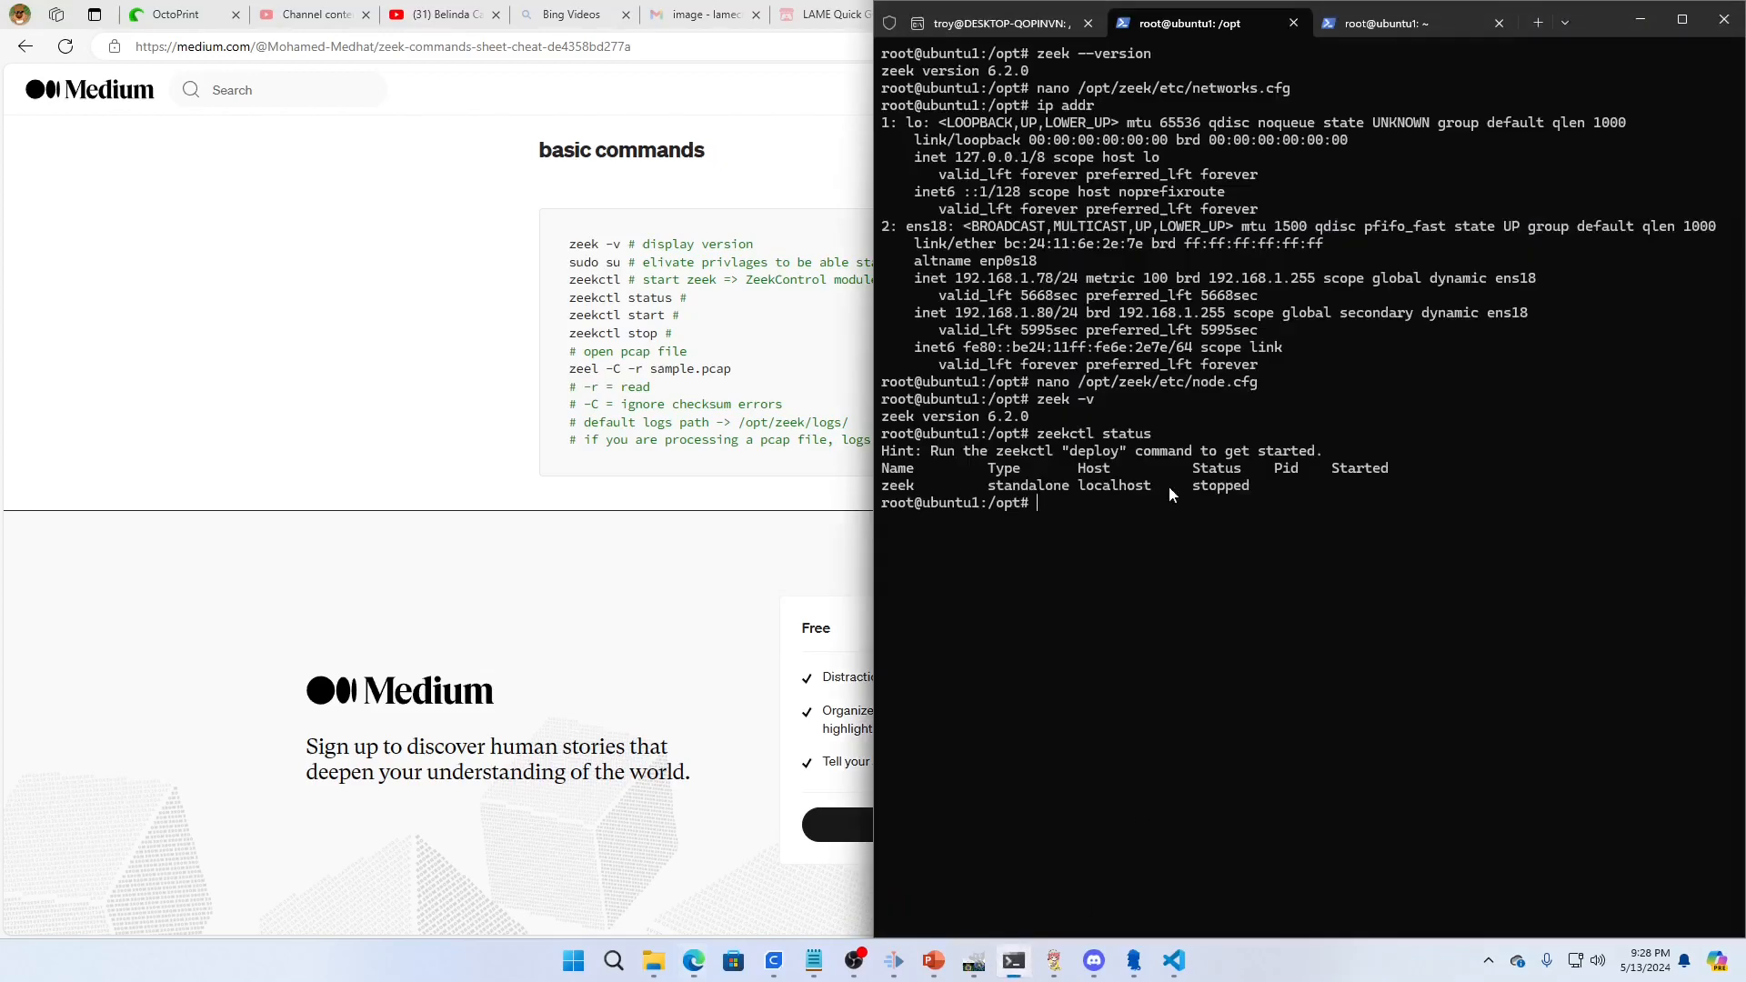
mouse_move(877, 205)
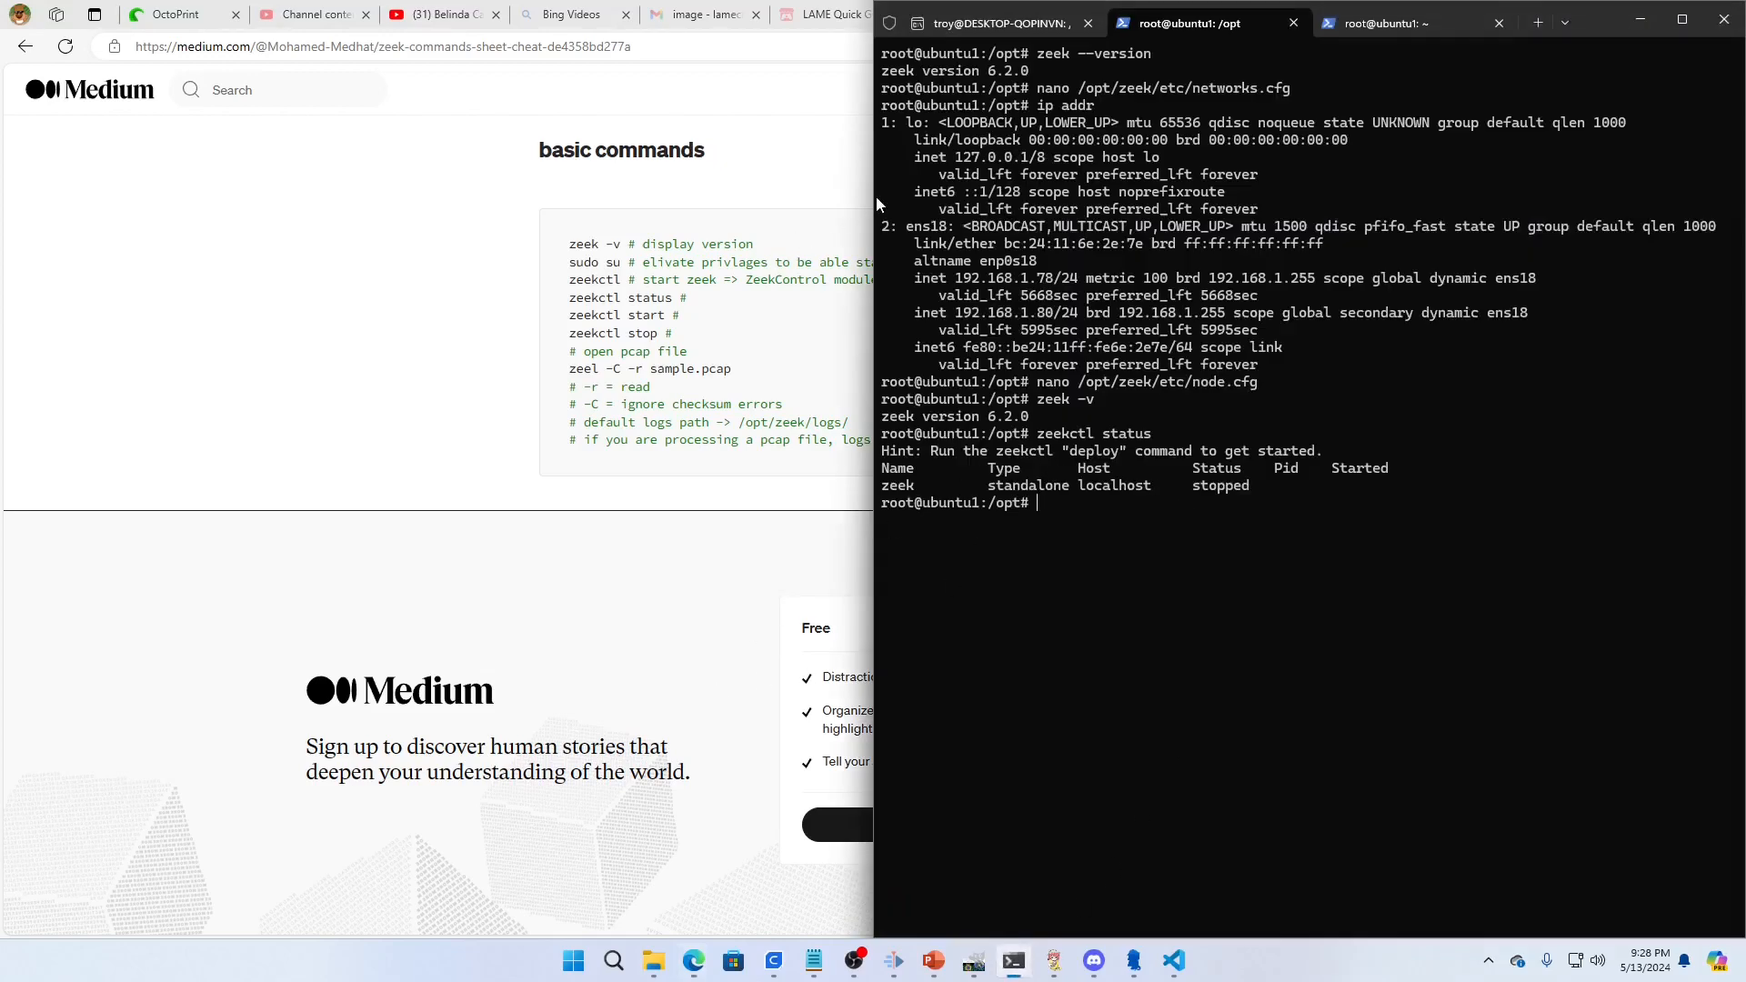
Step: Narrow the terminal, check zeek -v and zeekctl status, then run zeekctl deploy
left_click_drag(875, 200, 990, 200)
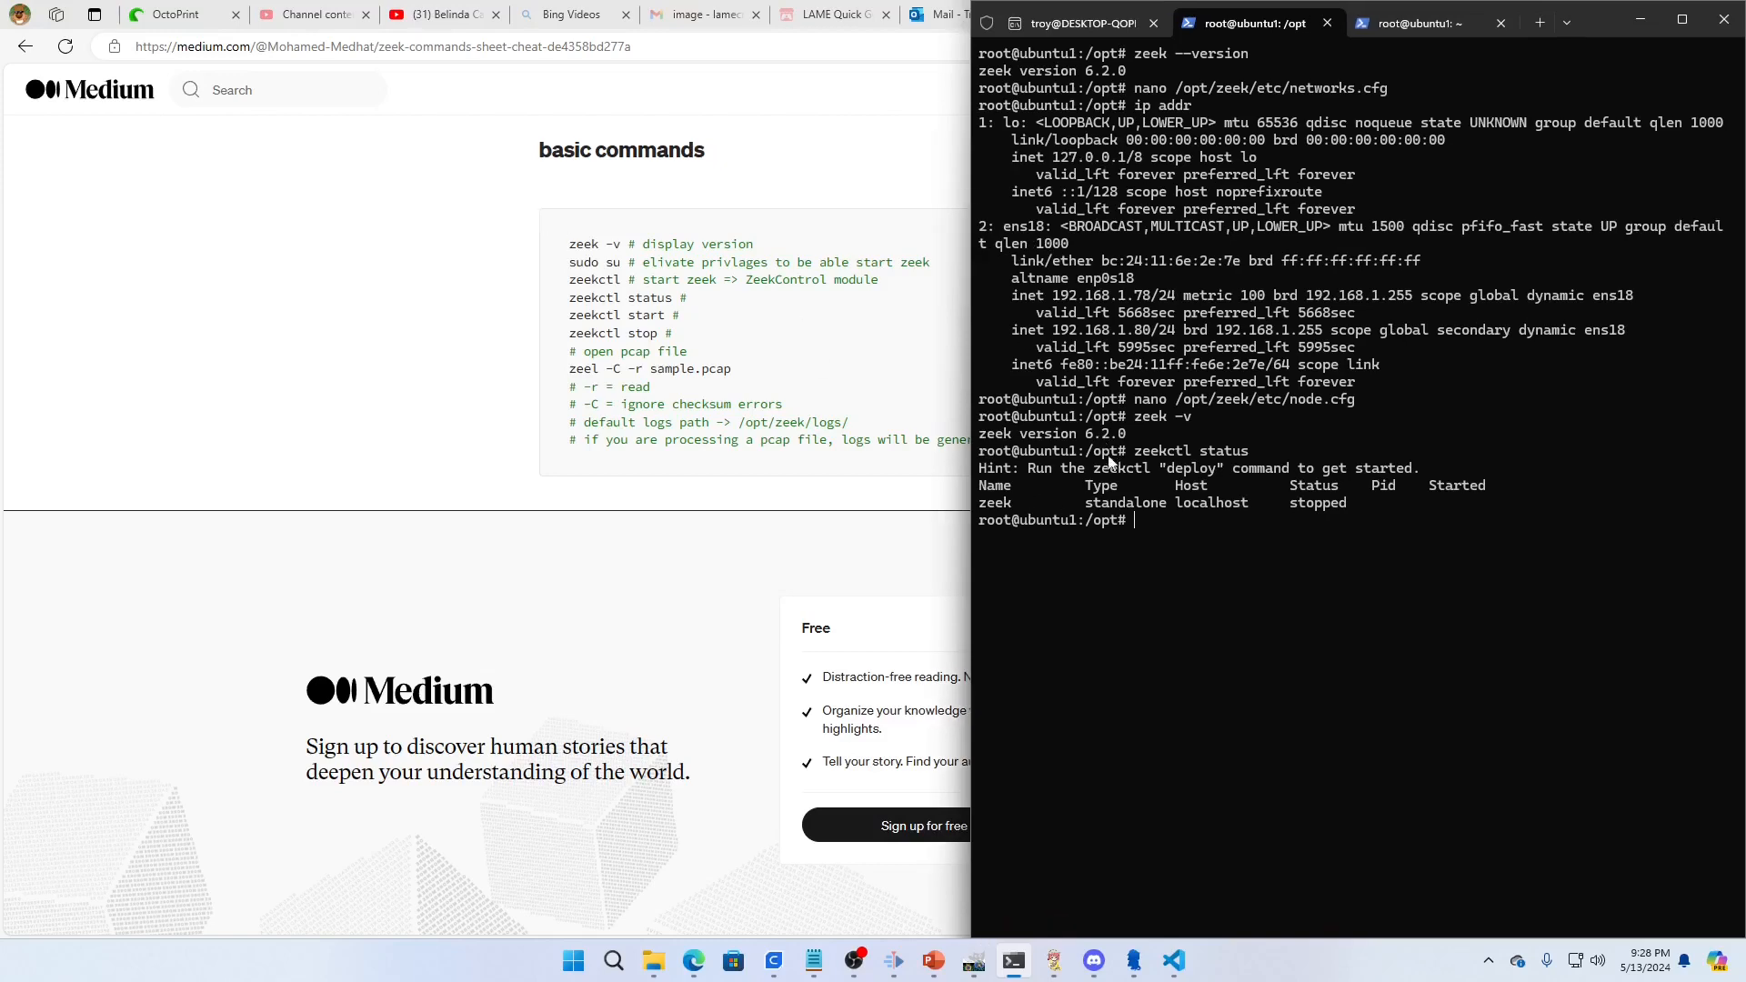
mouse_move(1202, 495)
type("zeeek")
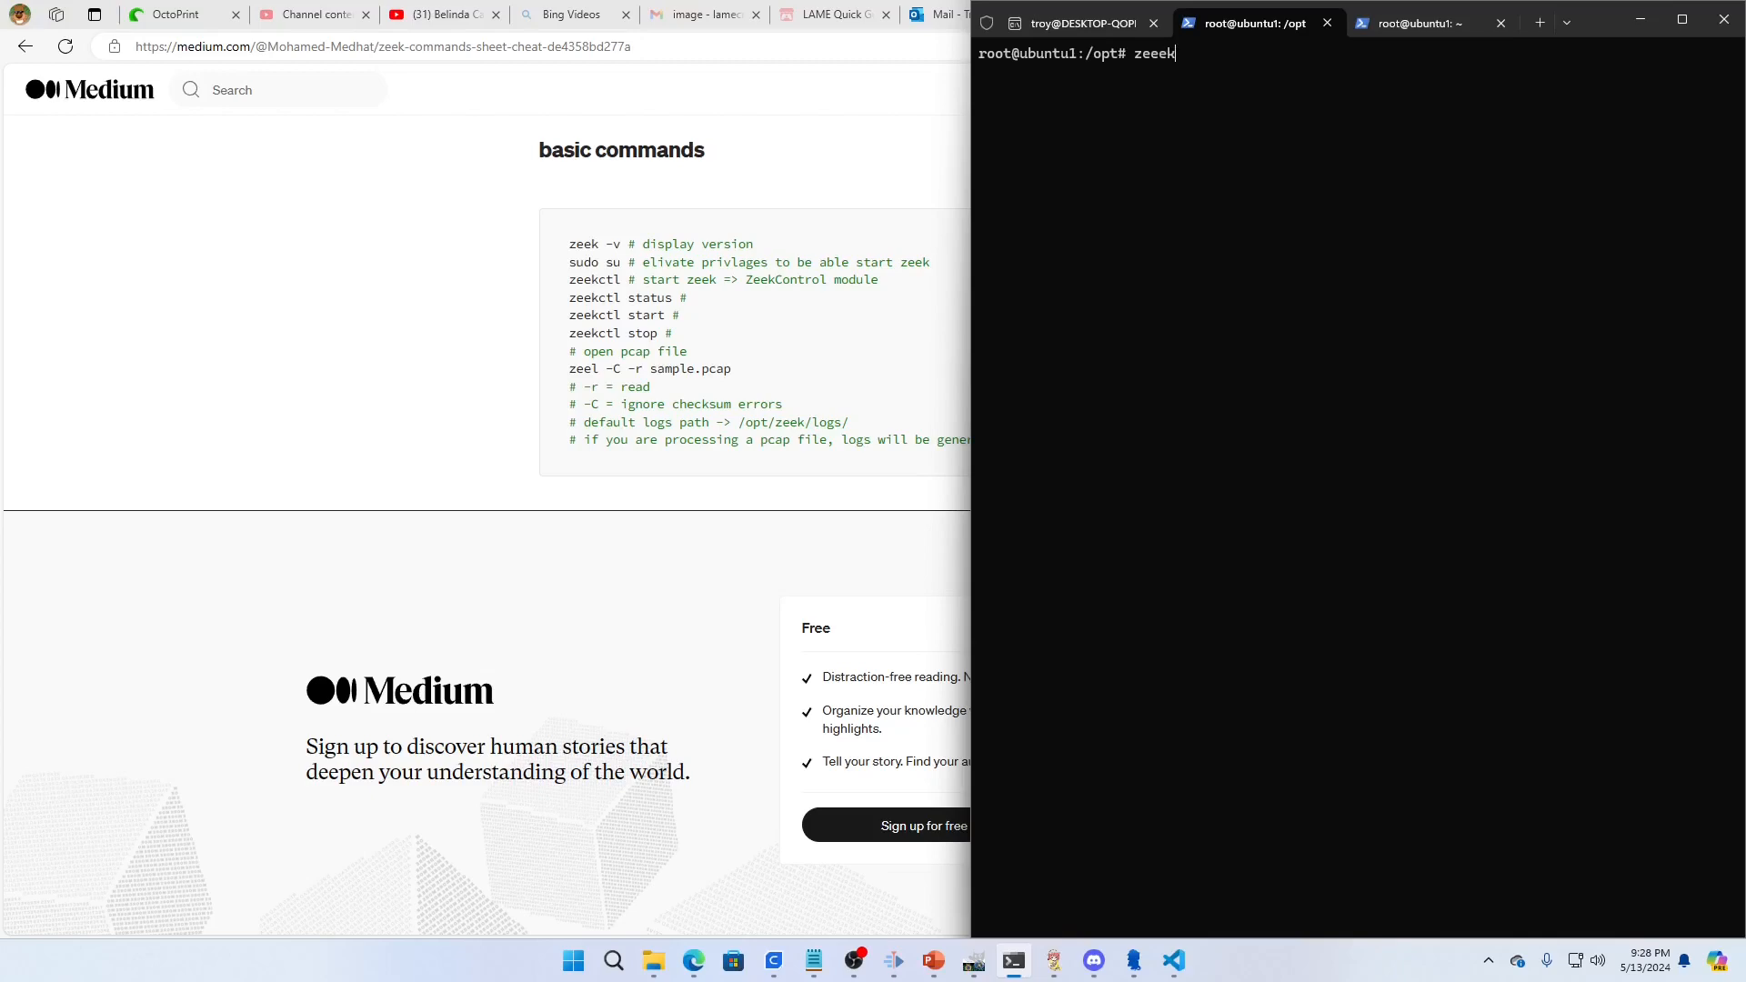
type(" -v")
key("Return")
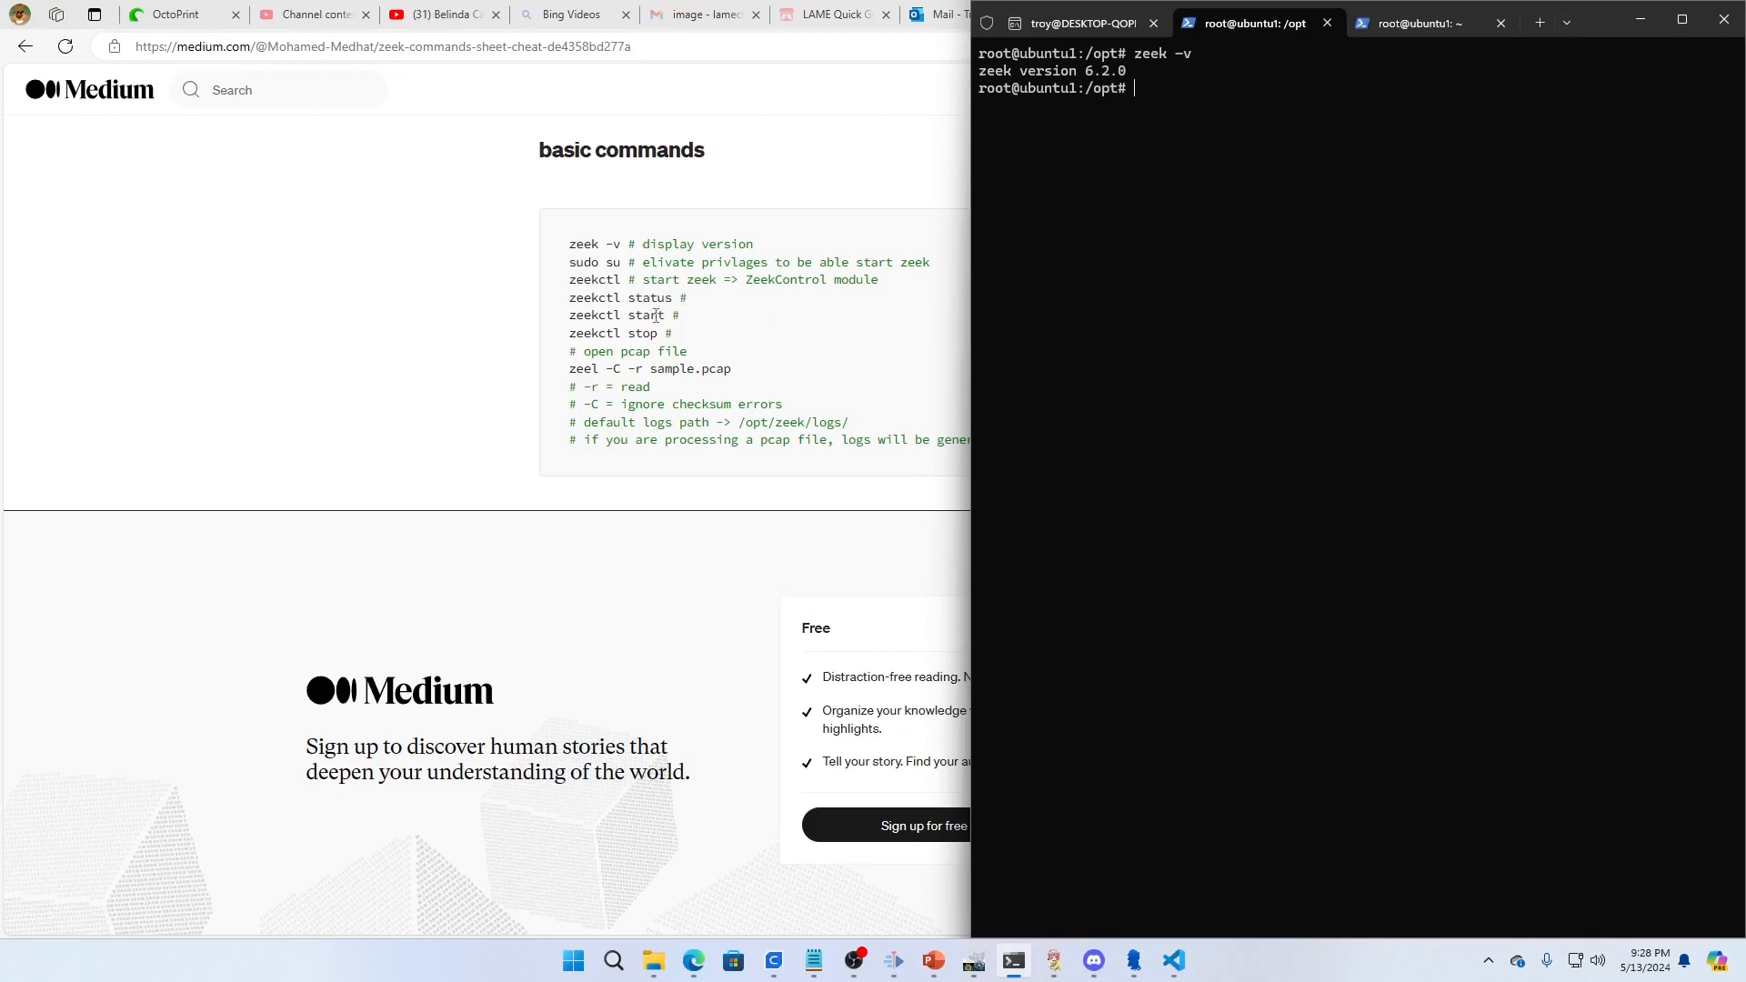
mouse_move(832, 309)
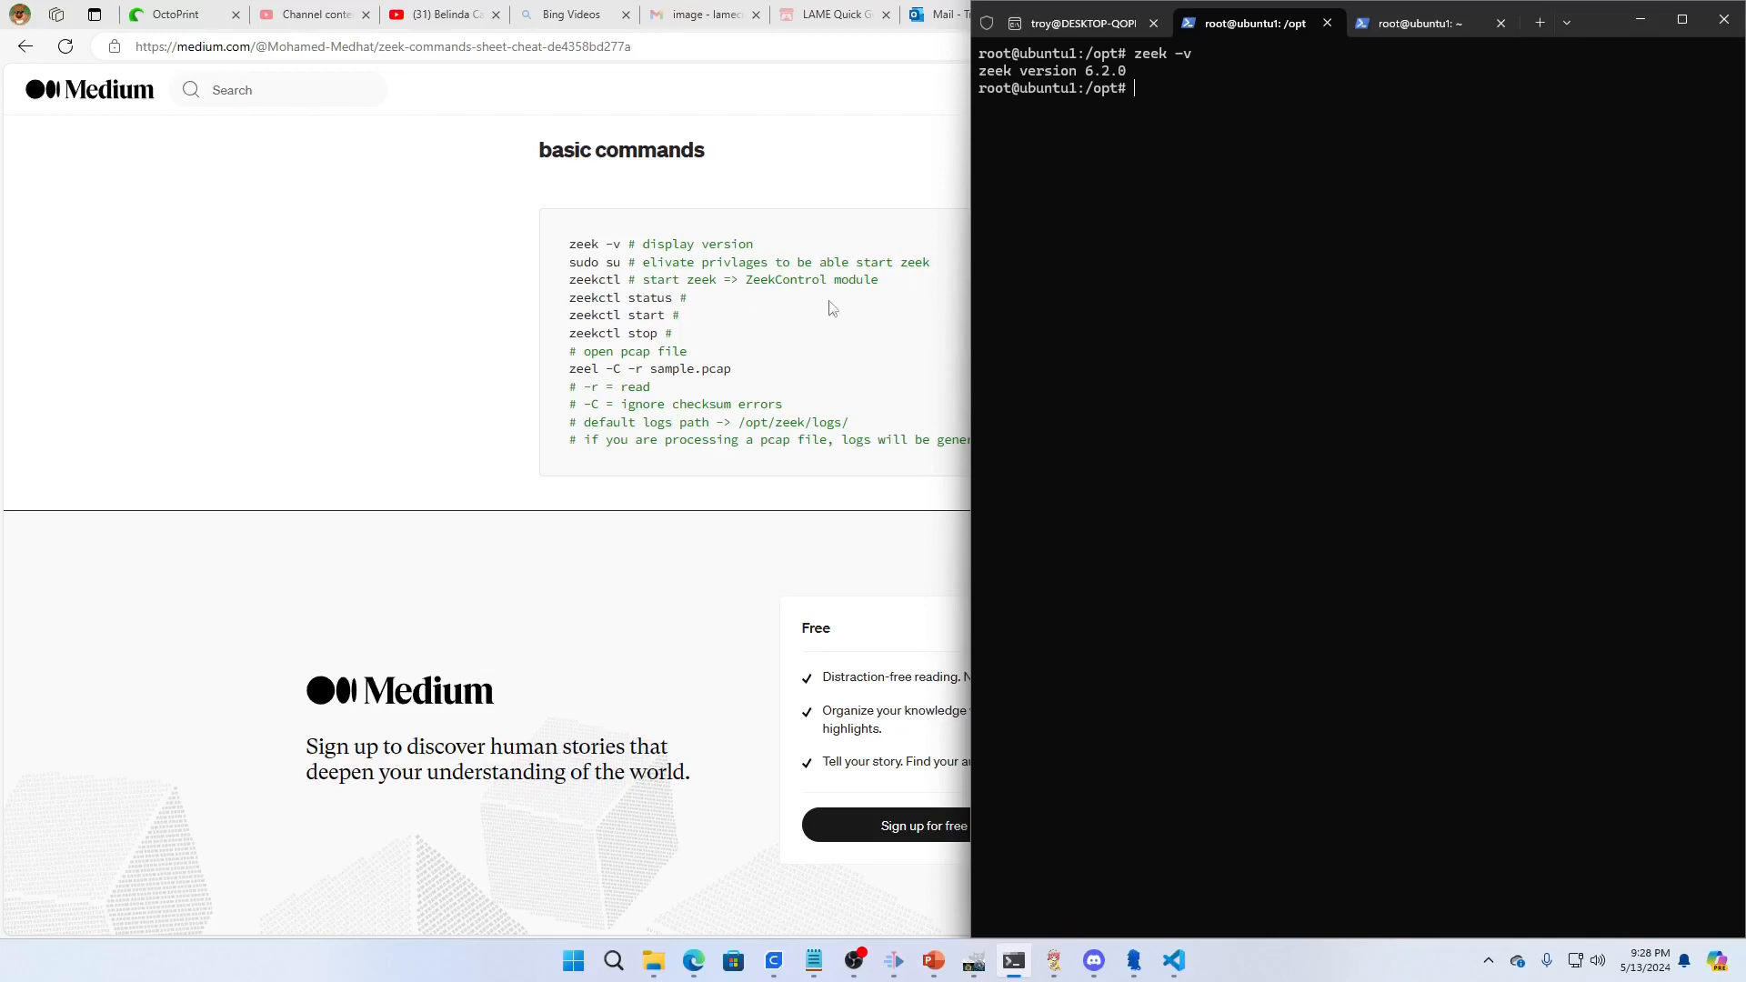
type("zeekctl")
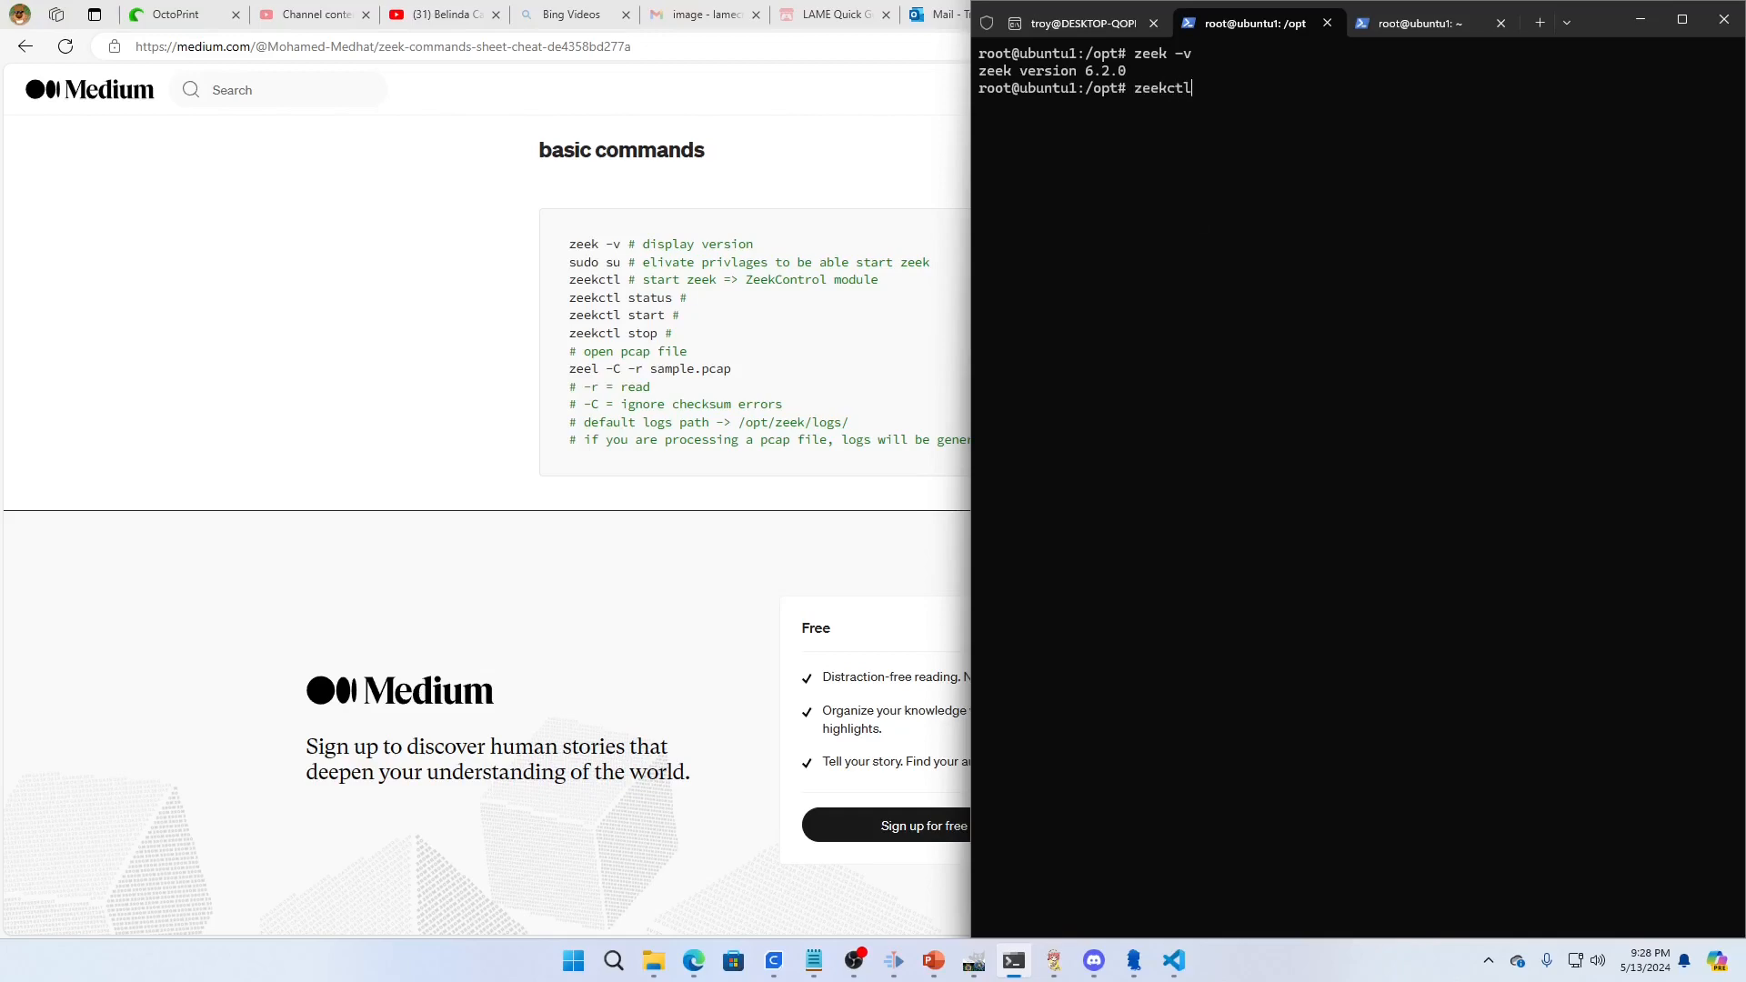
key("Return")
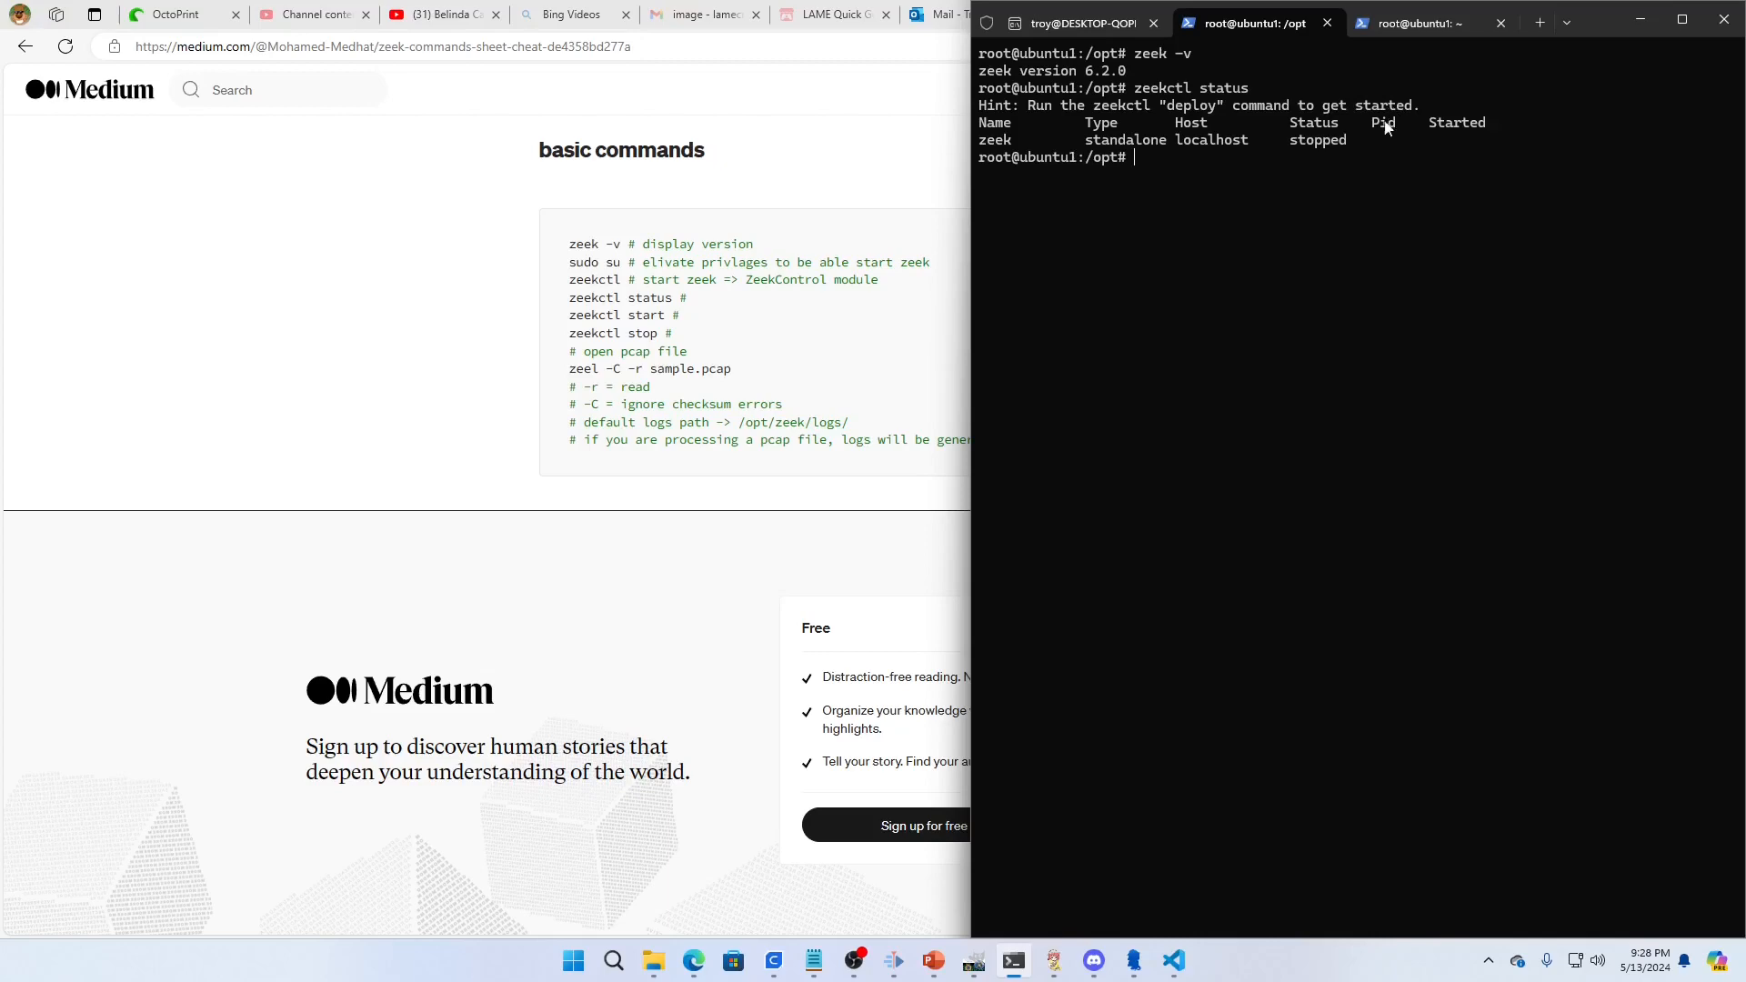
type("zee")
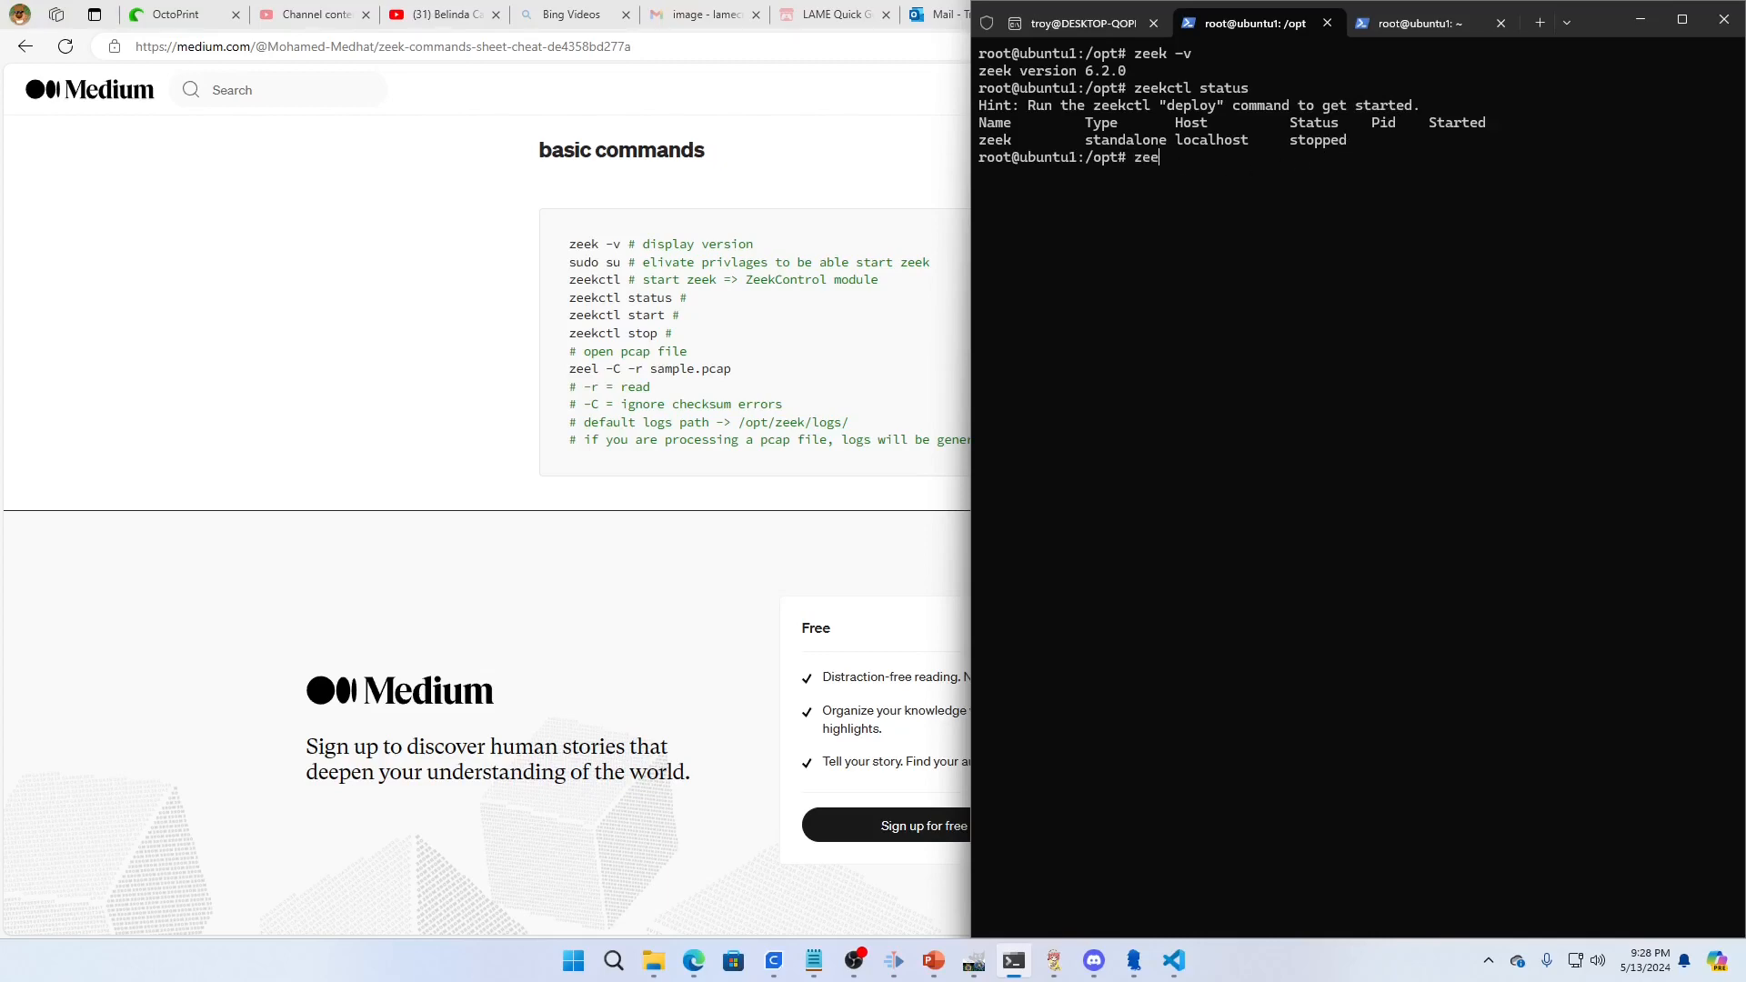
type("kctl")
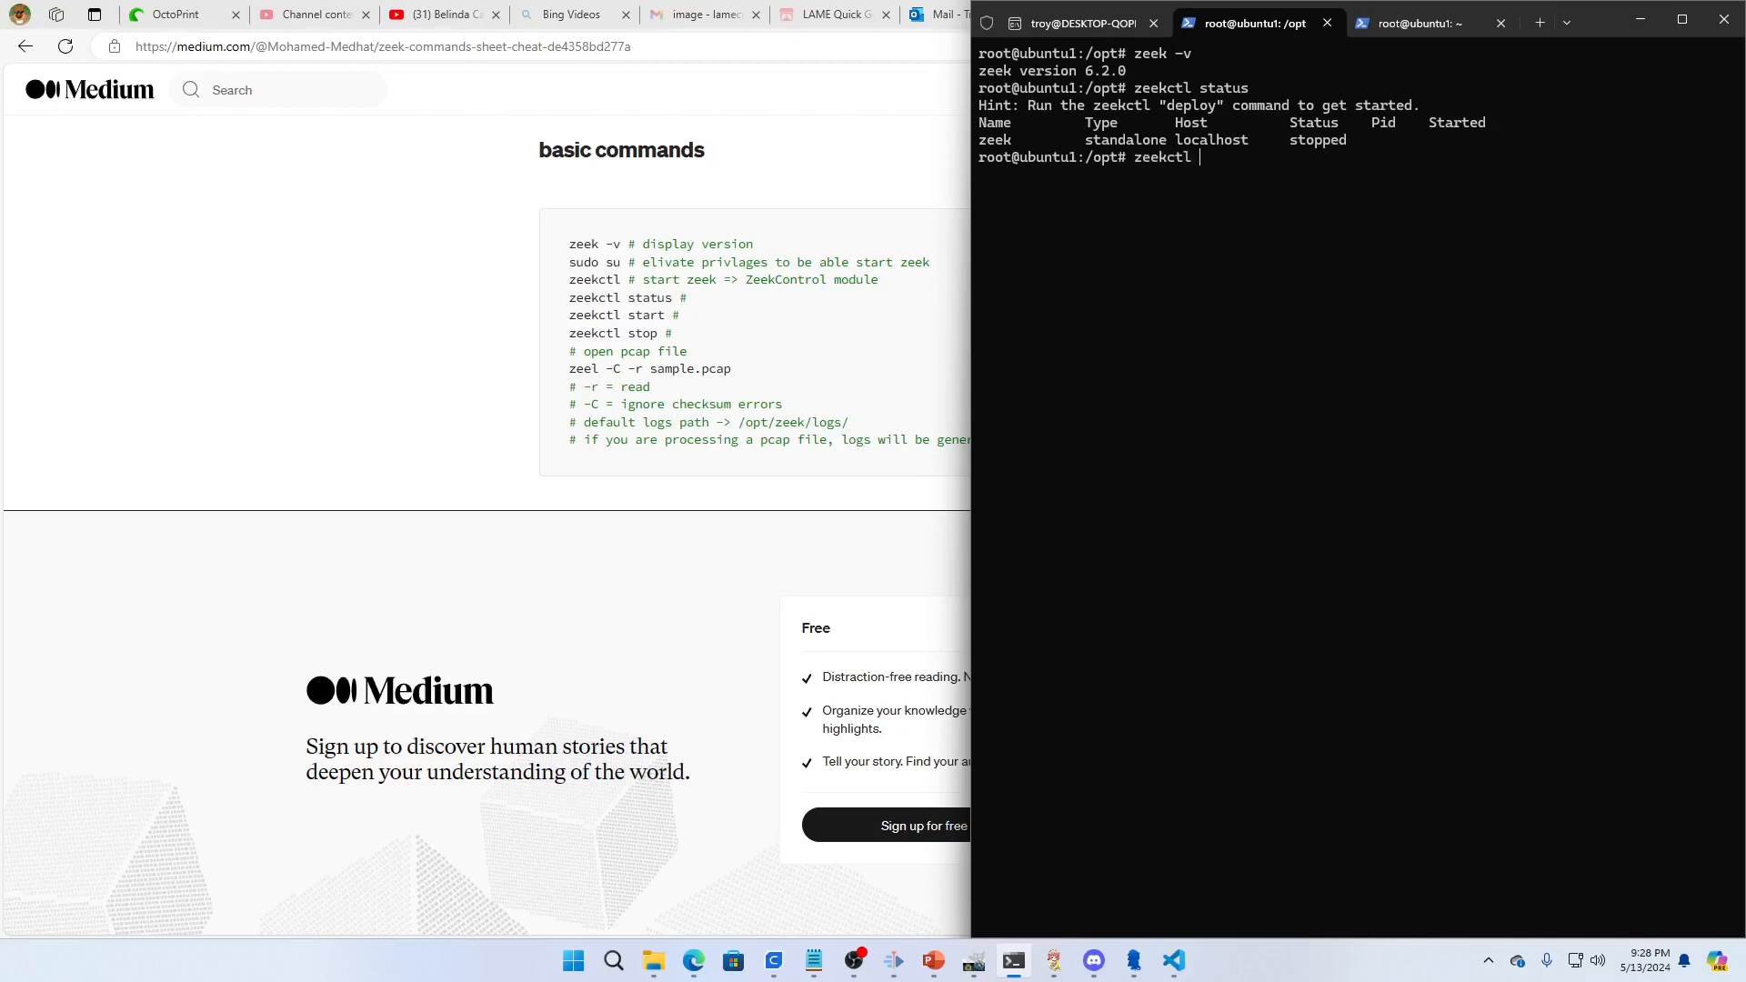
type("deploy")
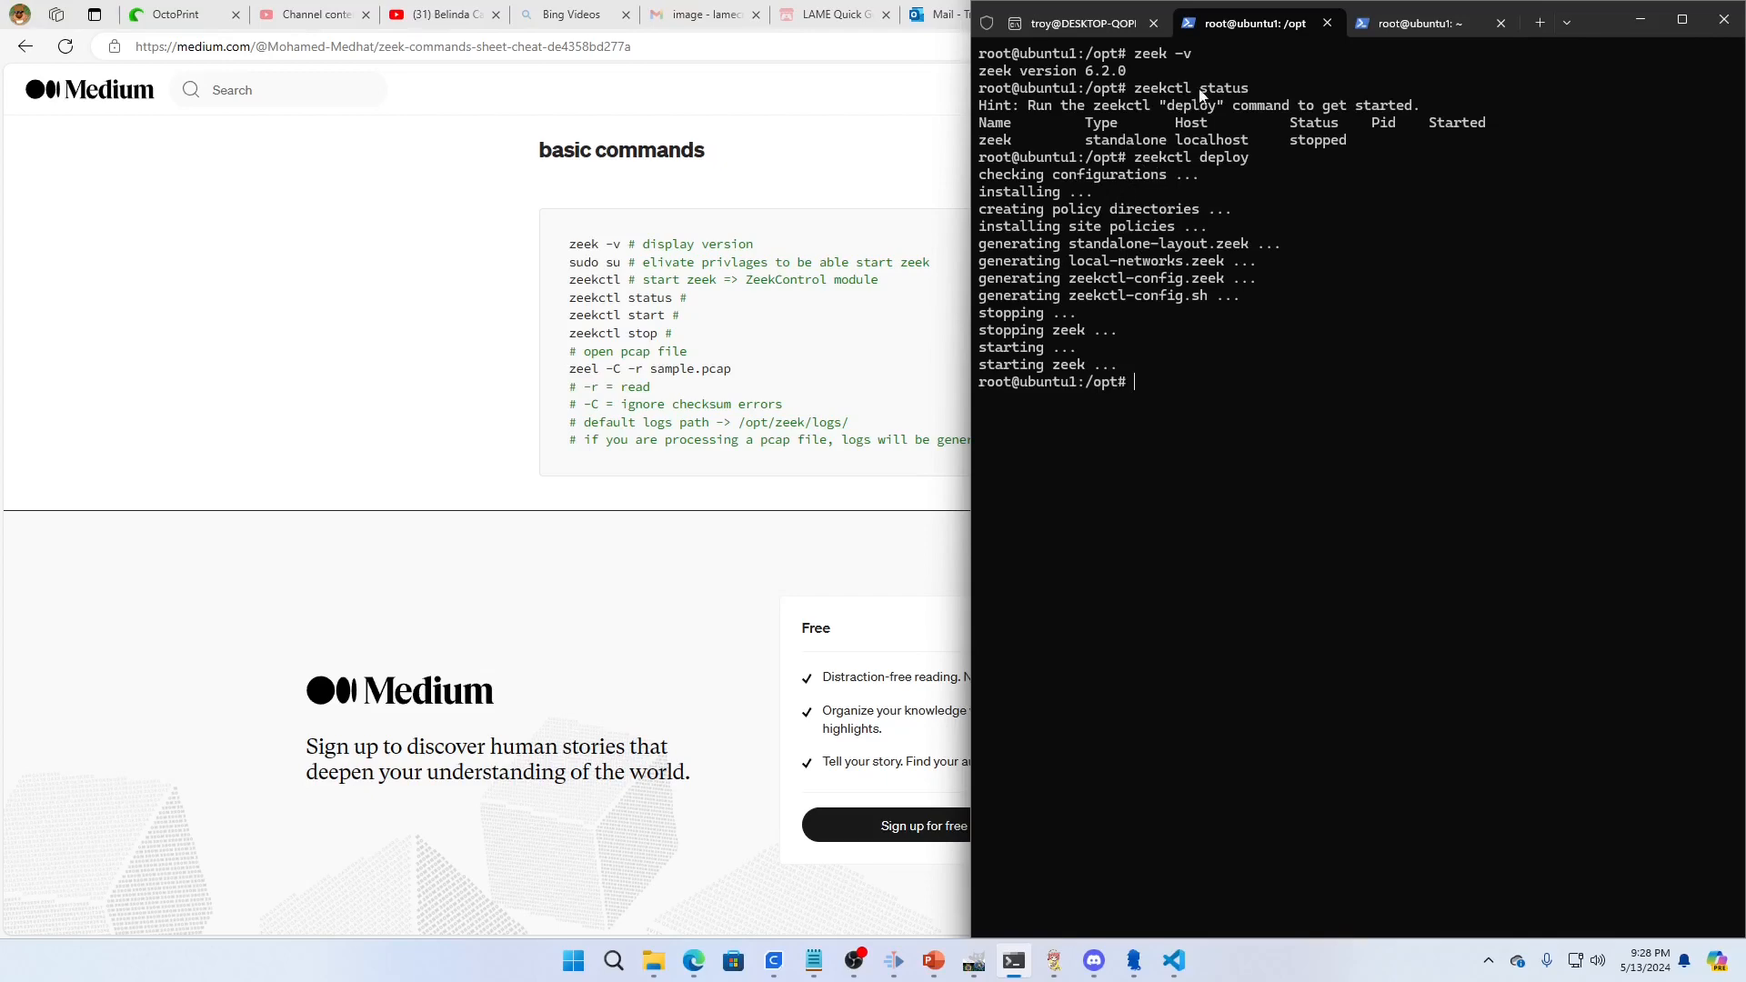
mouse_move(1223, 169)
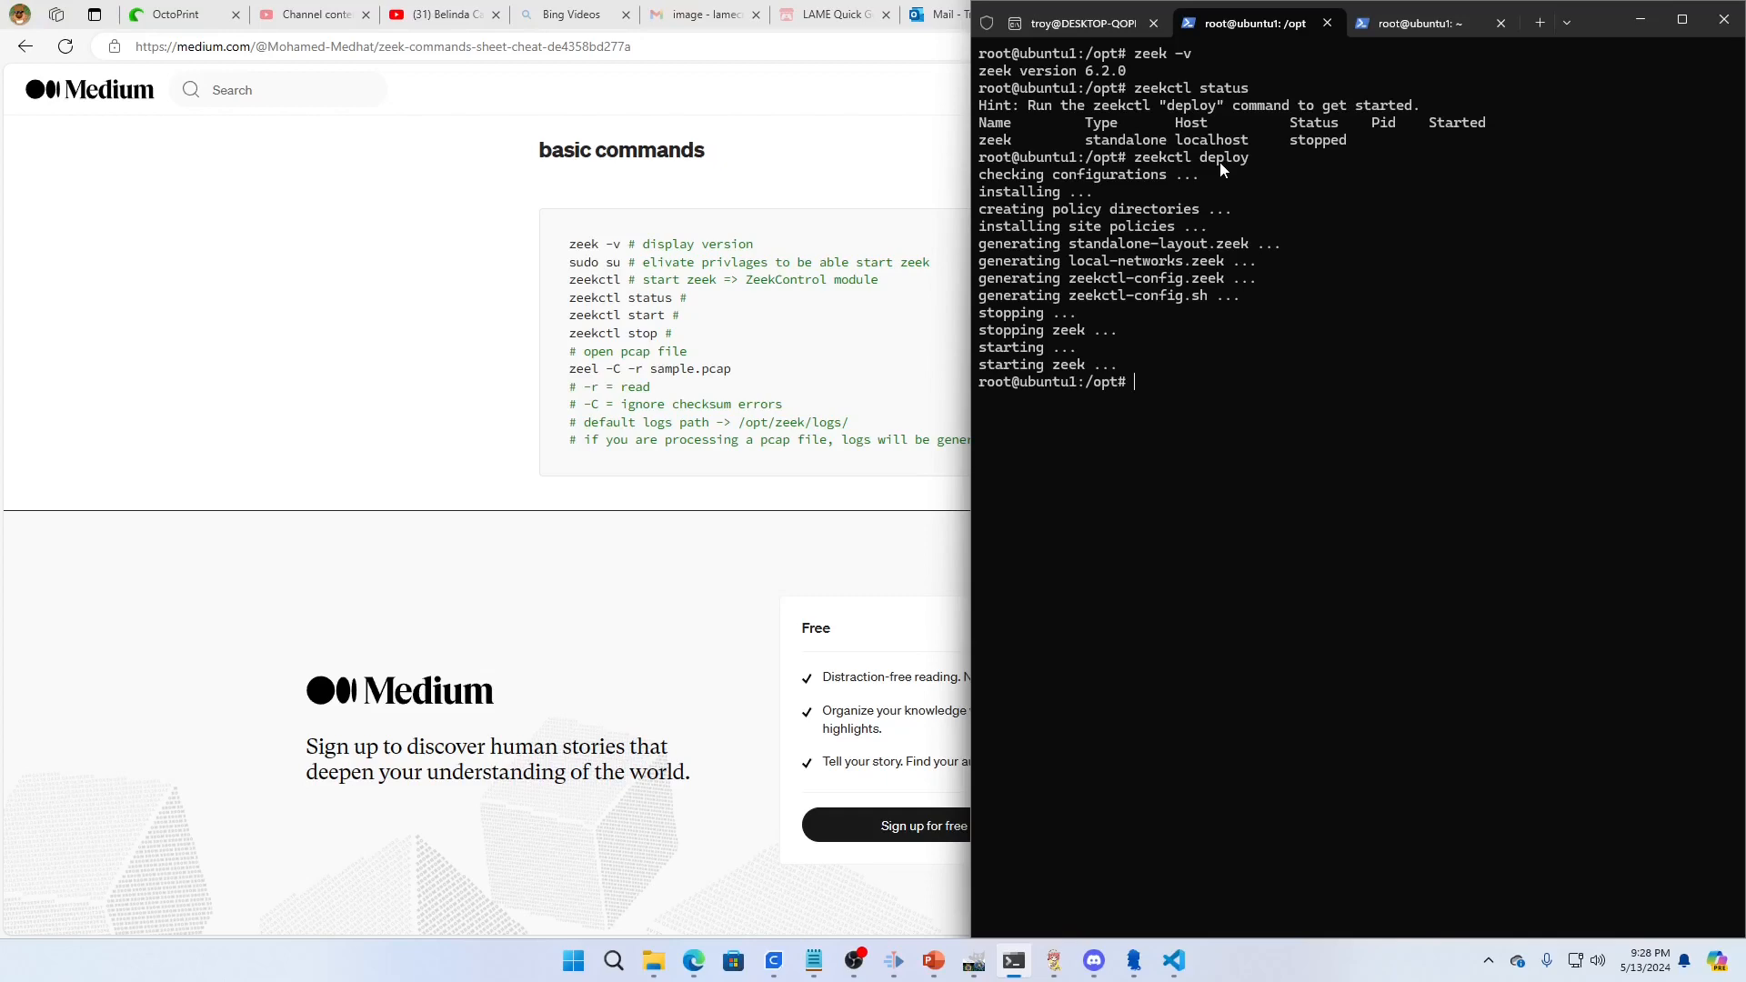
mouse_move(1266, 338)
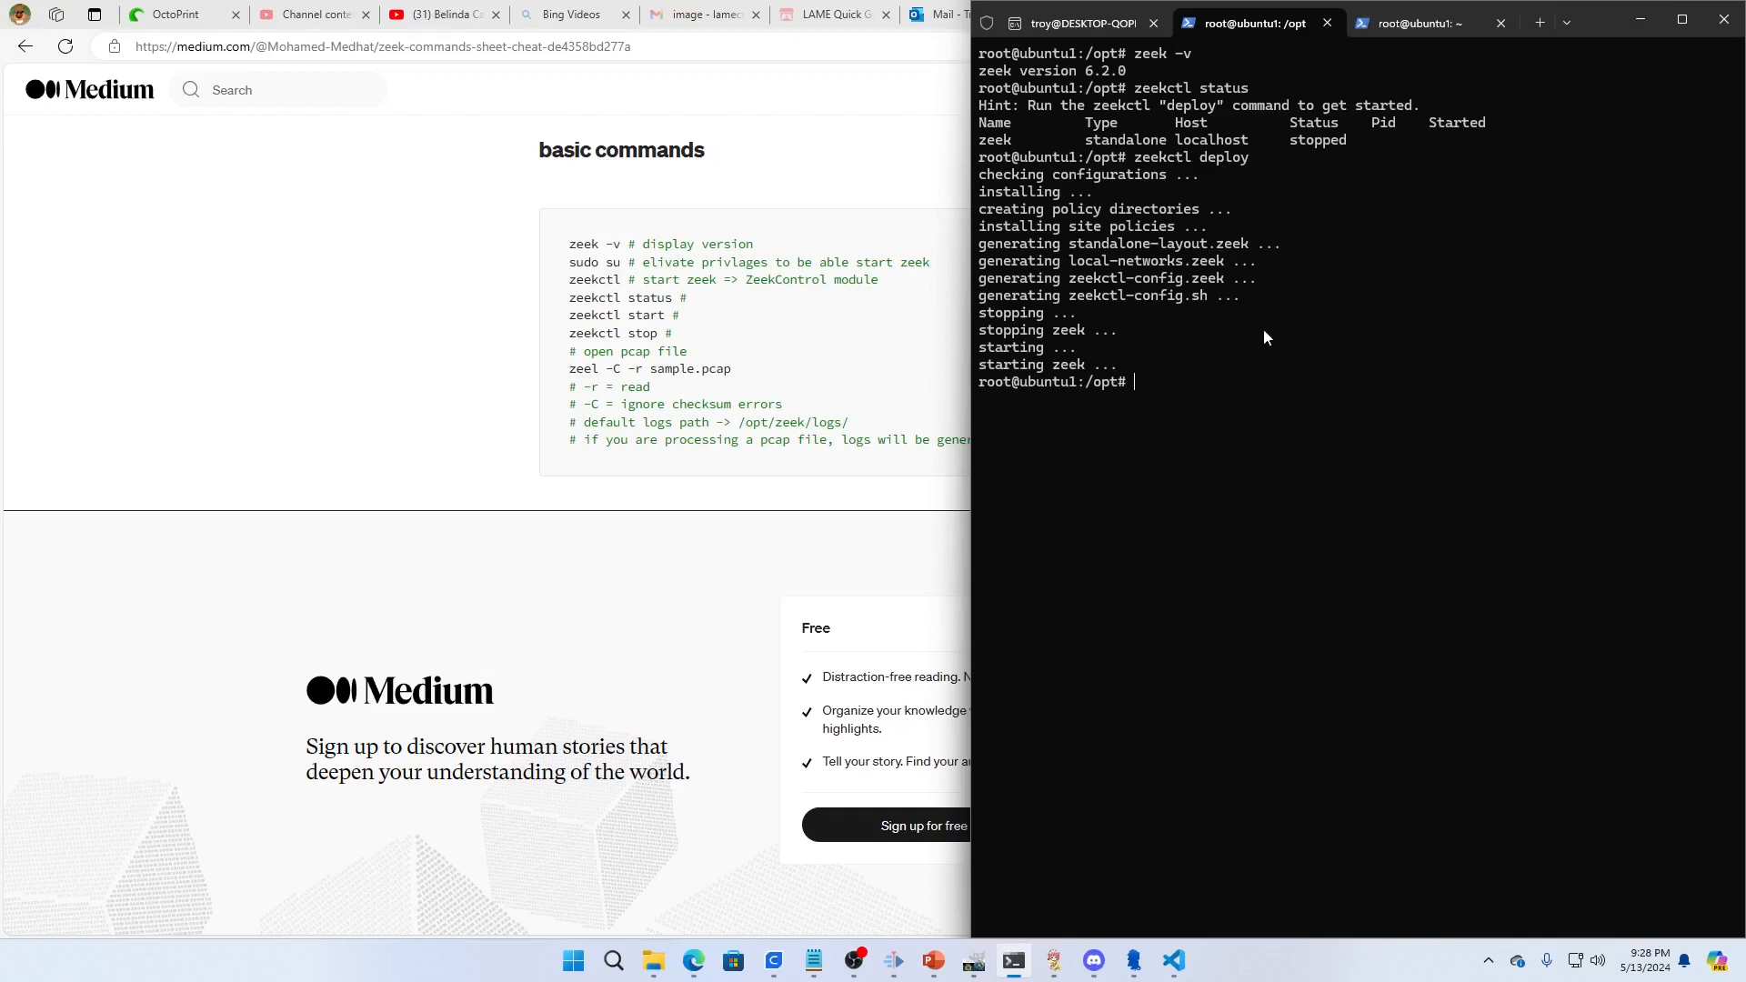
mouse_move(1181, 351)
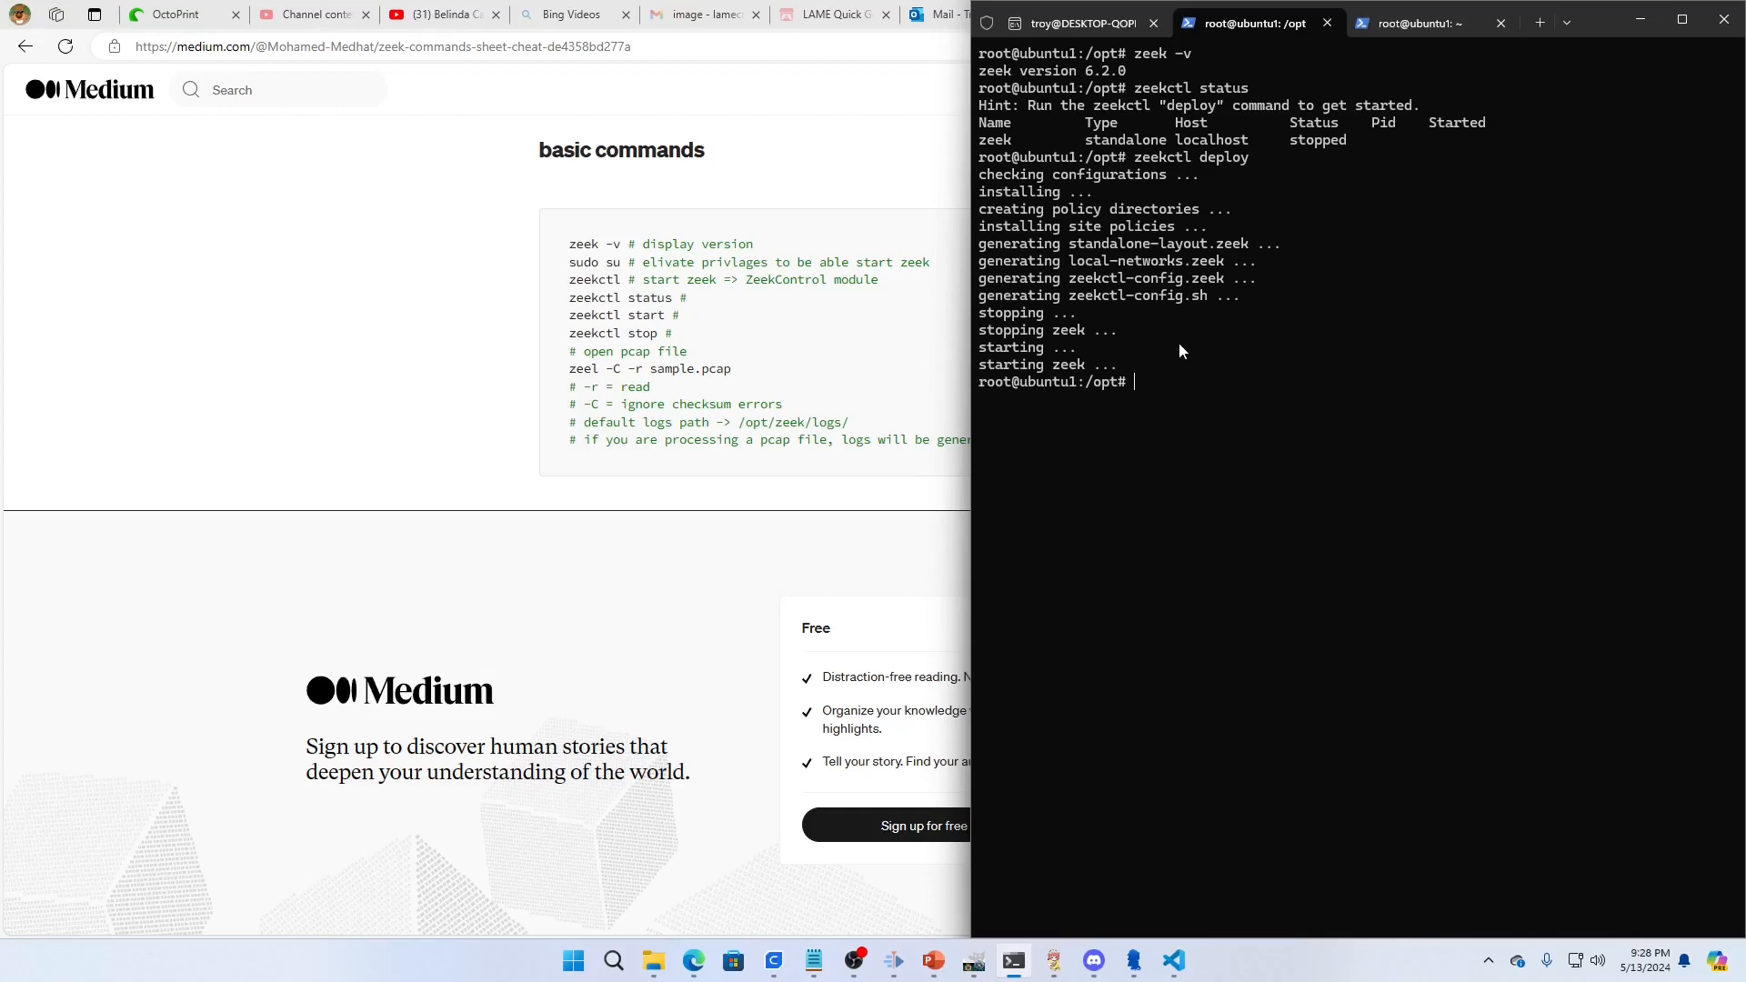
mouse_move(1172, 396)
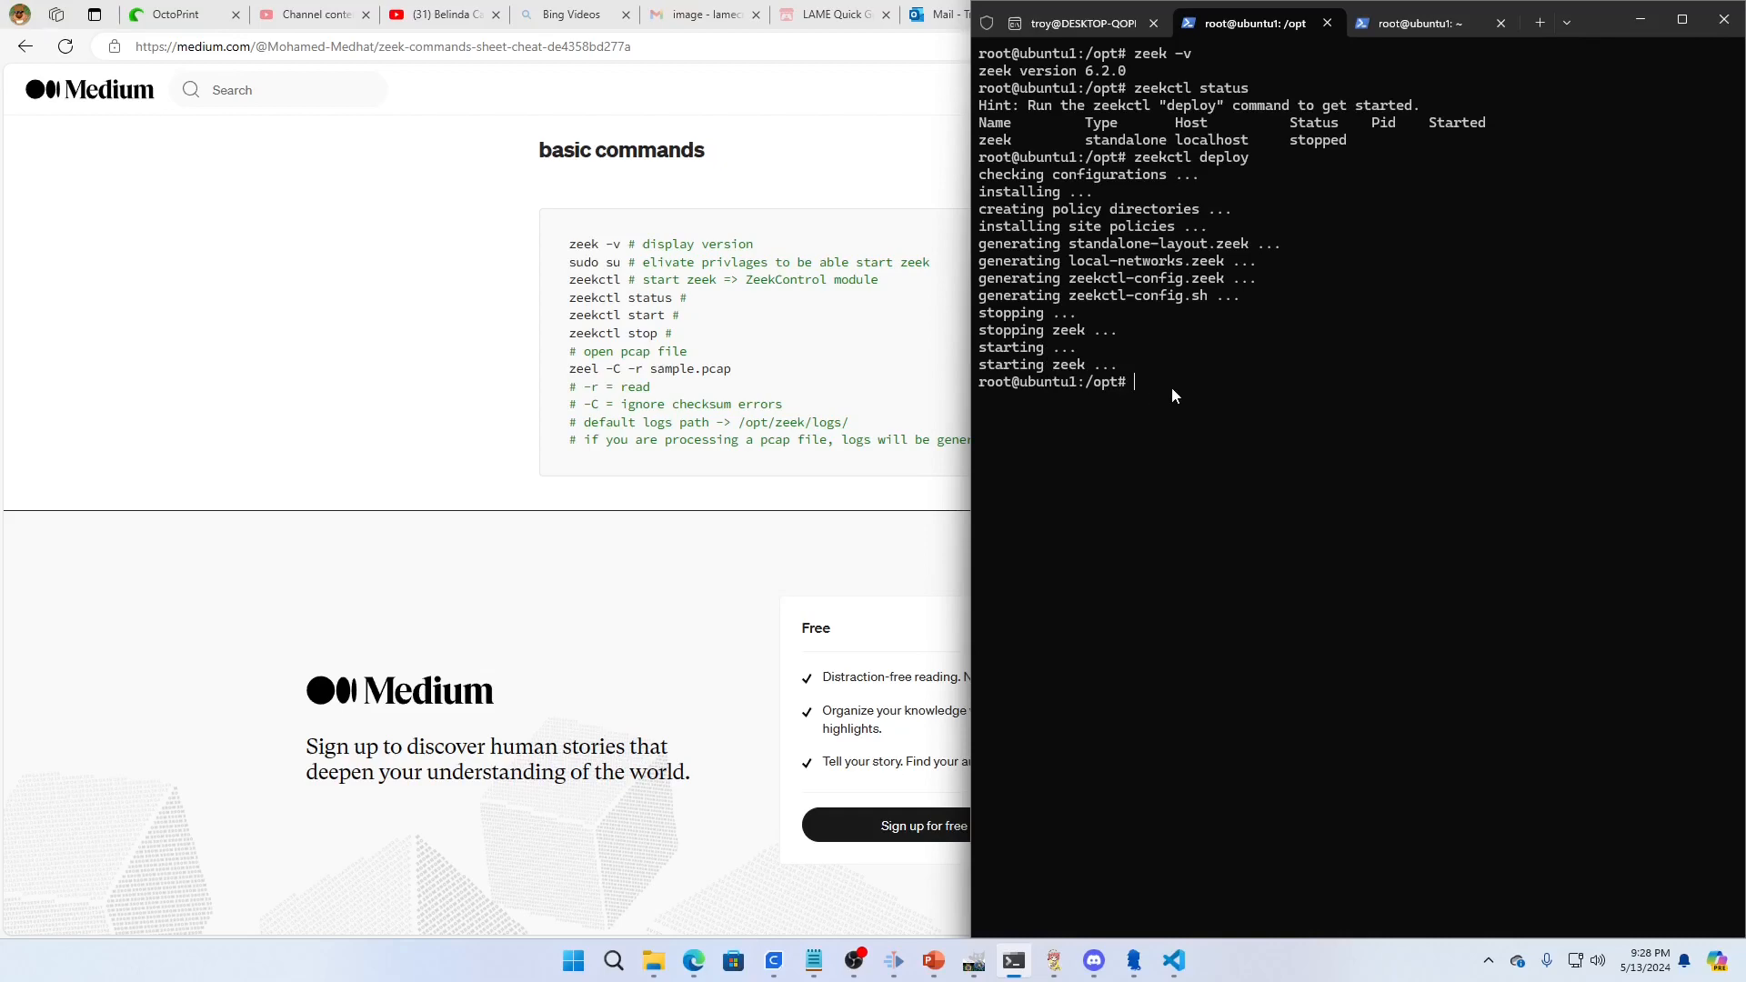
Step: Run zeekctl deploy and zeekctl status to confirm zeek is running with PID 3346
type("zeek c")
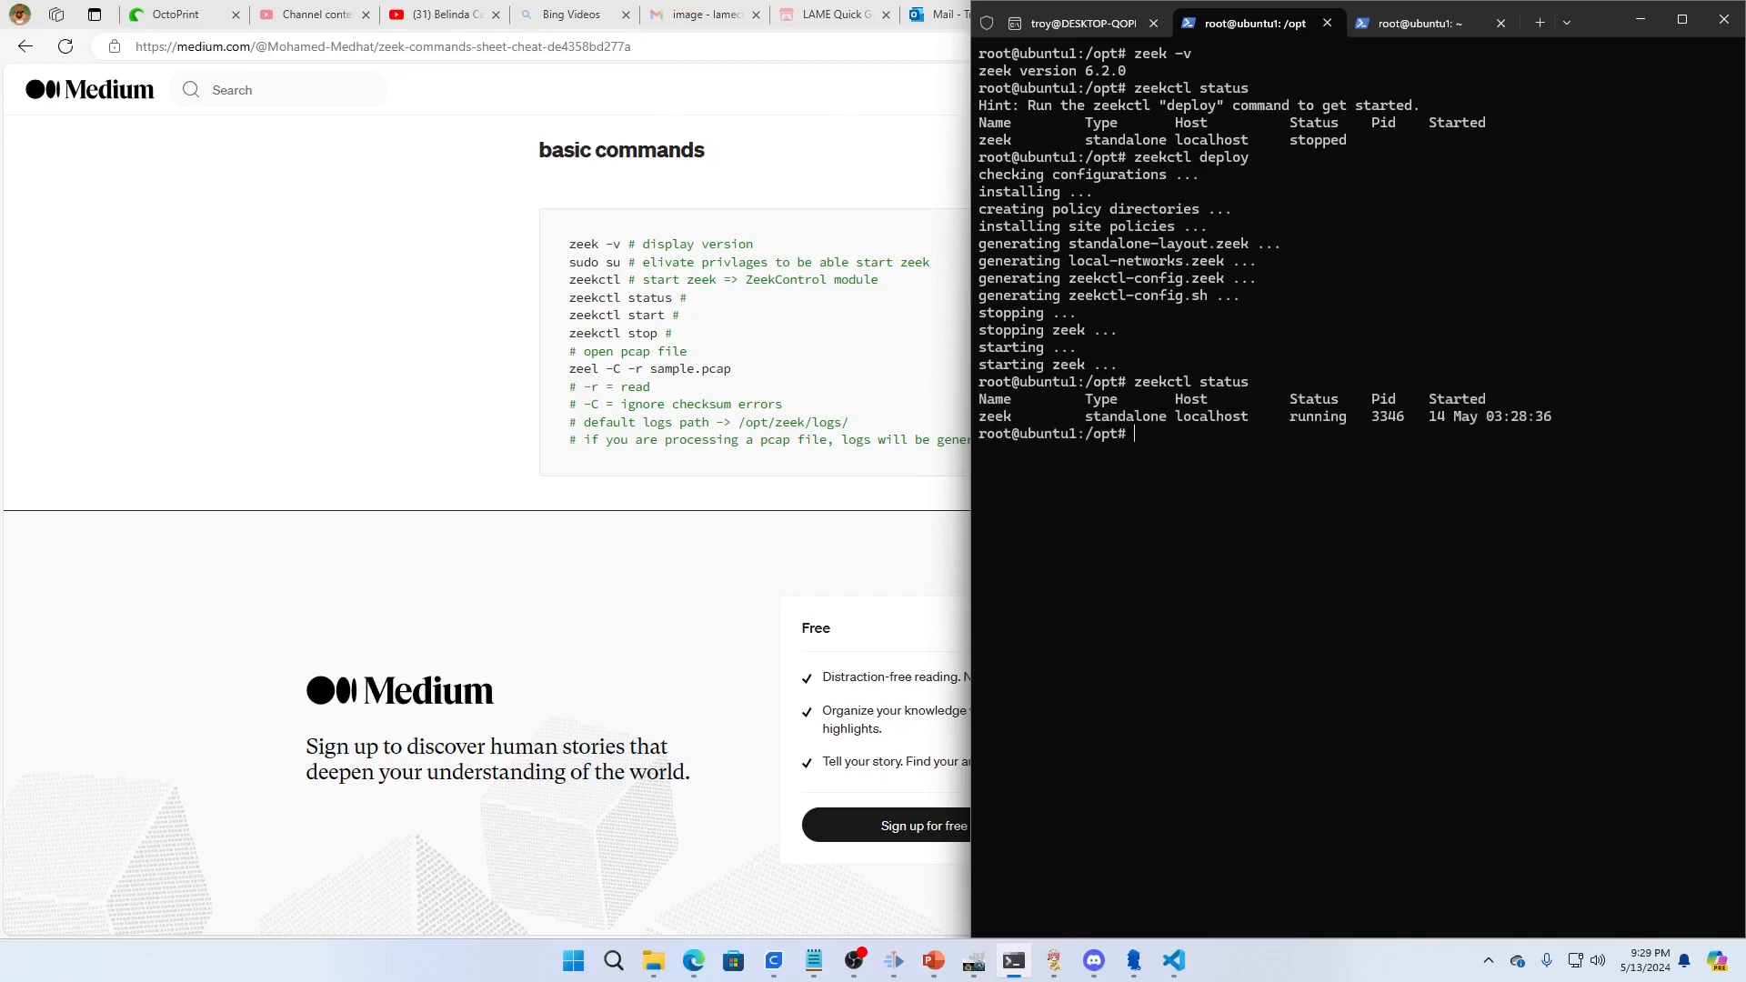
mouse_move(1162, 450)
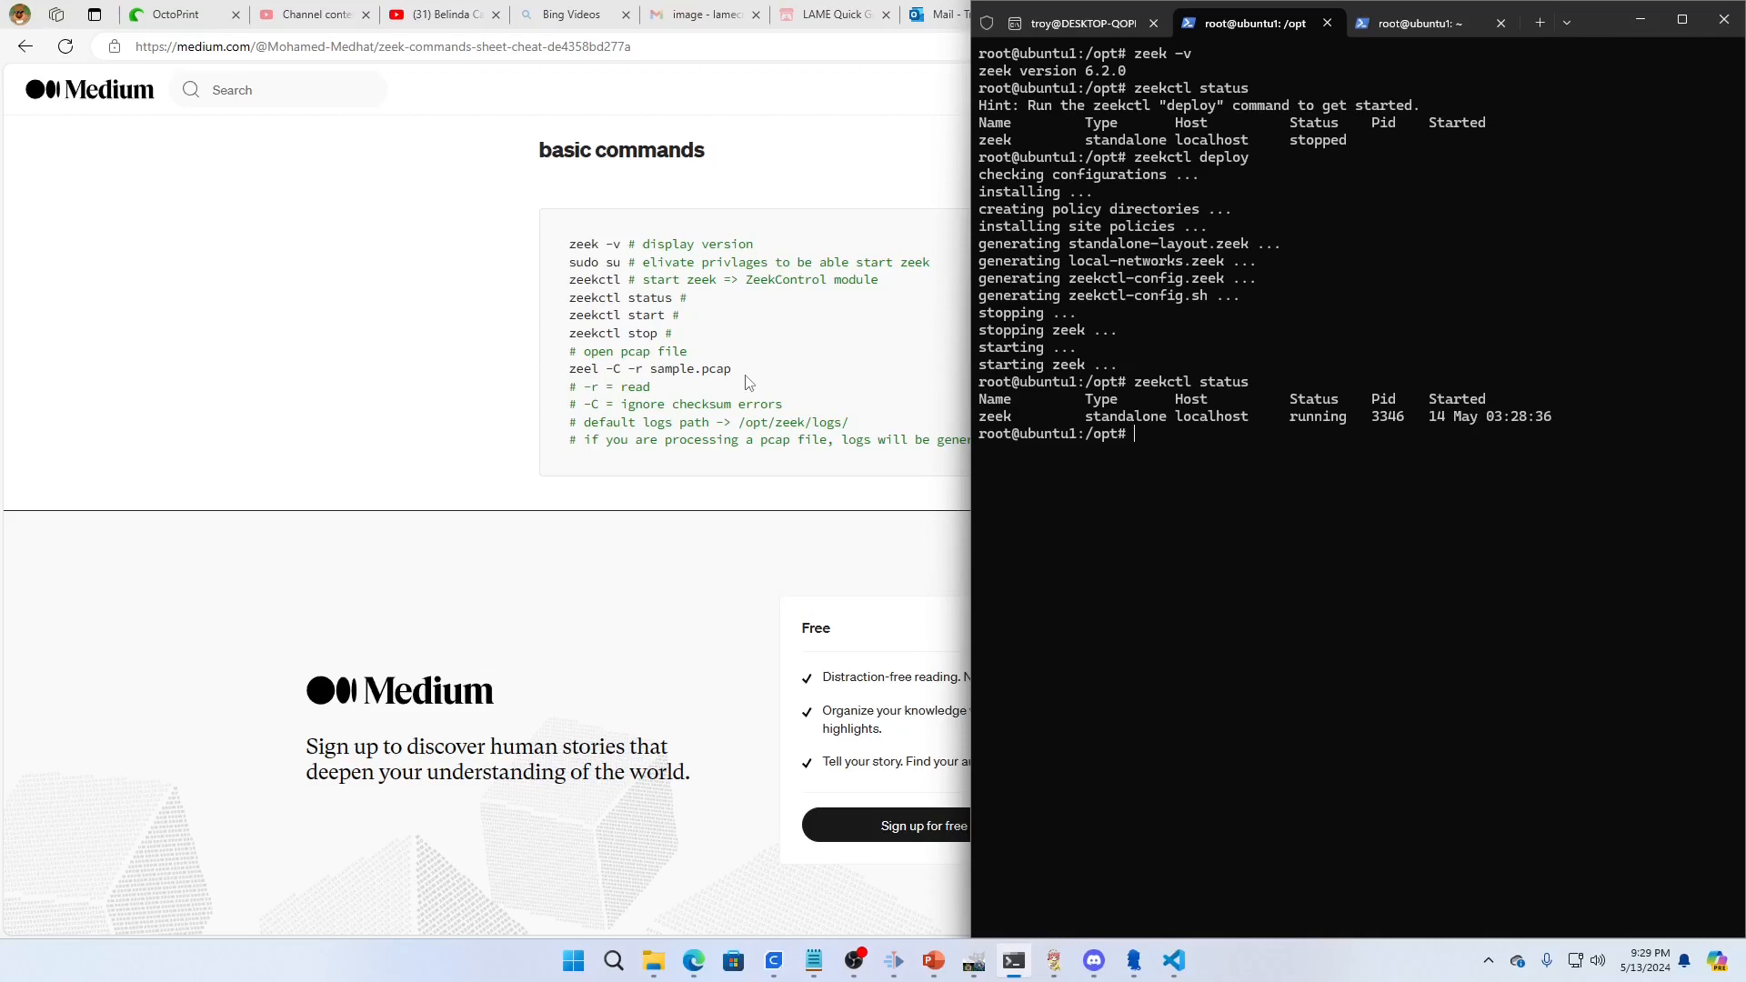
mouse_move(1186, 455)
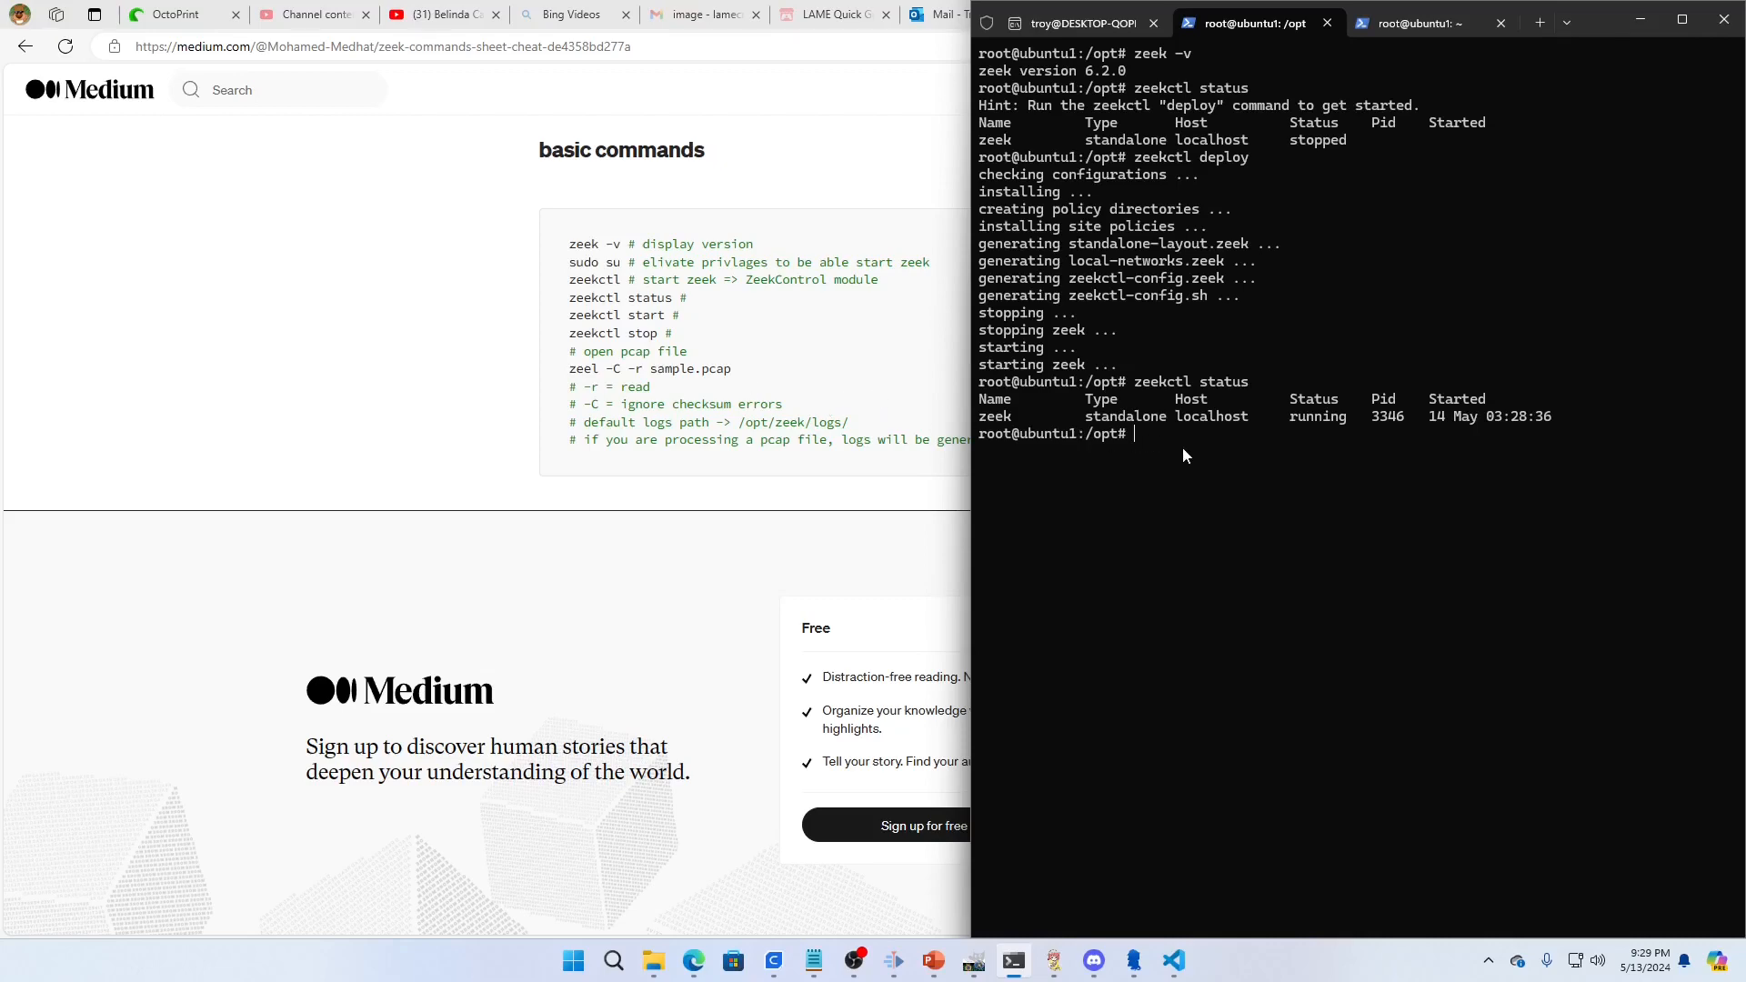
mouse_move(1231, 351)
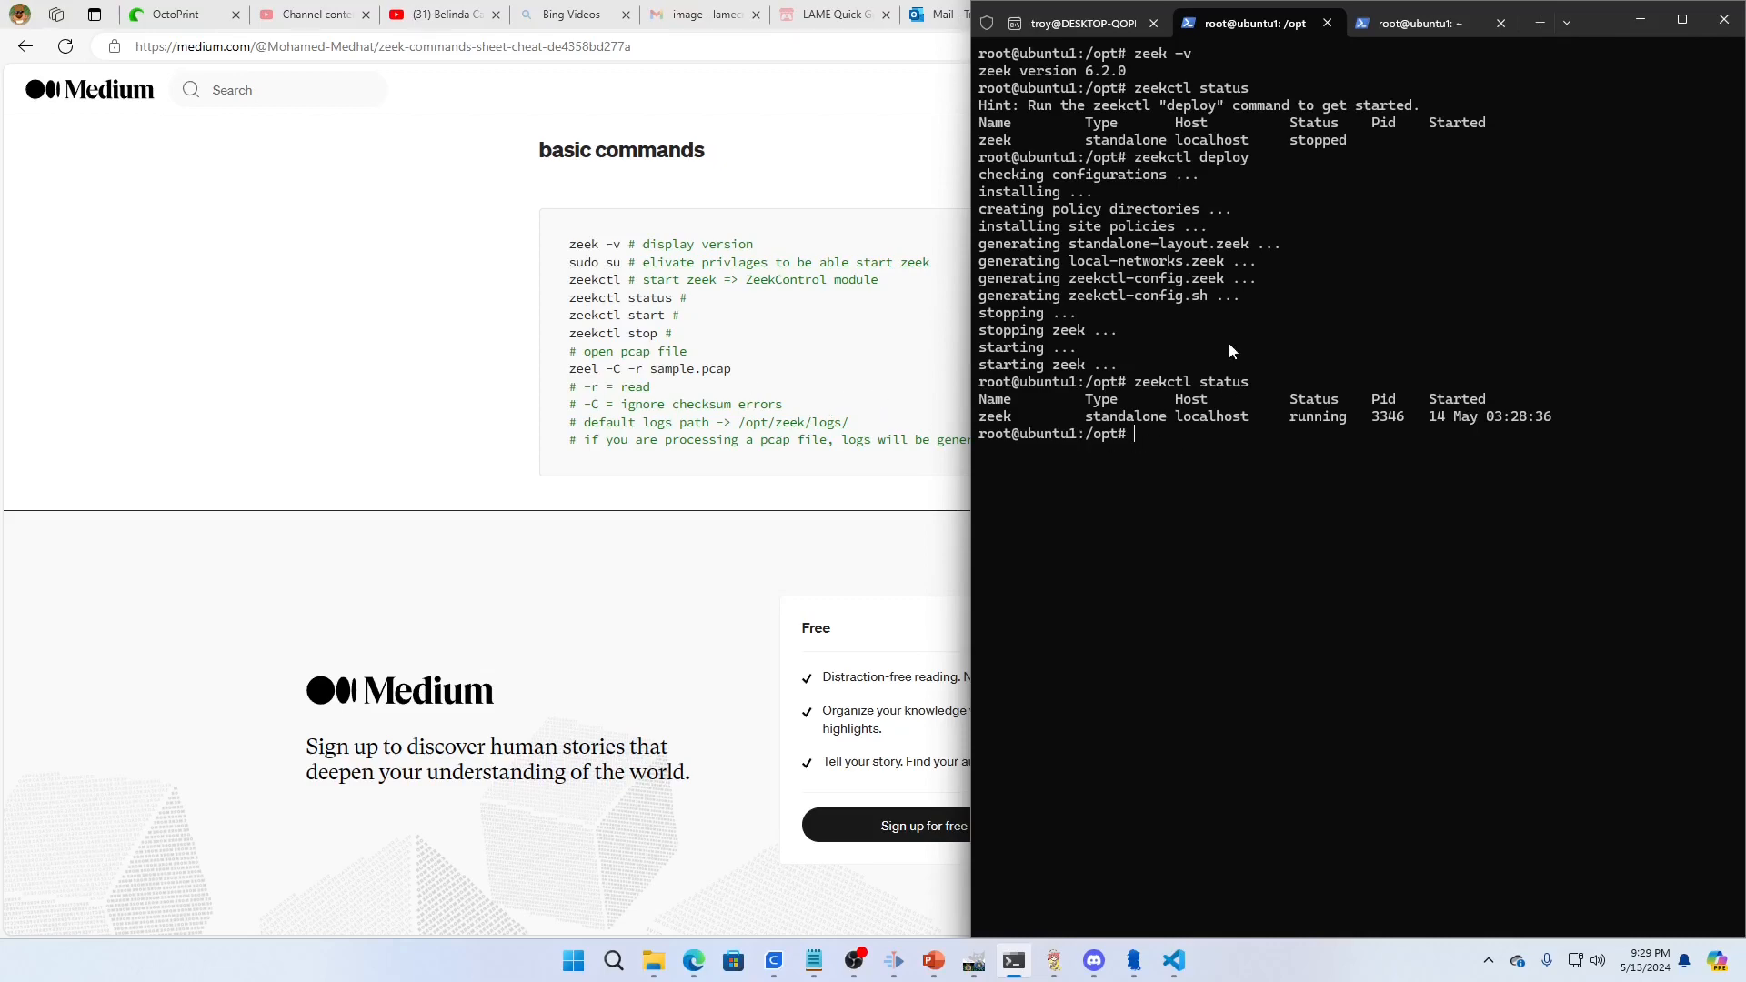
mouse_move(1289, 446)
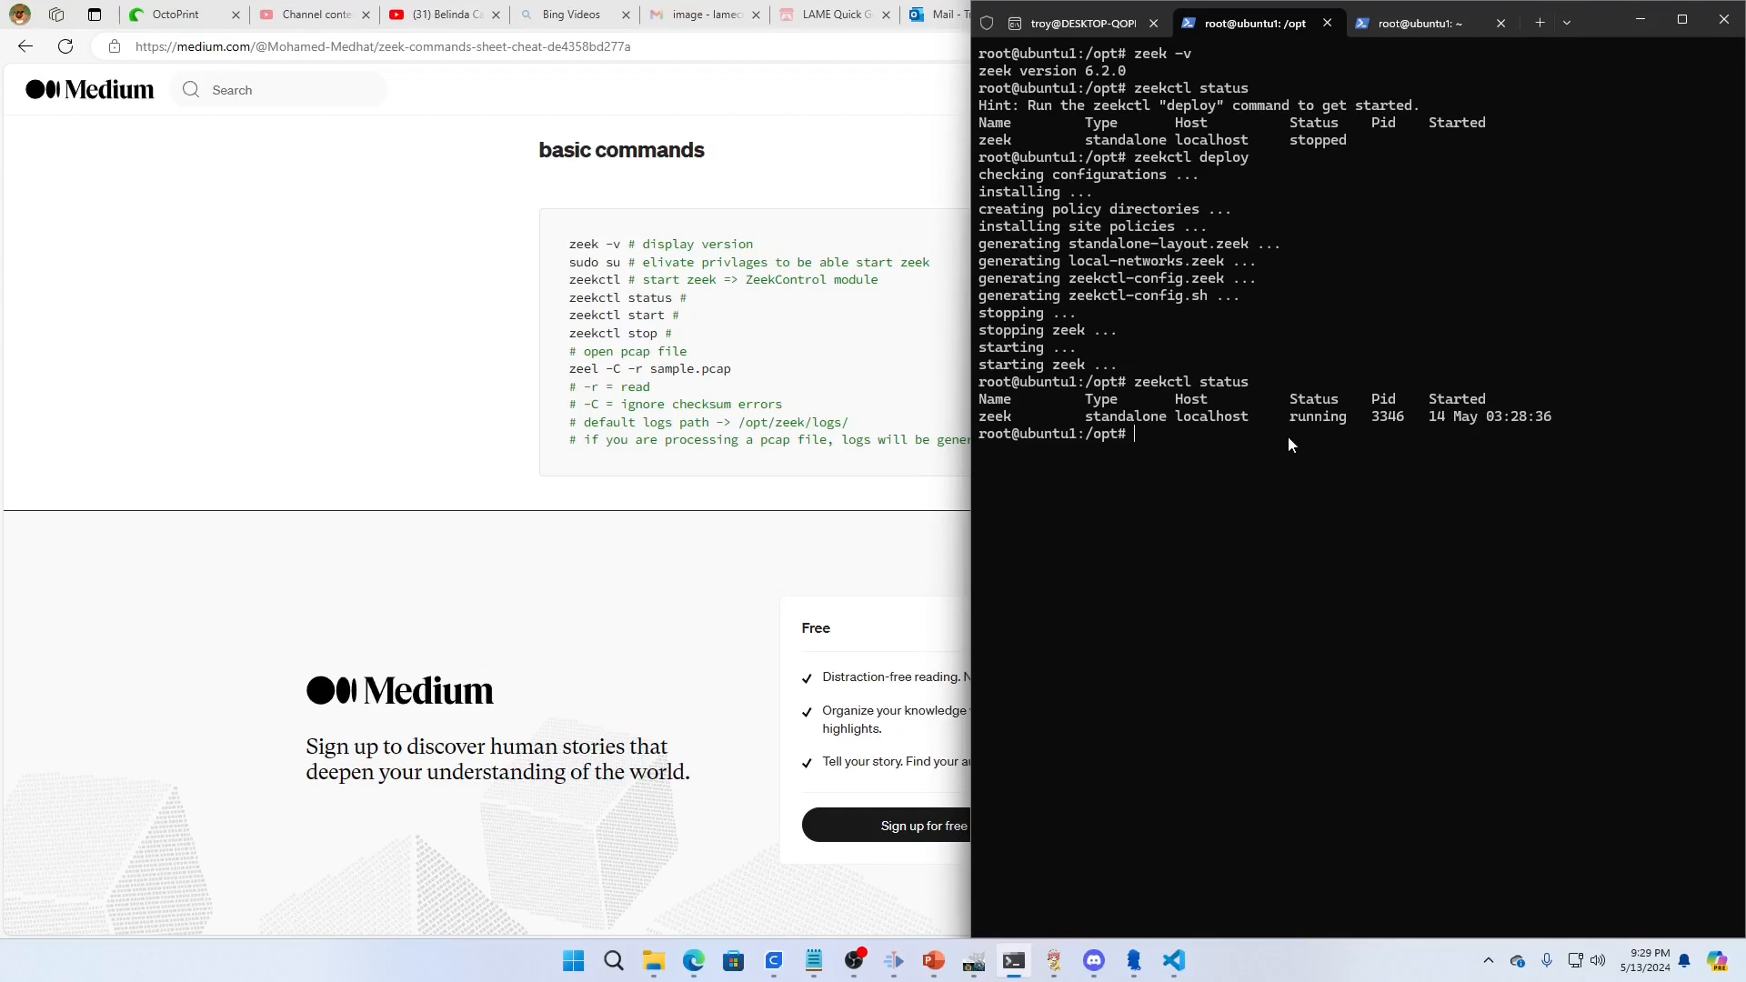
Step: Change into /opt/zeek/logs/current and list its logs, including conn.log and dns.log
type("cd /opt/")
type("cd zeek/")
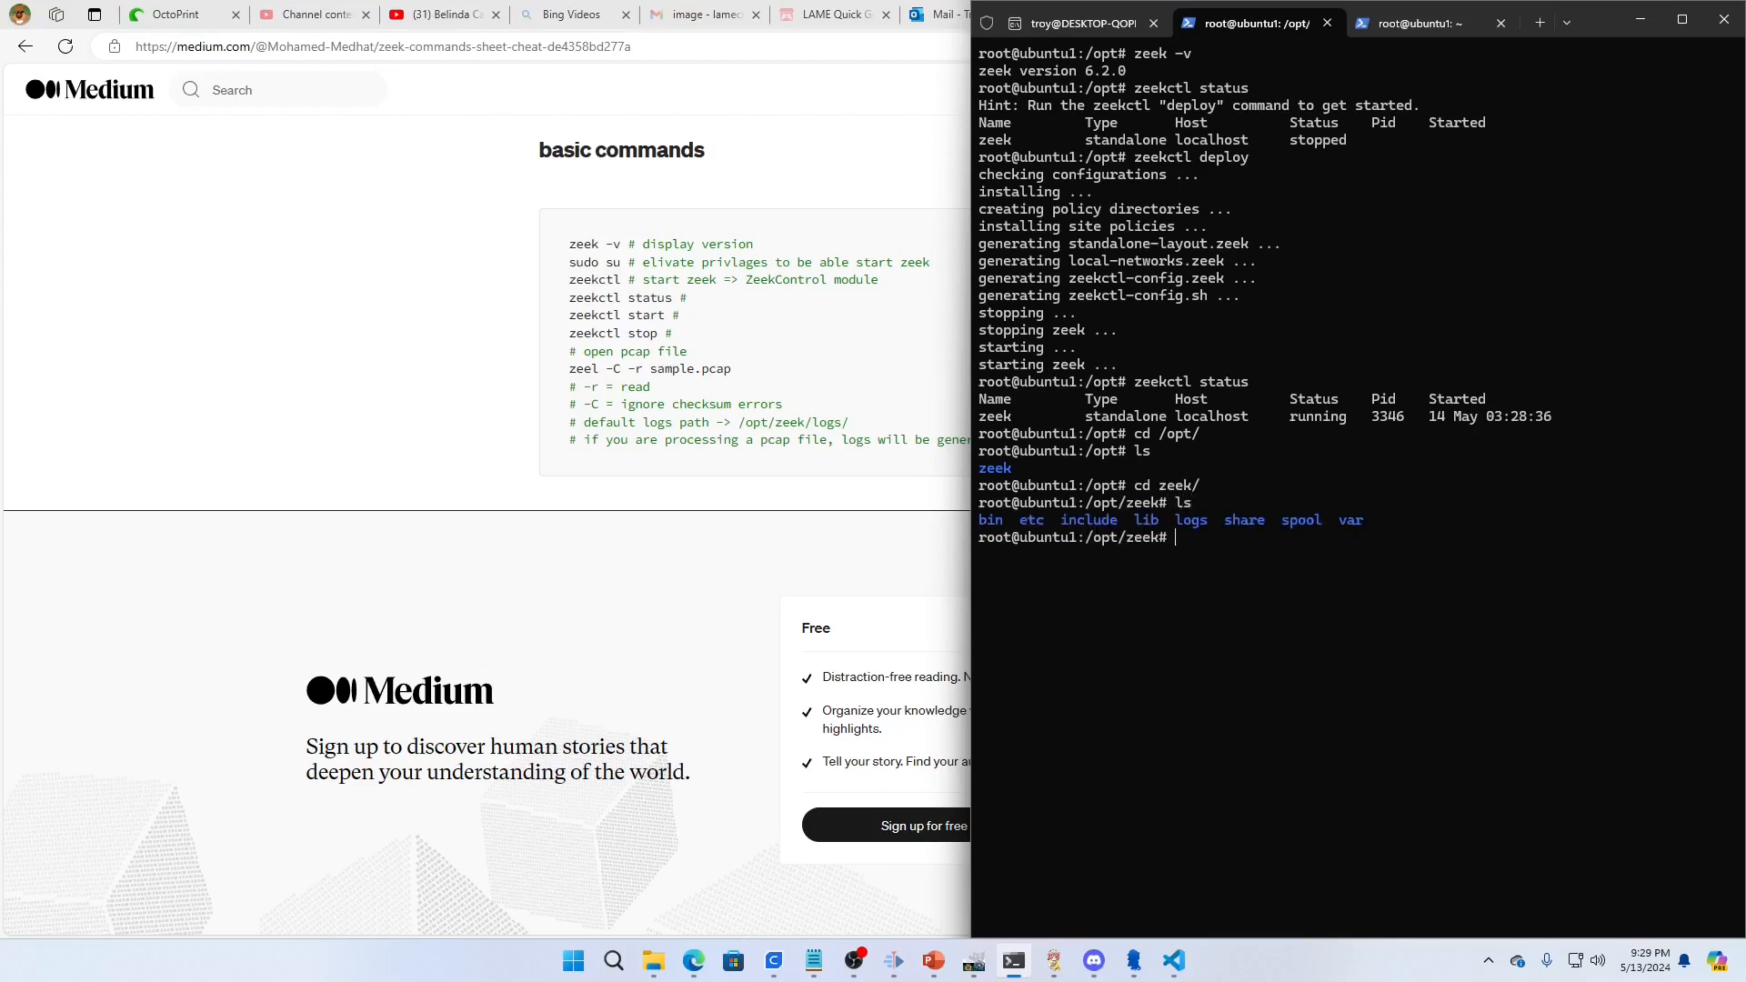
type("cd logs/")
type("cd current")
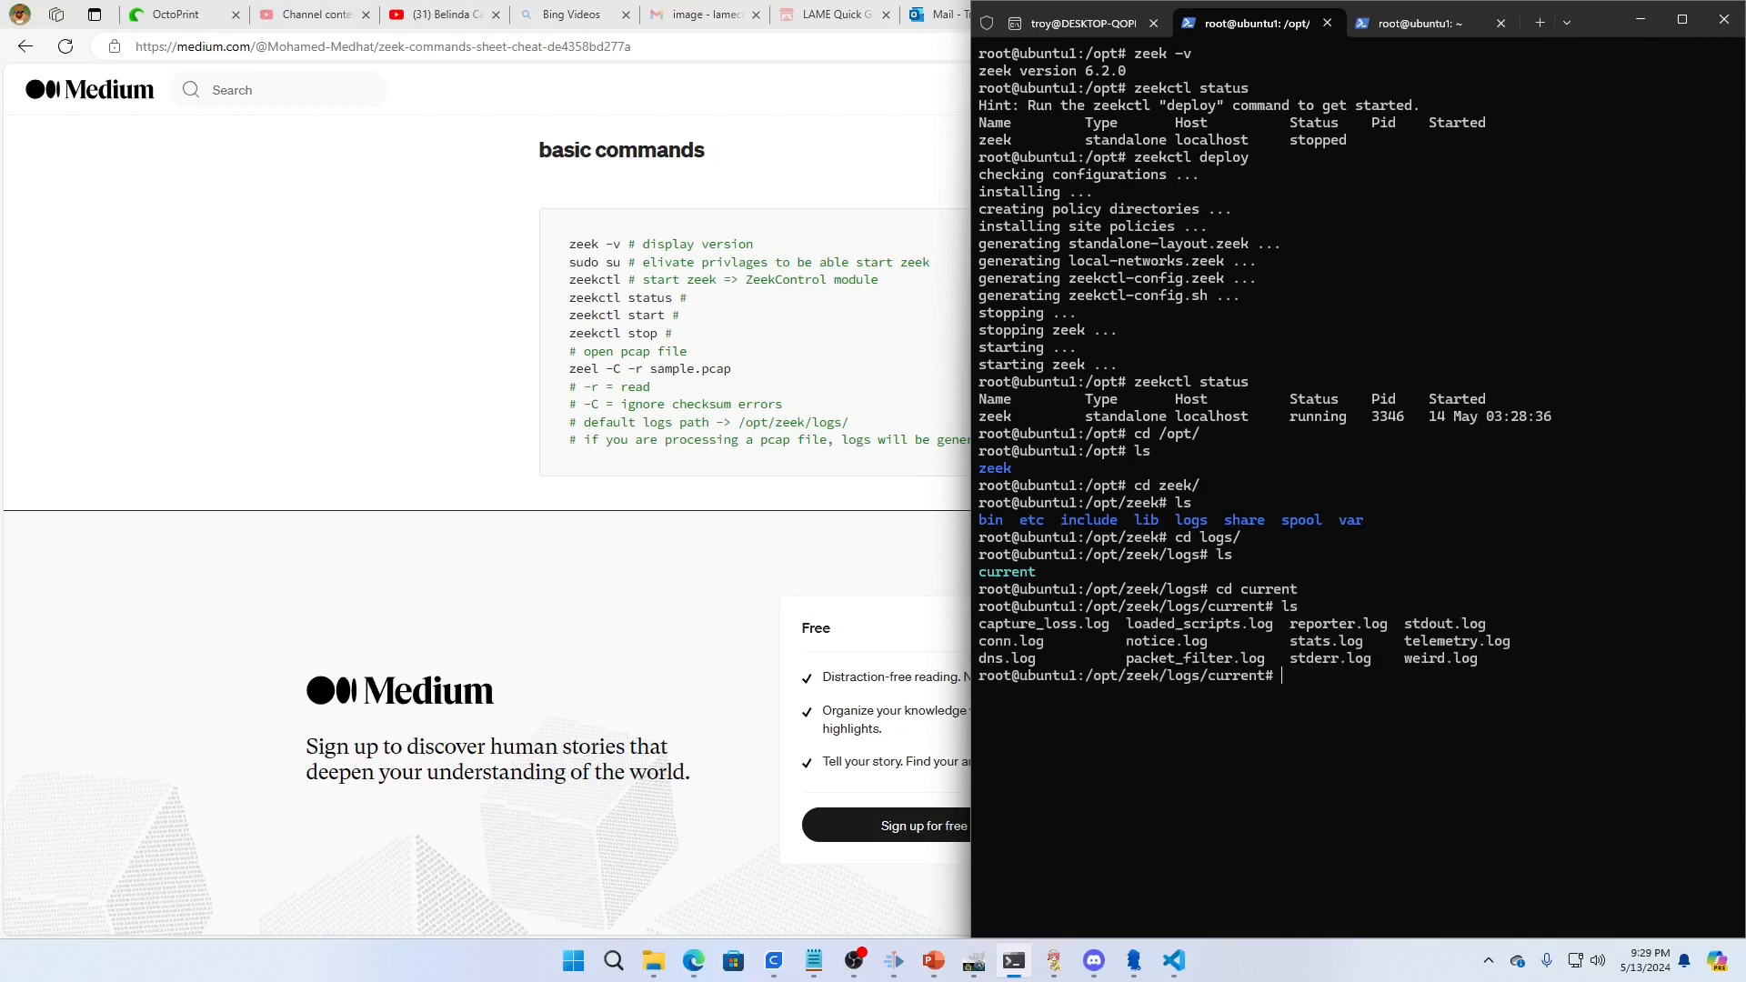
mouse_move(1159, 651)
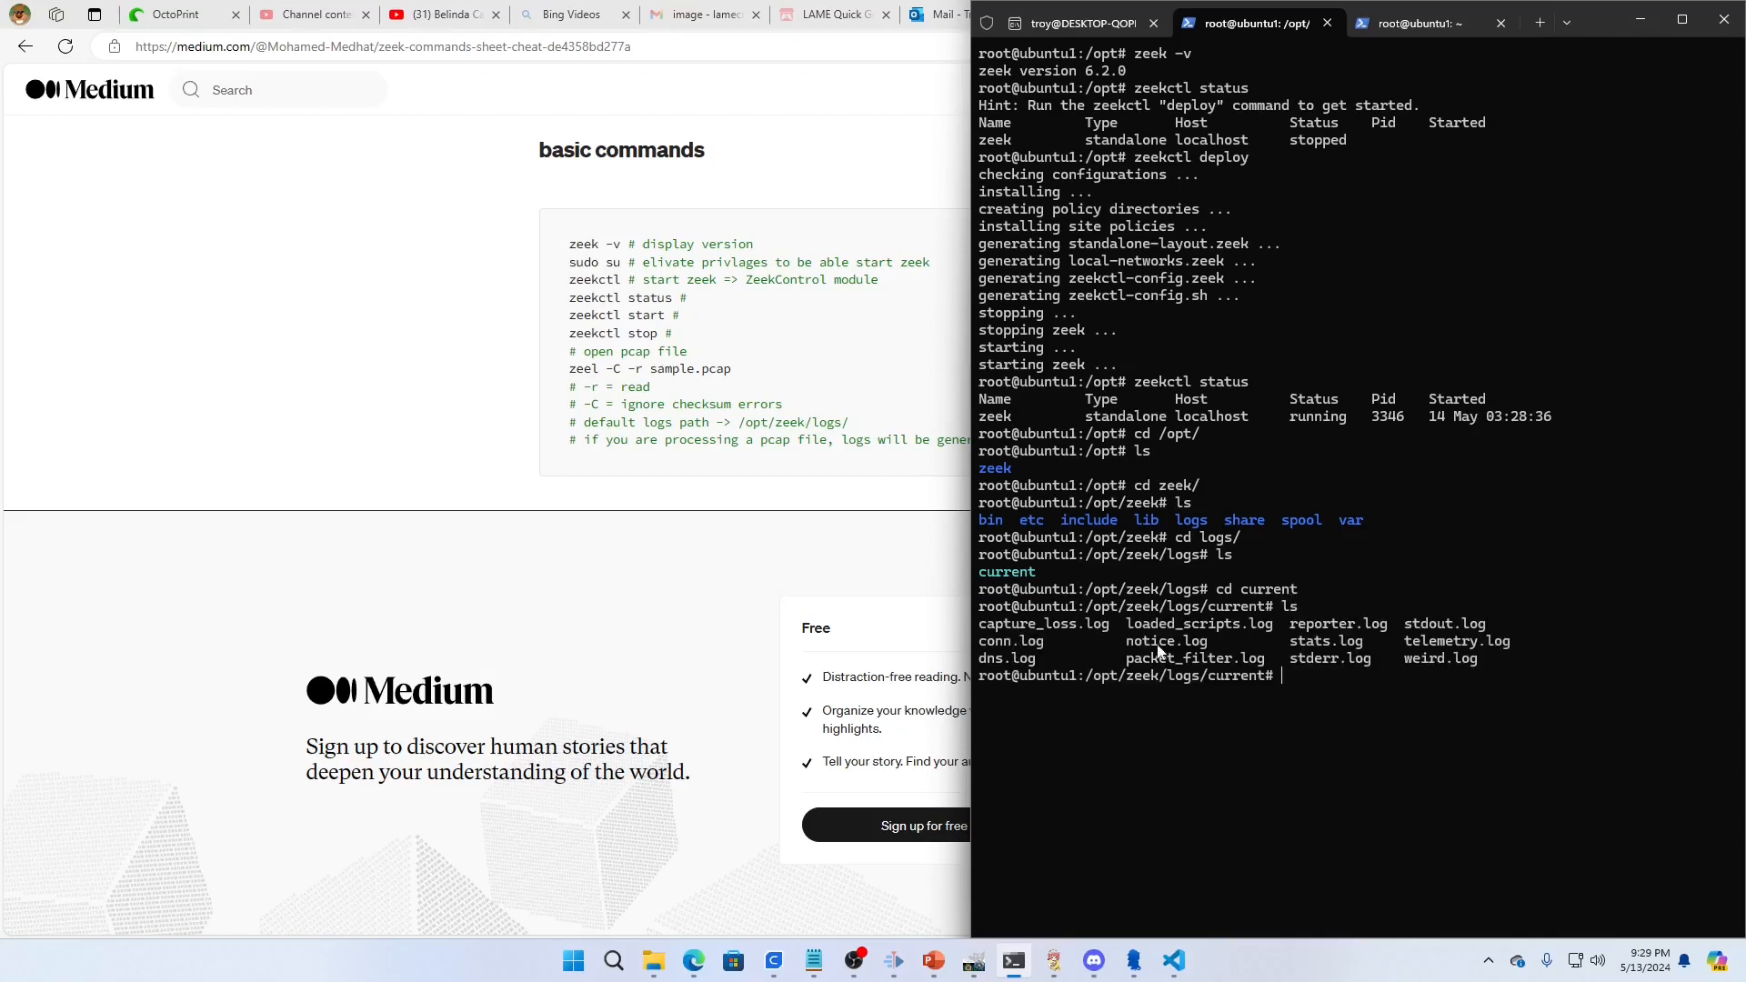
mouse_move(1334, 664)
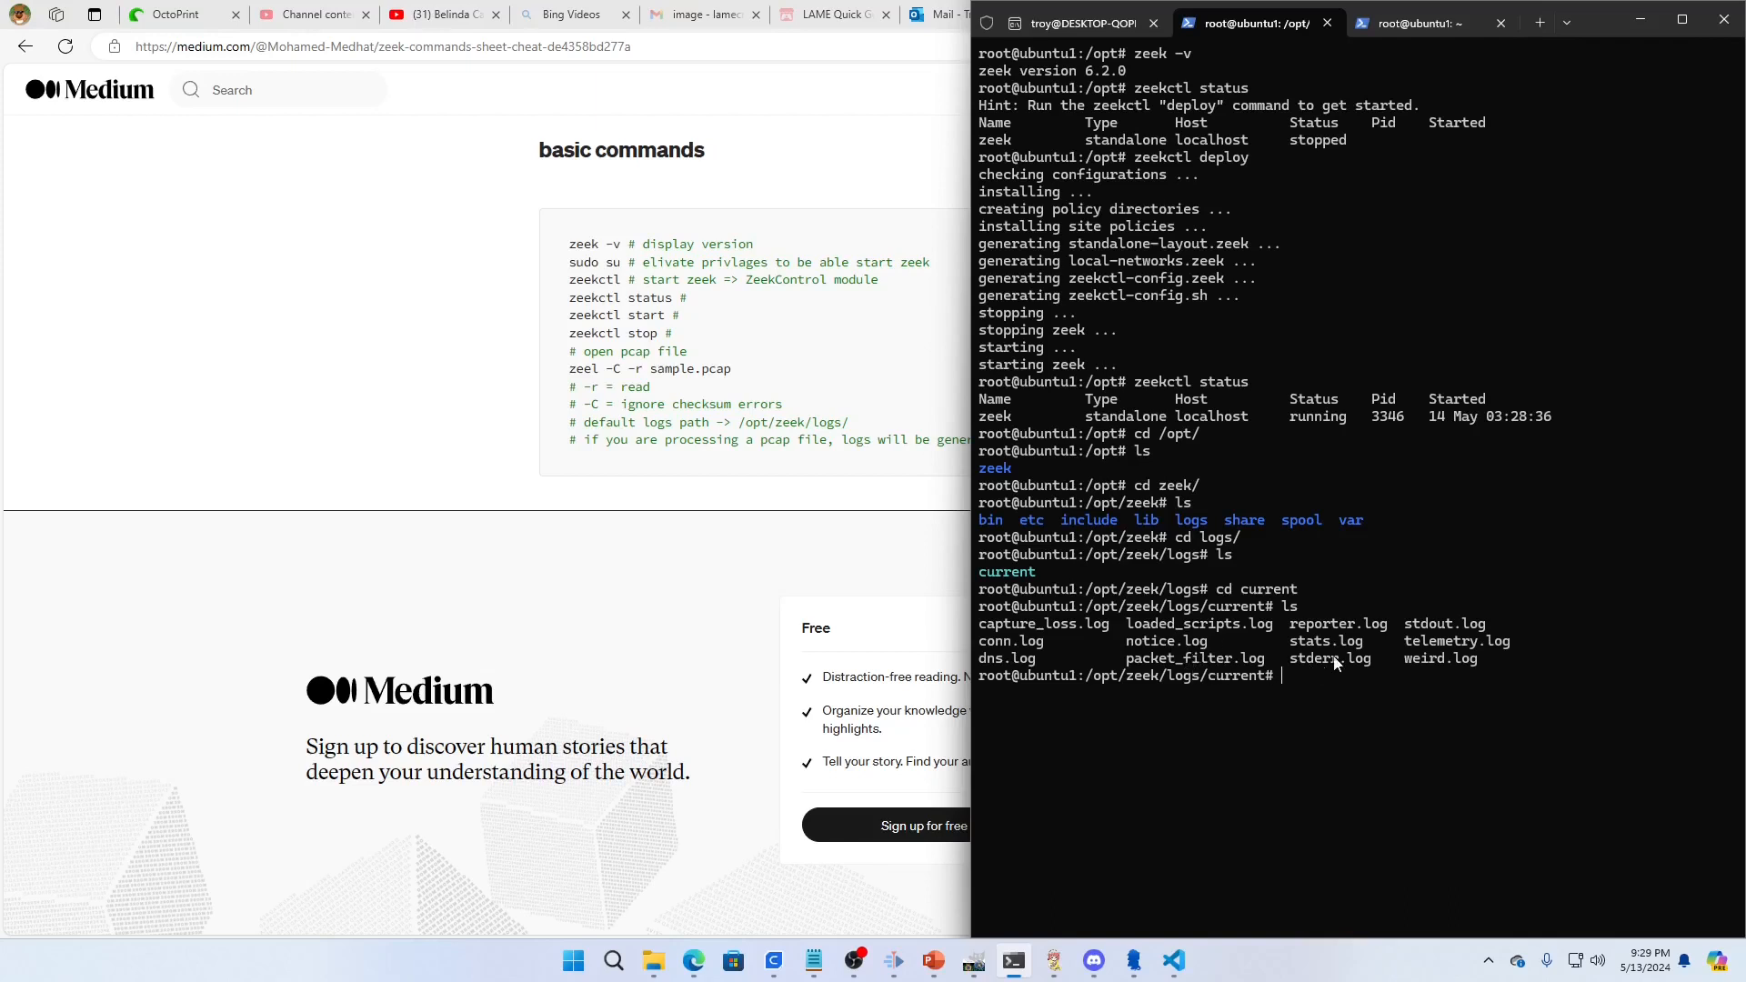
mouse_move(1446, 641)
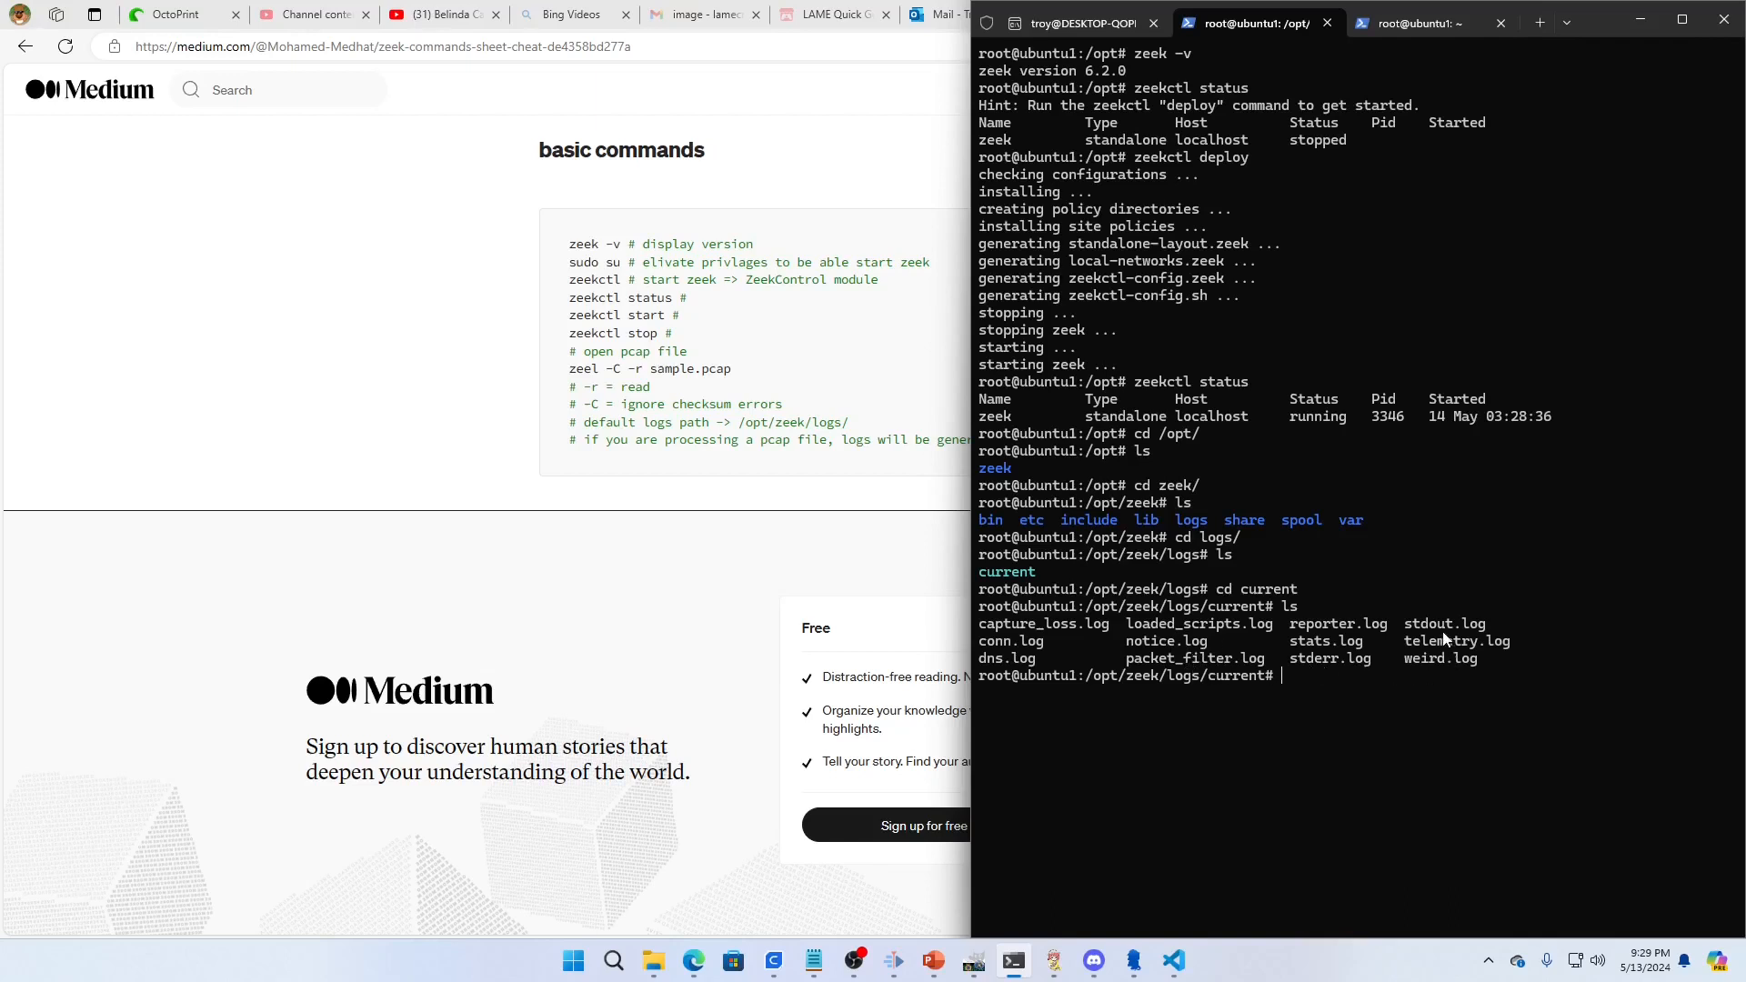
mouse_move(1295, 644)
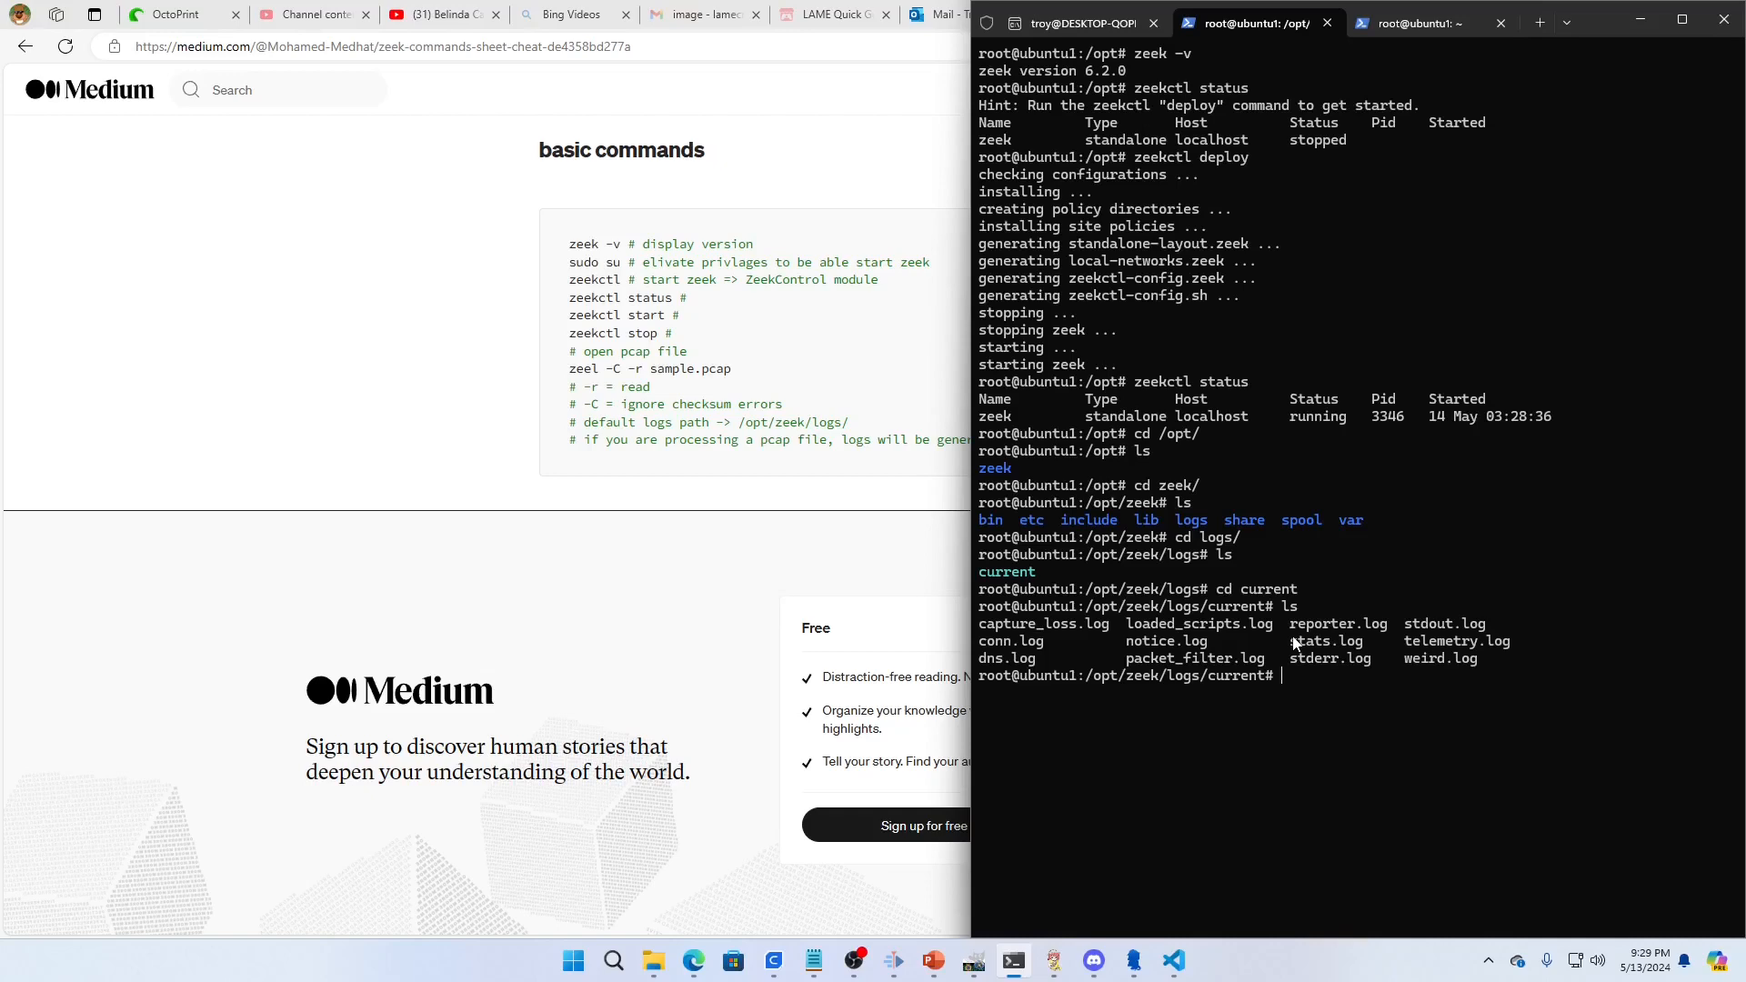
Step: Follow conn.log with tail -f, watching live TCP and UDP/DNS connections stream in, then stop with Ctrl+C
type("tail -f conn.log")
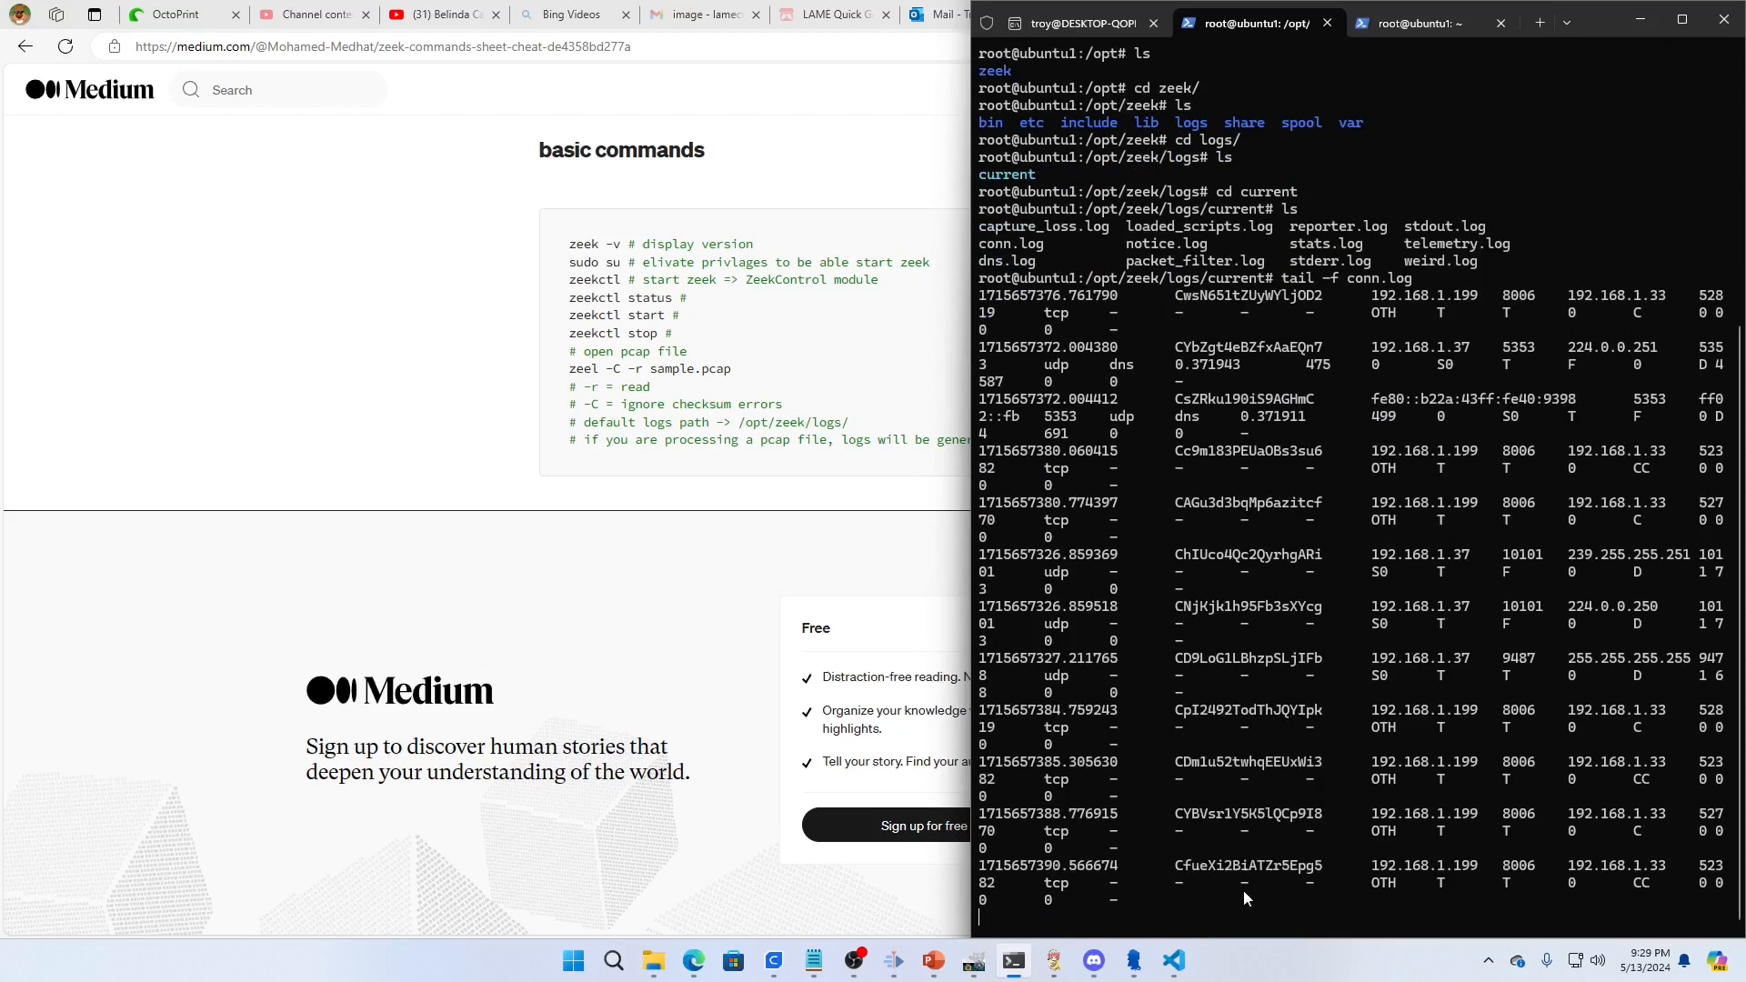
mouse_move(1655, 879)
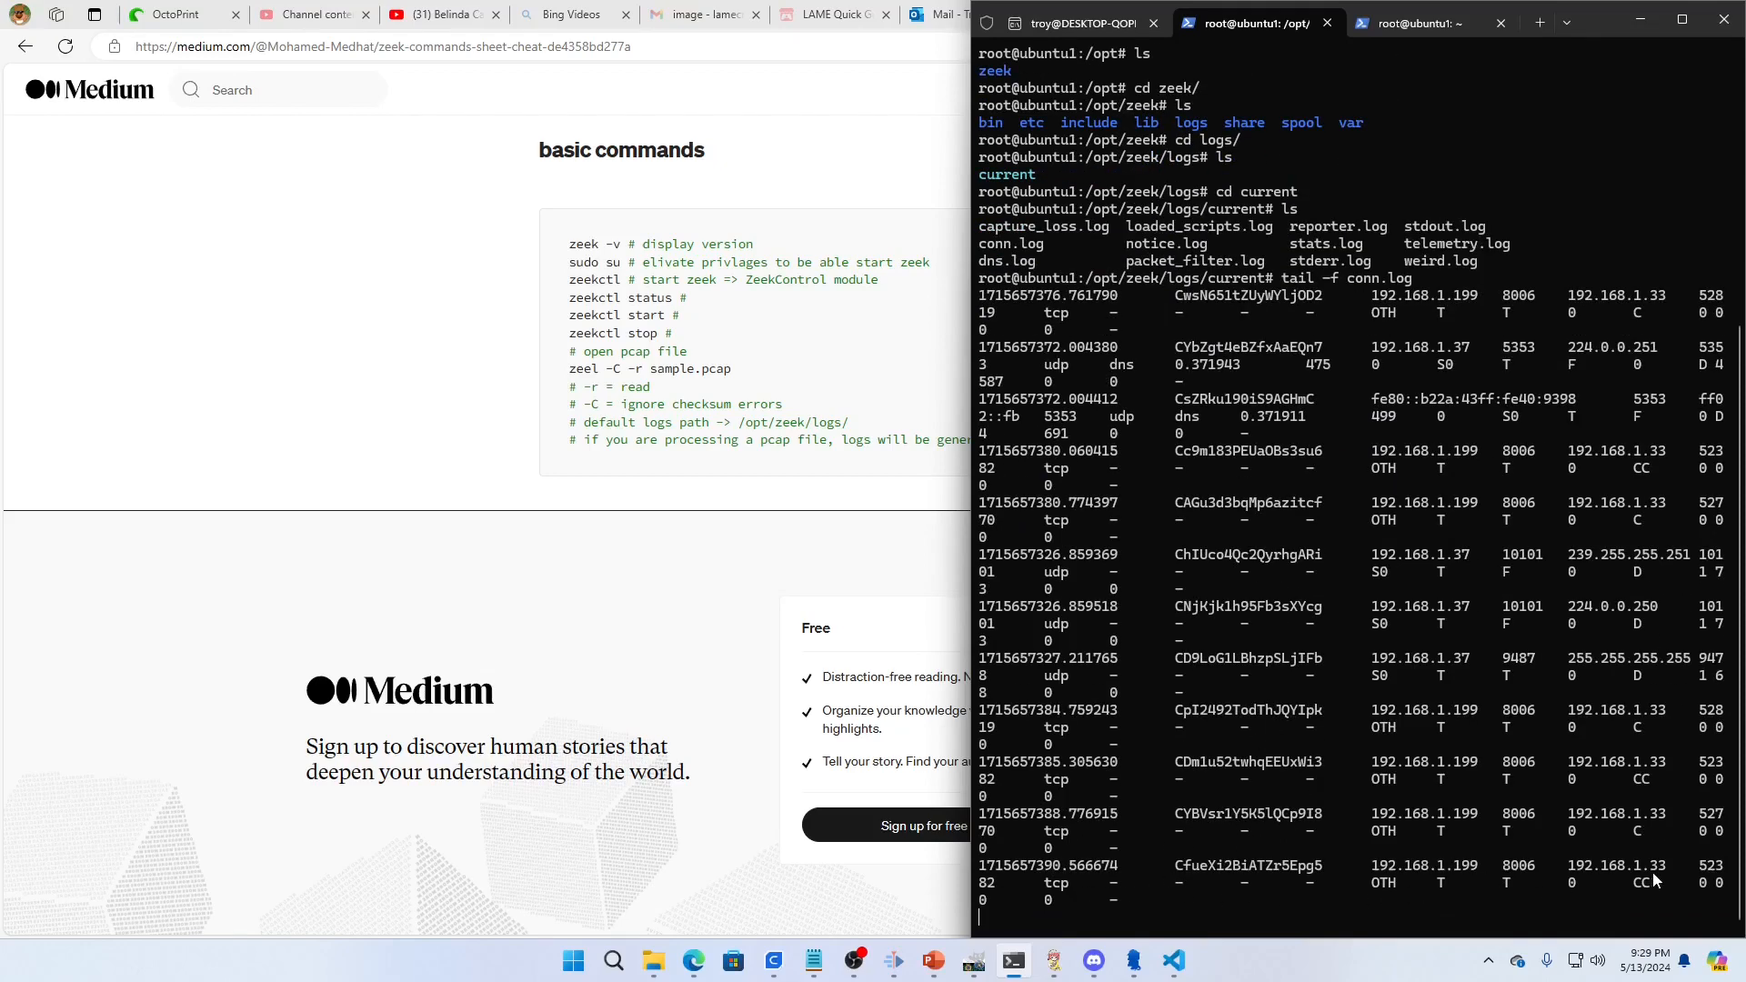
scroll("down", 3)
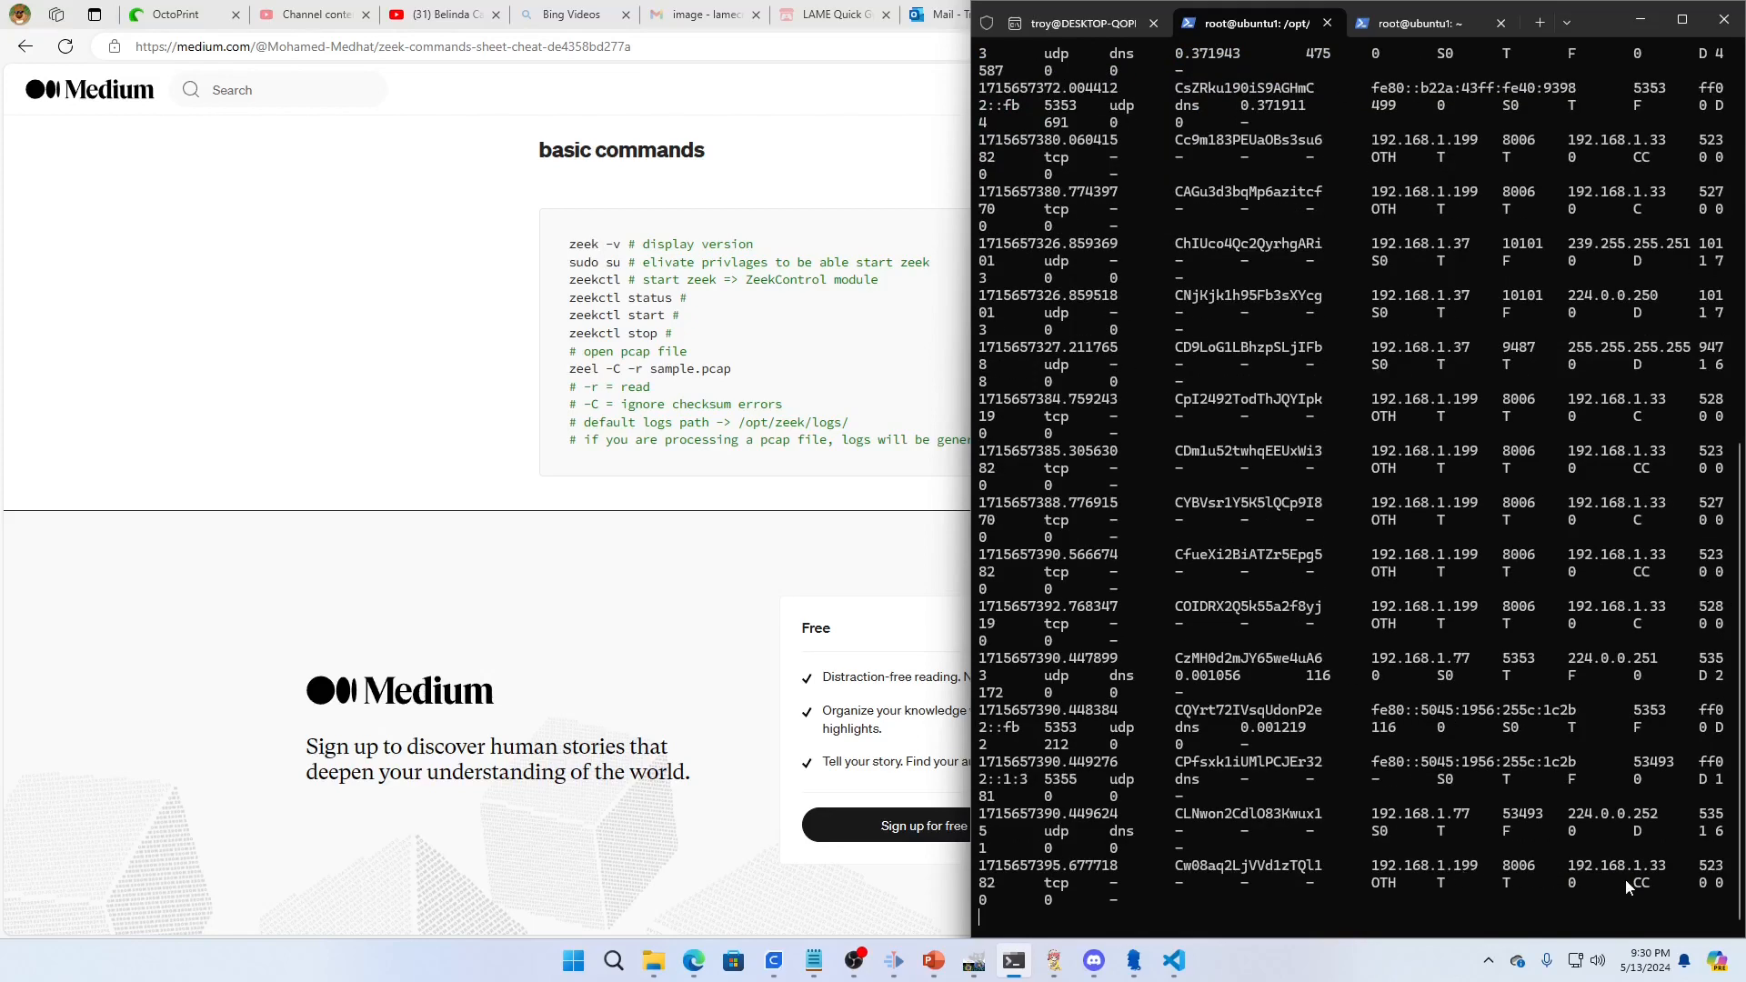
scroll("down", 3)
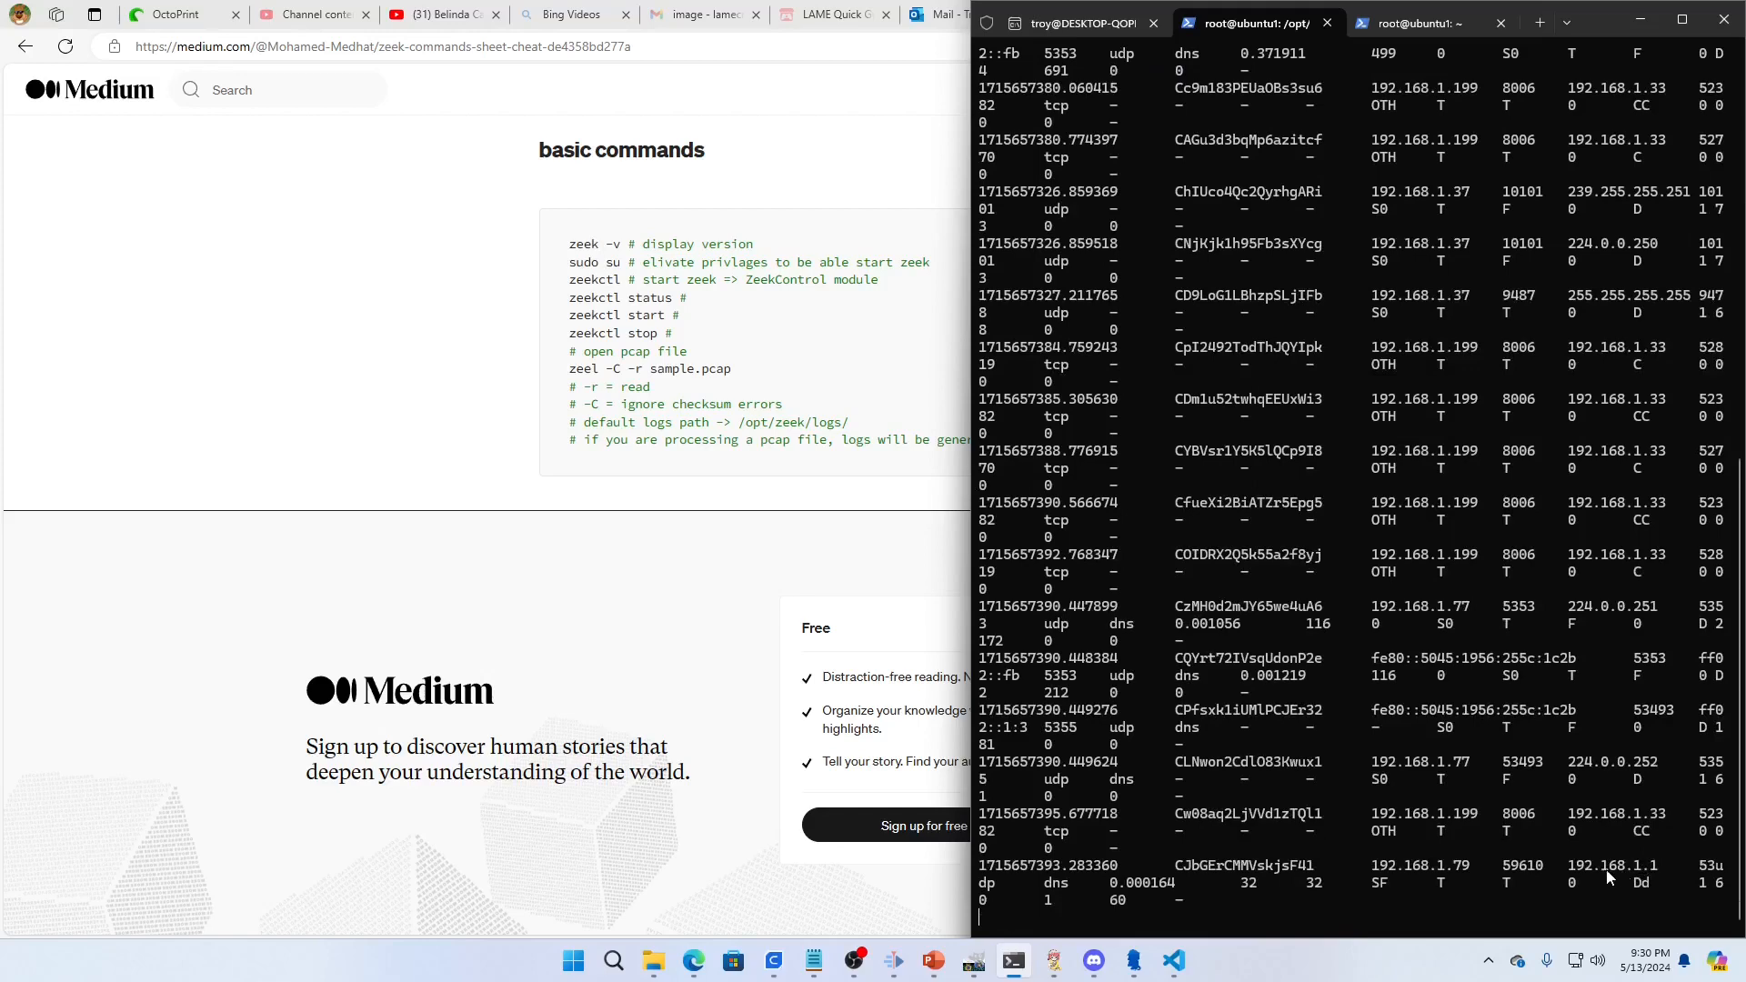
scroll("down", 3)
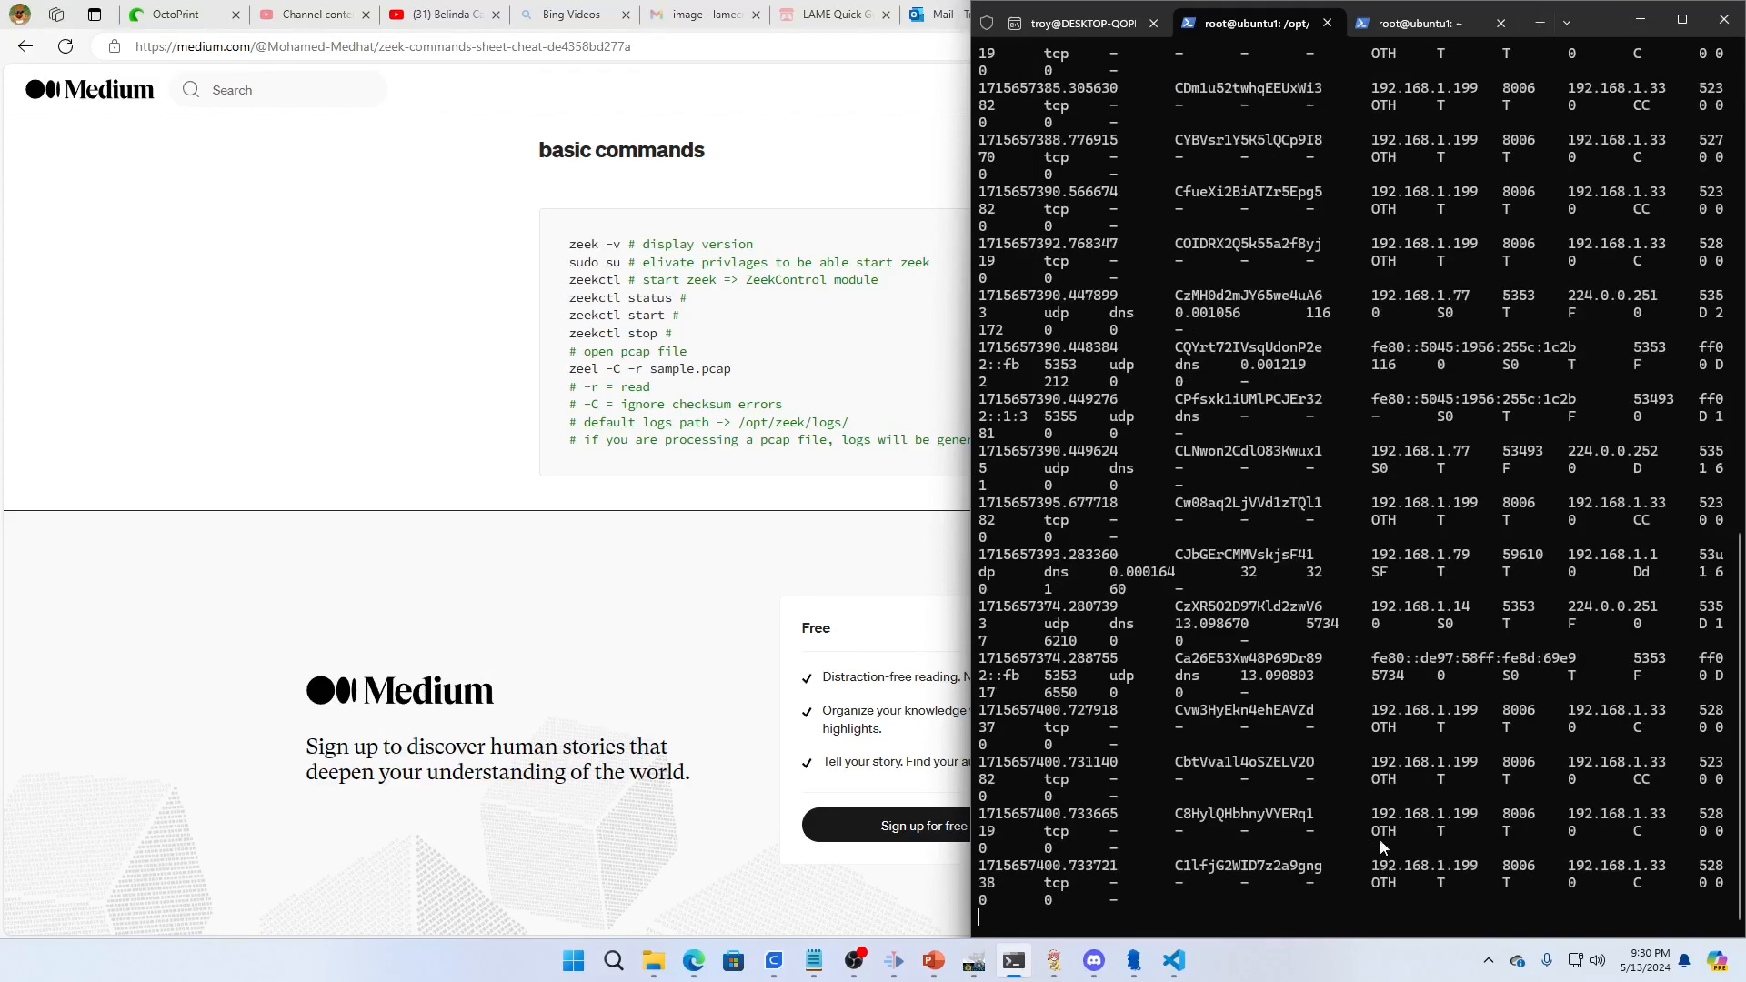
mouse_move(731, 737)
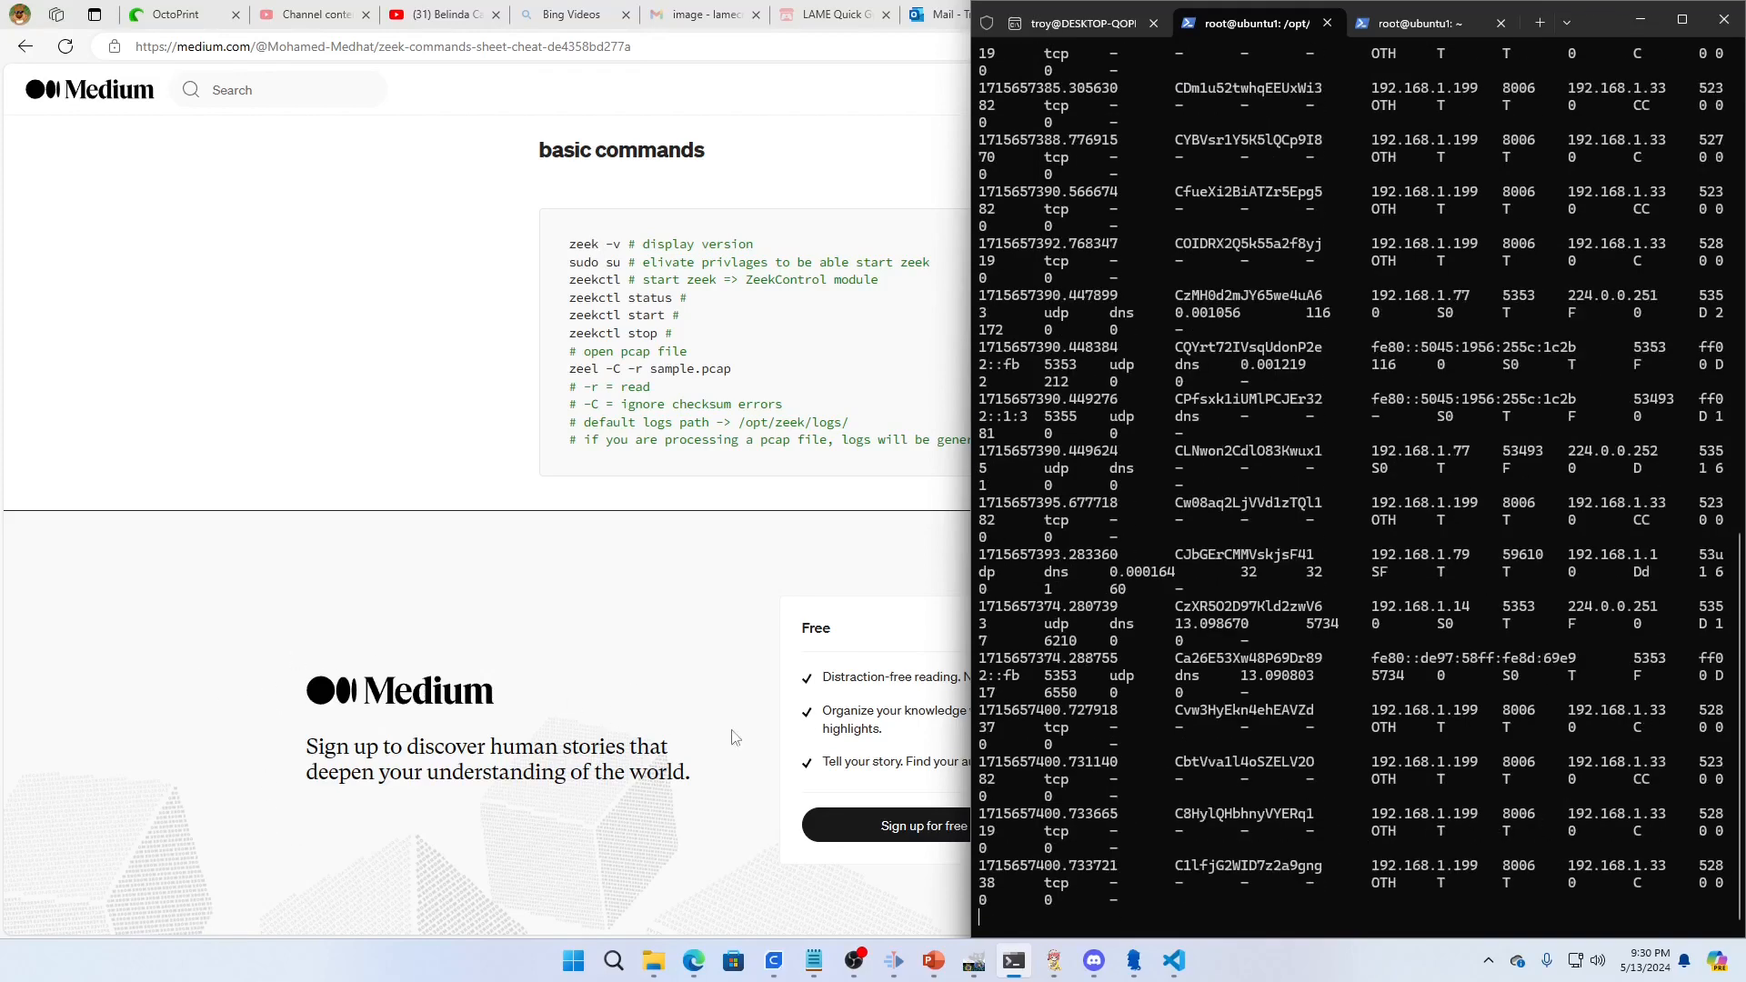
scroll("down", 3)
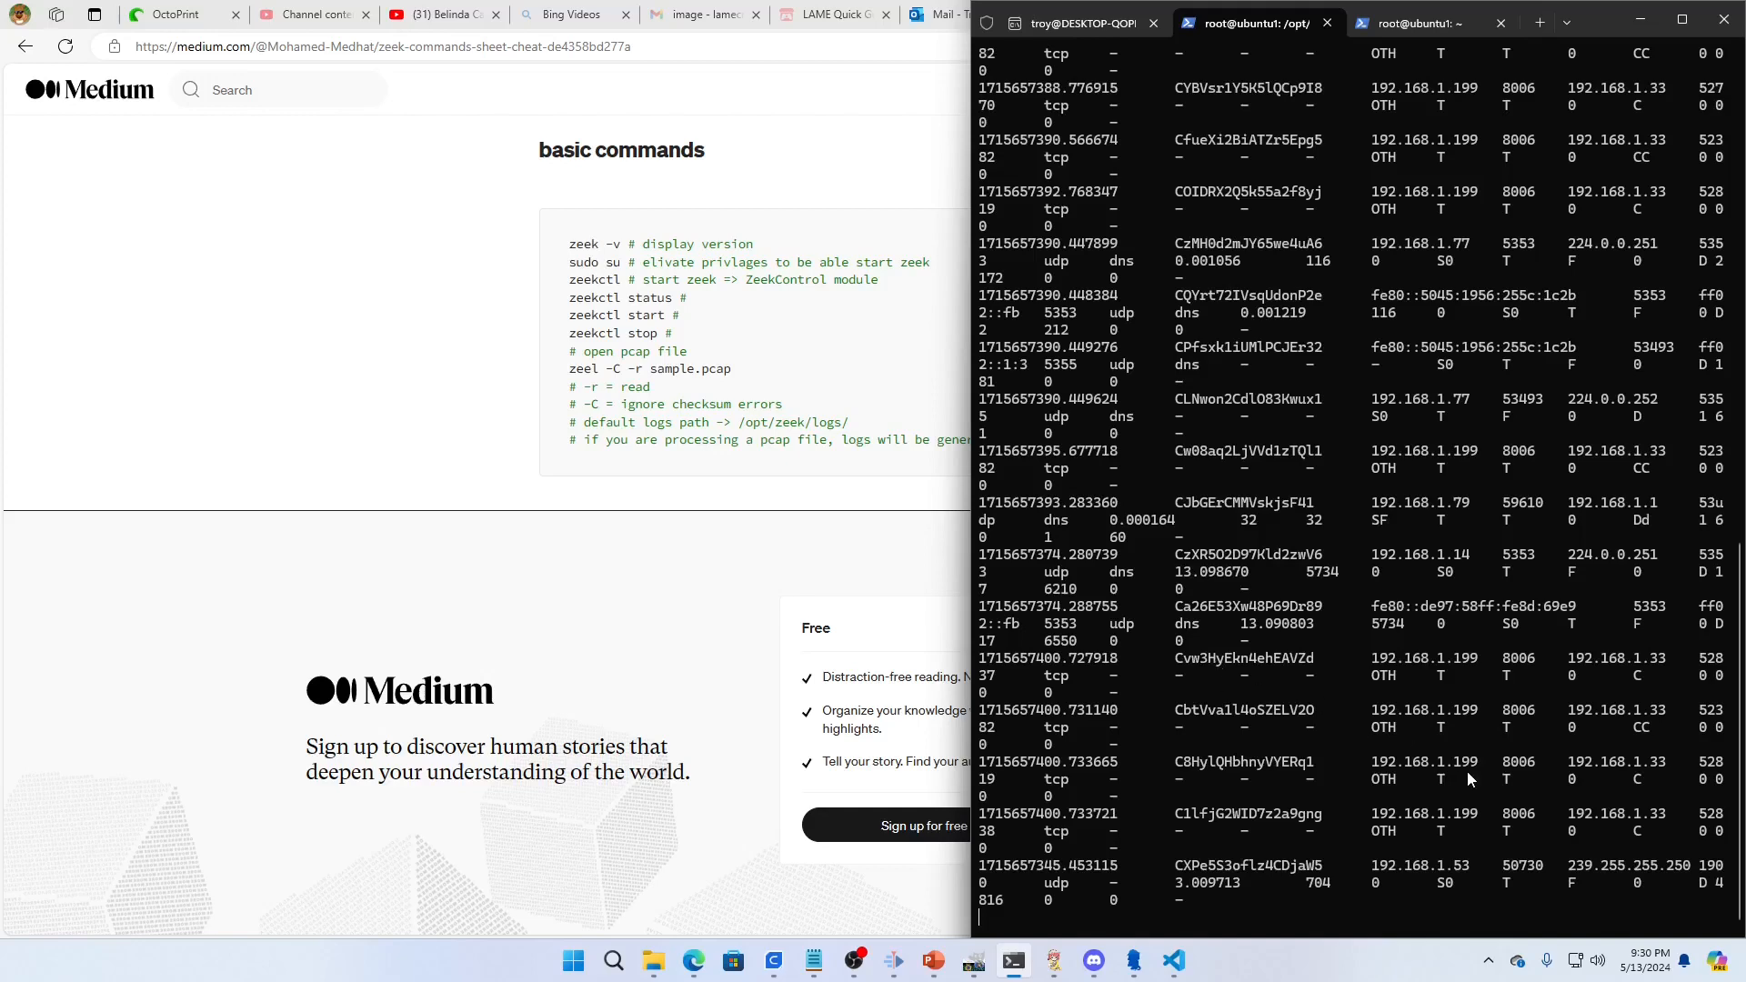
scroll("down", 3)
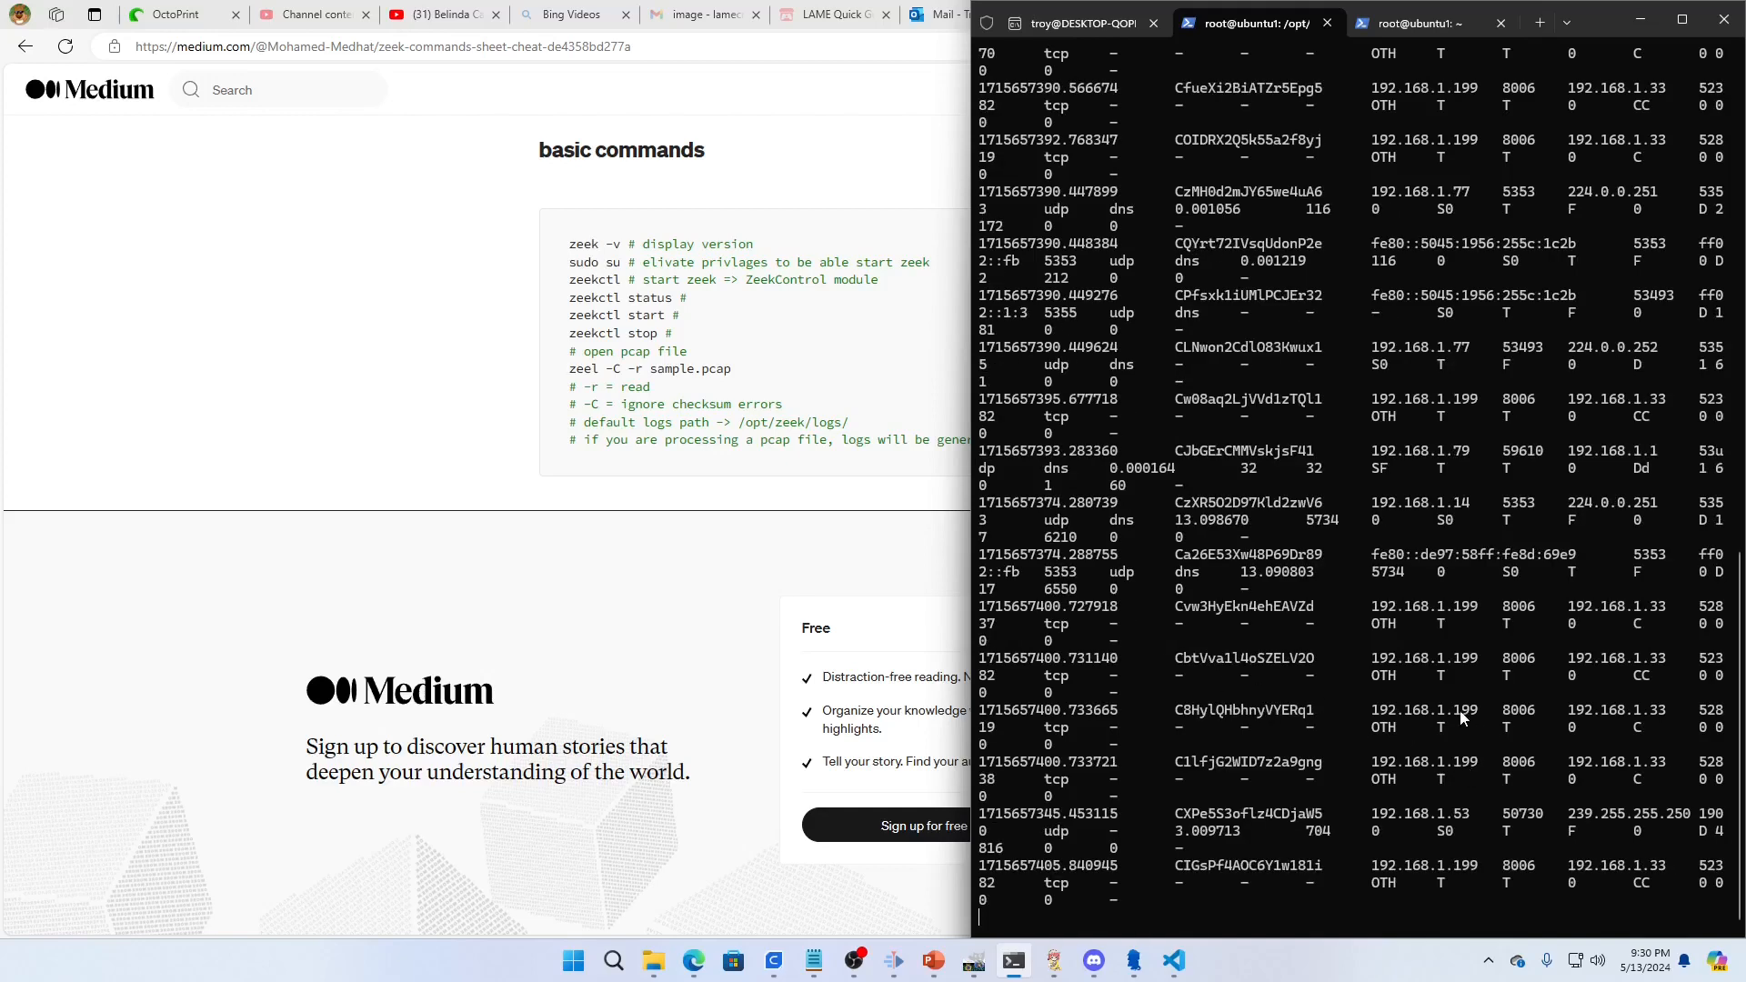
scroll("down", 3)
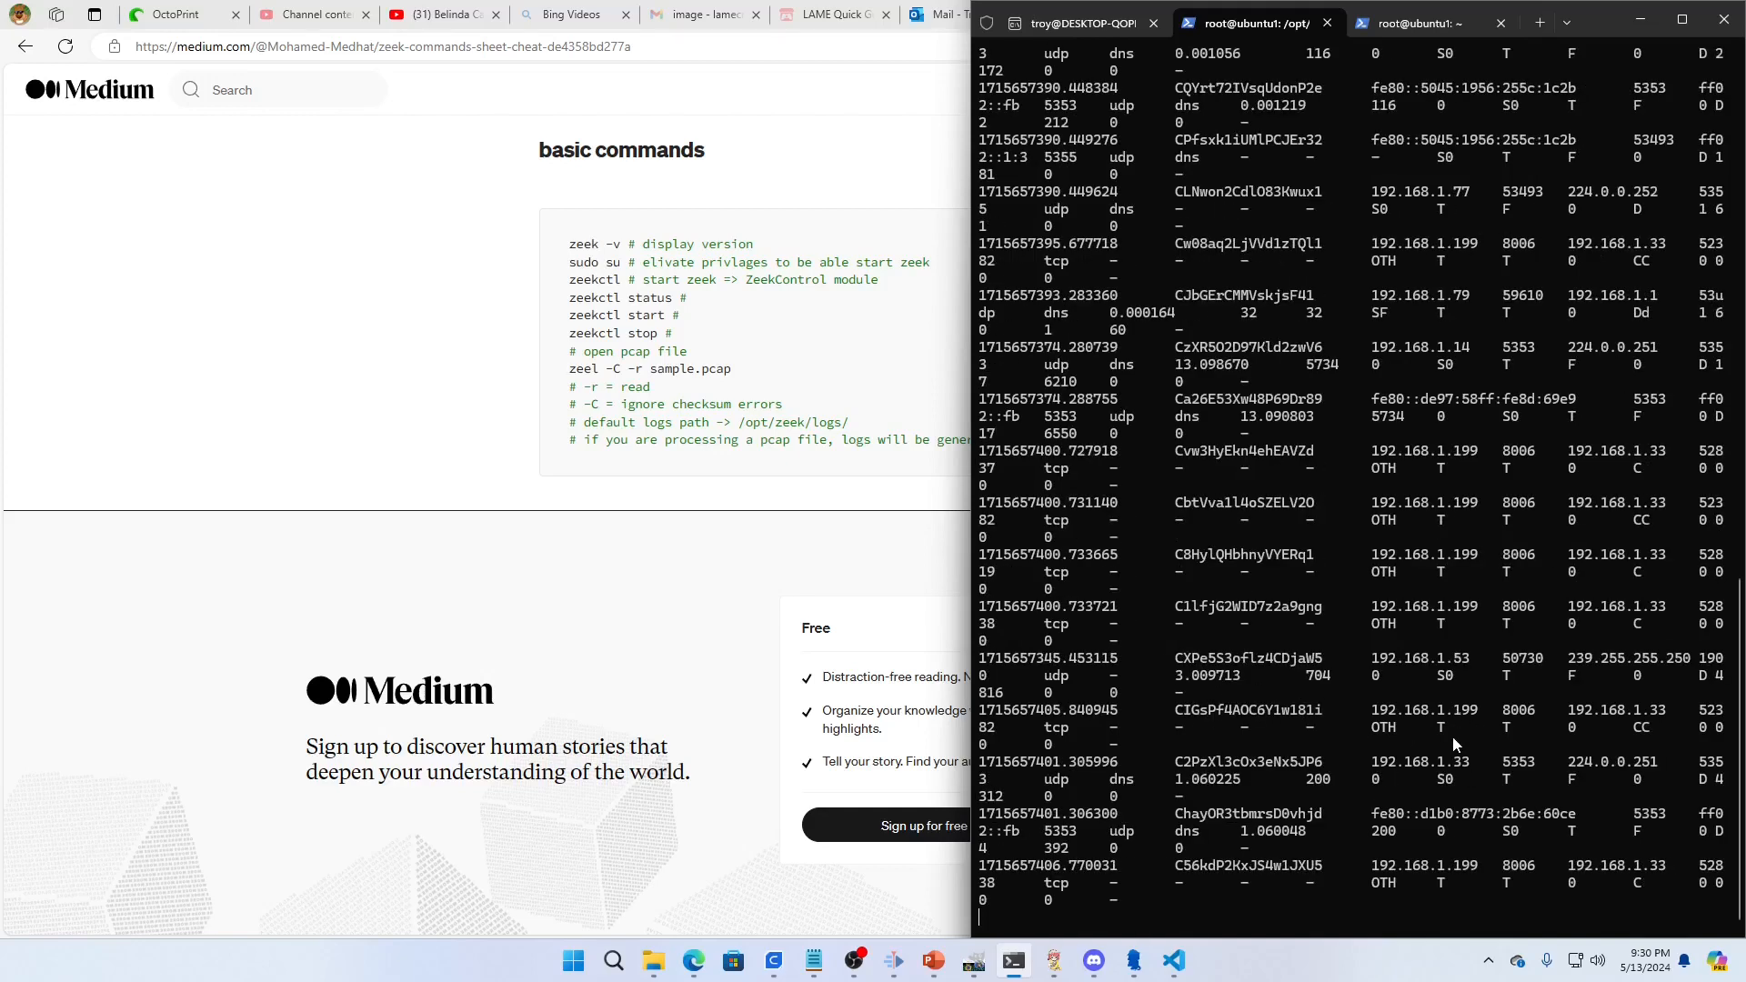
scroll("down", 3)
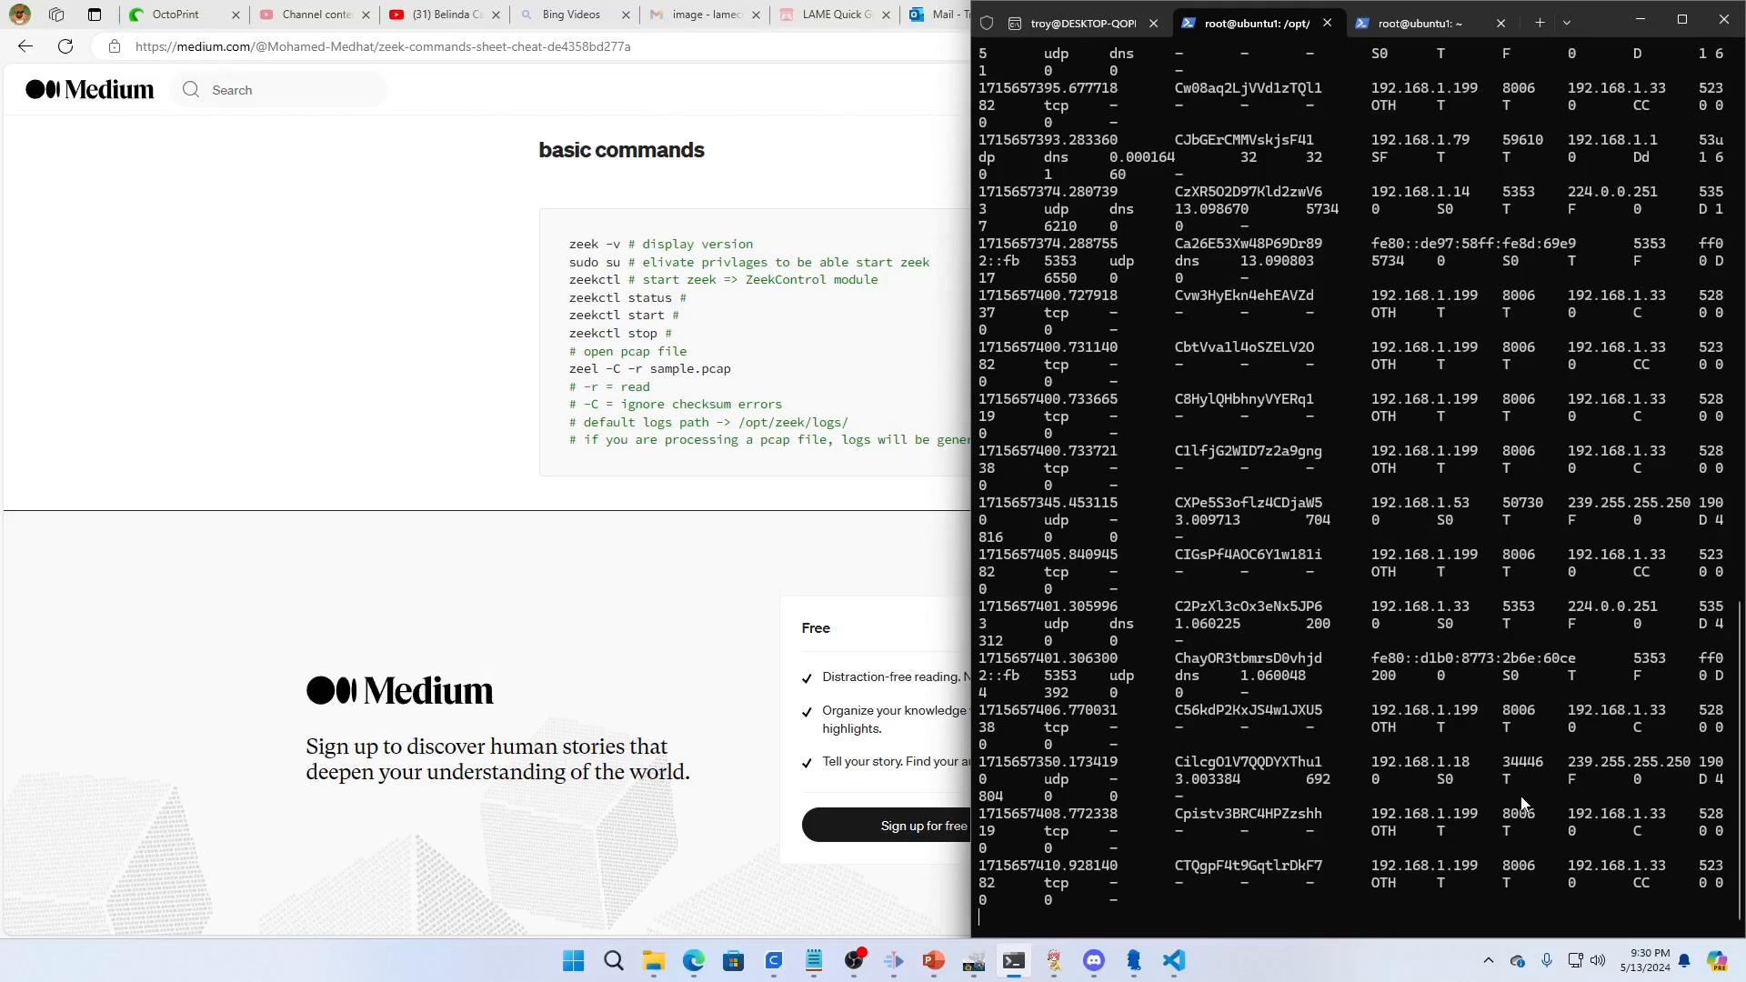
scroll("down", 3)
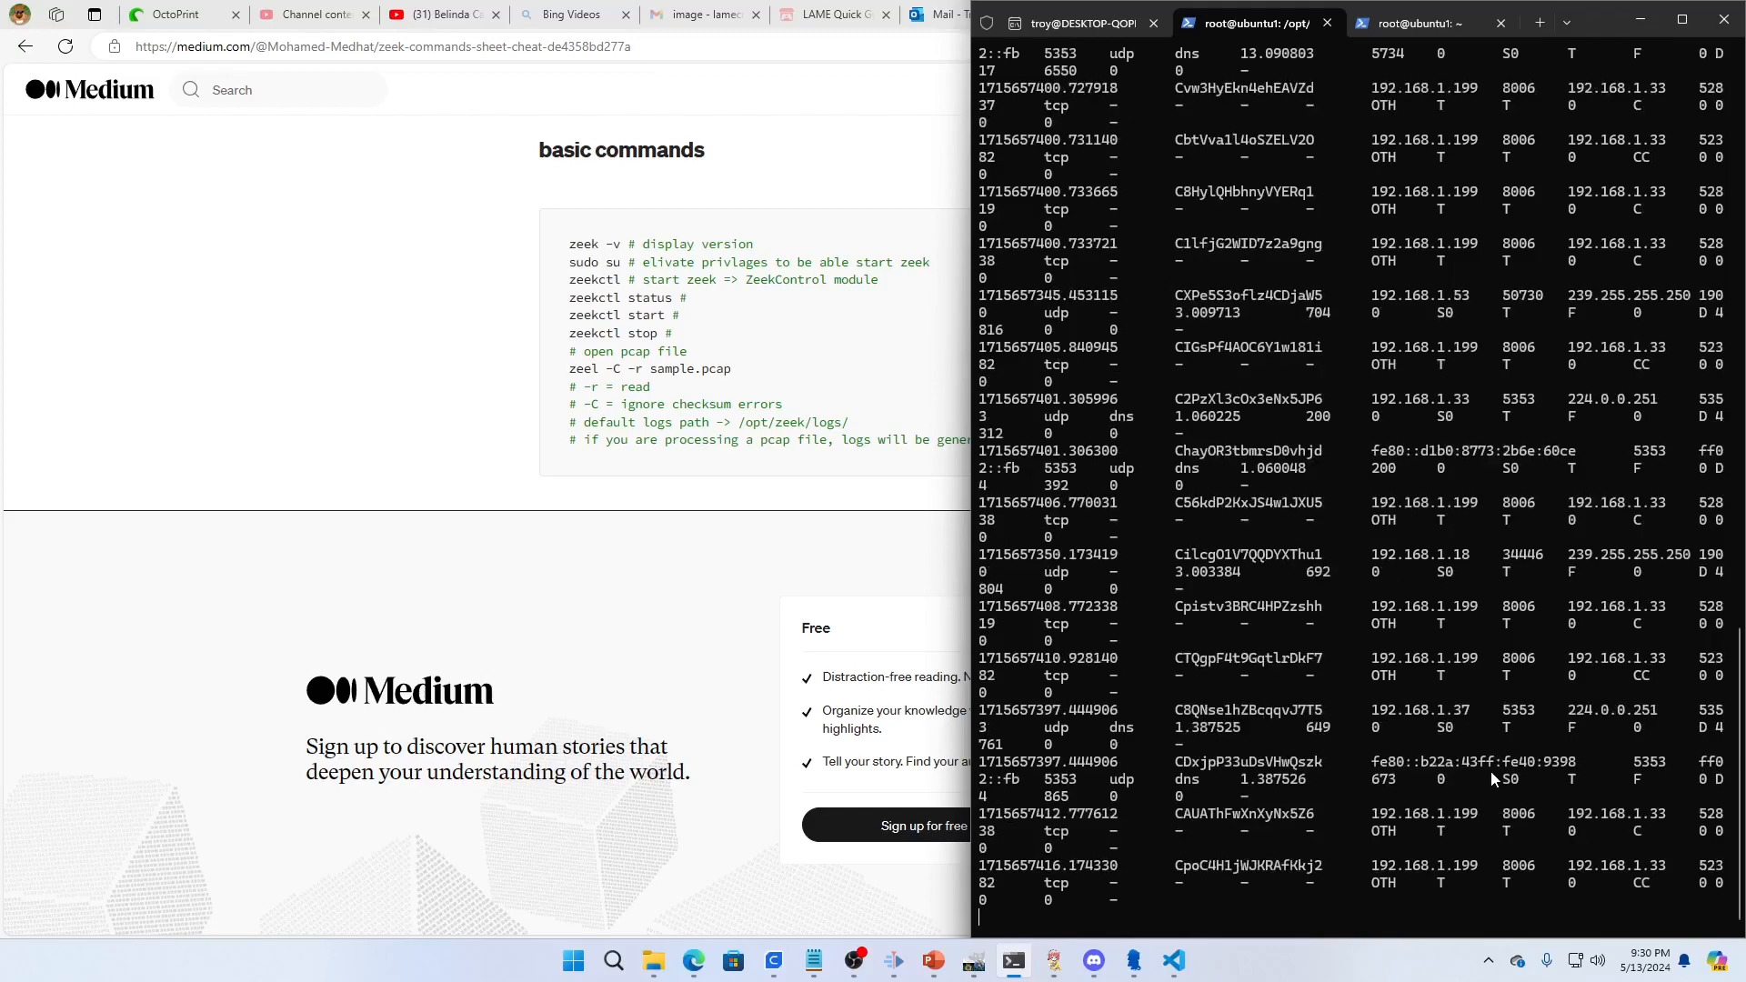
scroll("down", 3)
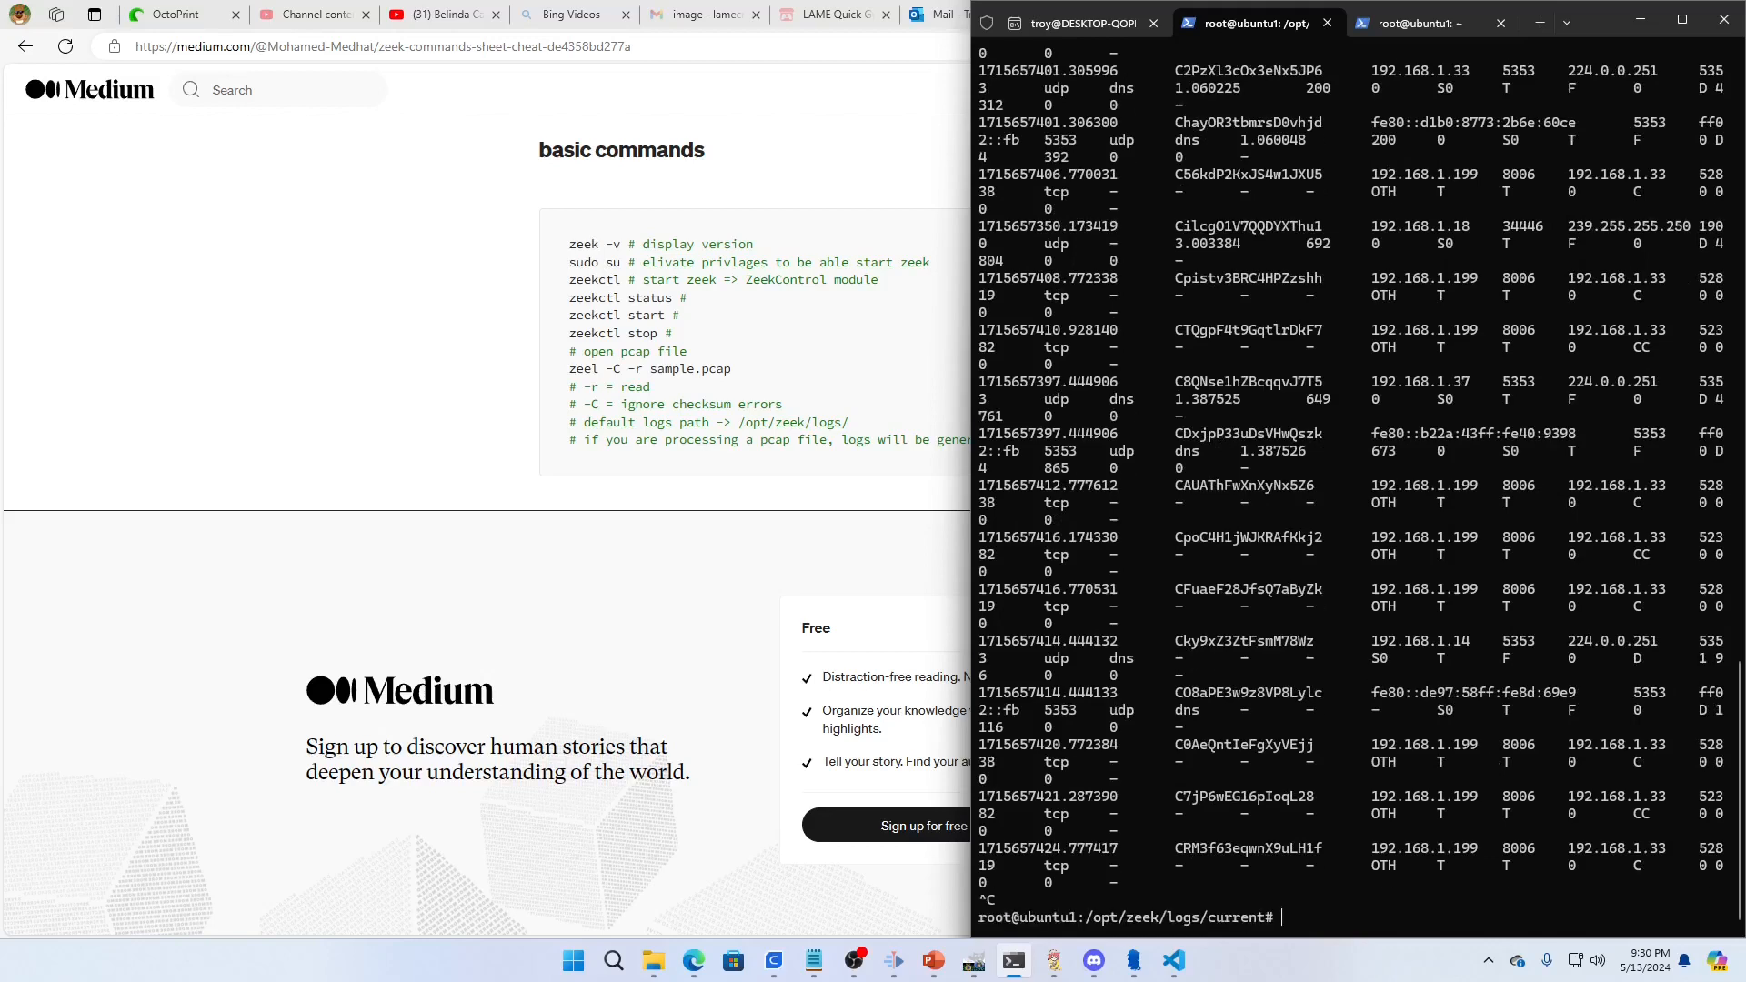
Step: List /opt/zeek/logs/current again, showing conn.log, dns.log, dhcp.log and weird.log
type("ls")
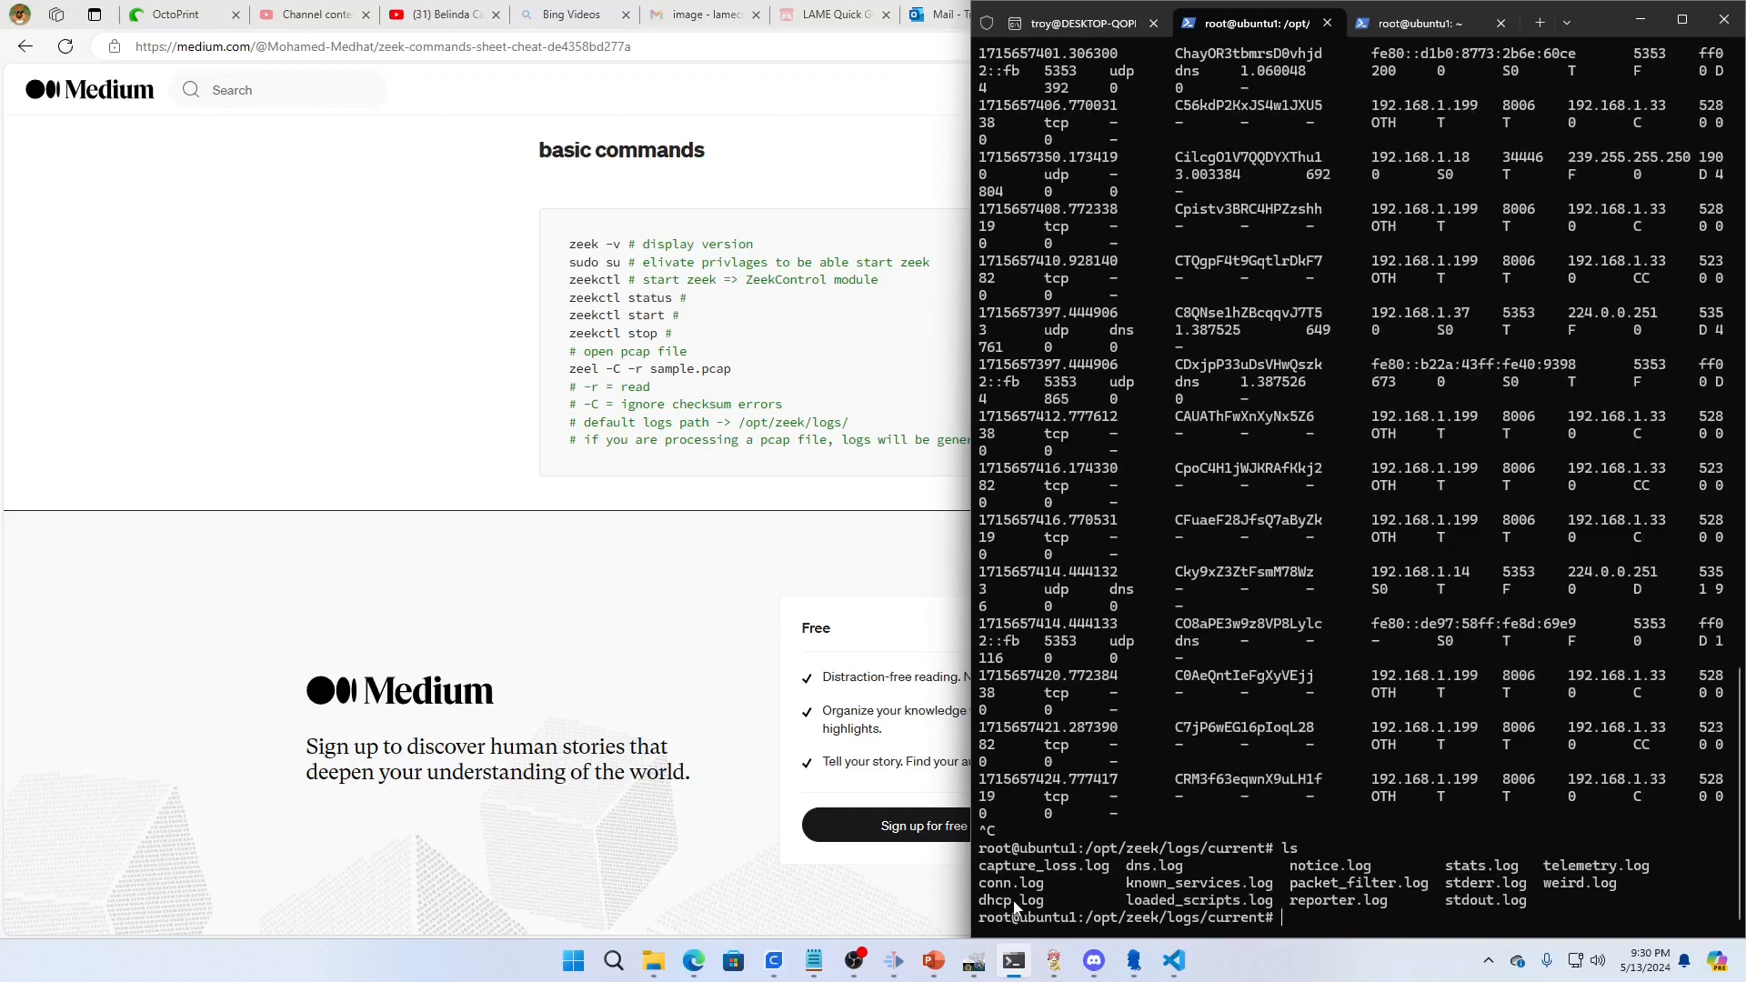
mouse_move(1102, 880)
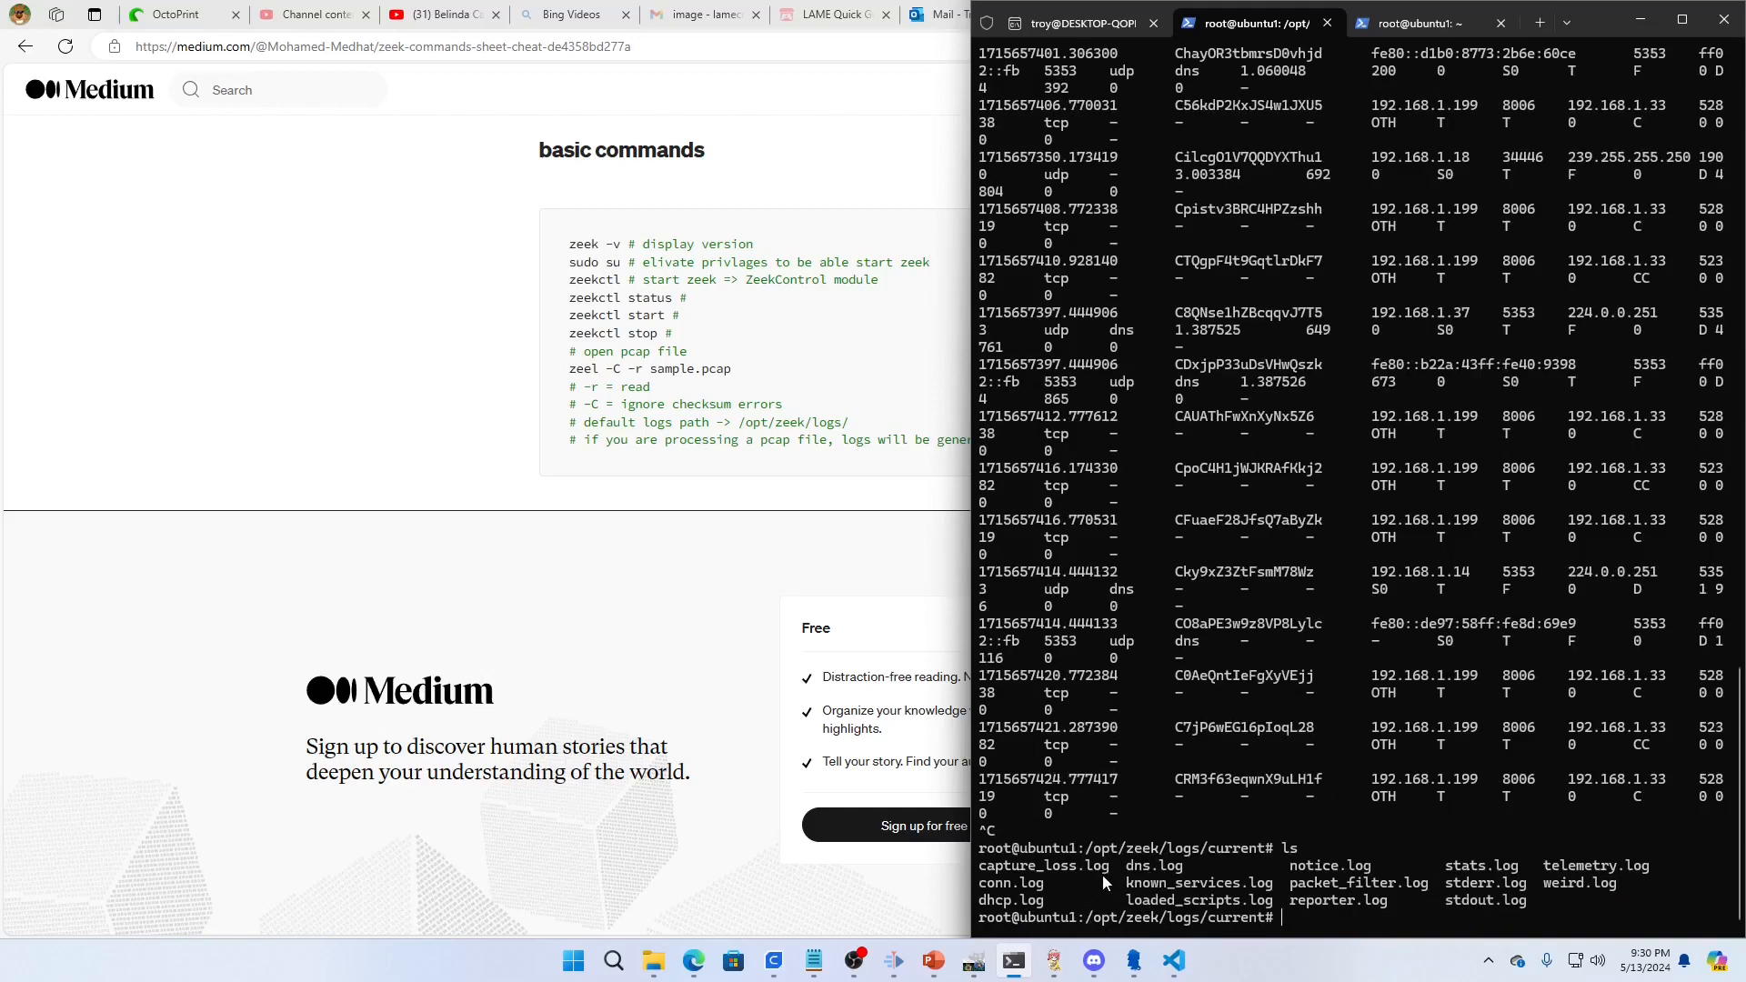
mouse_move(1281, 891)
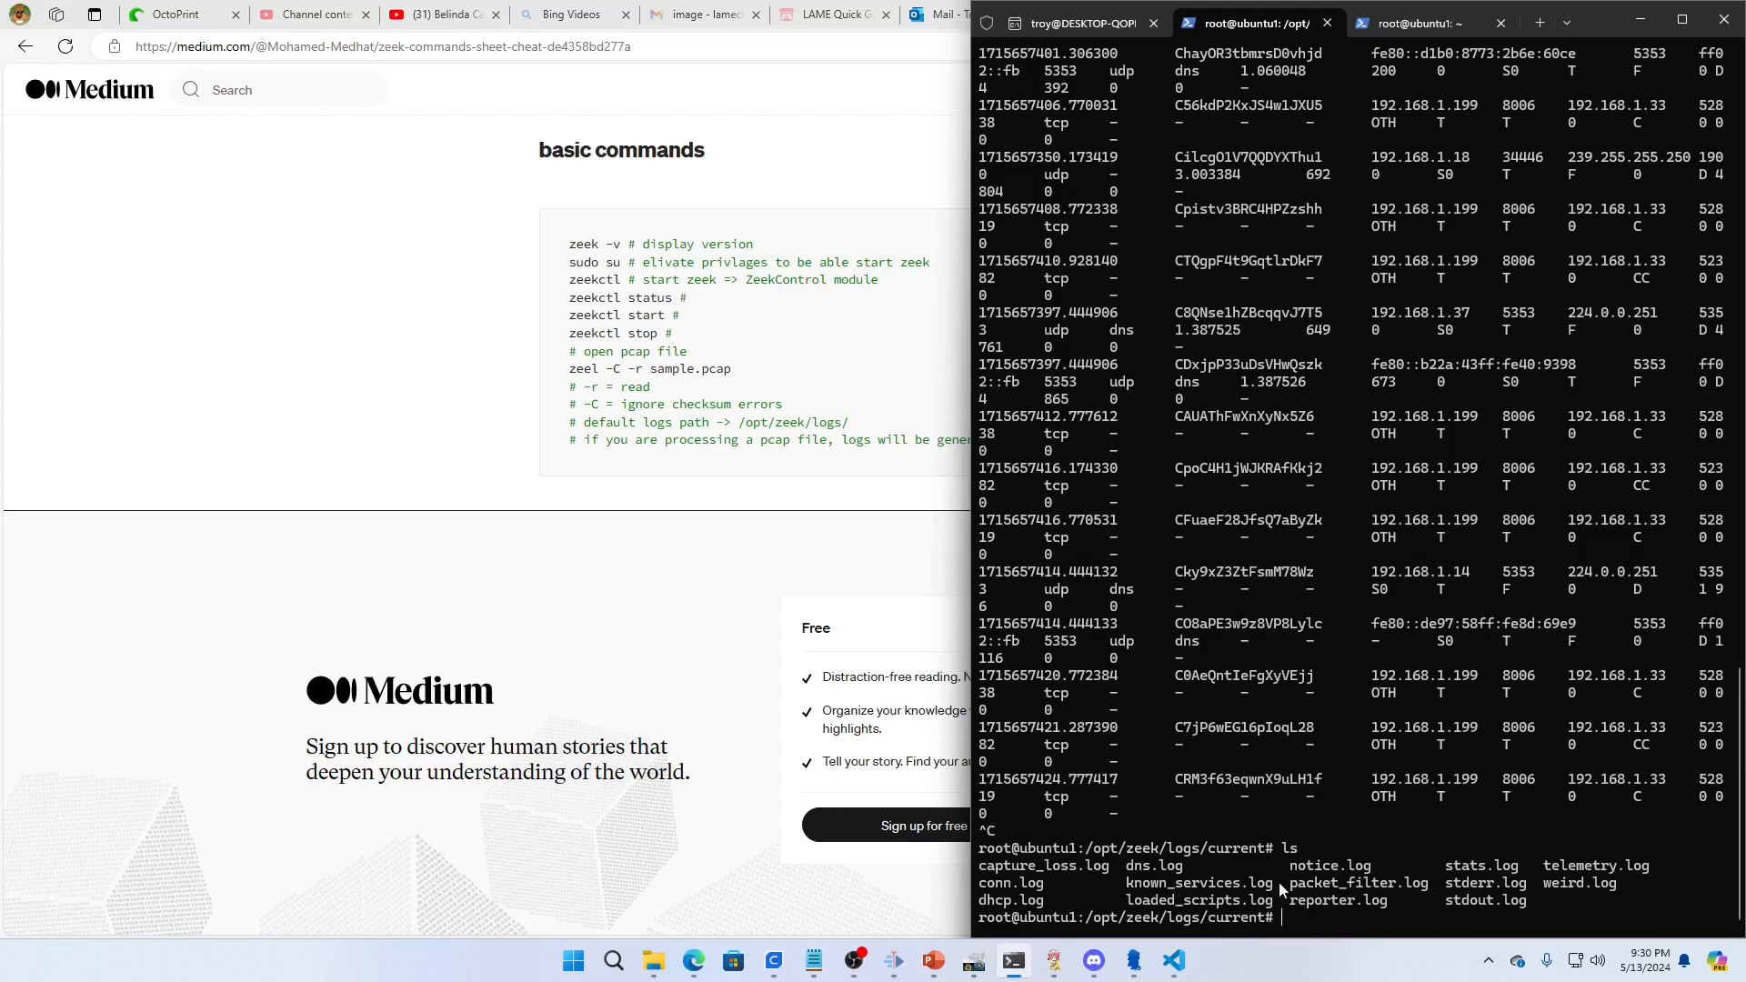
mouse_move(1255, 886)
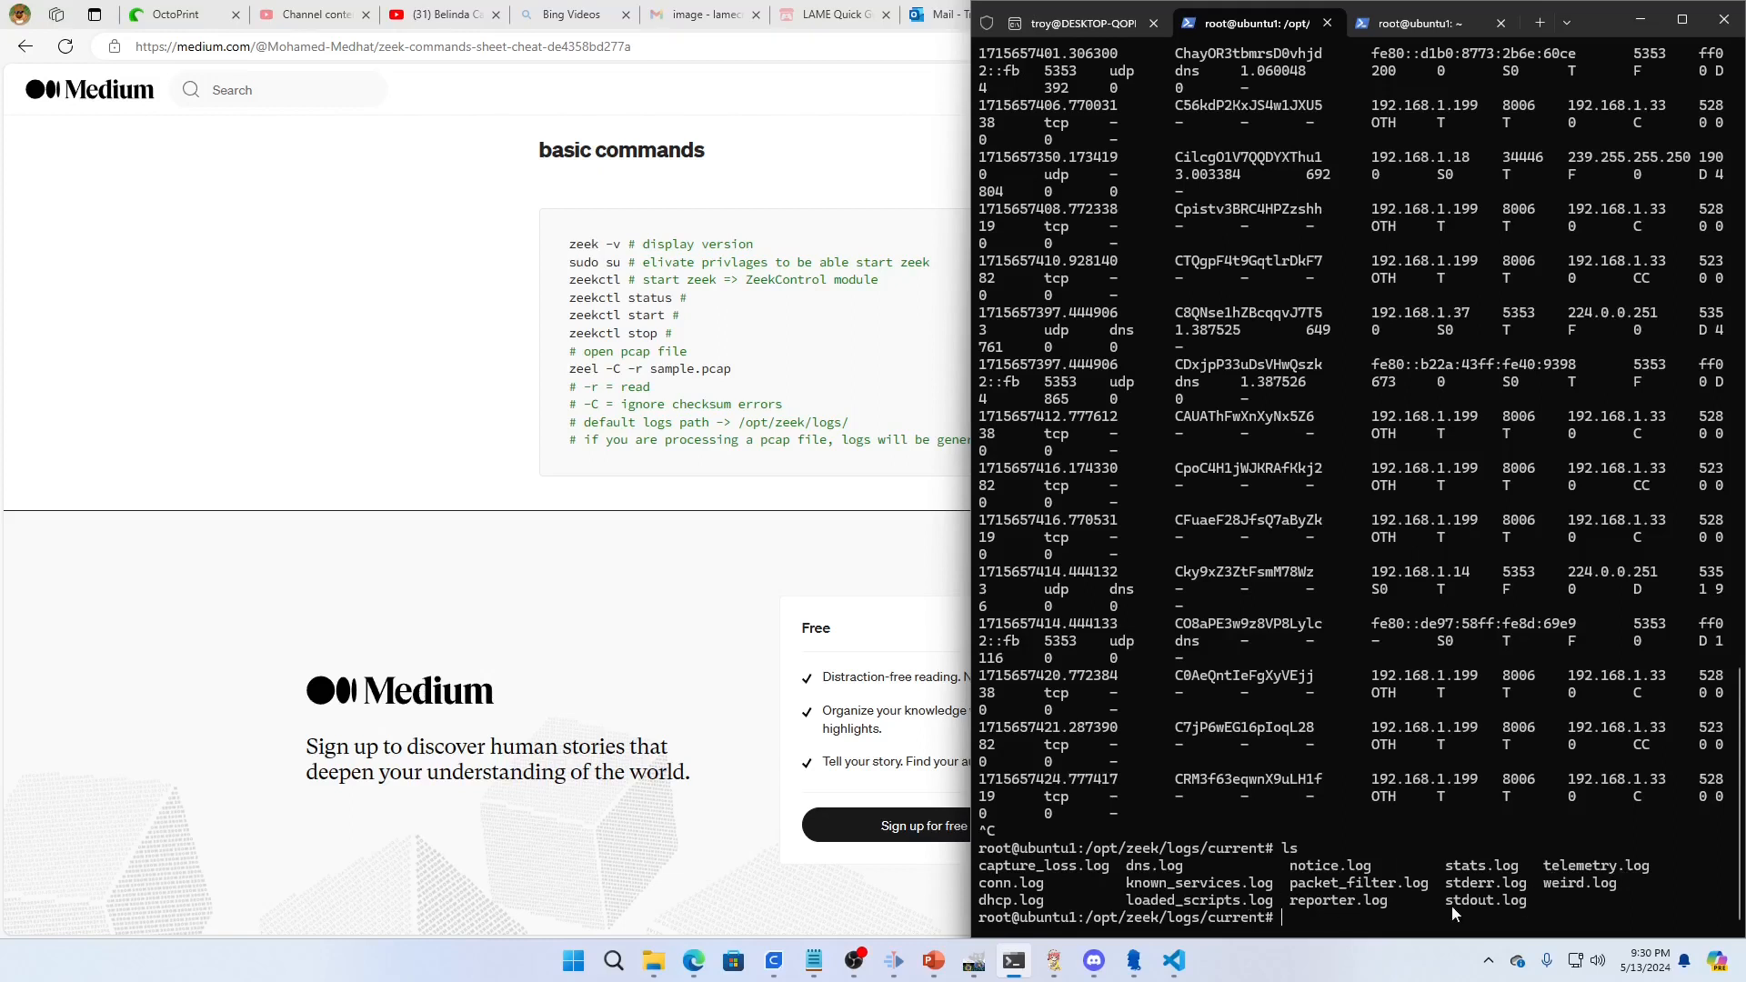
mouse_move(1455, 884)
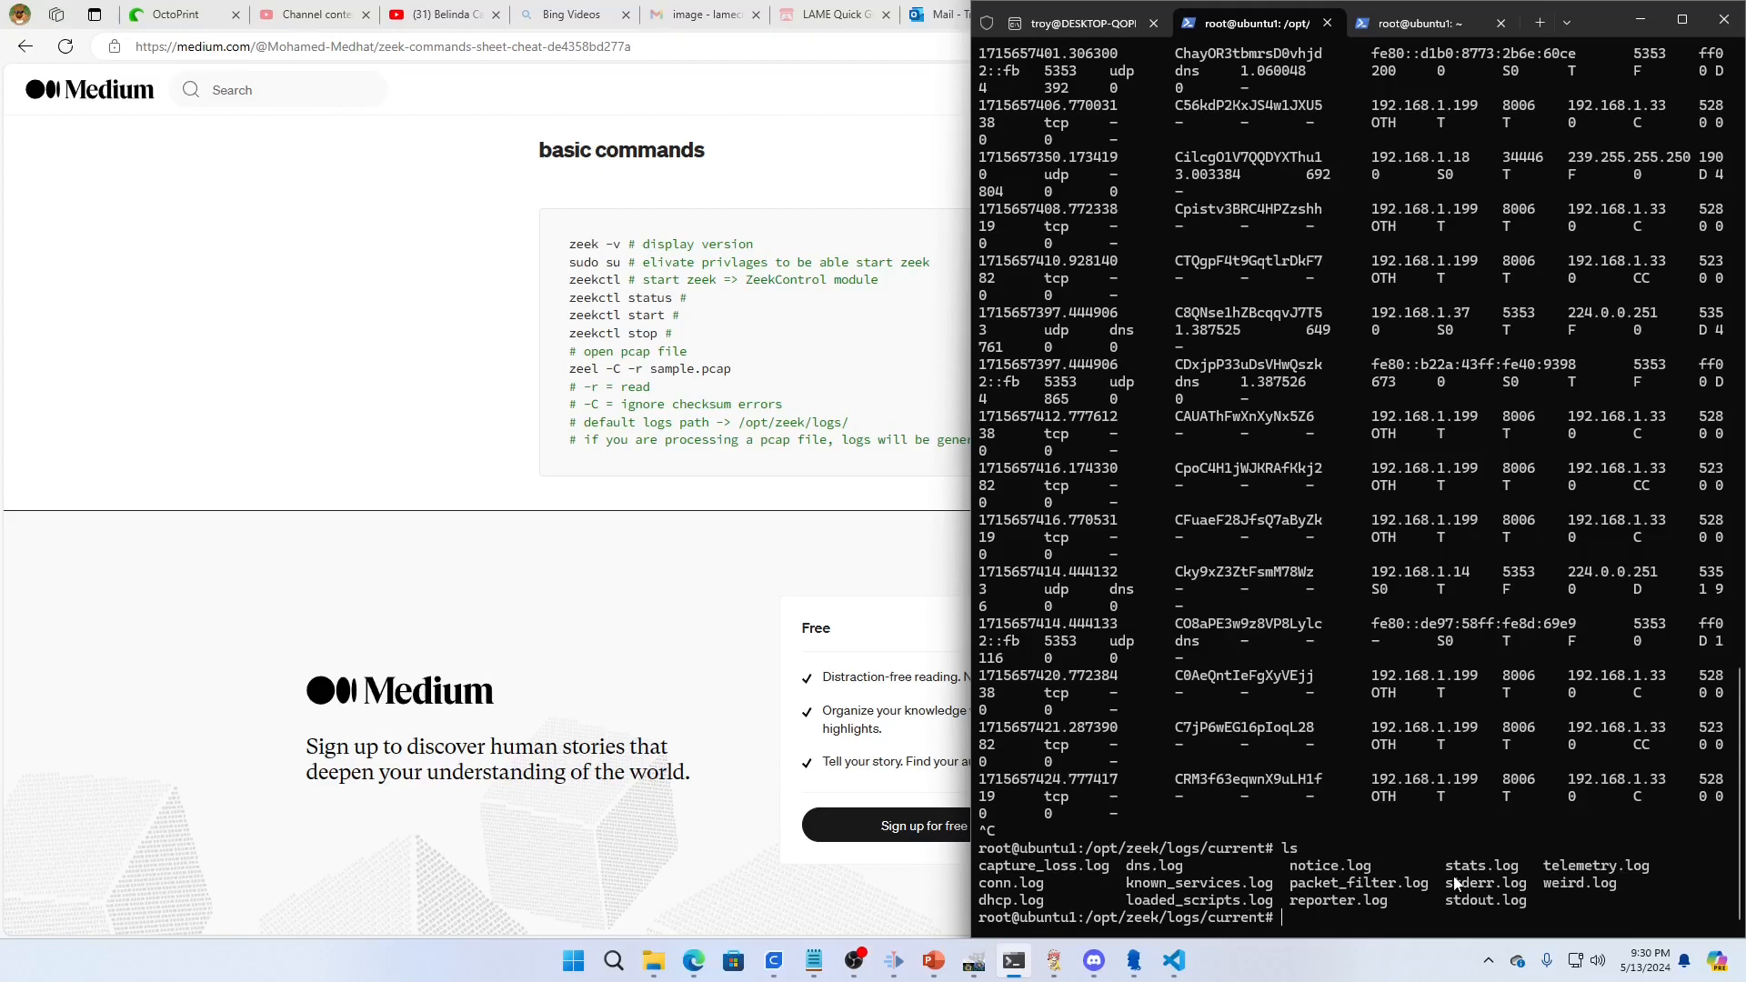
mouse_move(1368, 920)
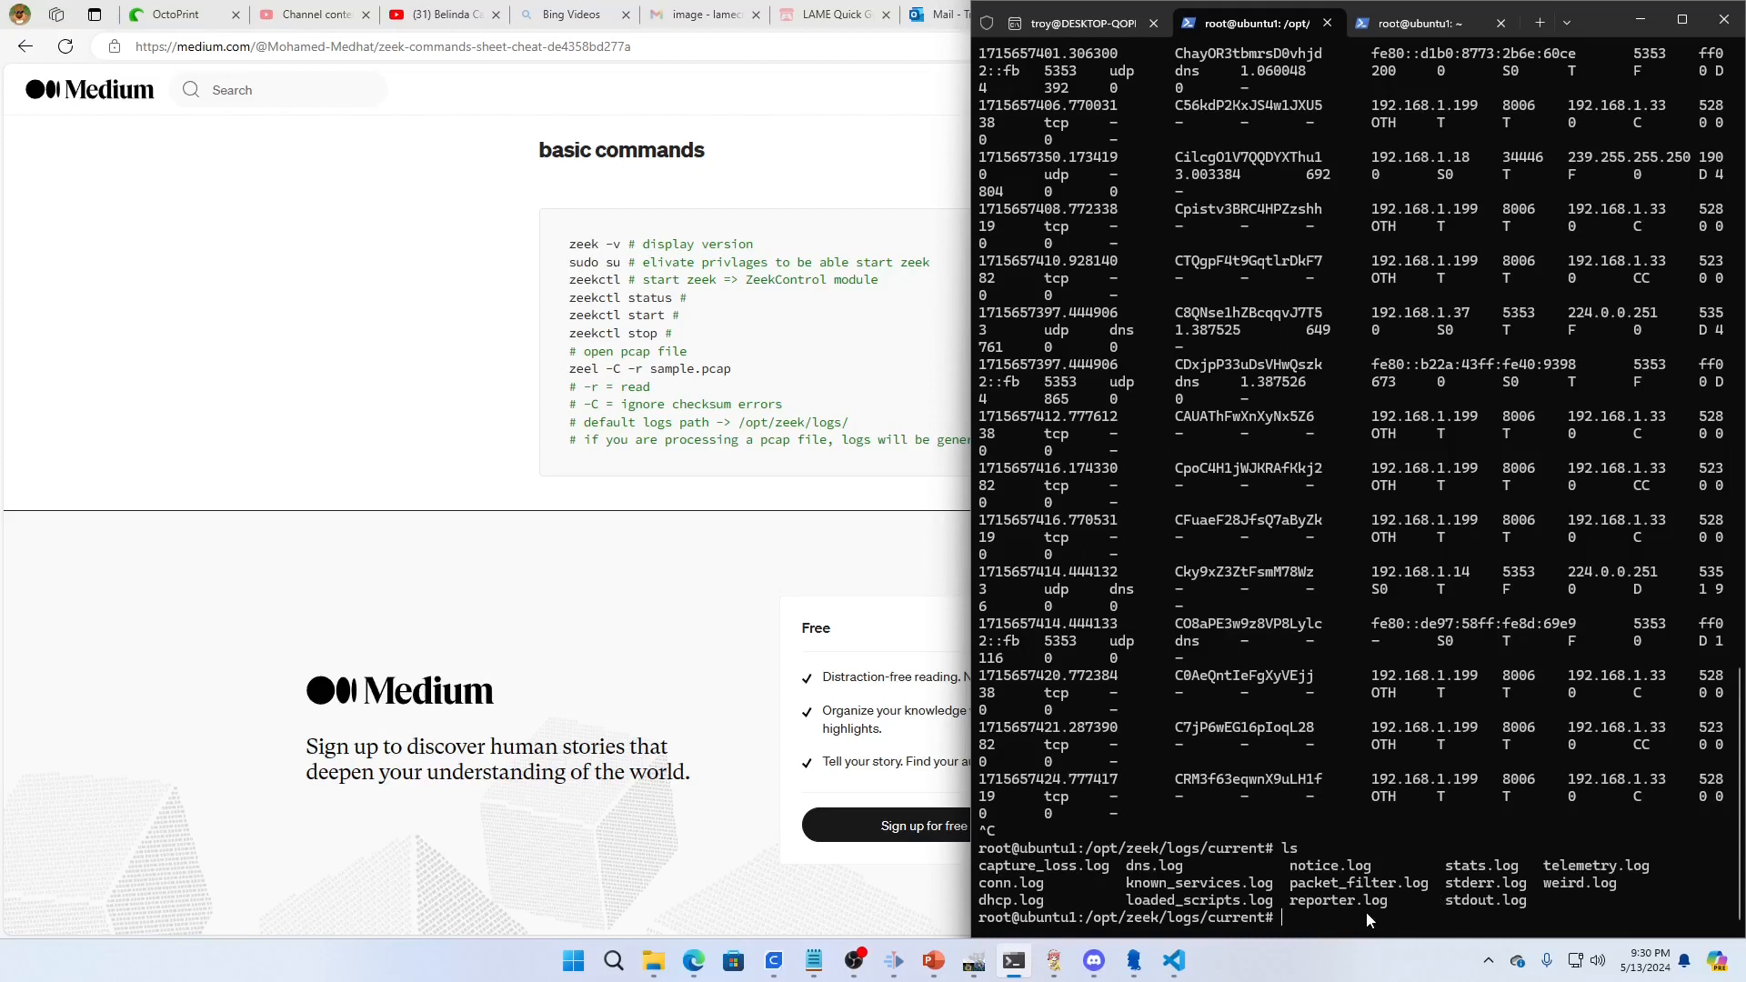
mouse_move(1134, 897)
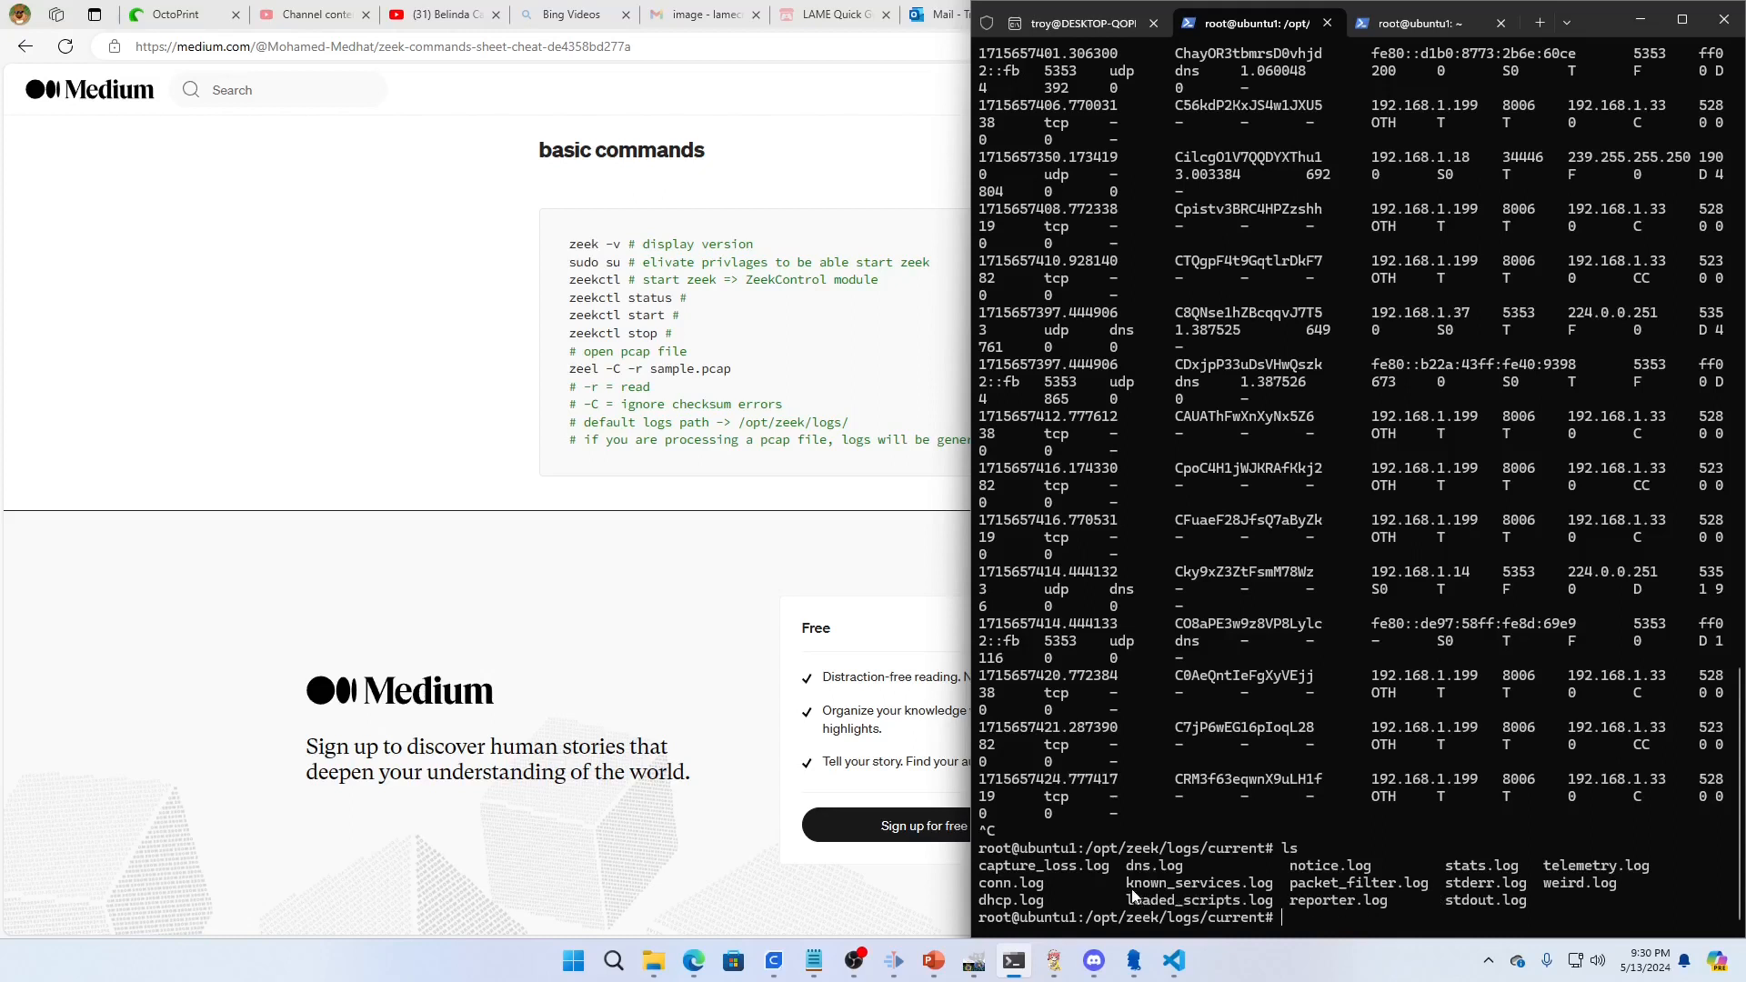
mouse_move(1029, 891)
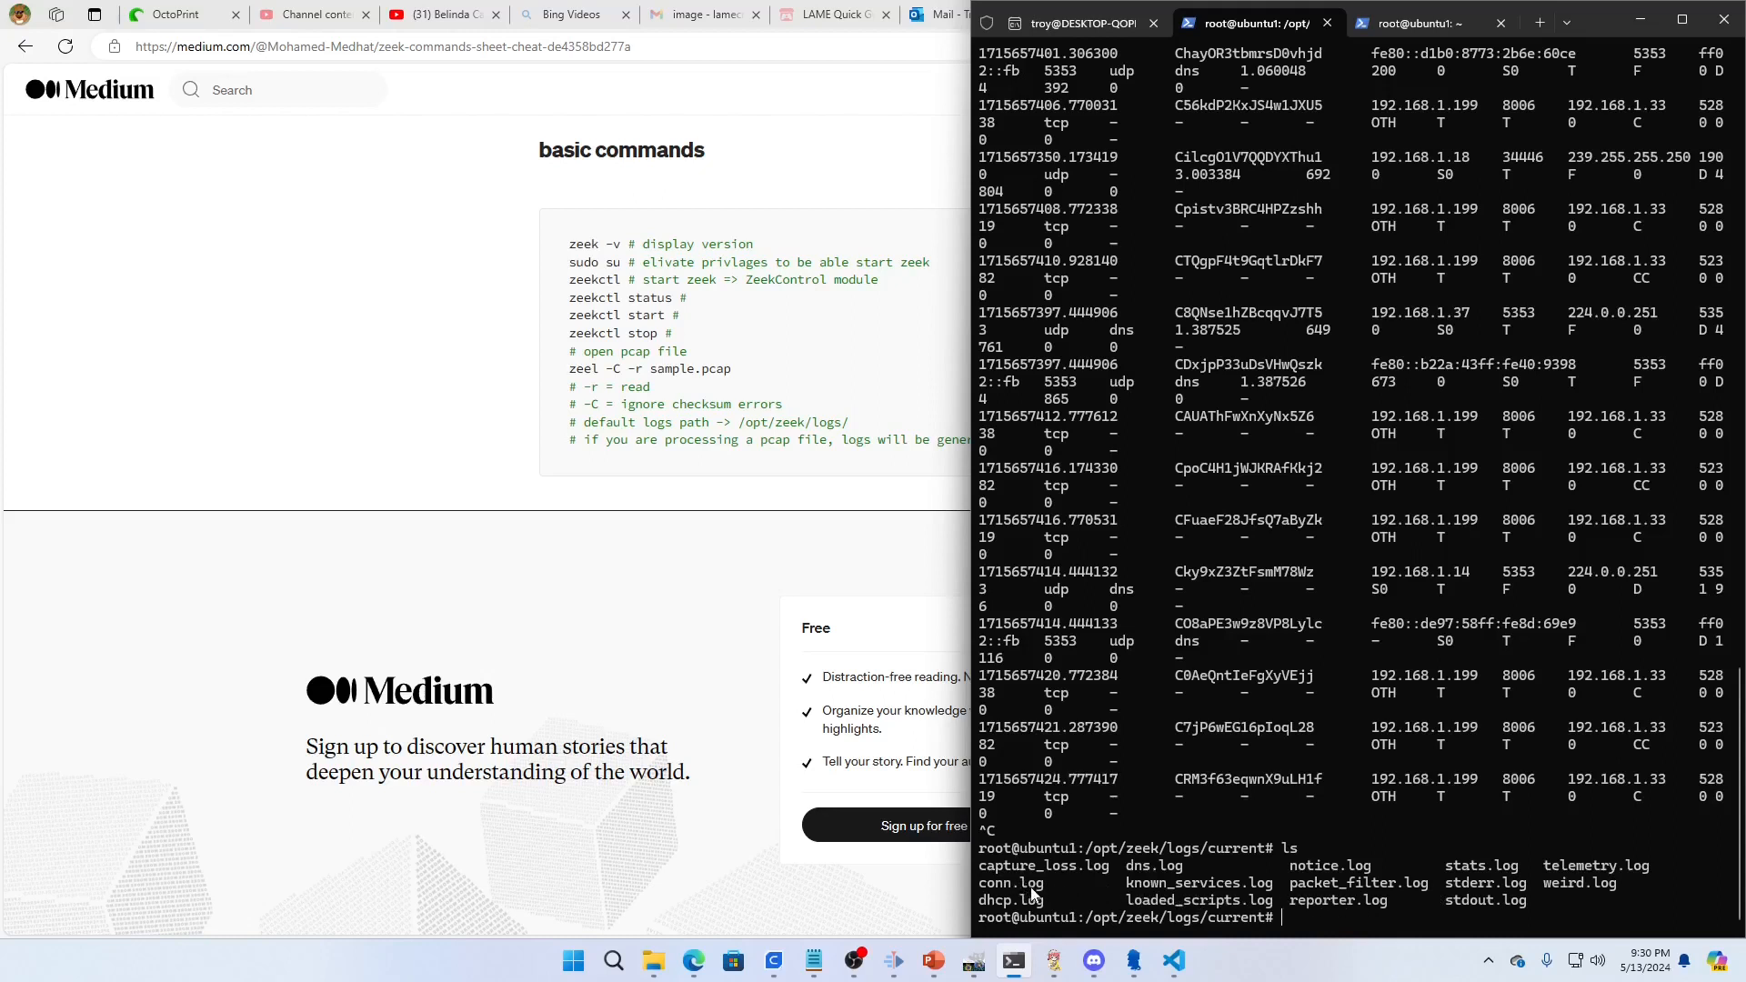
mouse_move(1481, 880)
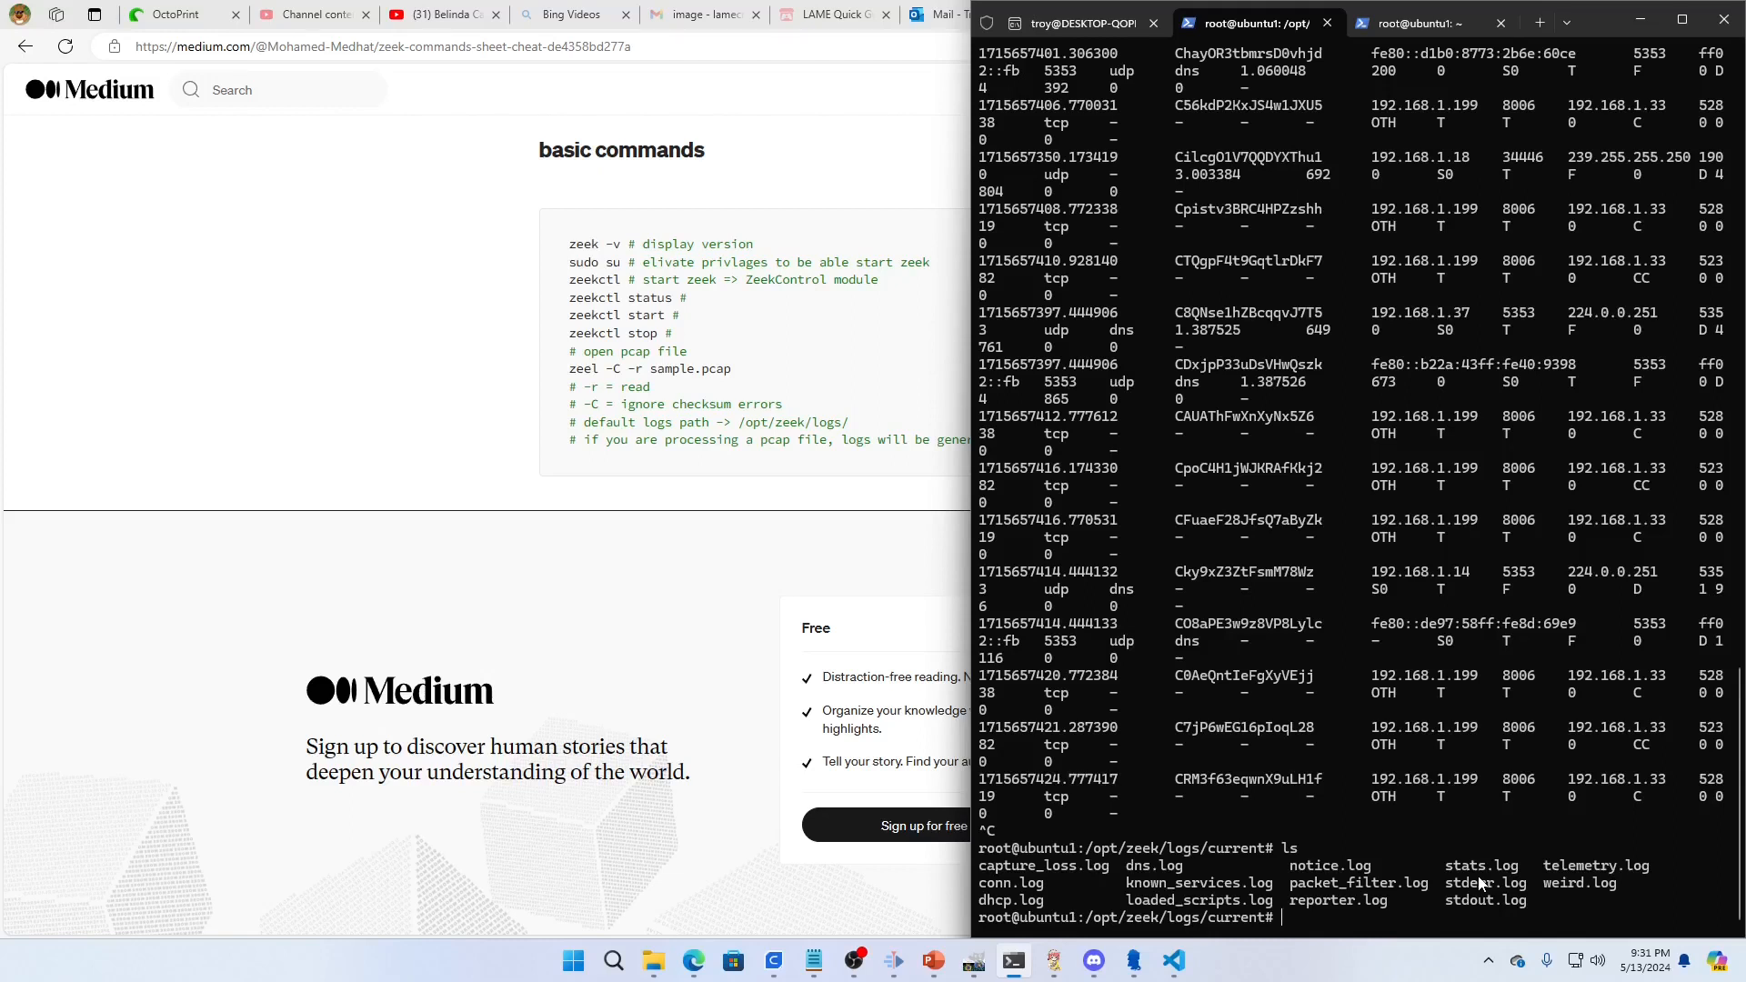
mouse_move(1517, 895)
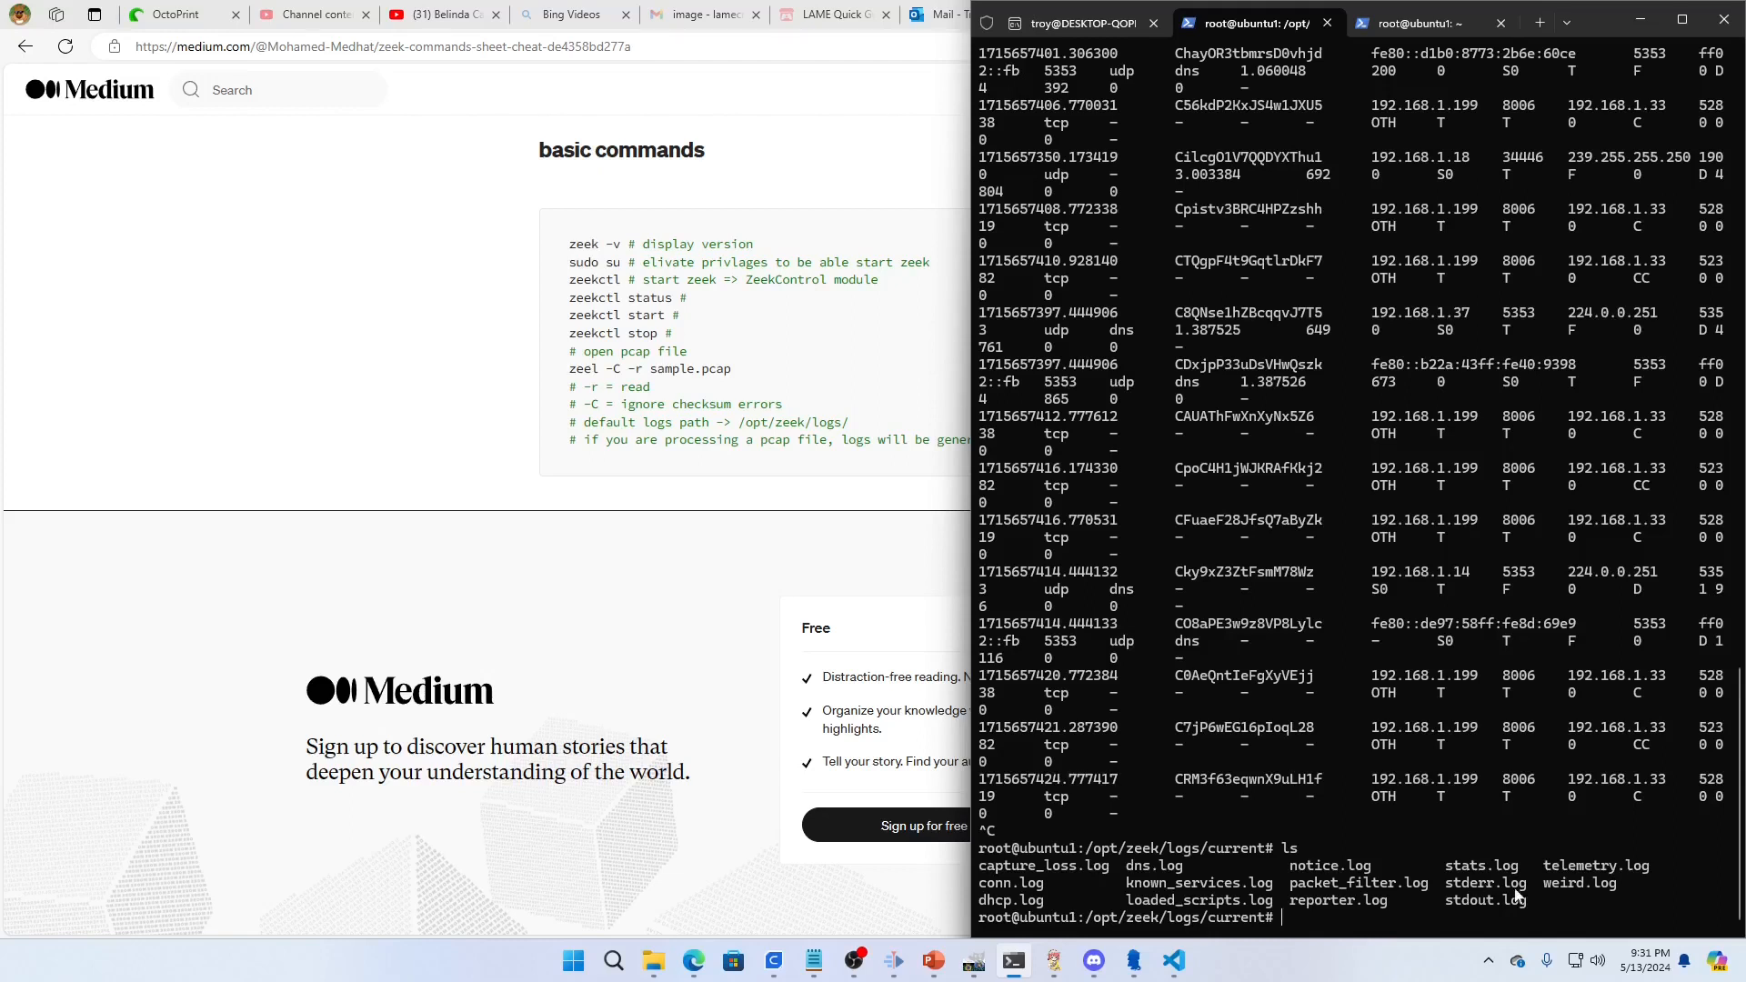
mouse_move(1342, 886)
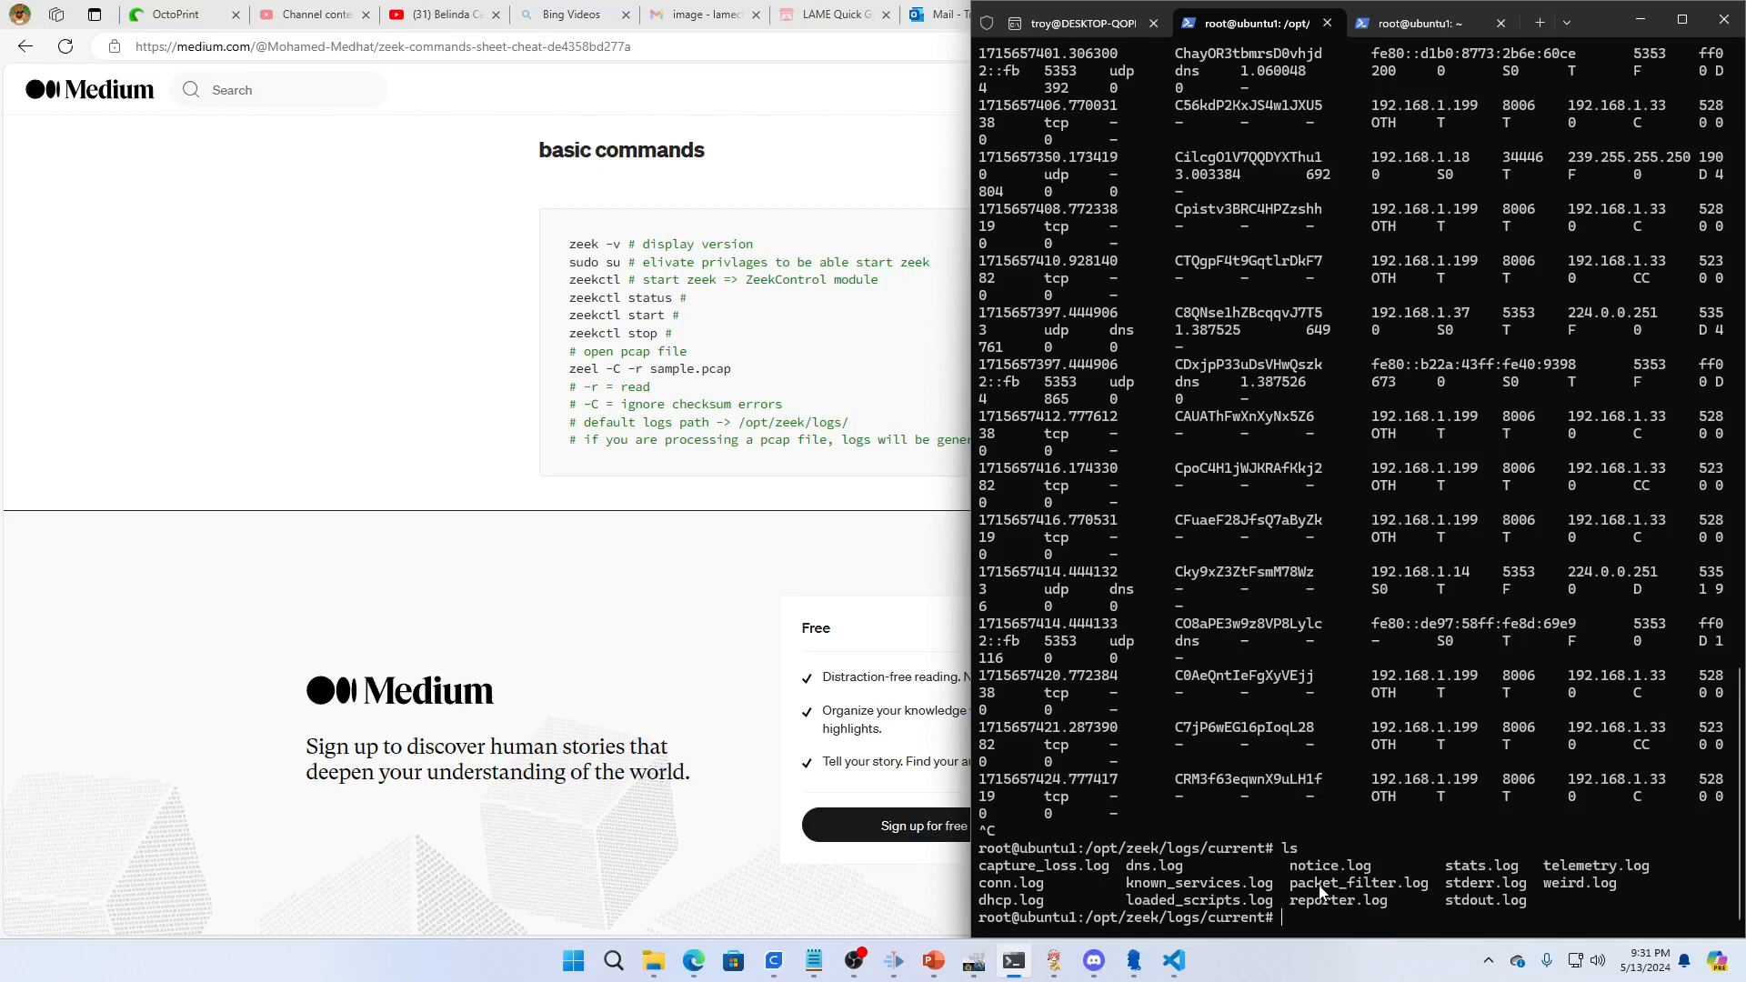
mouse_move(1274, 663)
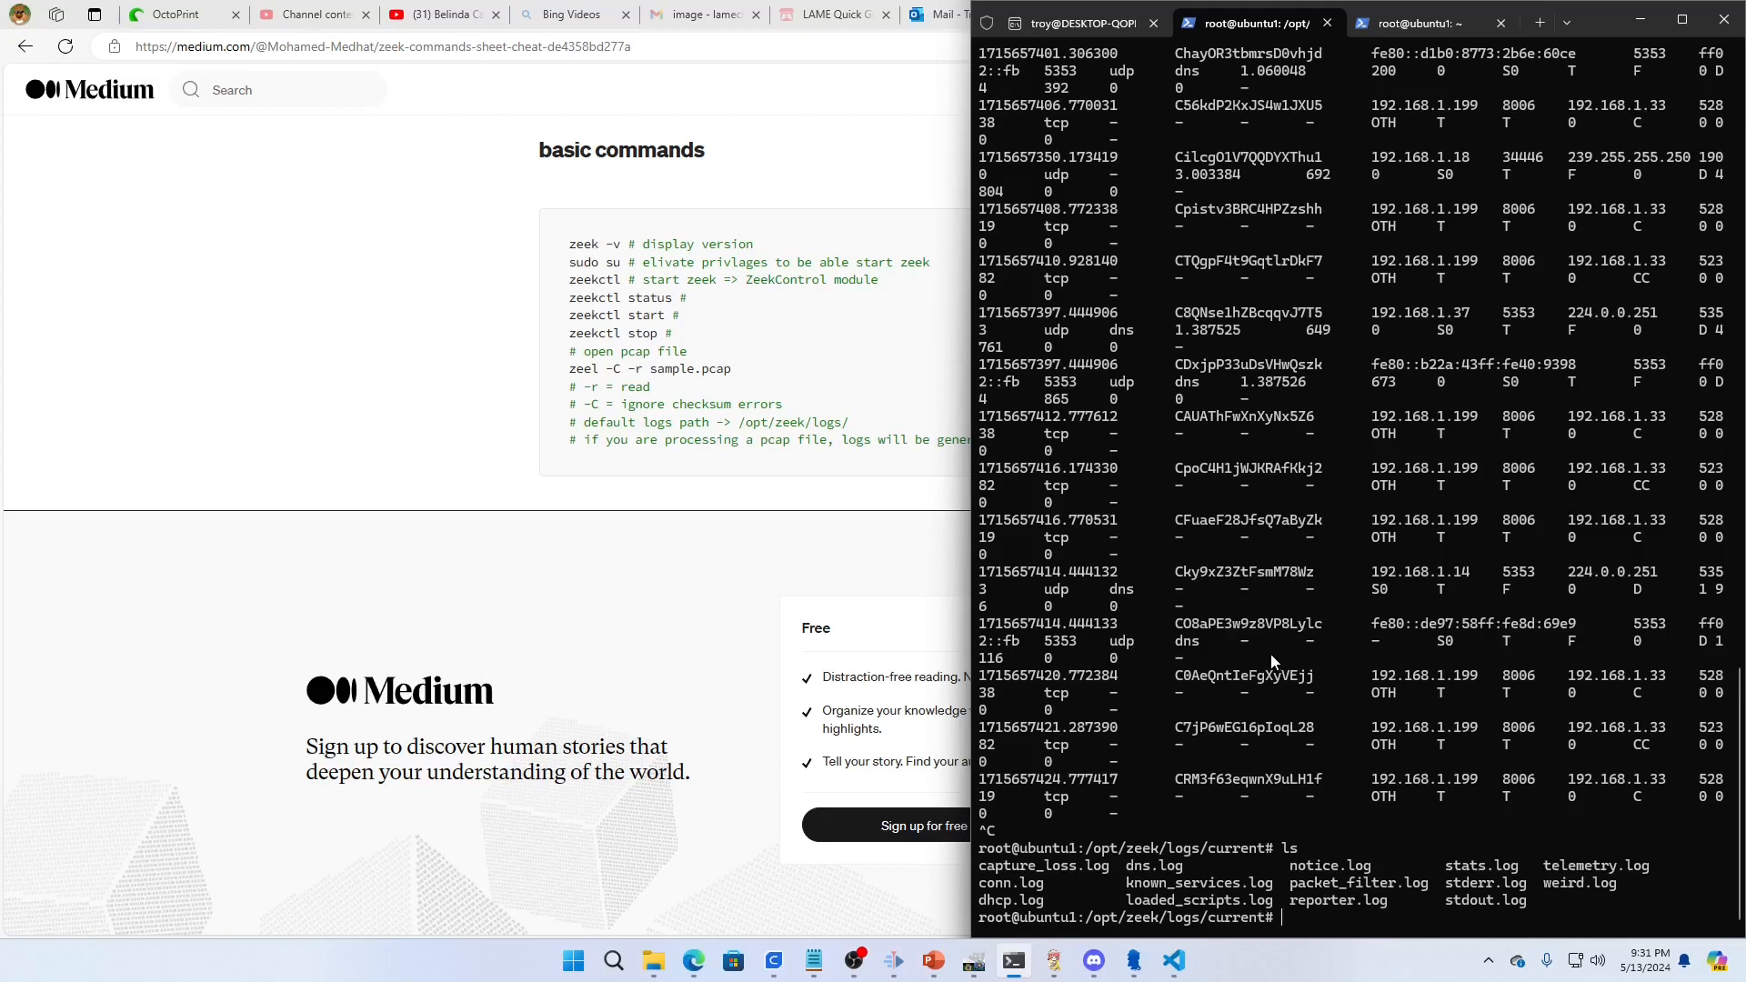
mouse_move(1345, 329)
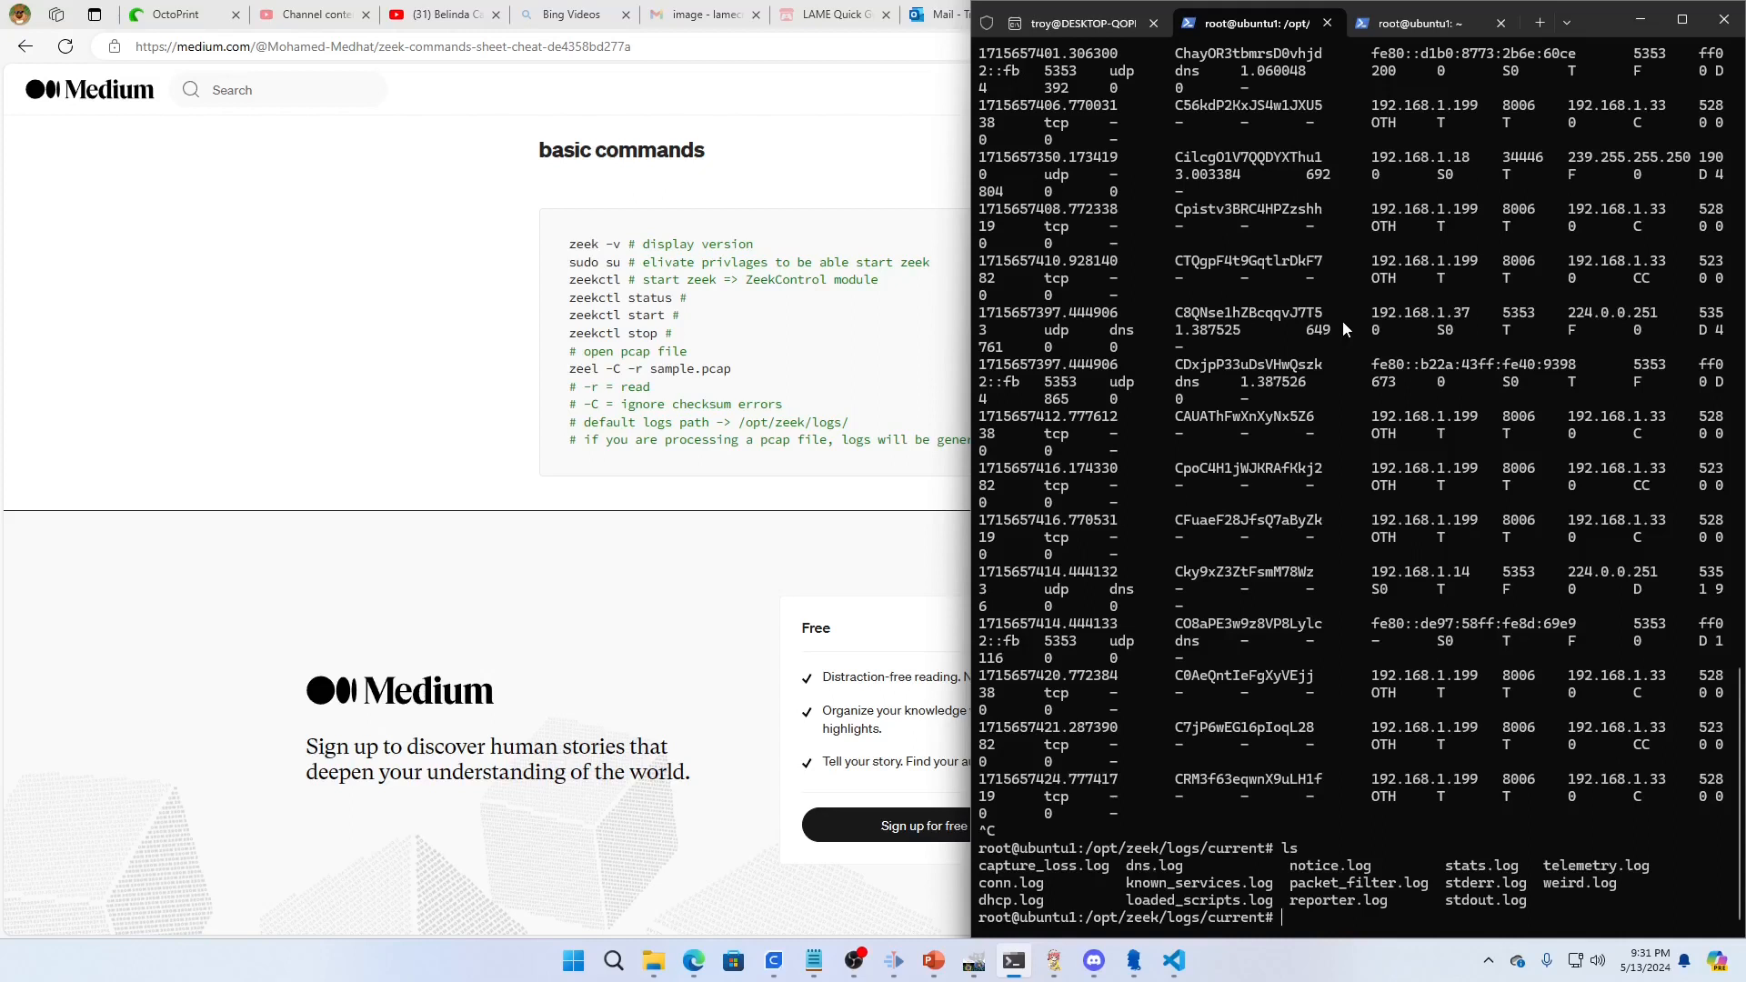
mouse_move(1269, 290)
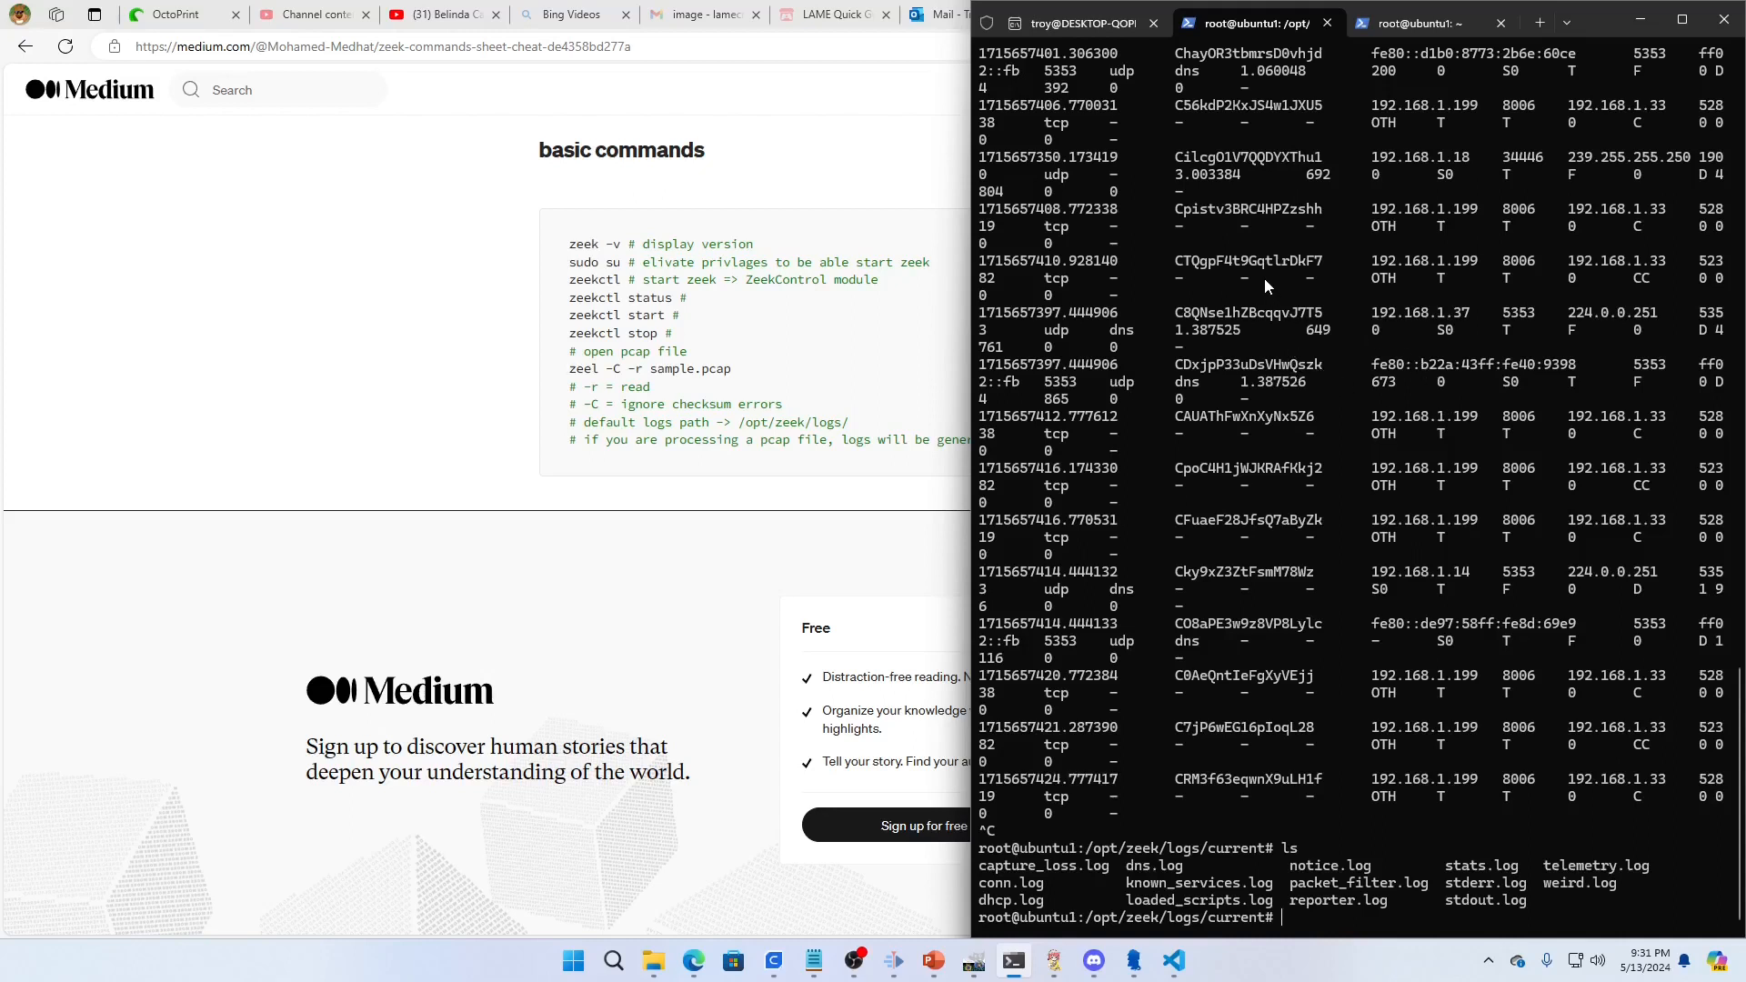
mouse_move(1370, 560)
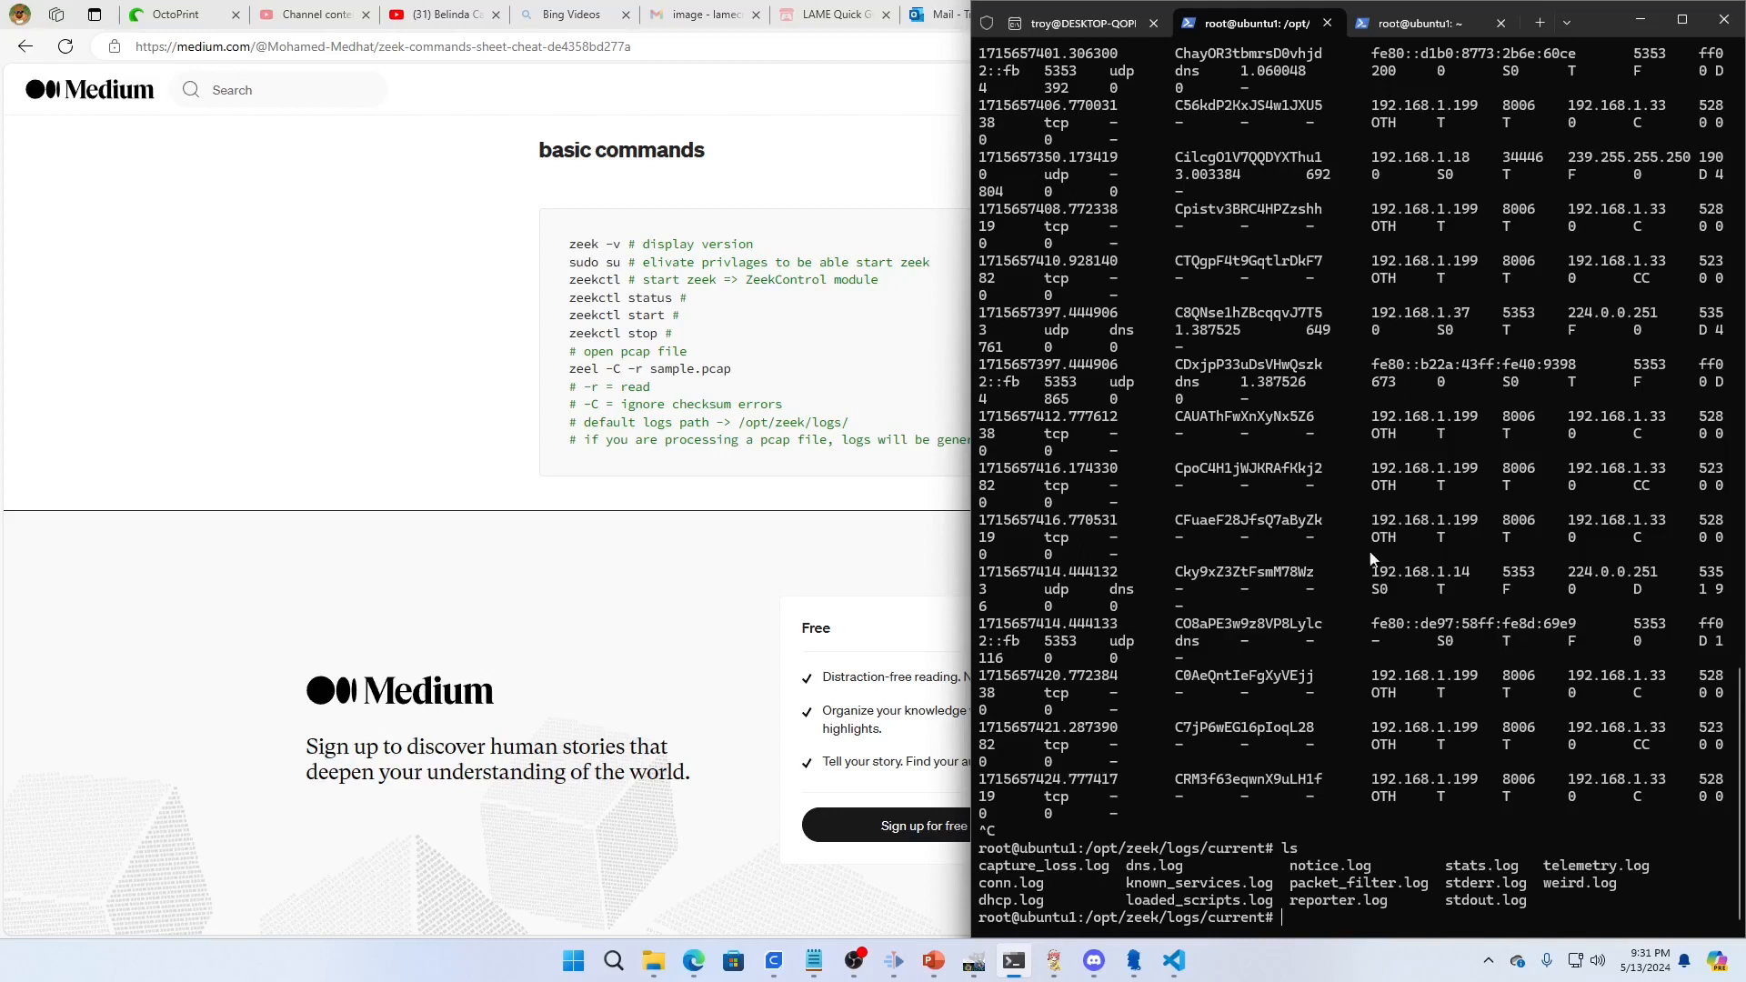
mouse_move(1423, 780)
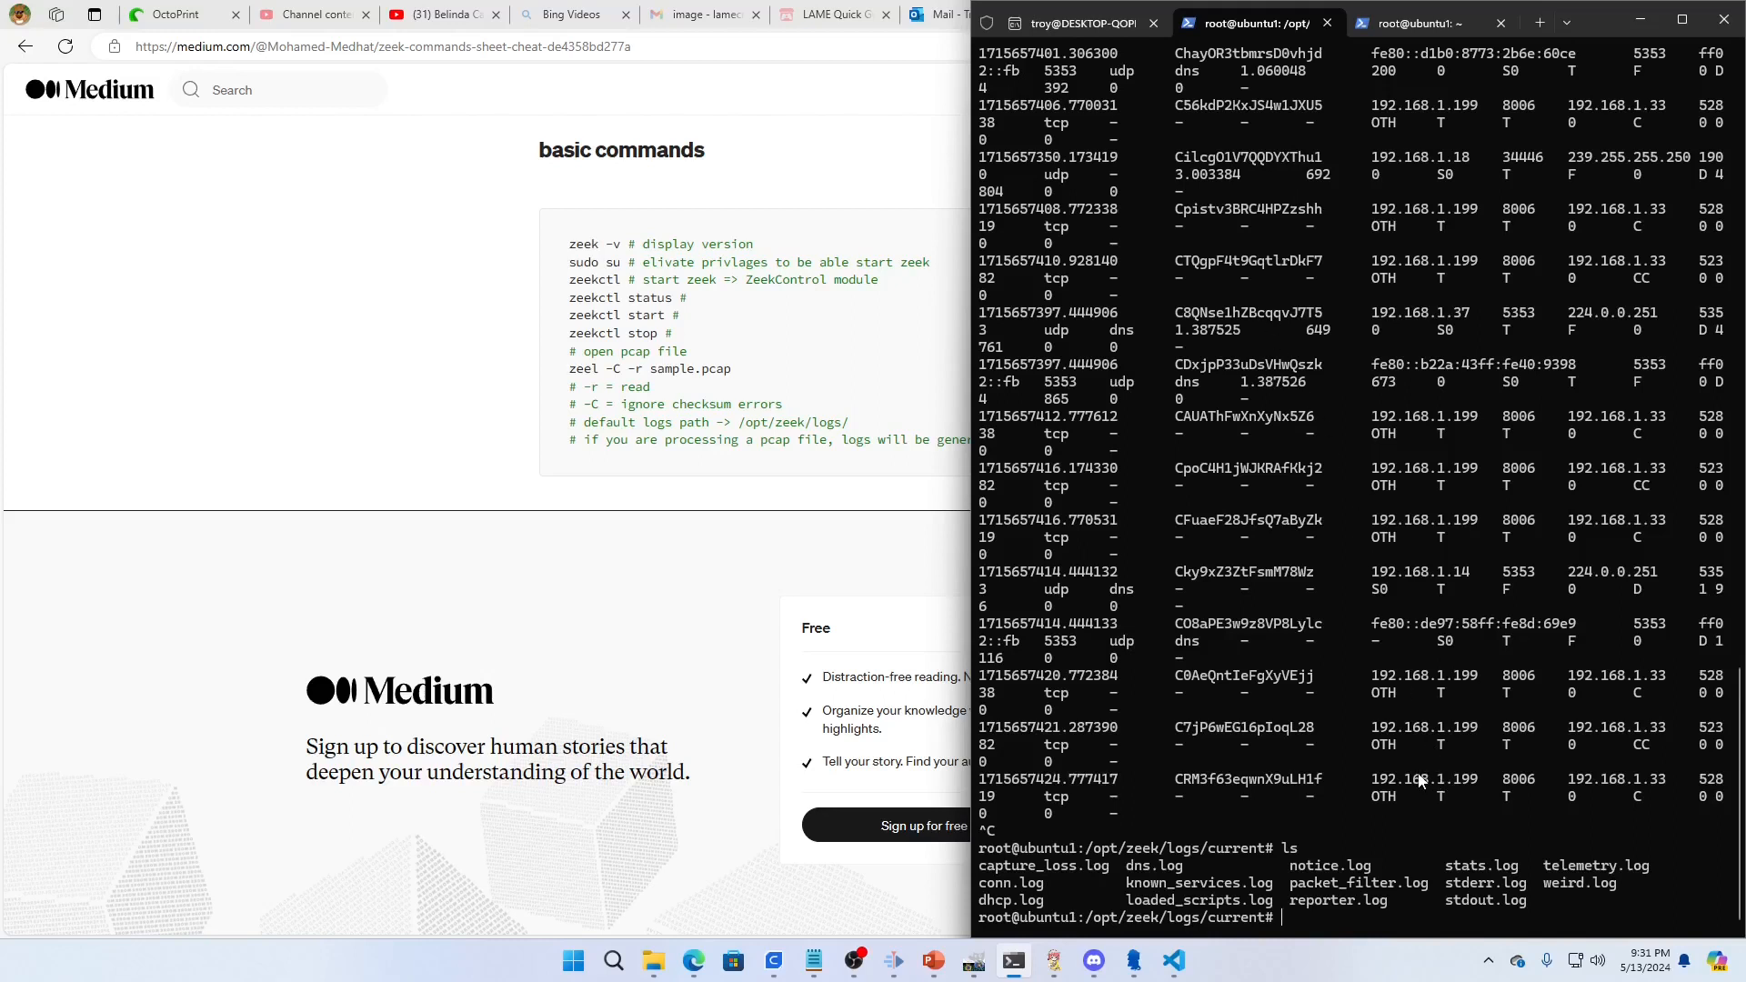
mouse_move(1404, 698)
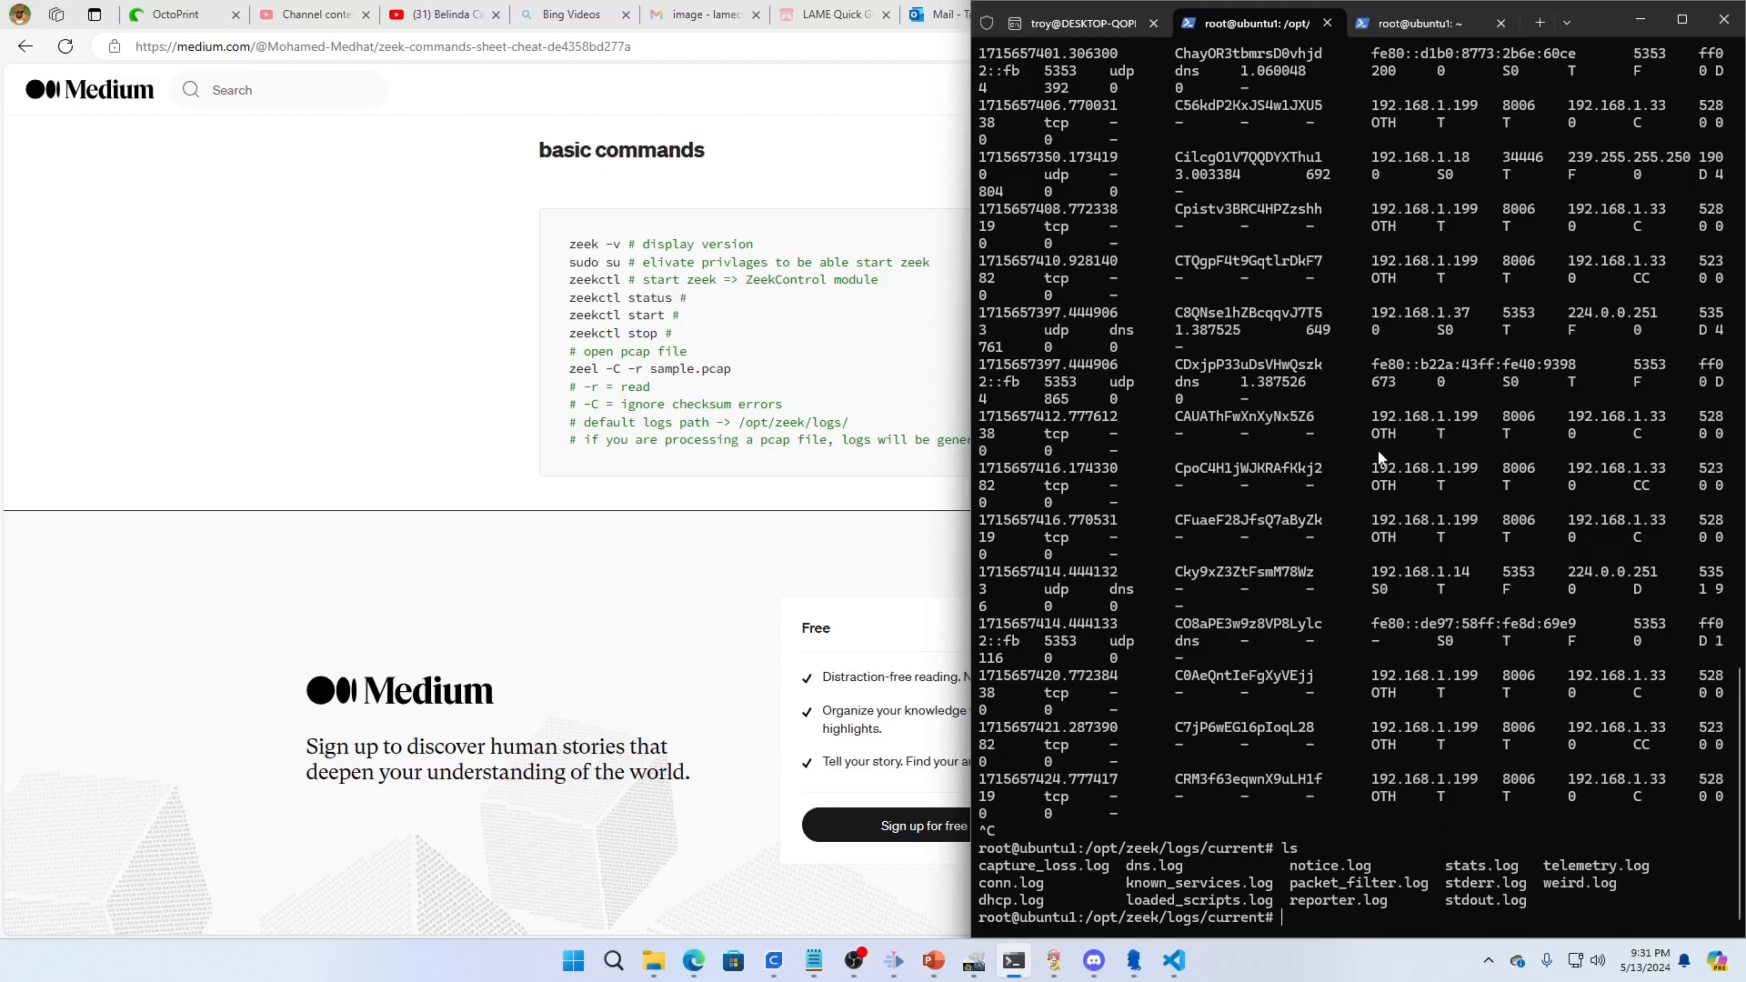
mouse_move(1381, 562)
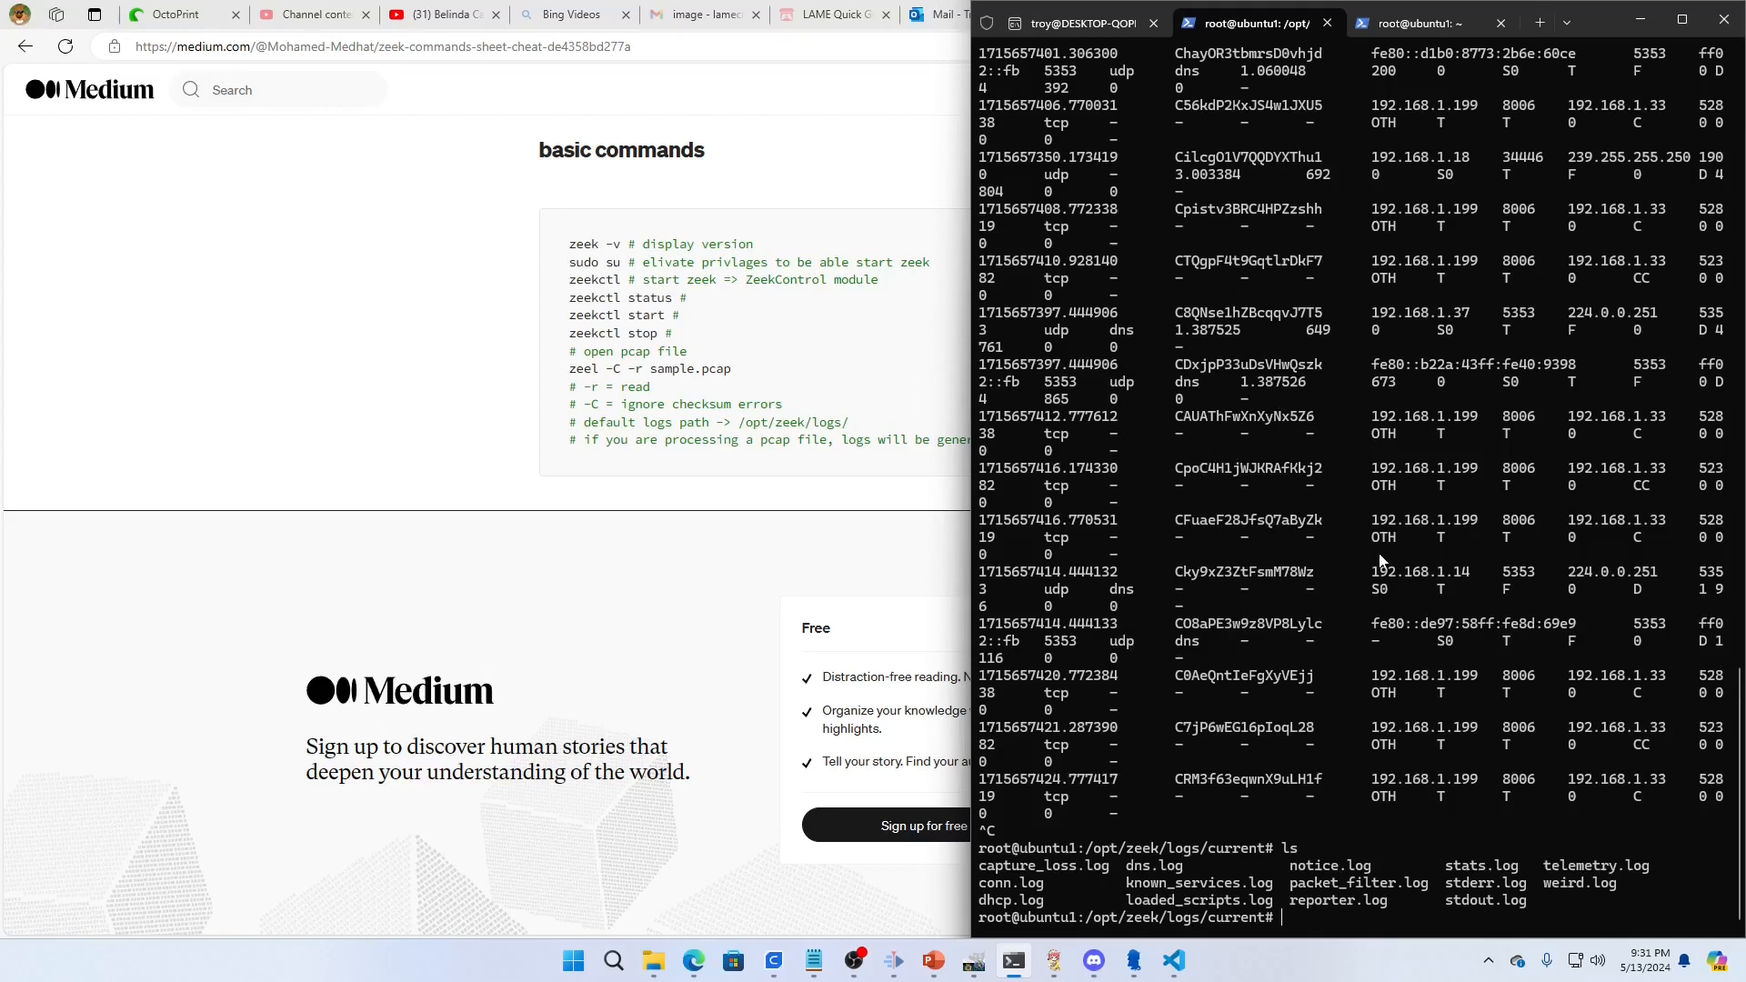
mouse_move(1383, 562)
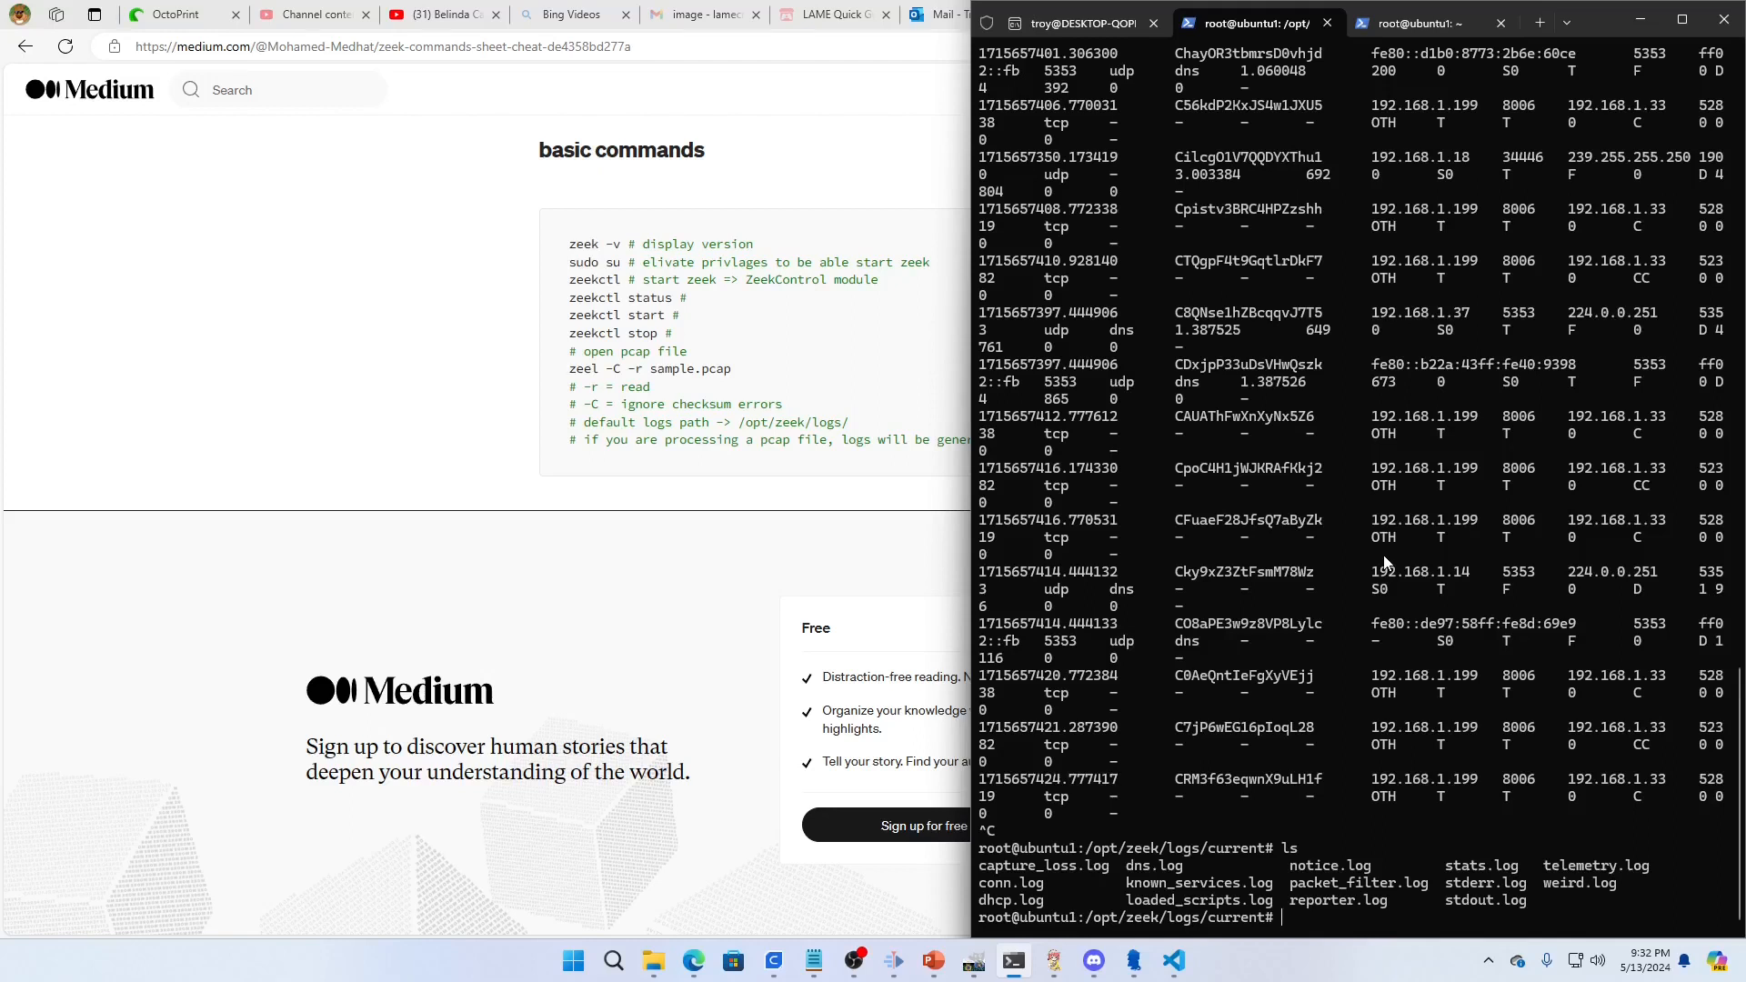
mouse_move(1448, 646)
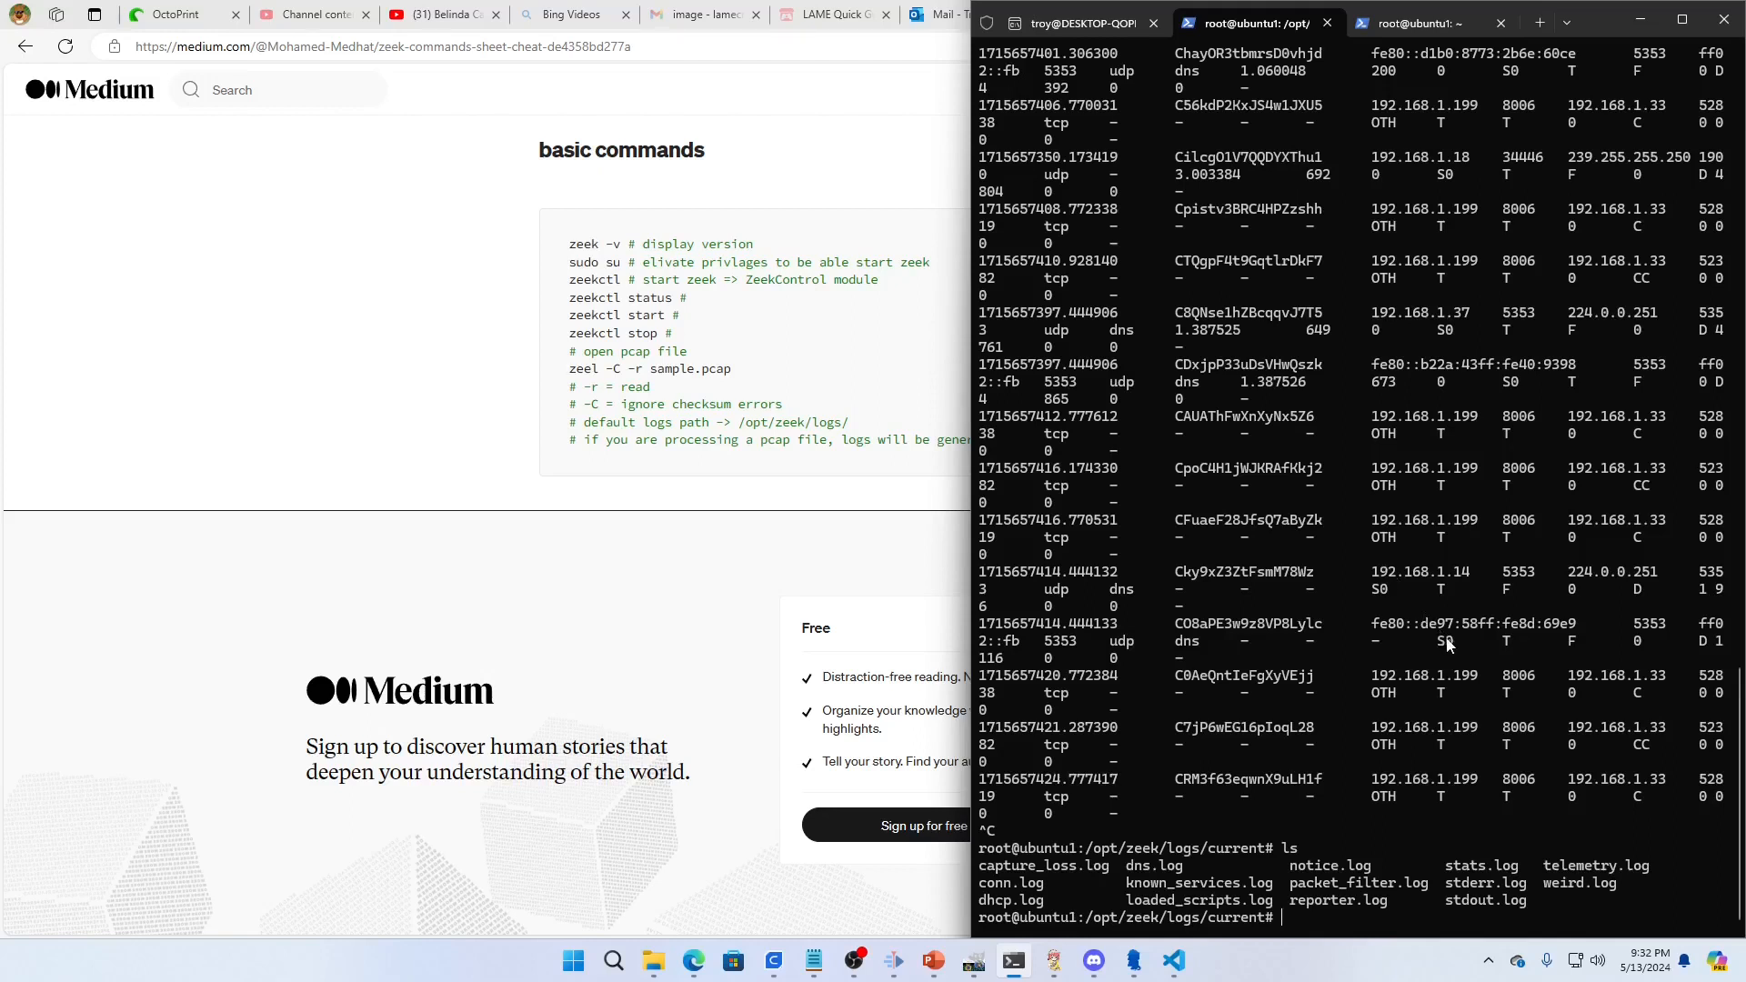
mouse_move(1448, 644)
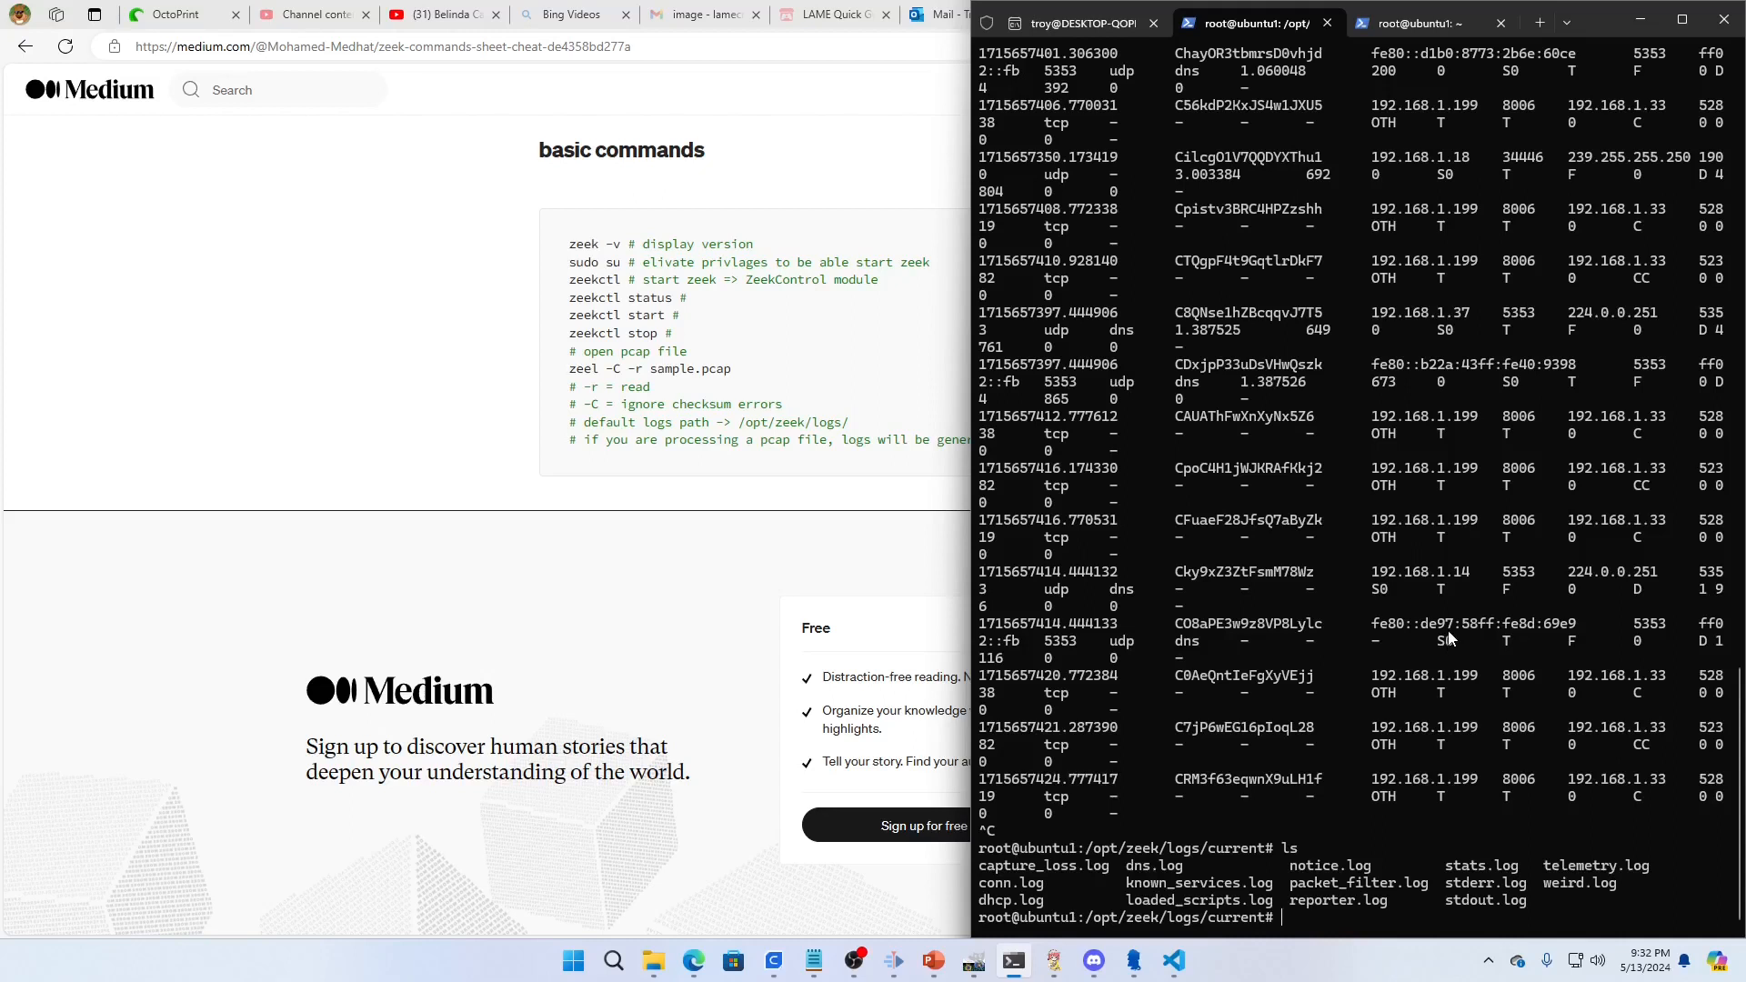
mouse_move(1446, 655)
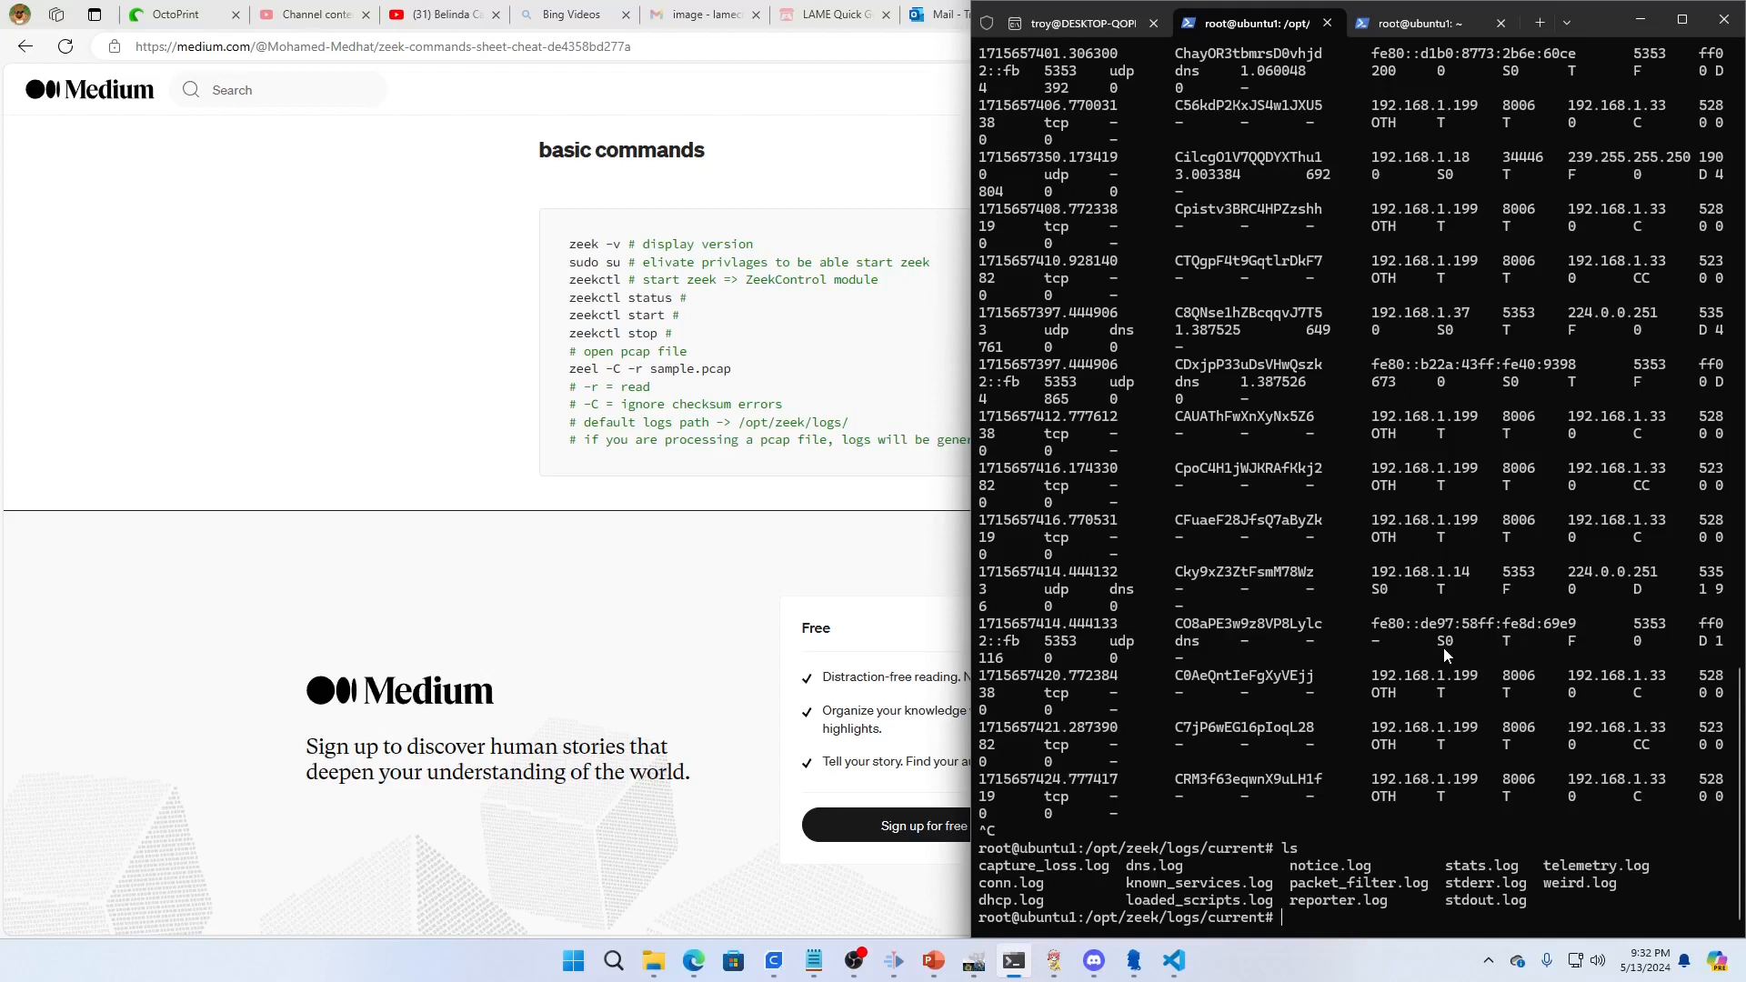
mouse_move(1473, 666)
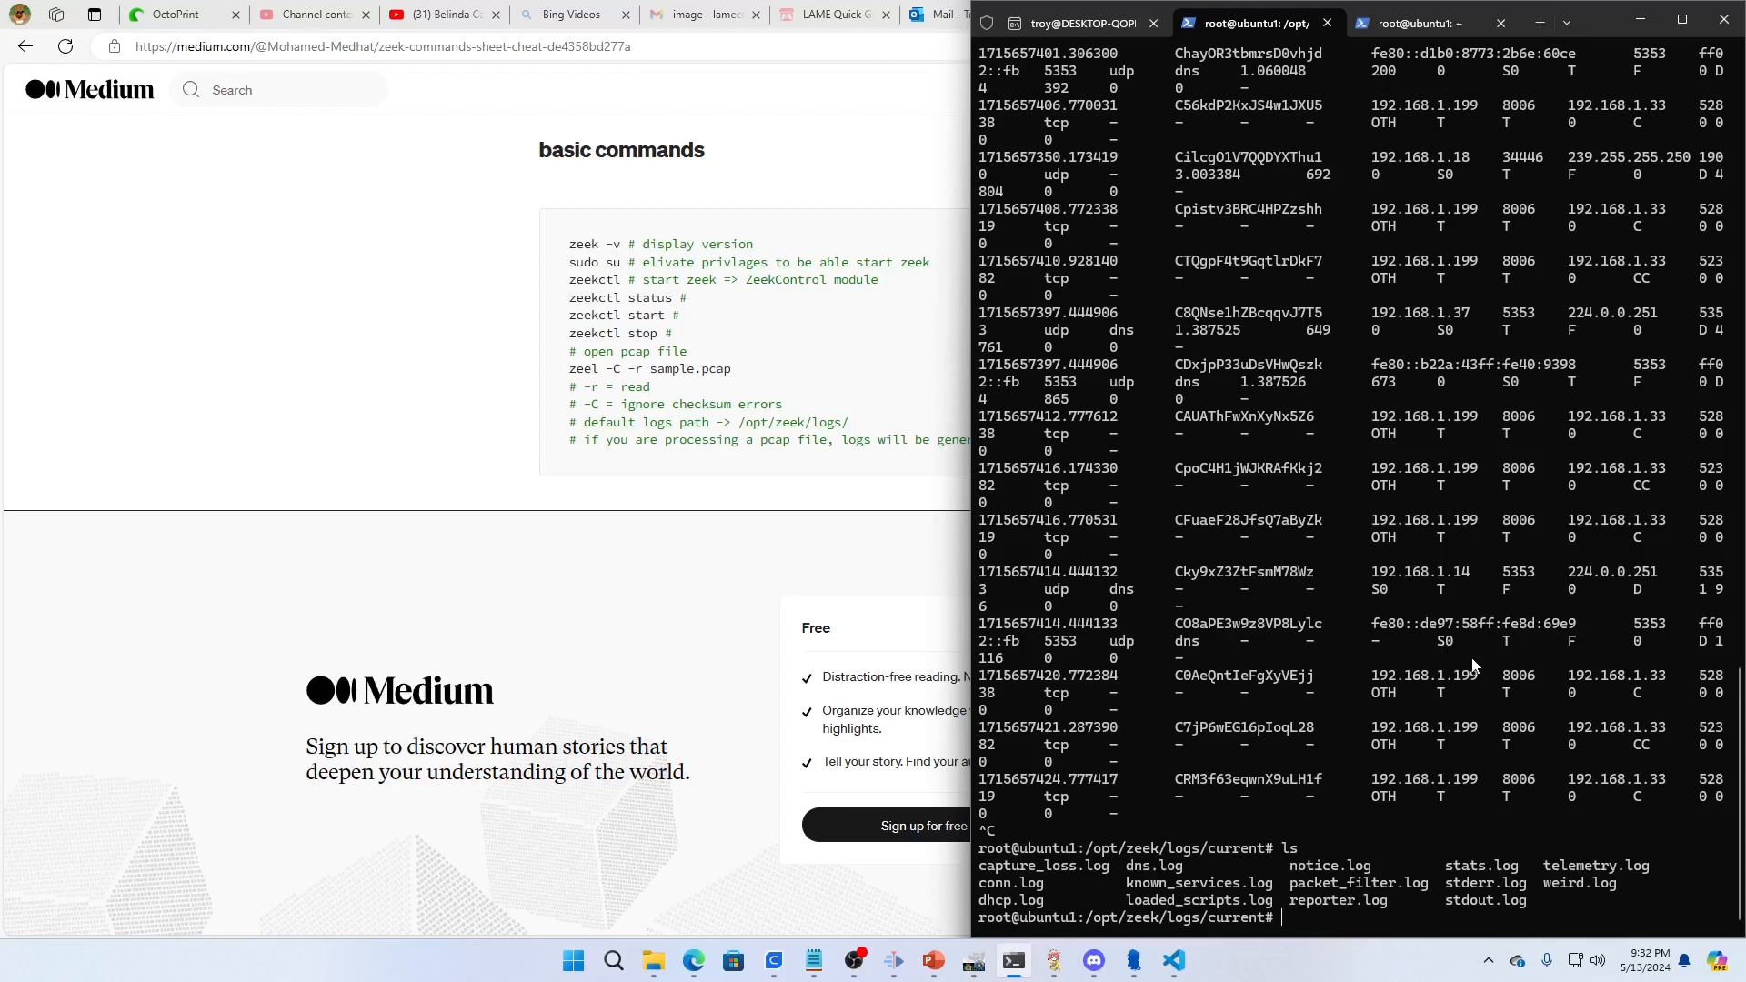